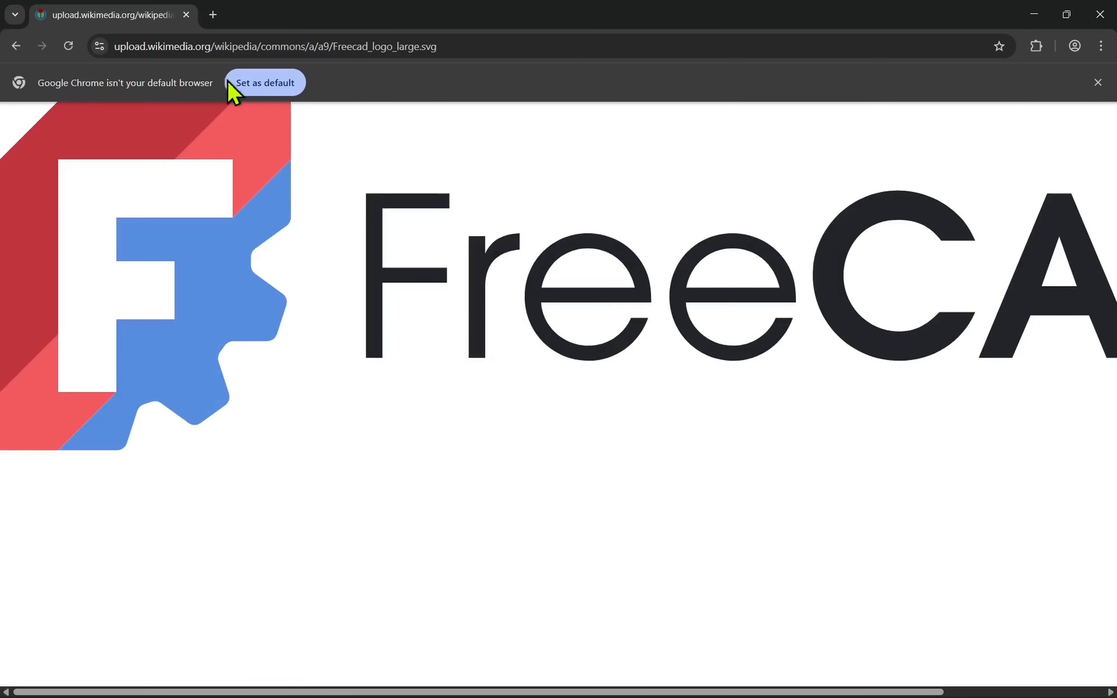
{"action": "mouse_move", "coordinate": [221, 284]}
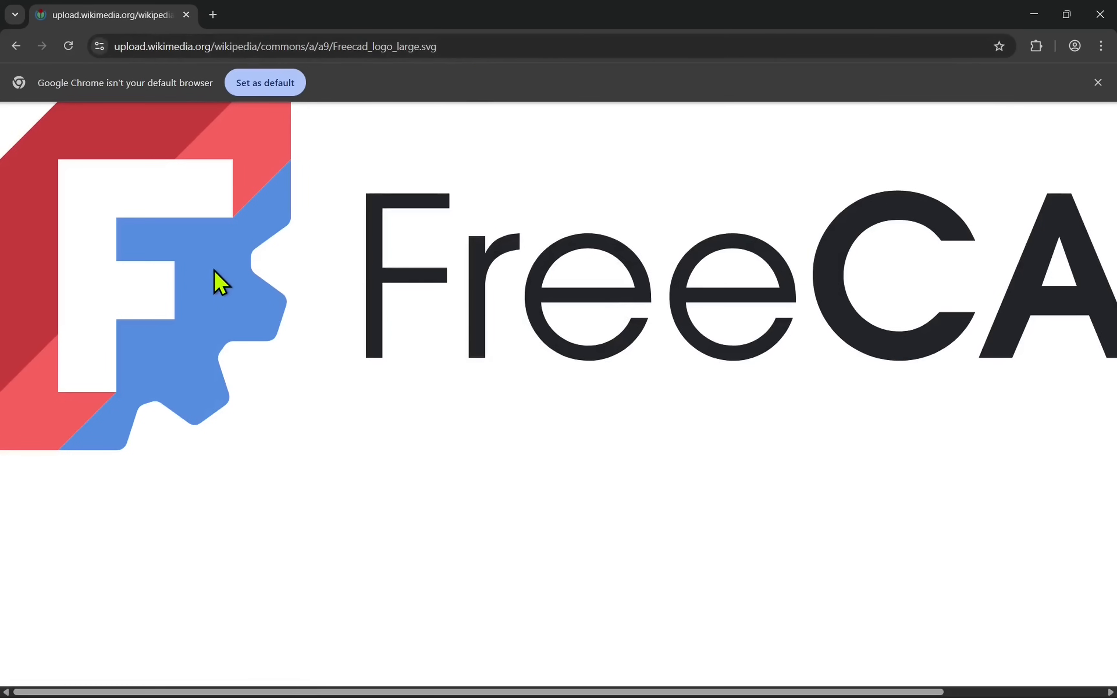
Save Freecad_logo_large.svg from the browser into the Multicolorprintlogo folder
{"action": "right_click", "coordinate": [217, 282]}
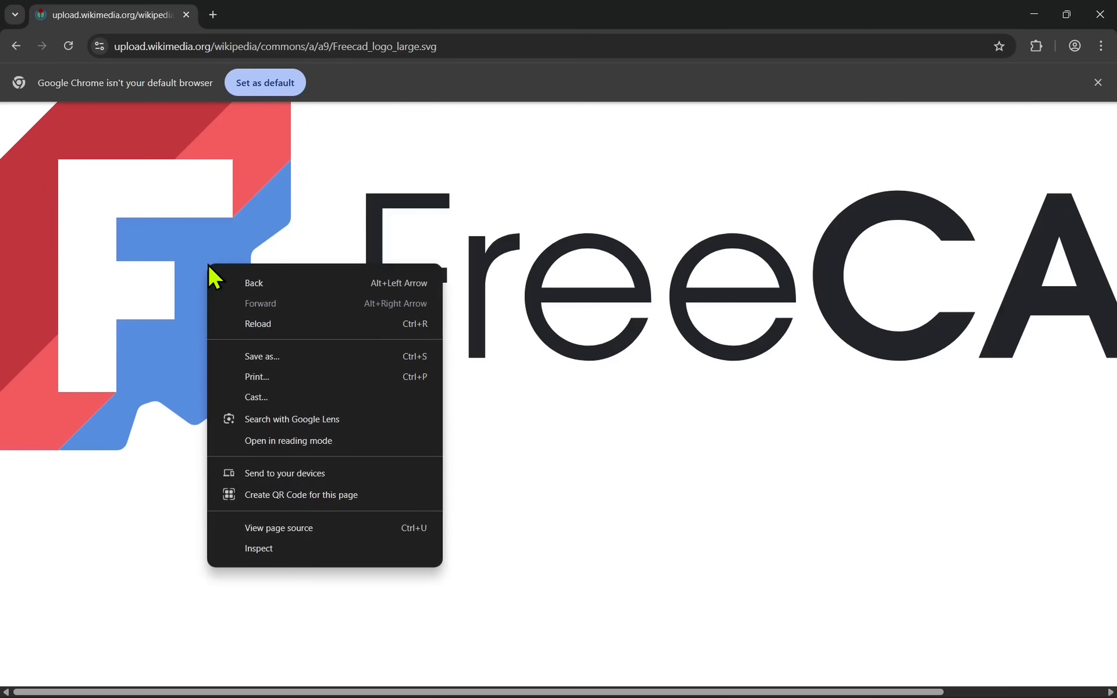
{"action": "left_click", "coordinate": [262, 356]}
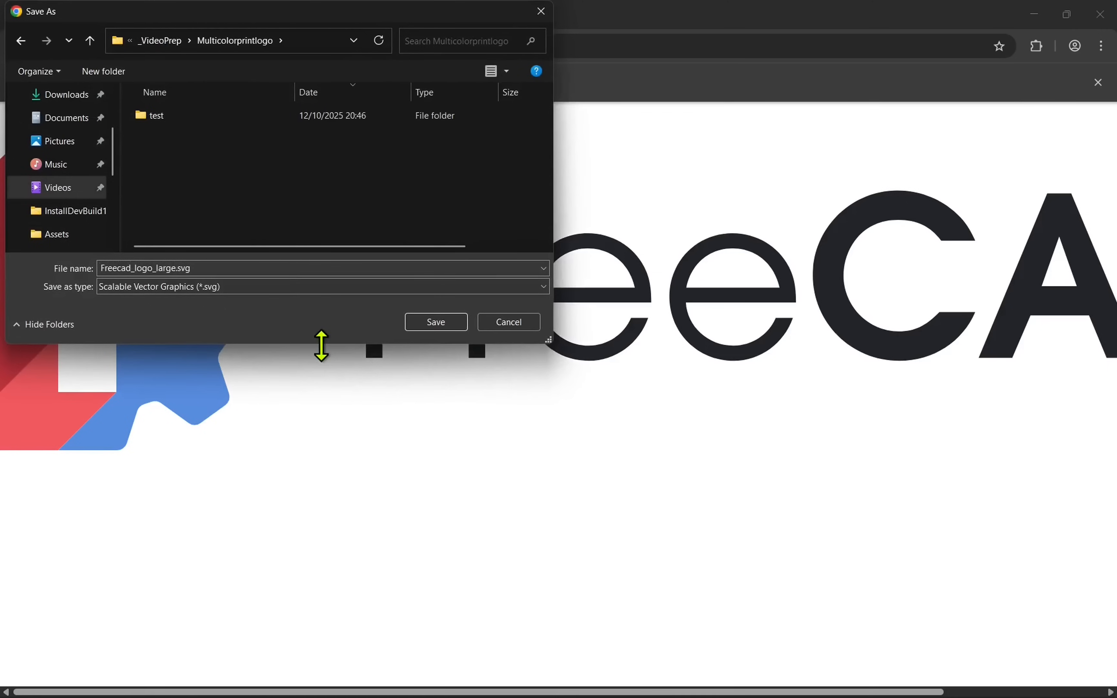
{"action": "mouse_move", "coordinate": [434, 338]}
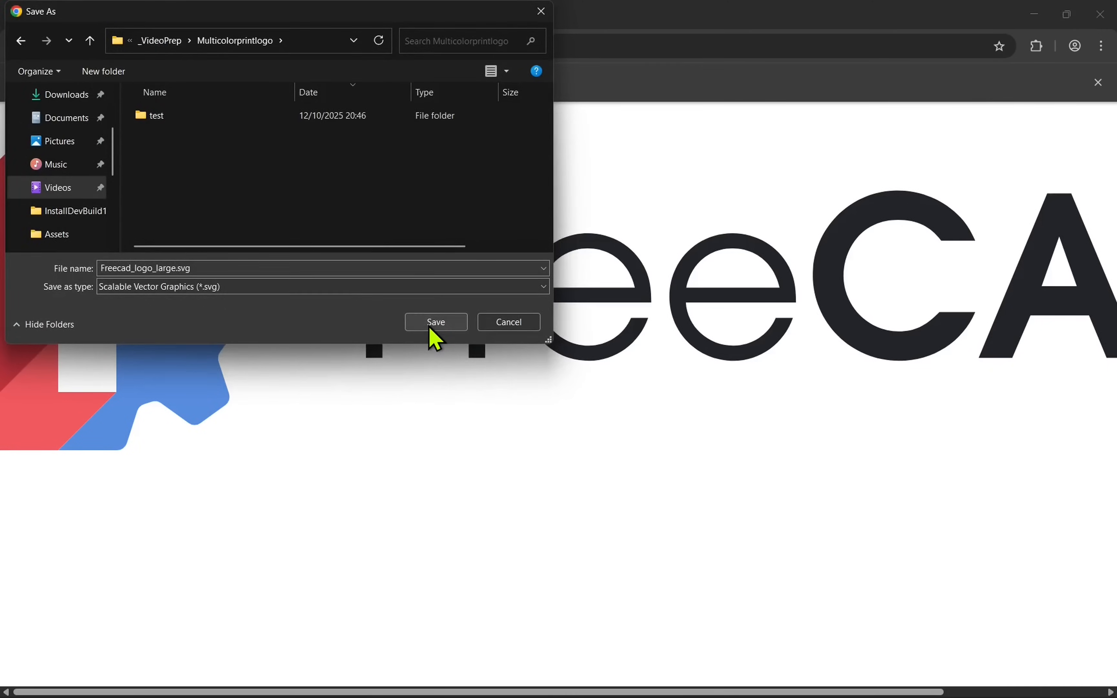
{"action": "left_click", "coordinate": [434, 322]}
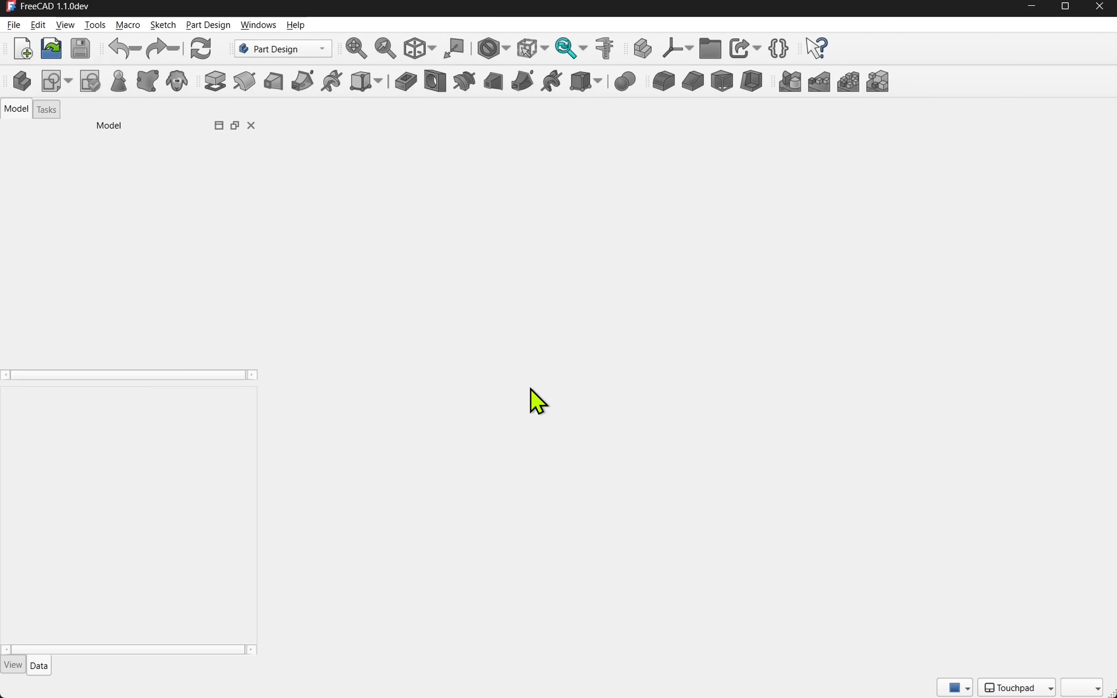
{"action": "mouse_move", "coordinate": [65, 111]}
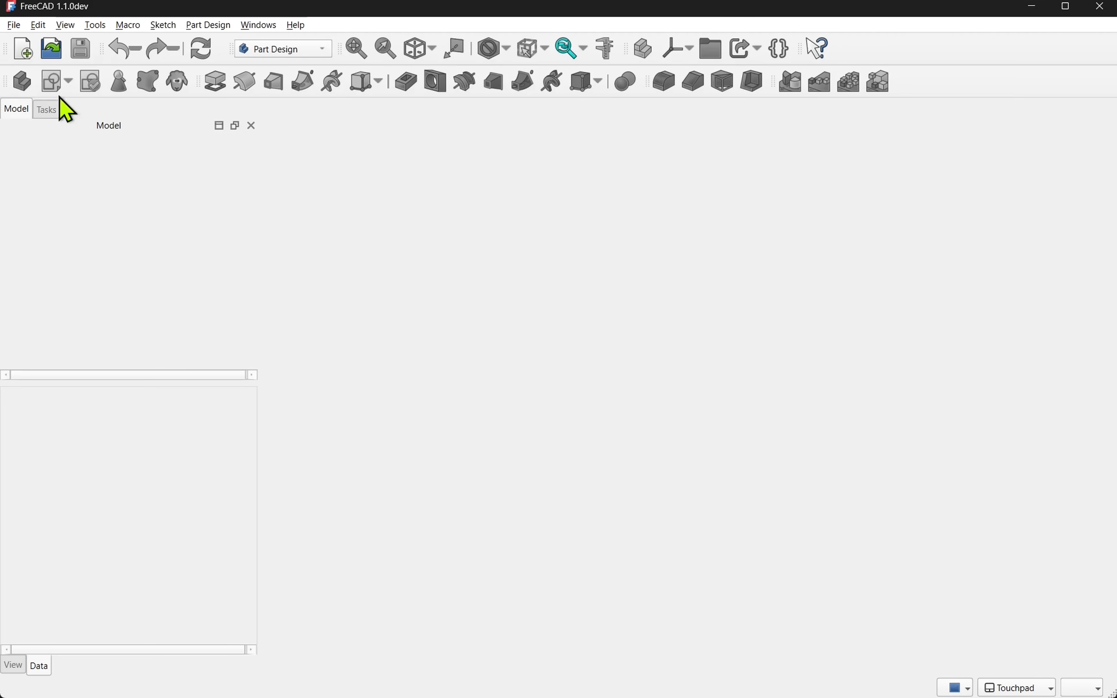
Create a new empty FreeCAD document and activate the Part workbench
{"action": "left_click", "coordinate": [23, 48]}
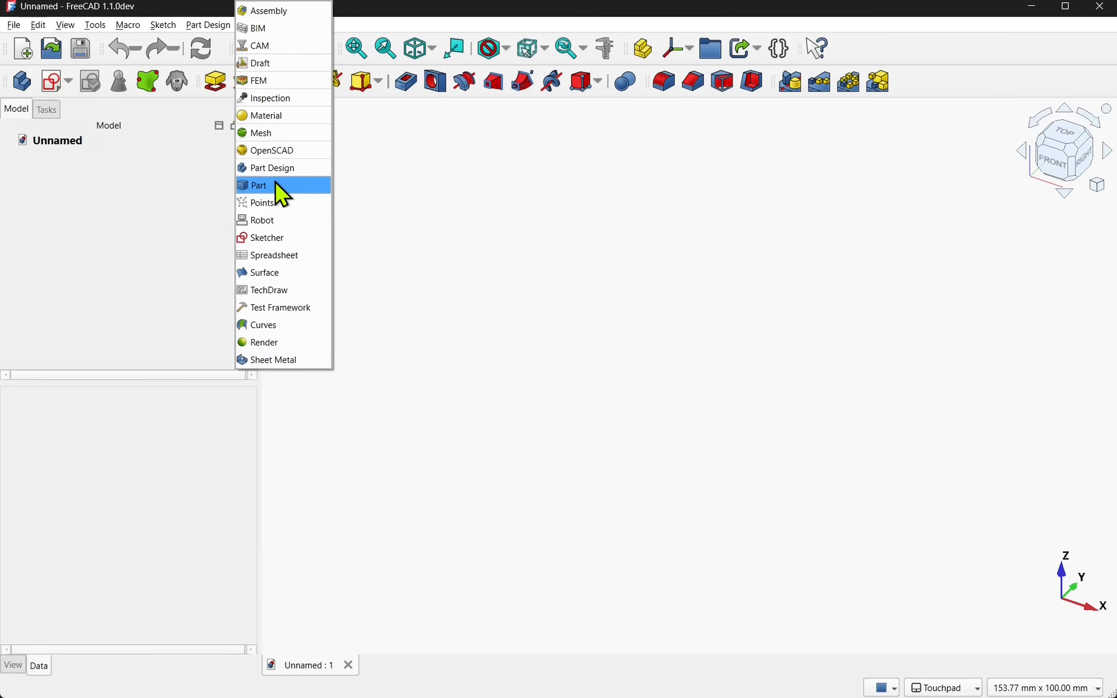
{"action": "left_click", "coordinate": [260, 186]}
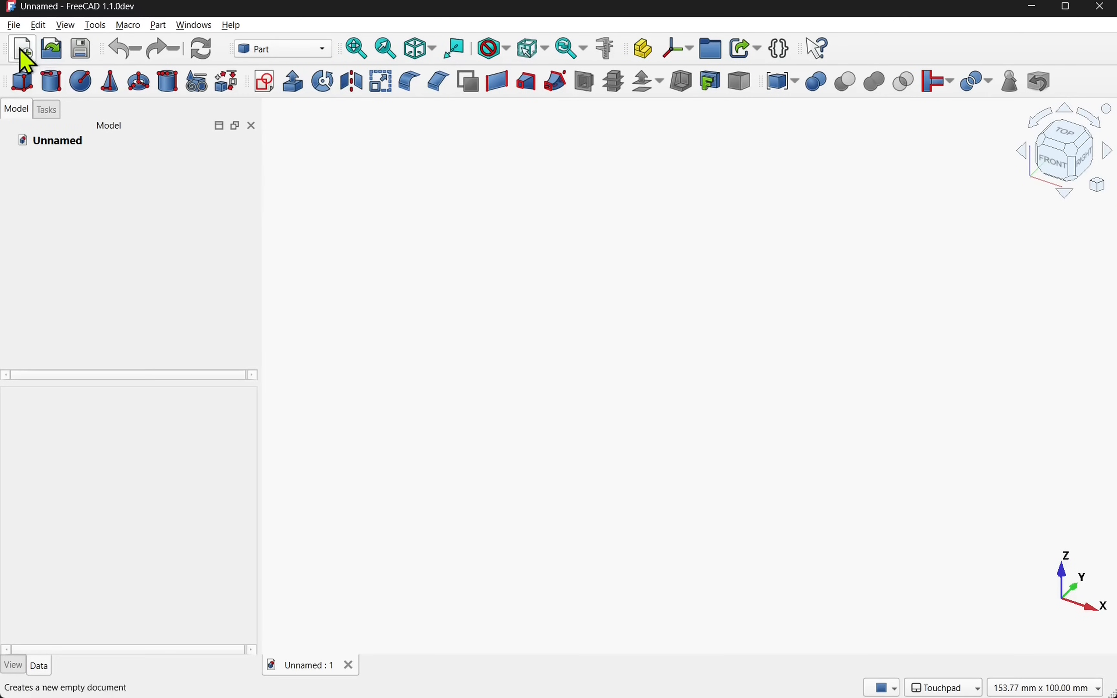
Import Freecad_logo_large.svg into the document via File > Import
{"action": "left_click", "coordinate": [13, 24]}
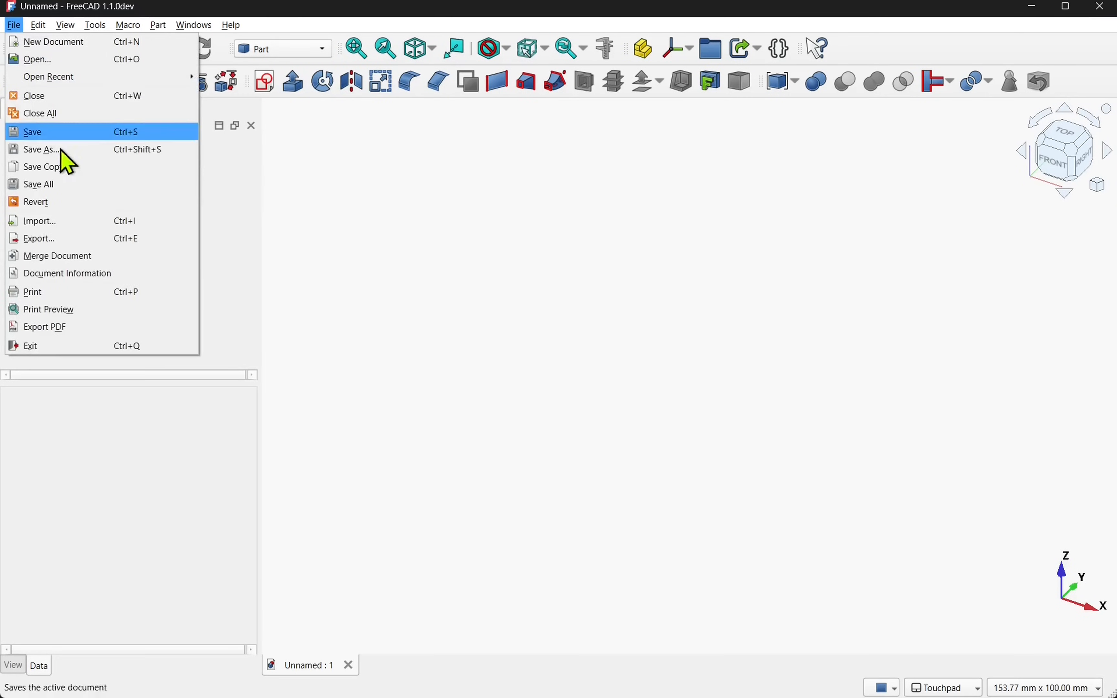
{"action": "left_click", "coordinate": [40, 220]}
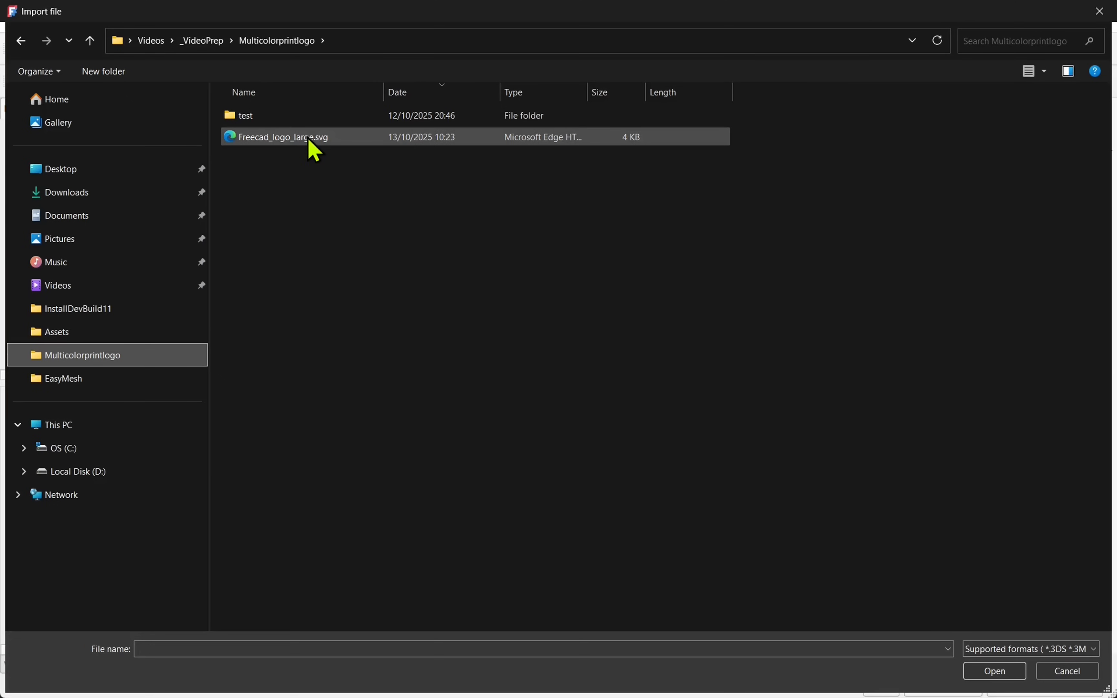
{"action": "left_click", "coordinate": [278, 137]}
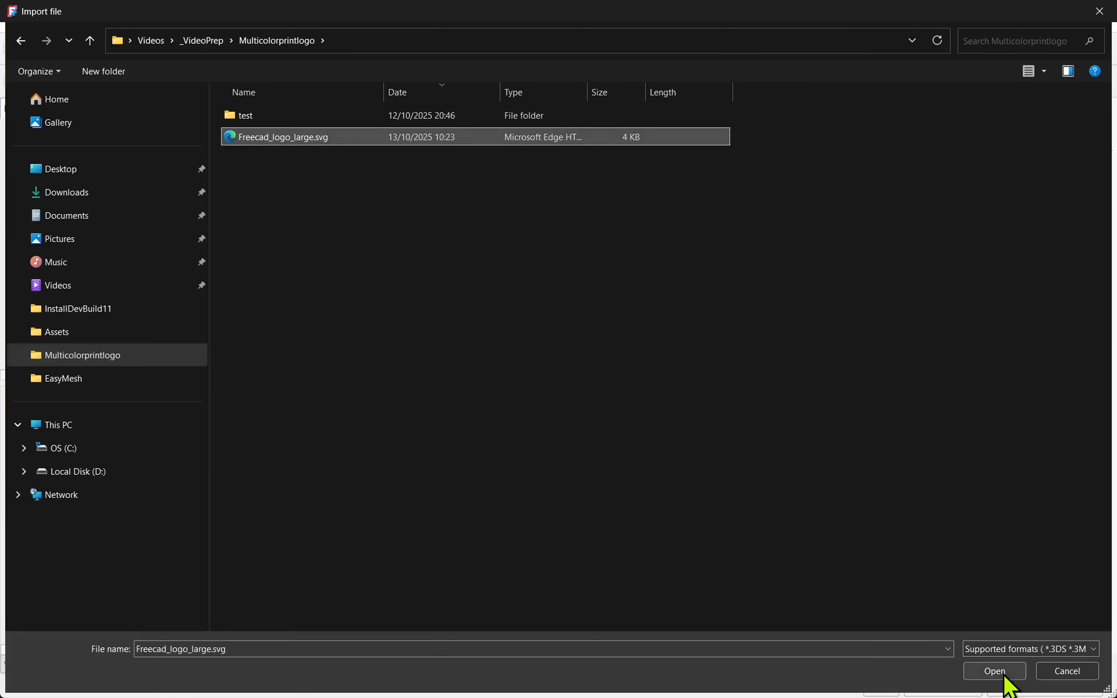
{"action": "left_click", "coordinate": [993, 671]}
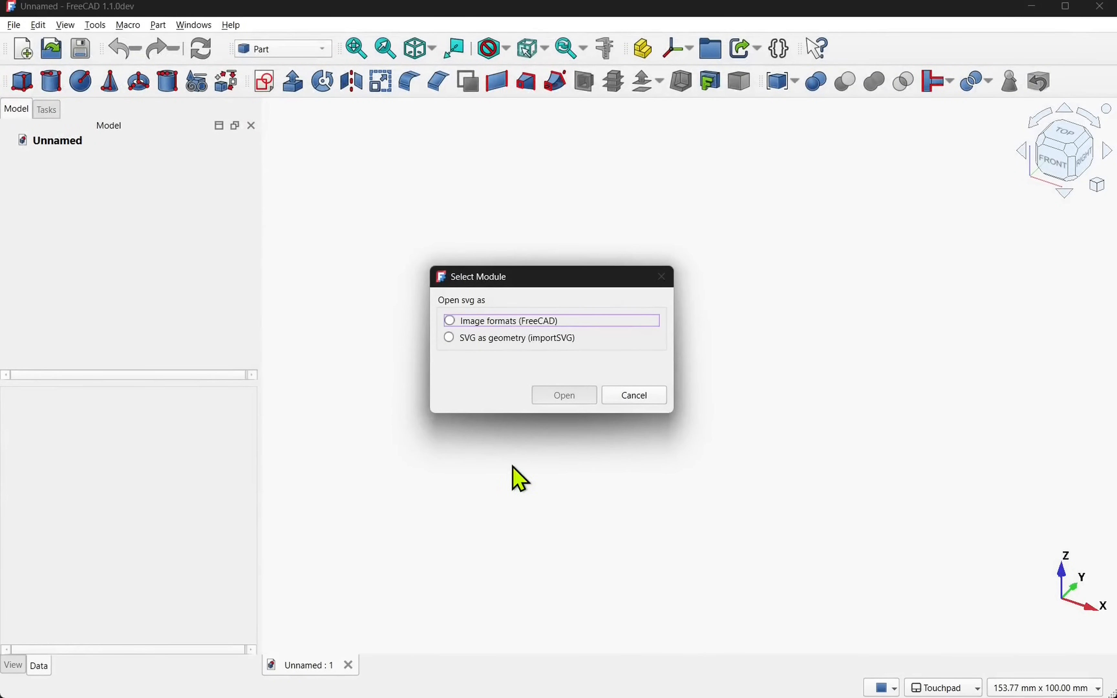
{"action": "mouse_move", "coordinate": [654, 466]}
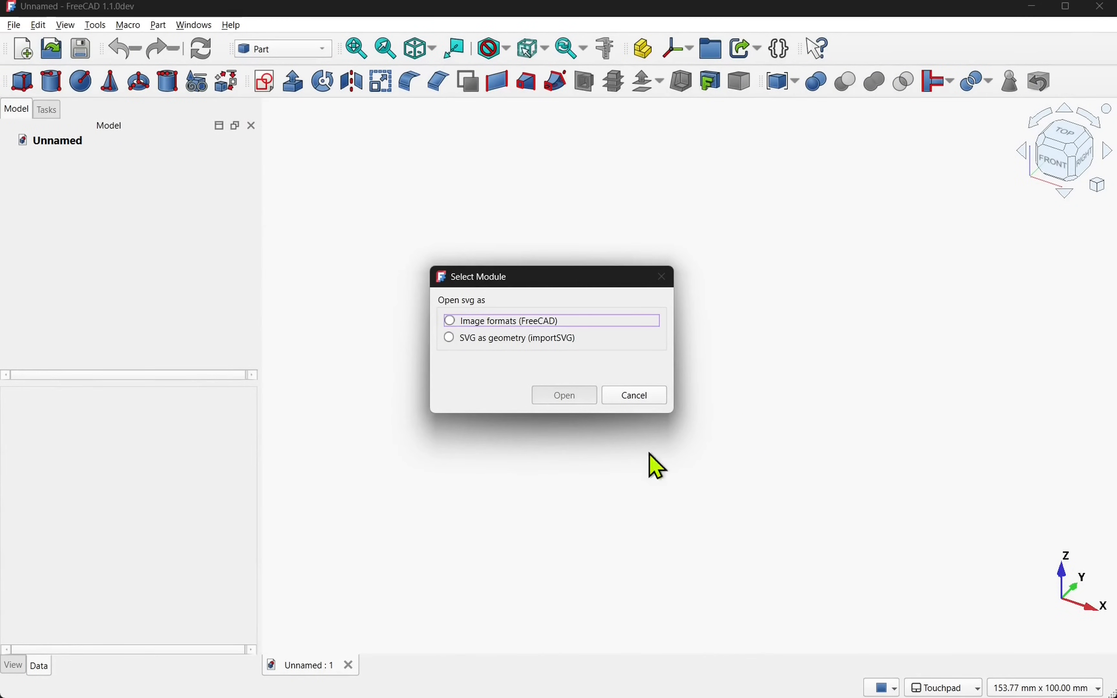
Bring it in as SVG geometry (importSVG), accepting the 96 dpi resolution
{"action": "left_click", "coordinate": [449, 337]}
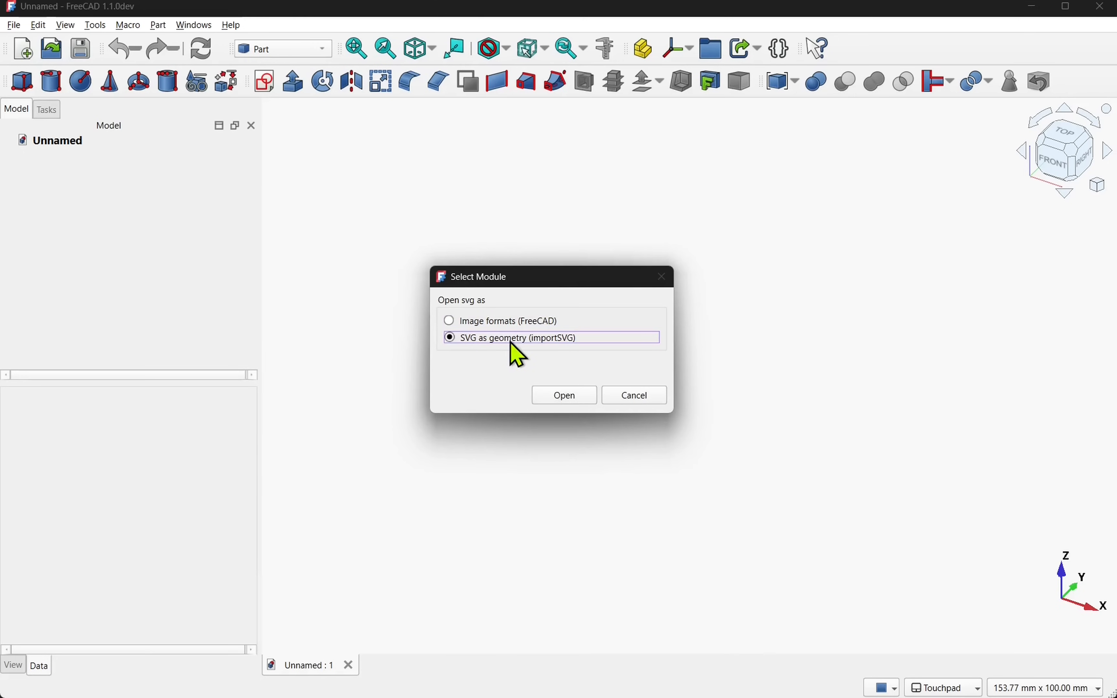
{"action": "left_click", "coordinate": [563, 395]}
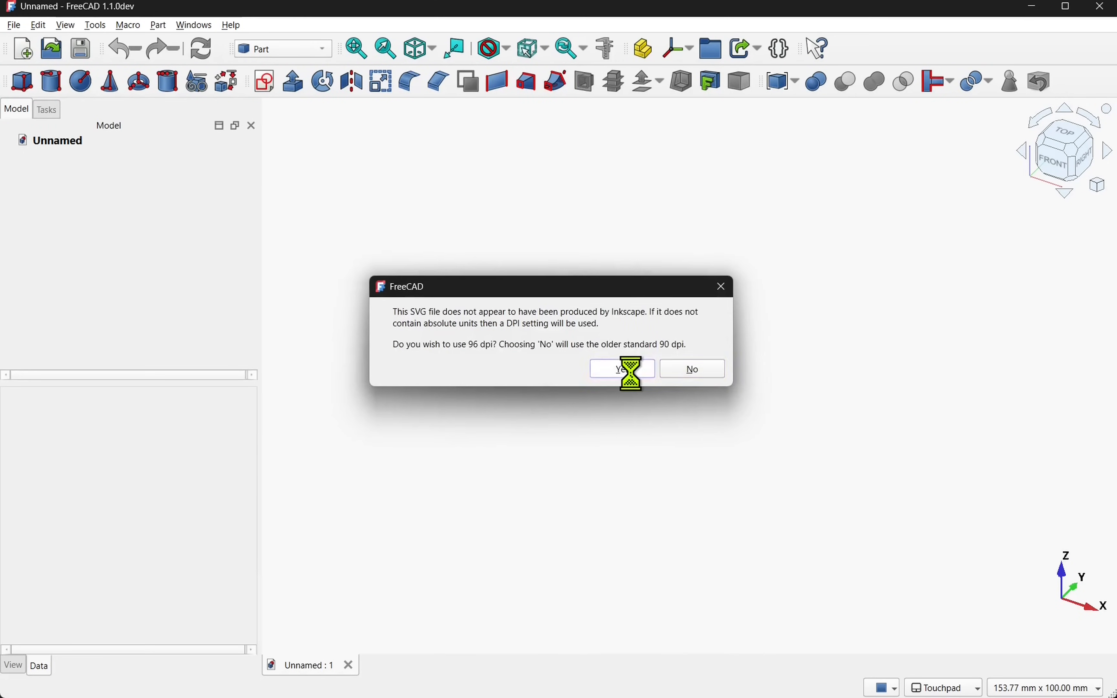
{"action": "left_click", "coordinate": [619, 368]}
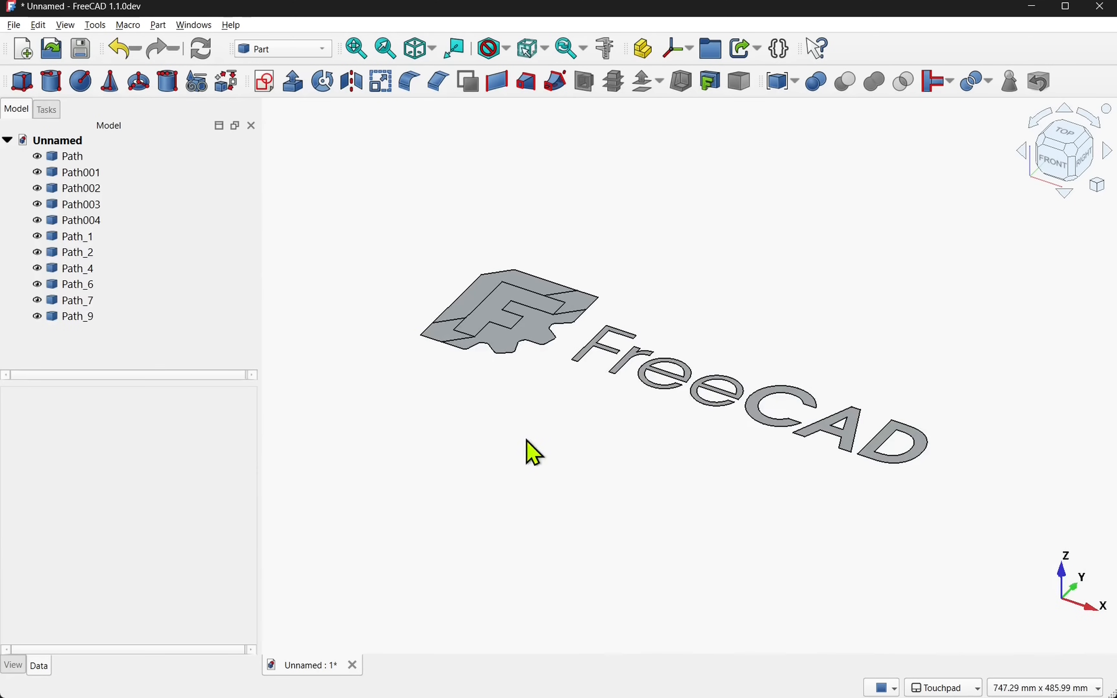
{"action": "mouse_move", "coordinate": [671, 427]}
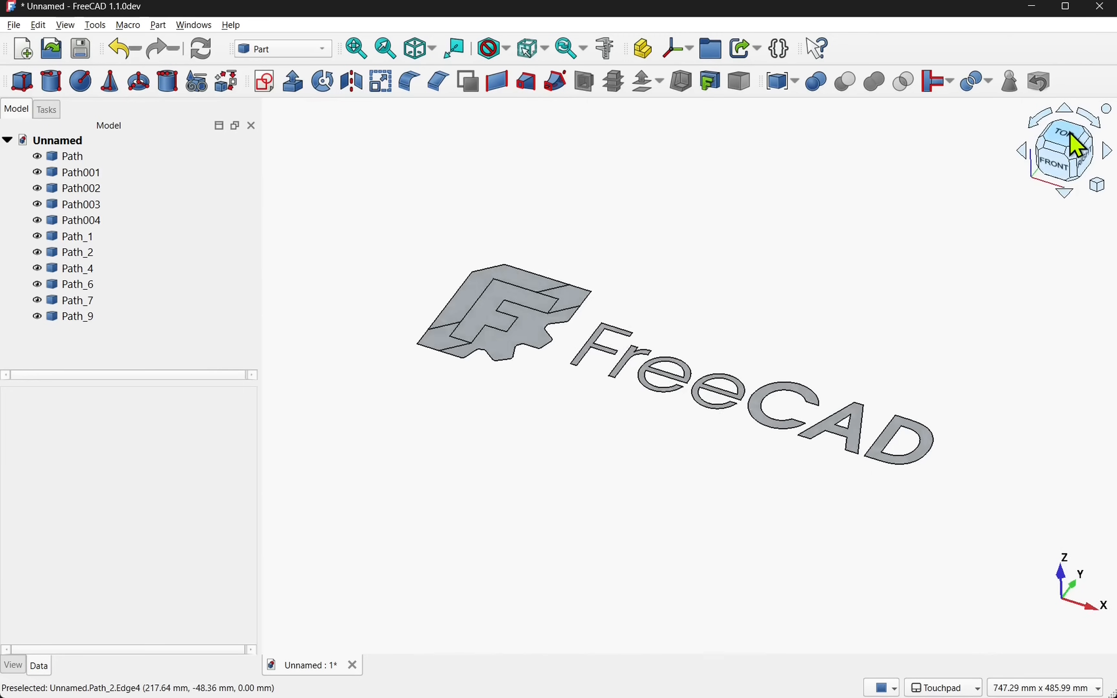
From the Top view, box-select the FreeCAD lettering paths and delete them, keeping the four icon paths
{"action": "left_click", "coordinate": [1062, 149]}
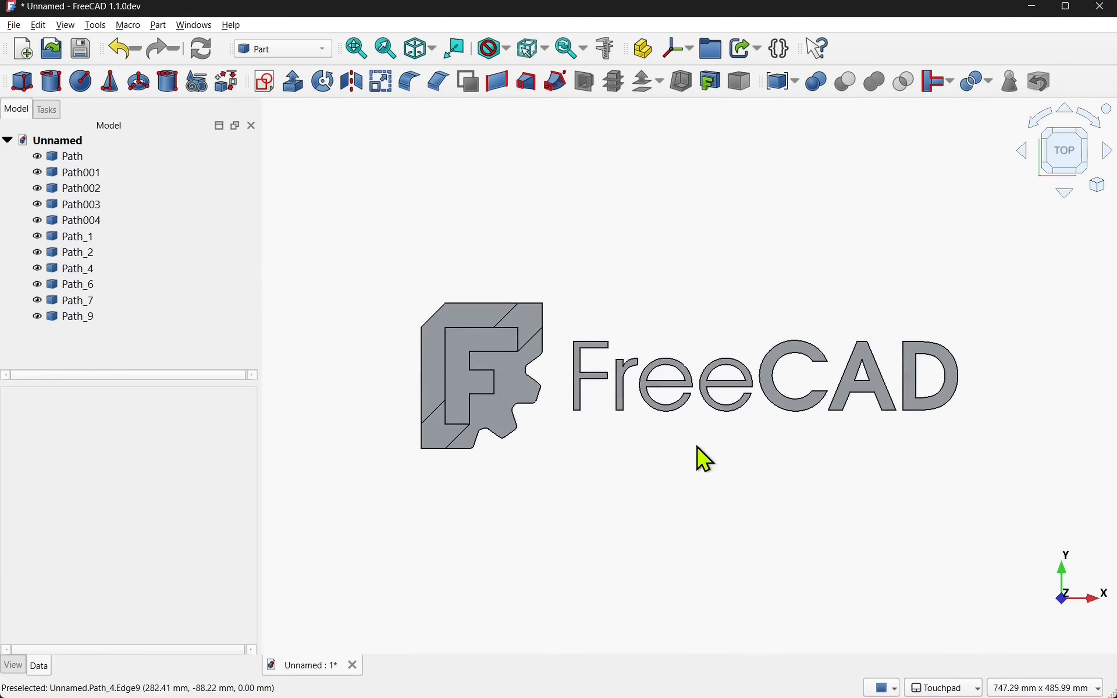
{"action": "mouse_move", "coordinate": [685, 467]}
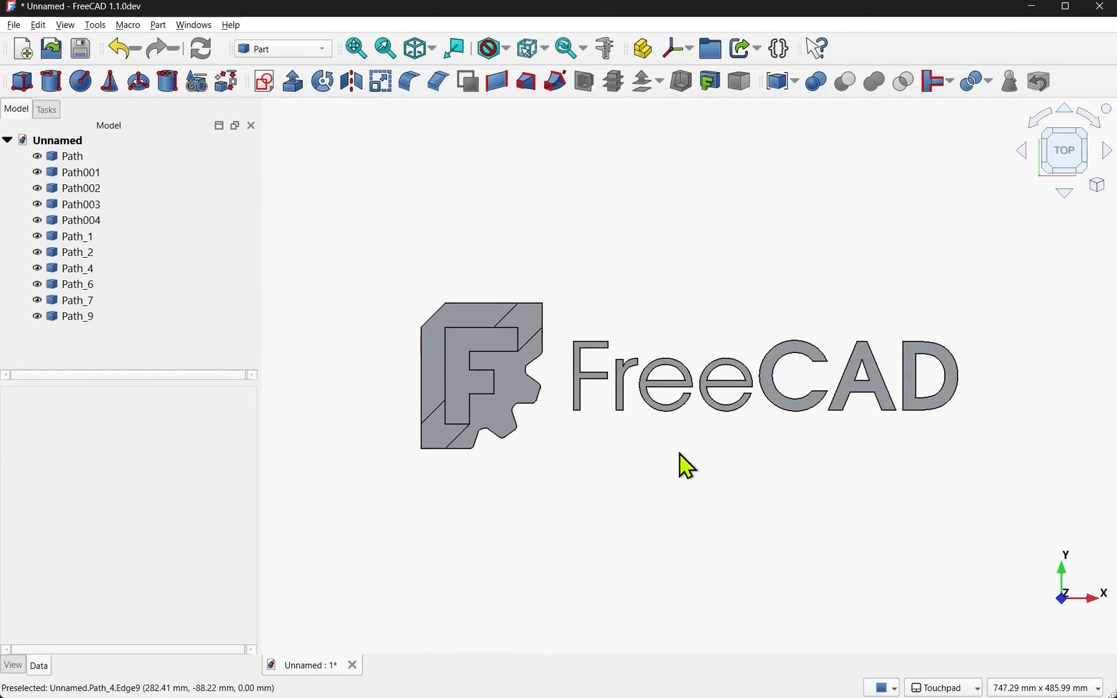
{"action": "left_click", "coordinate": [37, 24]}
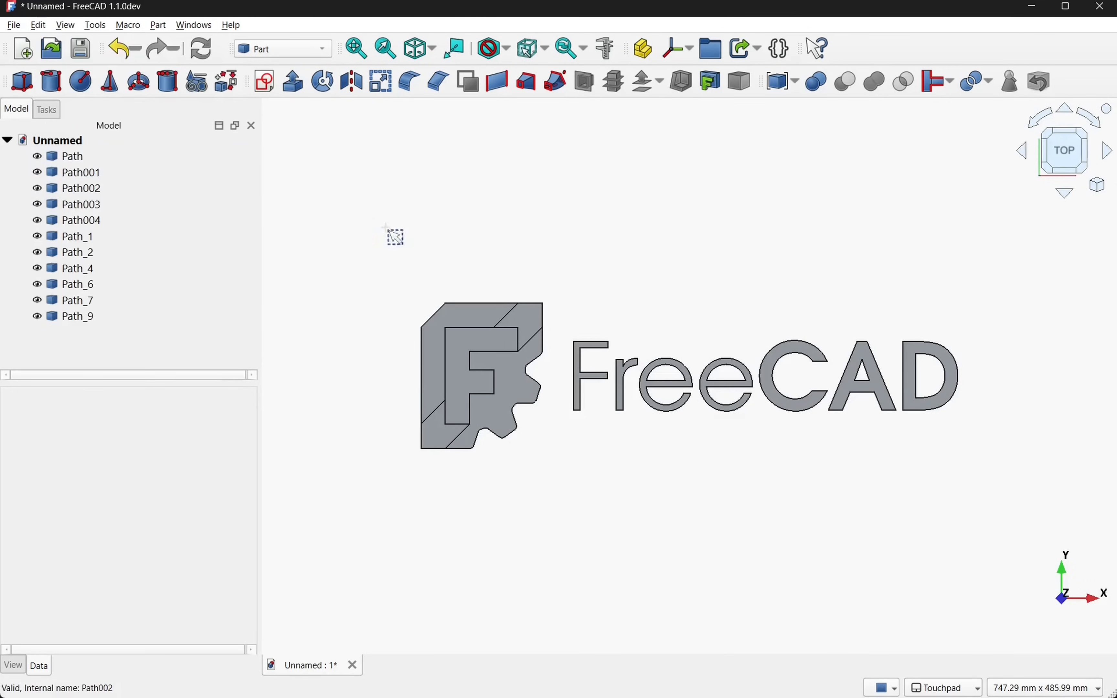
{"action": "left_click_drag", "start_coordinate": [390, 235], "coordinate": [954, 460]}
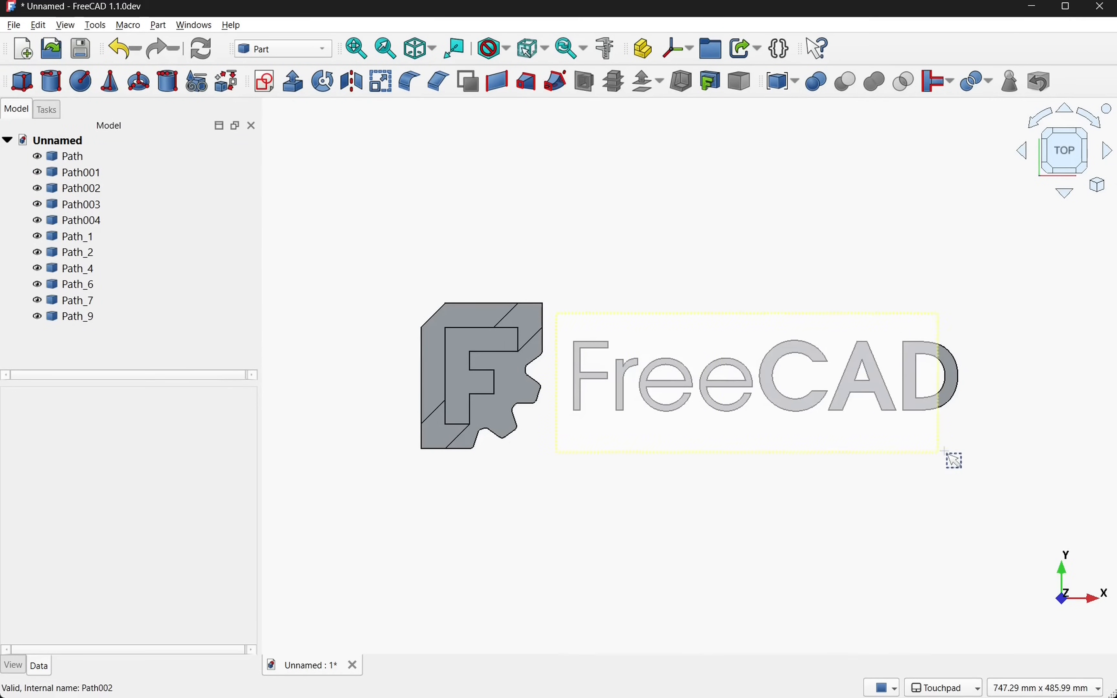
{"action": "left_click", "coordinate": [77, 236]}
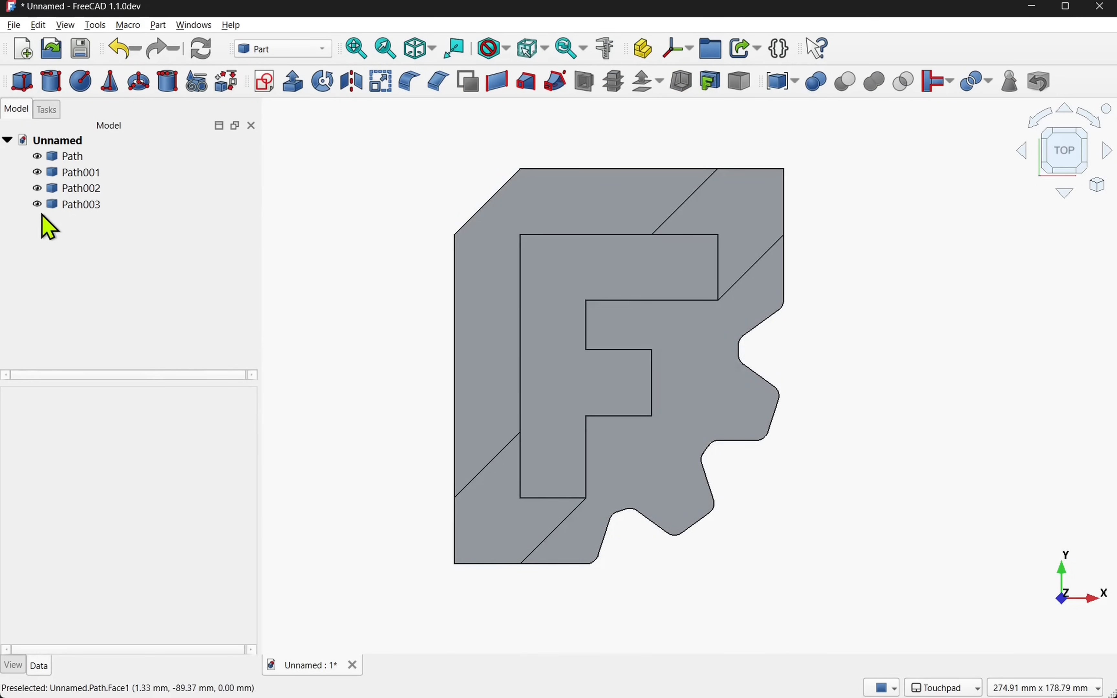
{"action": "left_click", "coordinate": [79, 204]}
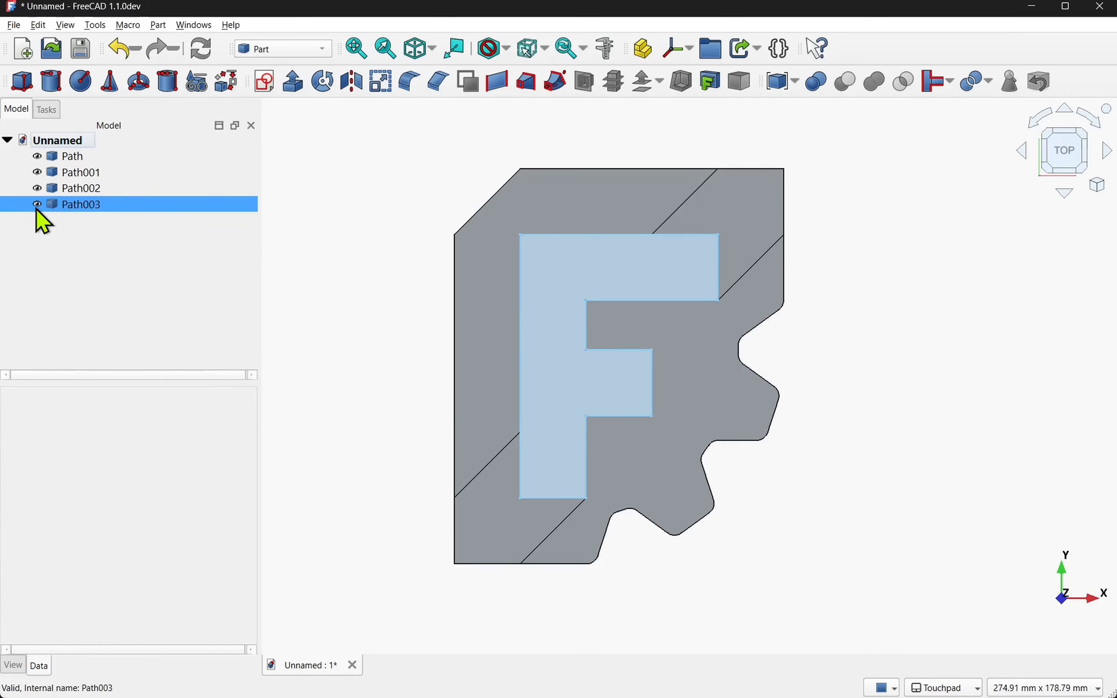
{"action": "left_click", "coordinate": [81, 172]}
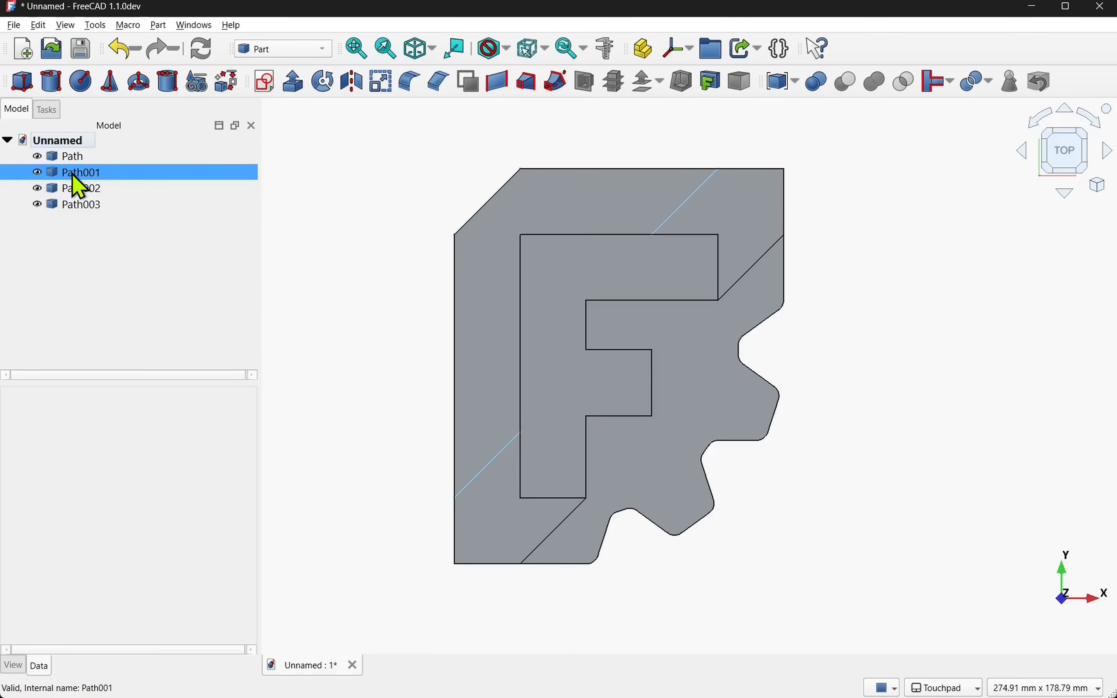
{"action": "left_click", "coordinate": [79, 172]}
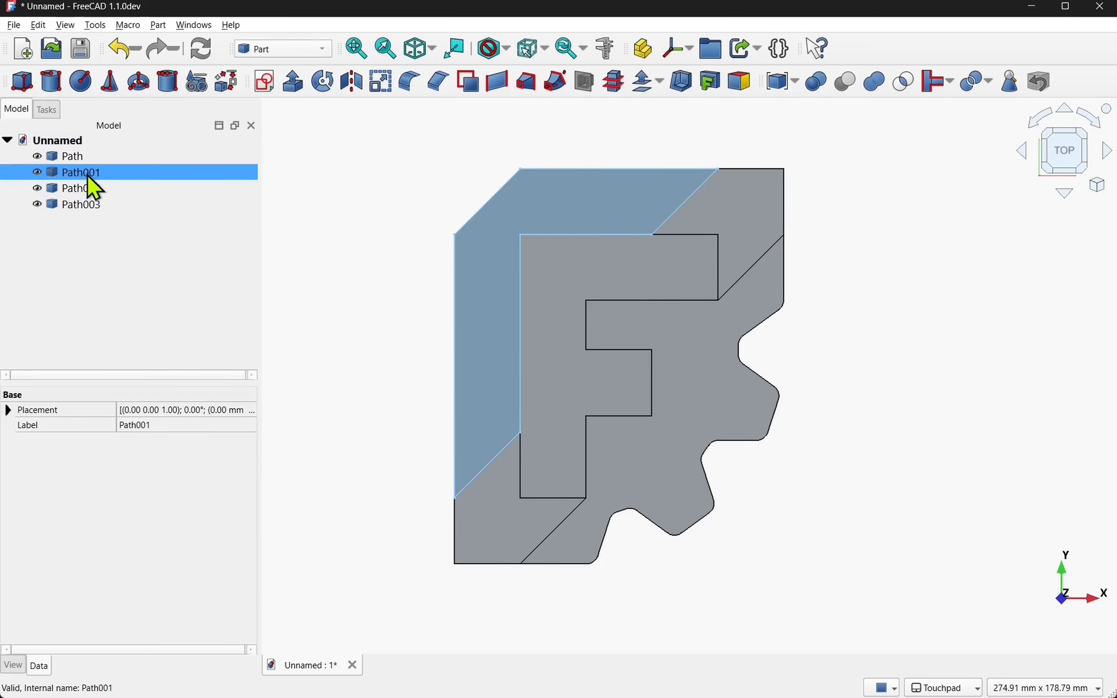
{"action": "left_click", "coordinate": [72, 155]}
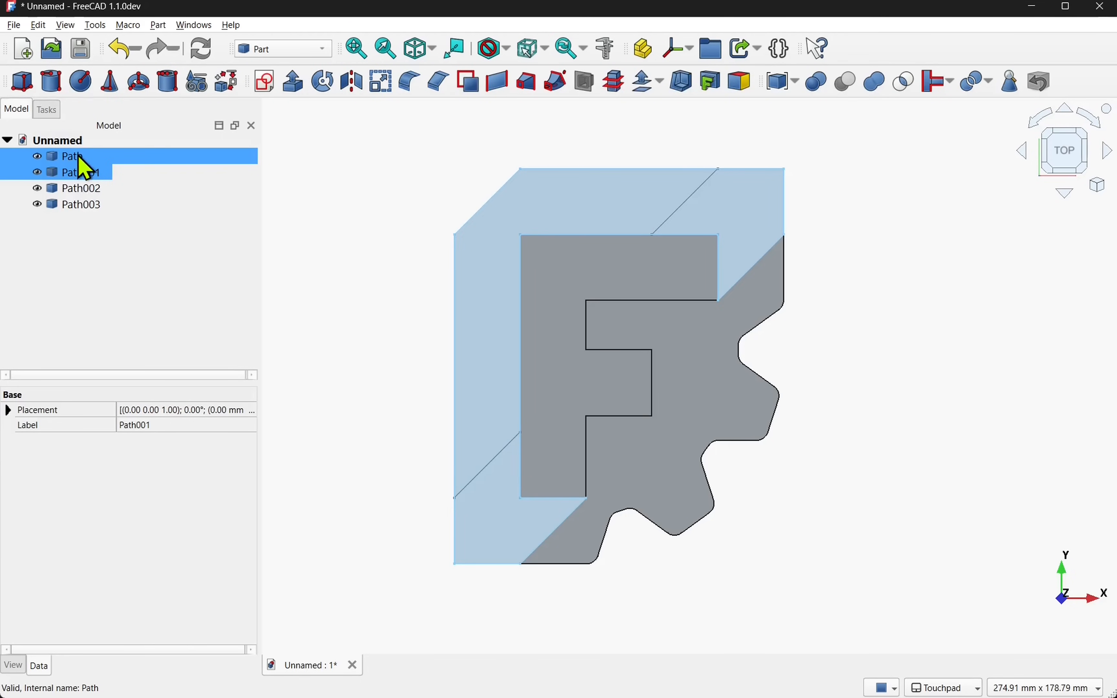
{"action": "left_click", "coordinate": [71, 155]}
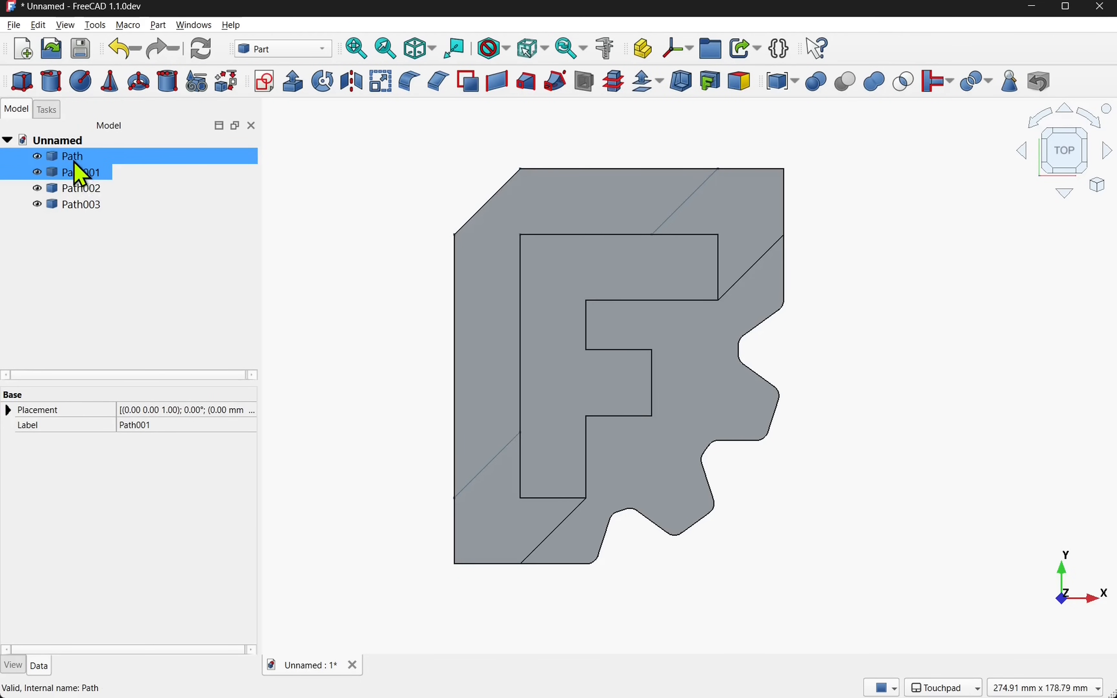
{"action": "left_click", "coordinate": [79, 171]}
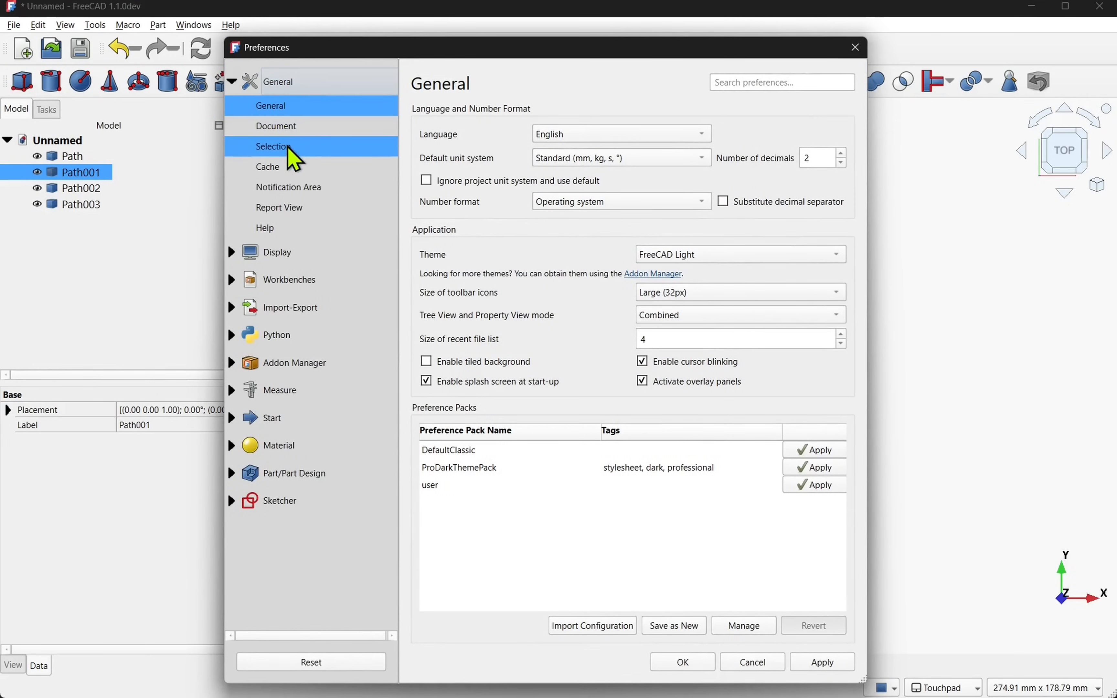
Review the General > Selection preselection options in Preferences and close the dialog
{"action": "left_click", "coordinate": [273, 146]}
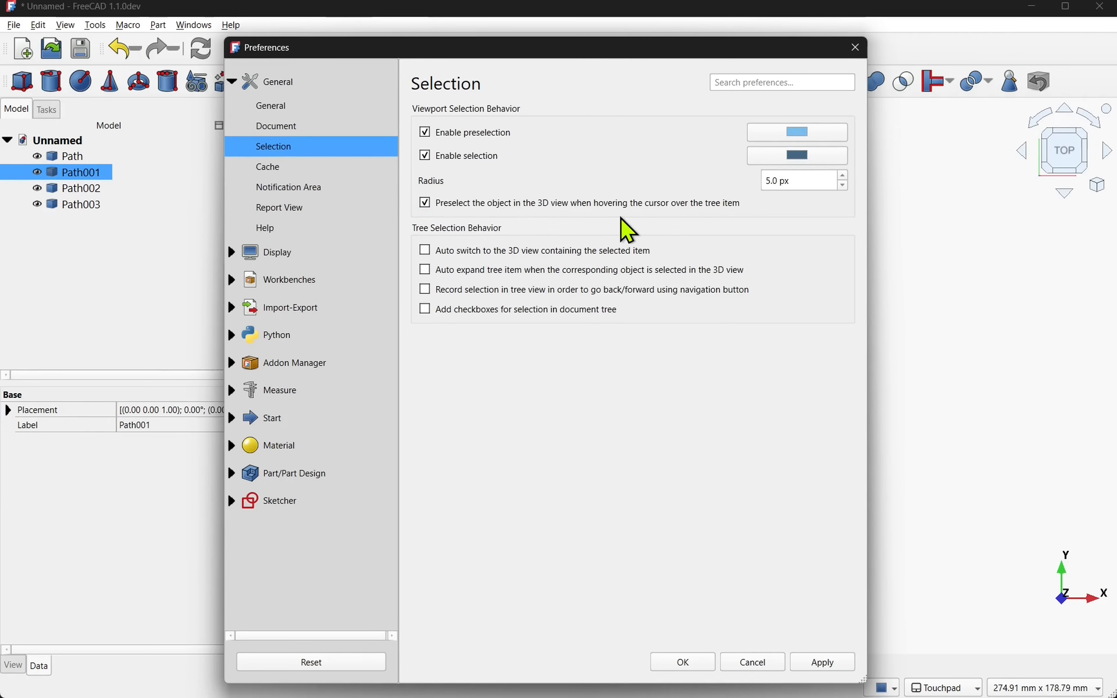
{"action": "mouse_move", "coordinate": [706, 224]}
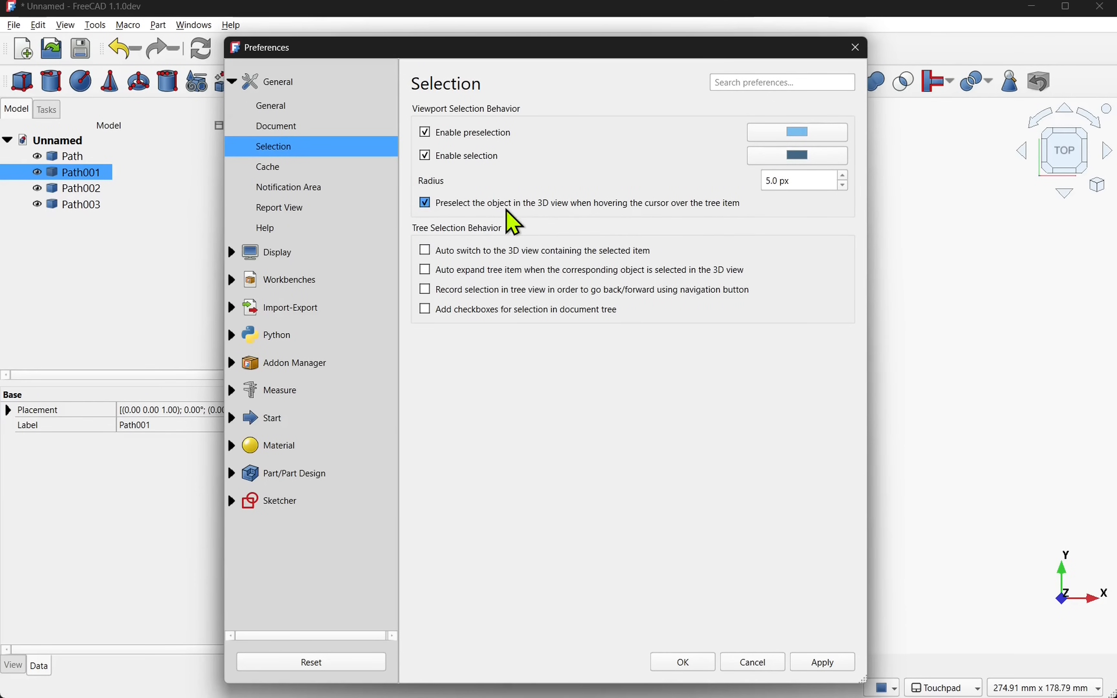
{"action": "left_click", "coordinate": [680, 662]}
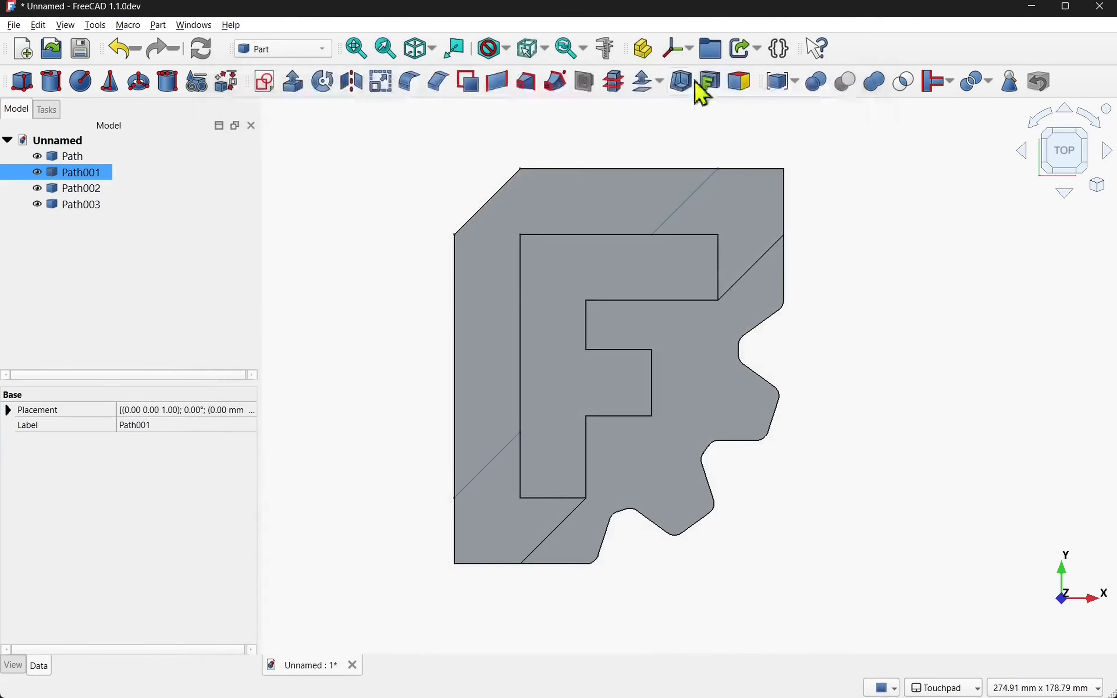
{"action": "left_click", "coordinate": [80, 204]}
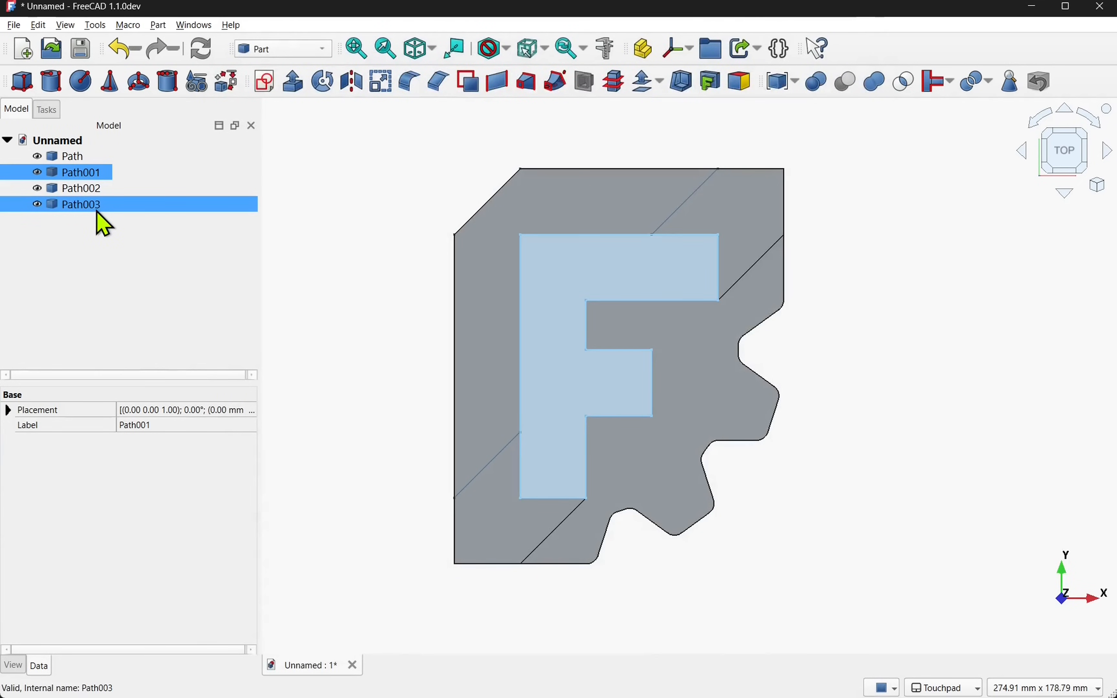
{"action": "left_click", "coordinate": [71, 156]}
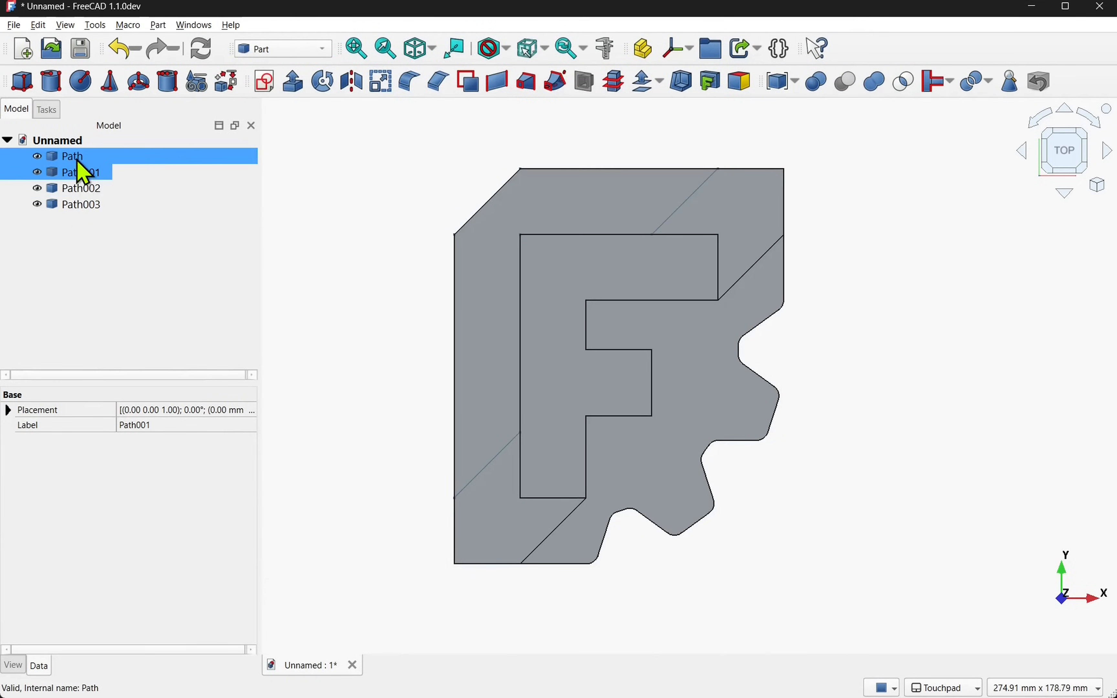
{"action": "left_click", "coordinate": [80, 172]}
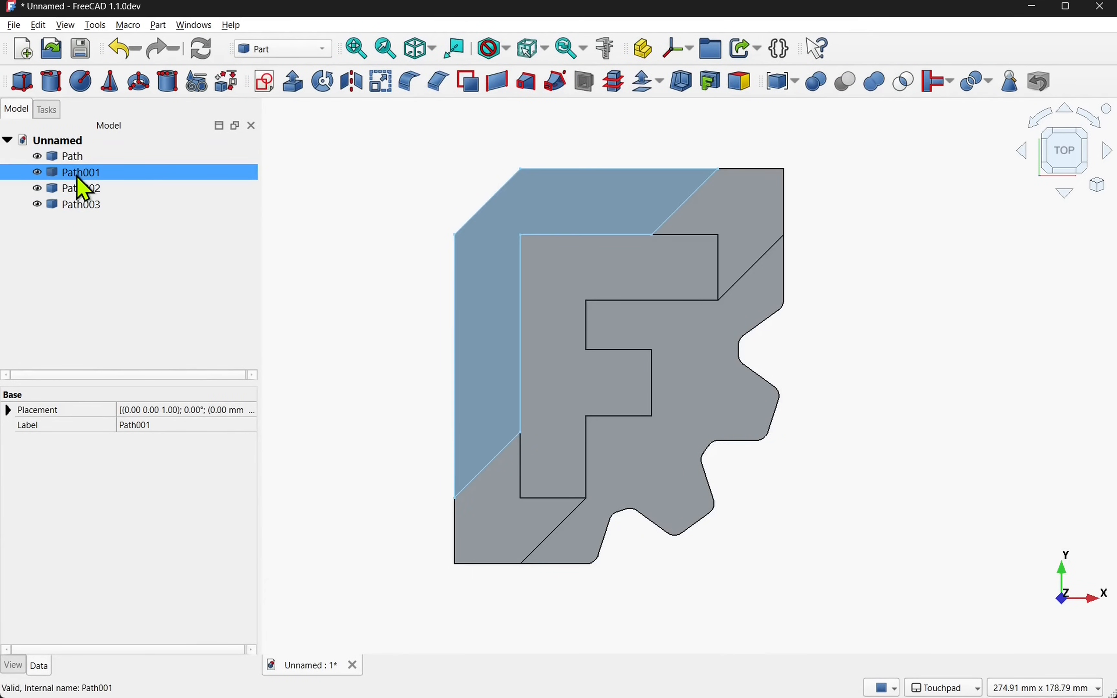
{"action": "left_click", "coordinate": [72, 156]}
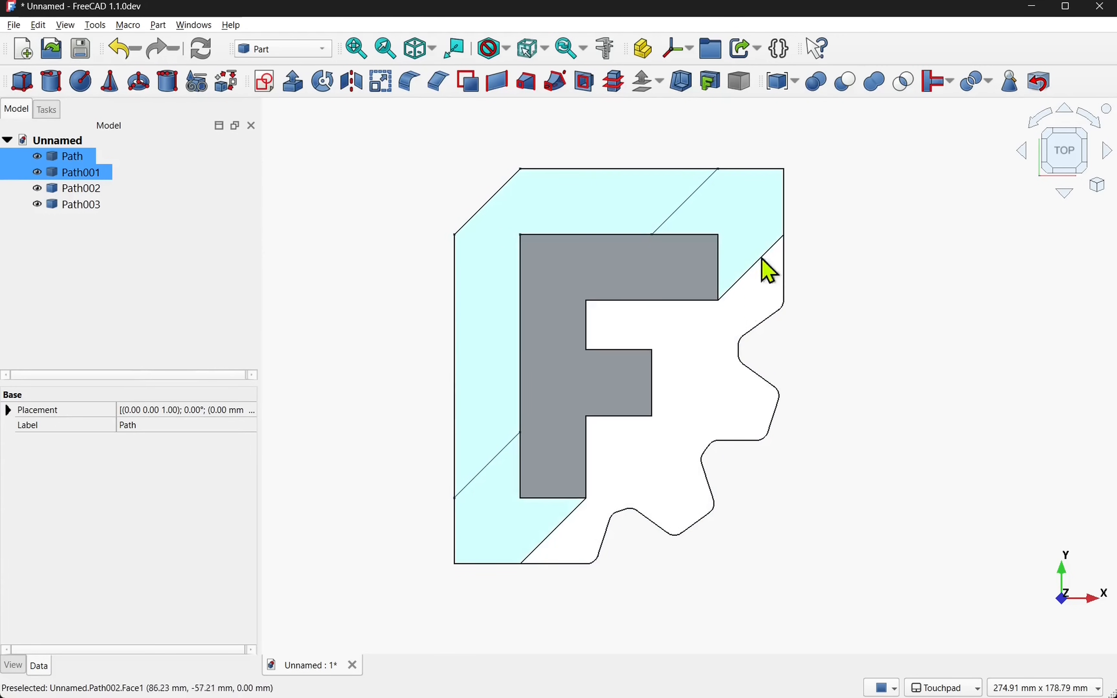
Cut Path001 out of Path with Part Boolean Cut, accepting the non-solids warning, and expand the Cut
{"action": "left_click", "coordinate": [872, 81]}
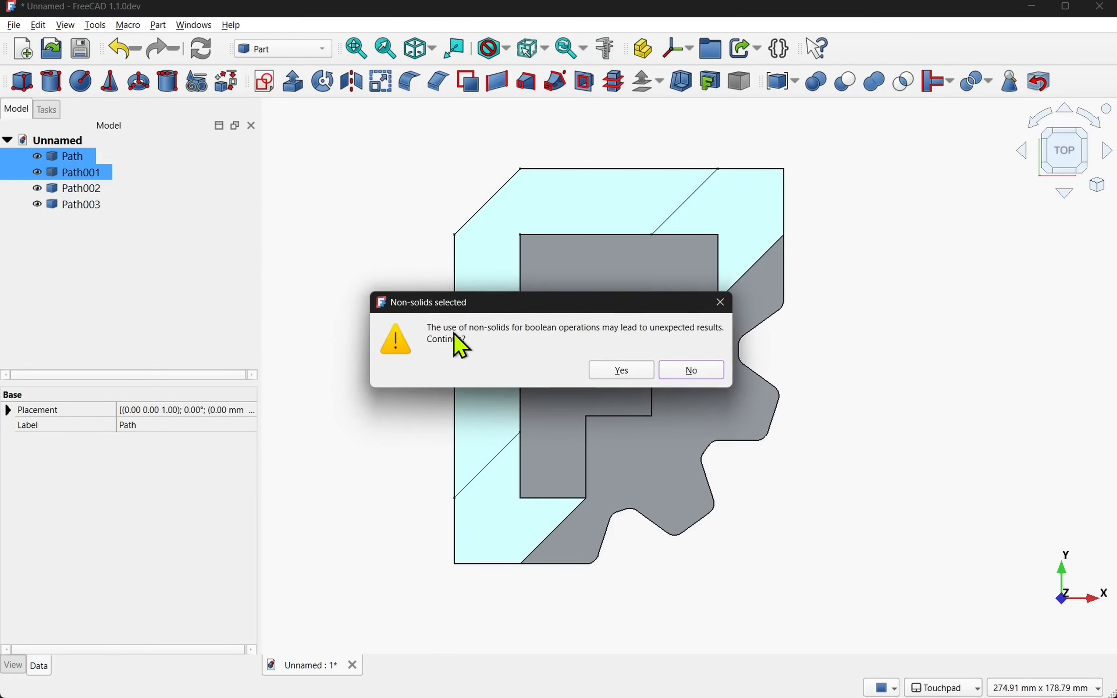
{"action": "mouse_move", "coordinate": [495, 353]}
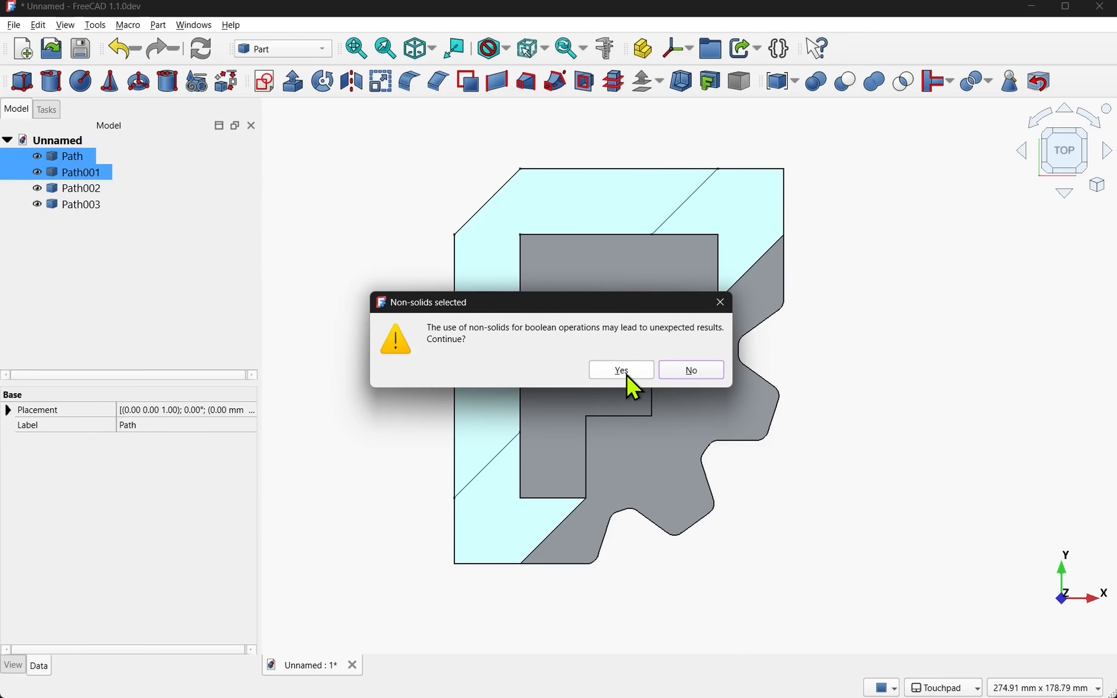
{"action": "left_click", "coordinate": [619, 370]}
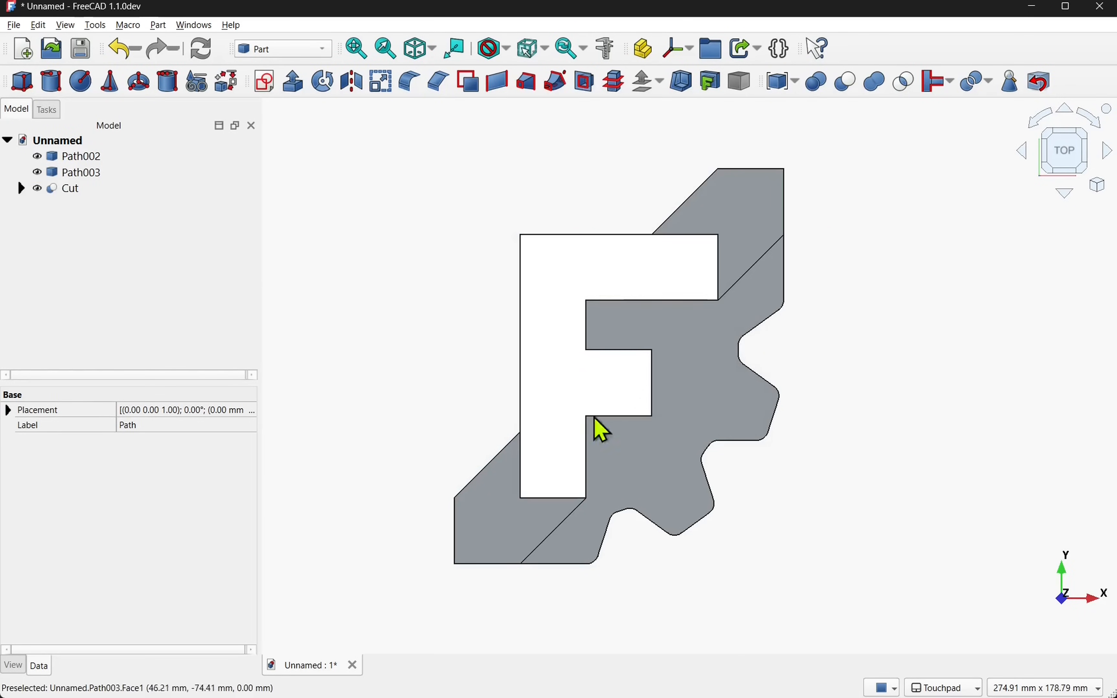
{"action": "left_click", "coordinate": [70, 188]}
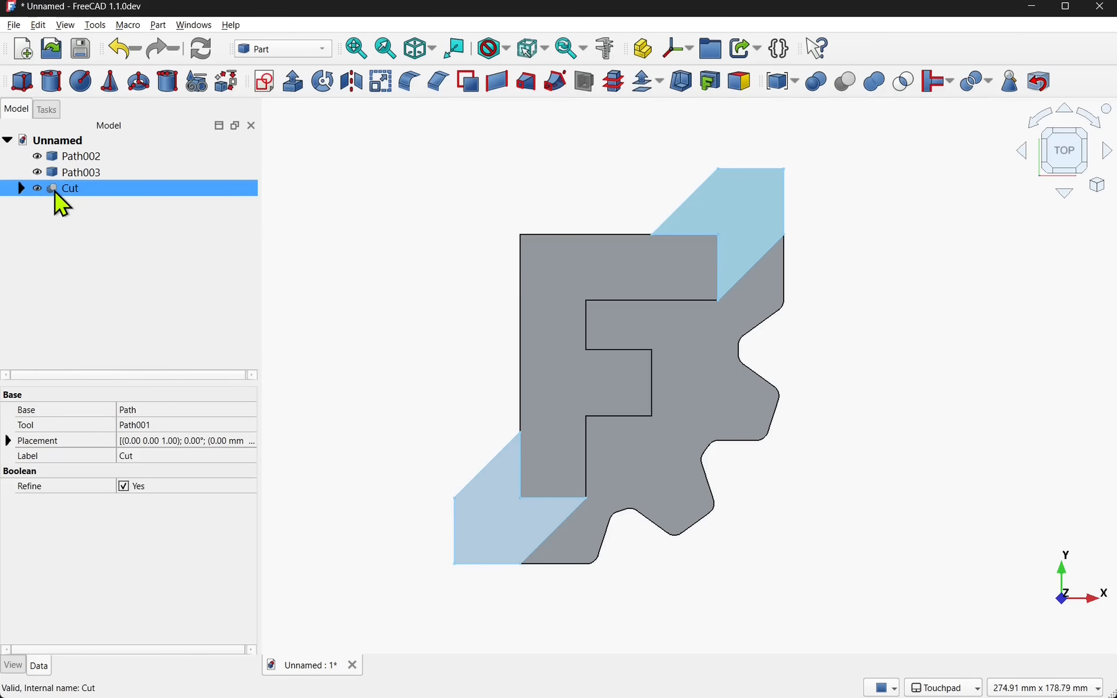
{"action": "left_click", "coordinate": [70, 188]}
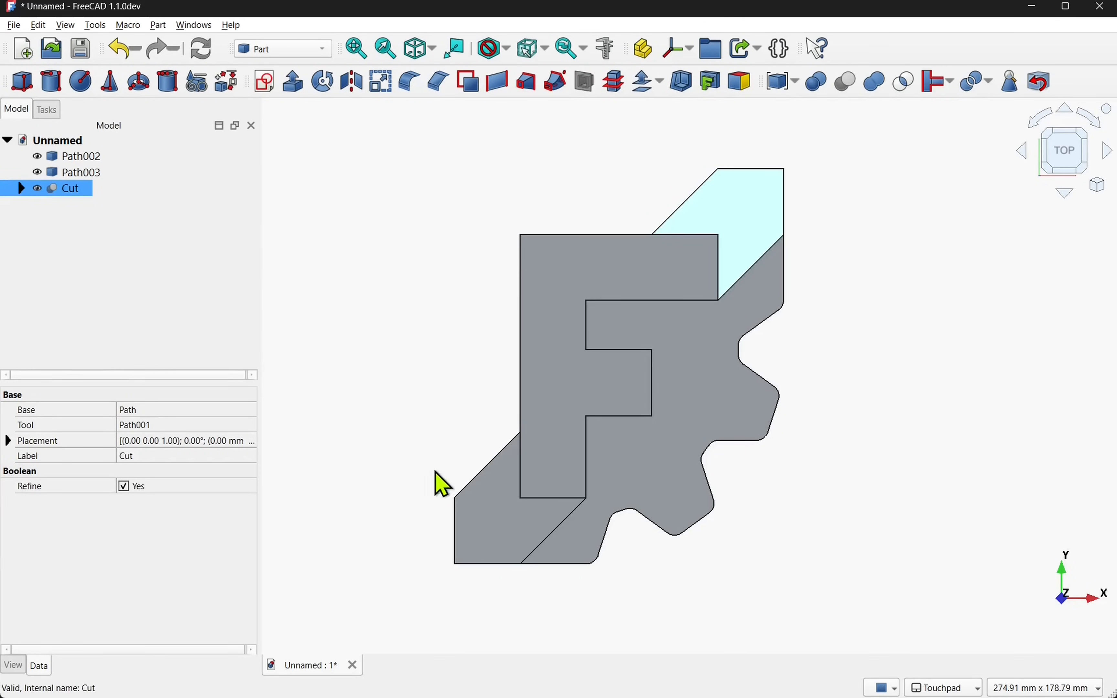
{"action": "left_click", "coordinate": [69, 187]}
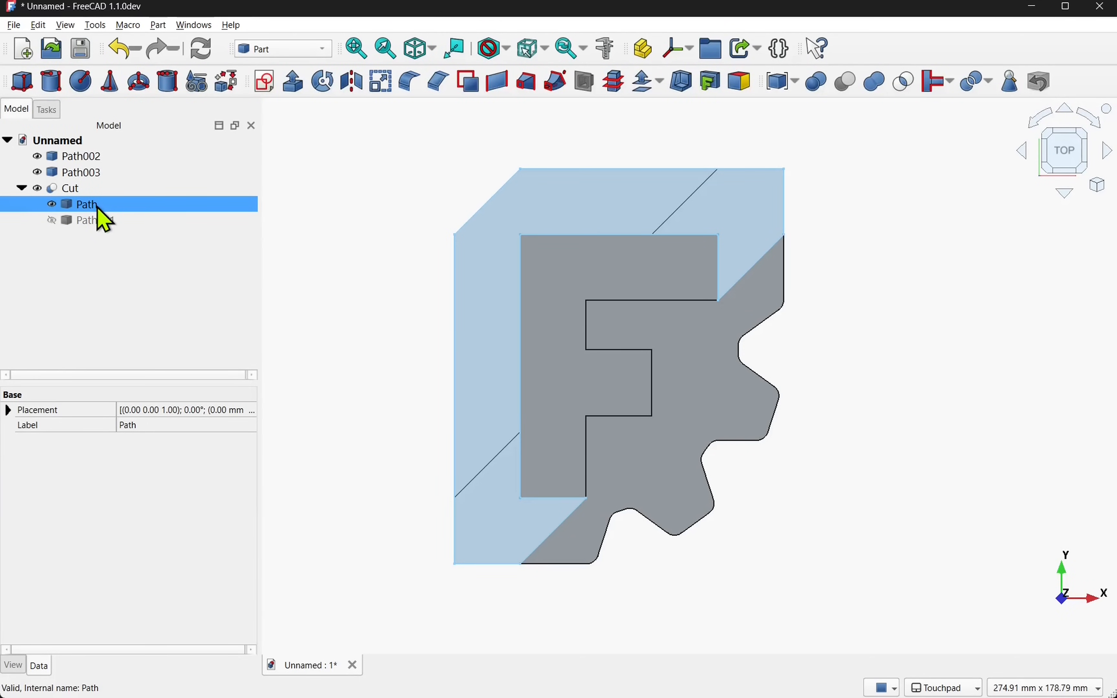
Make Path001 visible again inside the Cut, then collapse the Cut in the tree
{"action": "left_click", "coordinate": [93, 220]}
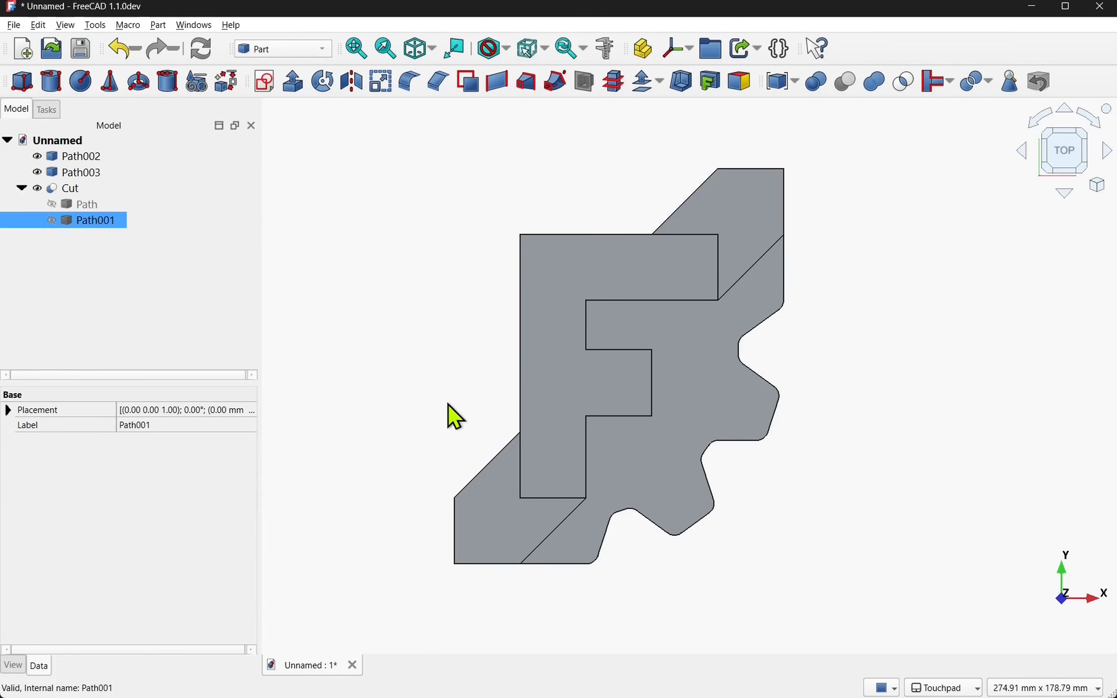
{"action": "left_click", "coordinate": [94, 220]}
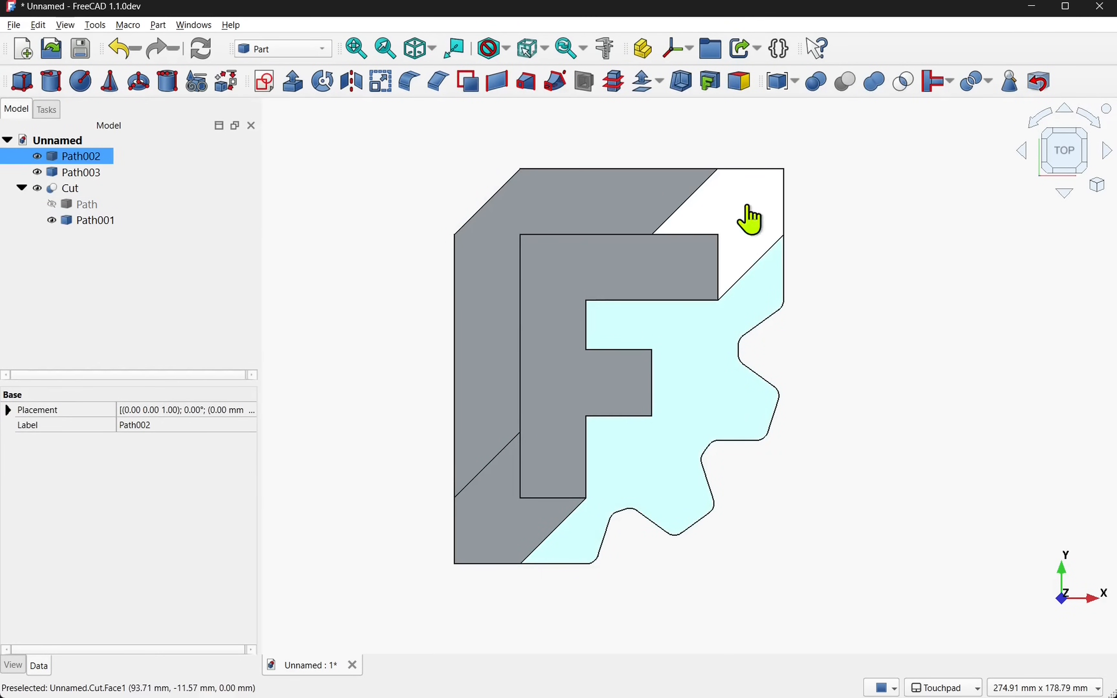
{"action": "left_click", "coordinate": [93, 219]}
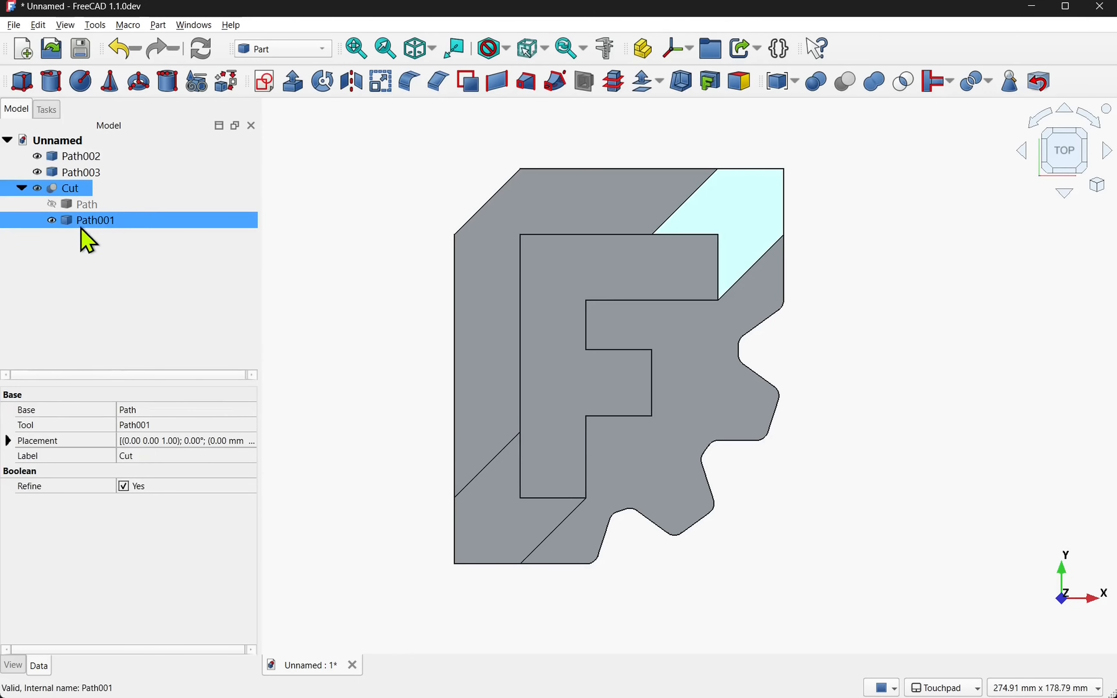
{"action": "left_click", "coordinate": [86, 204]}
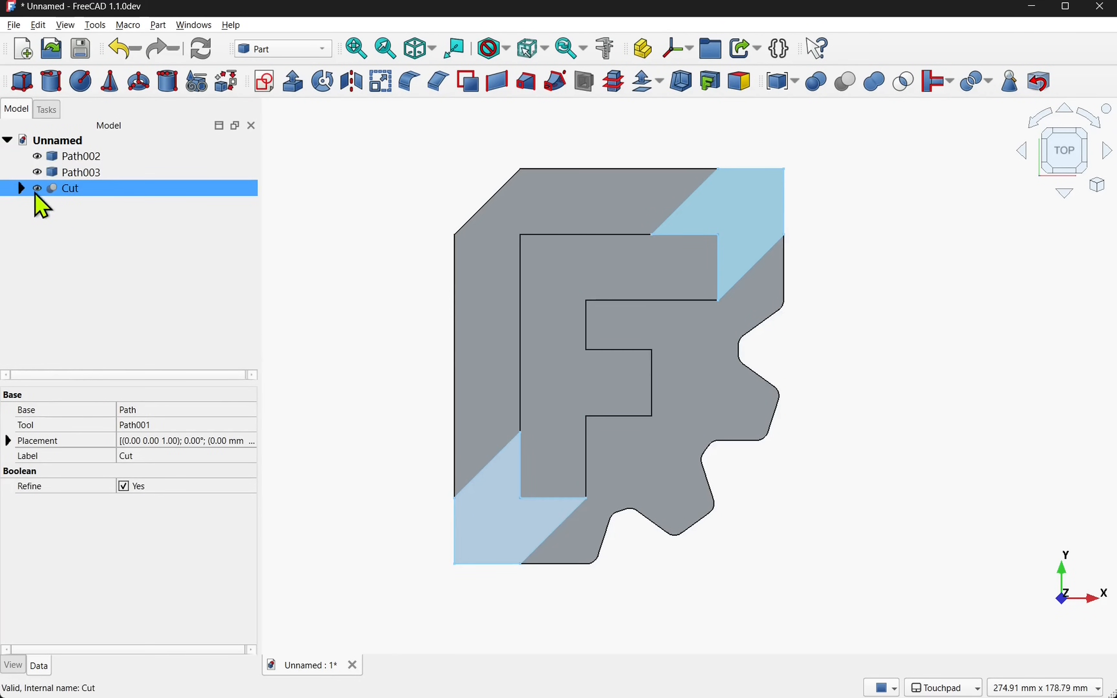
{"action": "left_click", "coordinate": [21, 188]}
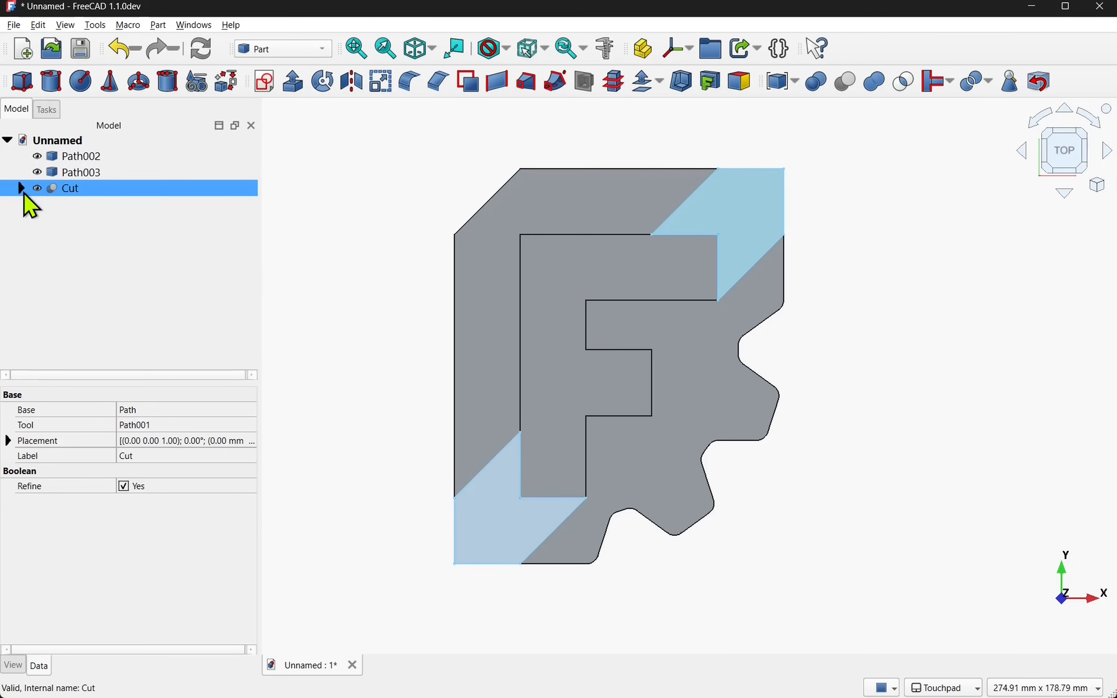
Create a top-level link Path004 to Path001 inside the Cut using Make Link
{"action": "left_click", "coordinate": [20, 187]}
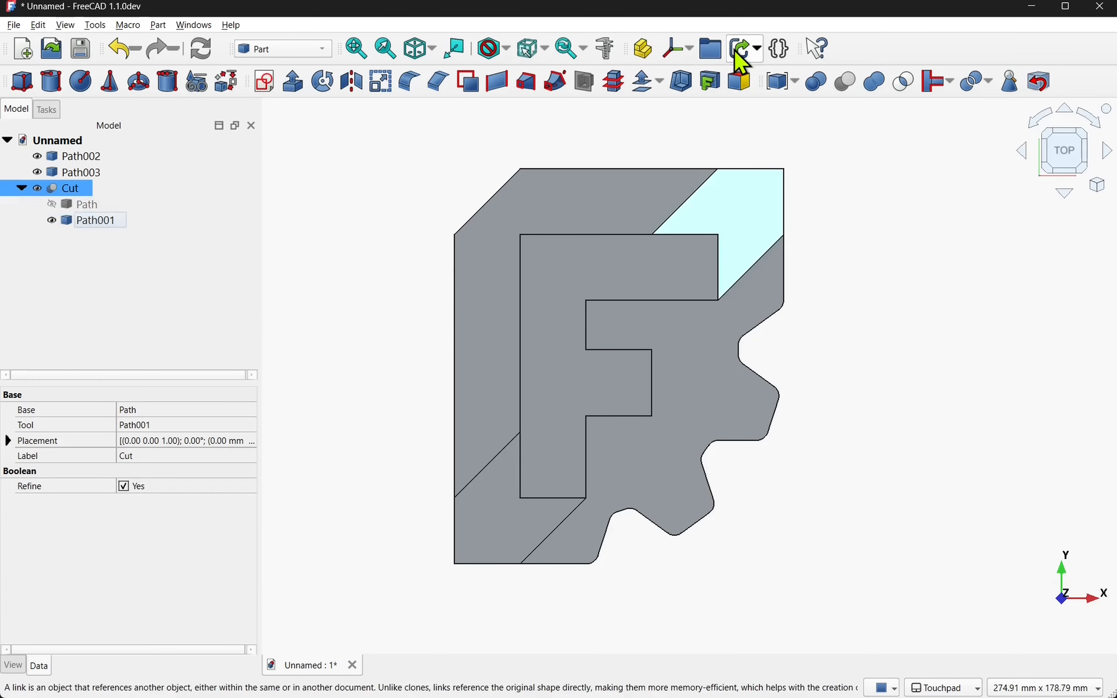
{"action": "mouse_move", "coordinate": [741, 49]}
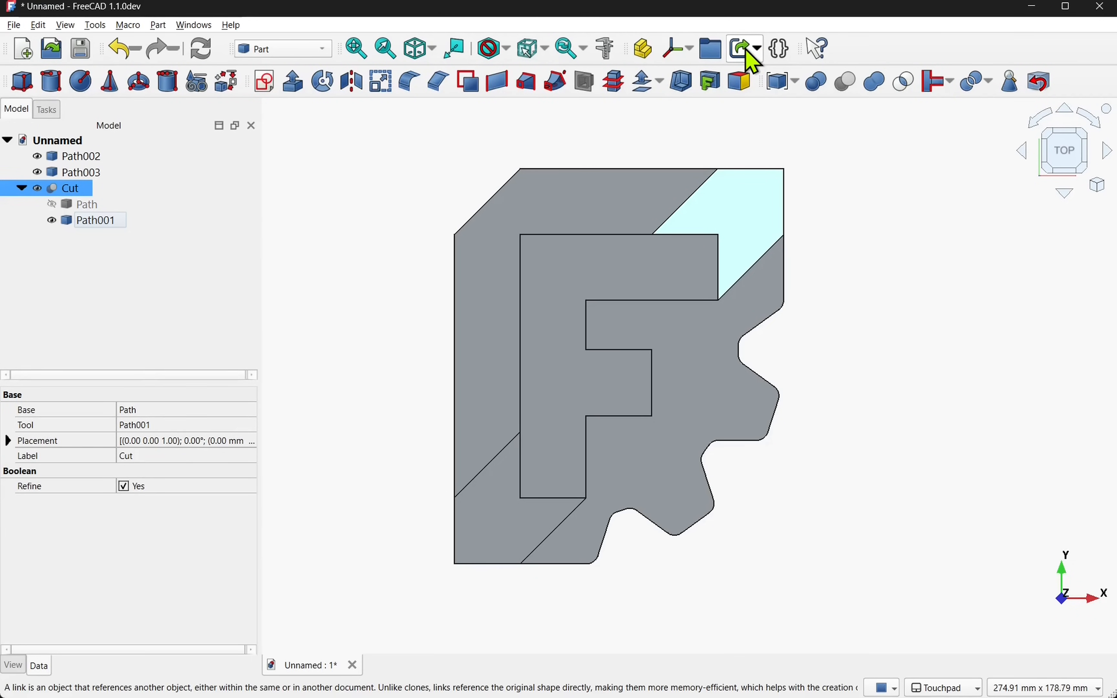
{"action": "mouse_move", "coordinate": [637, 48]}
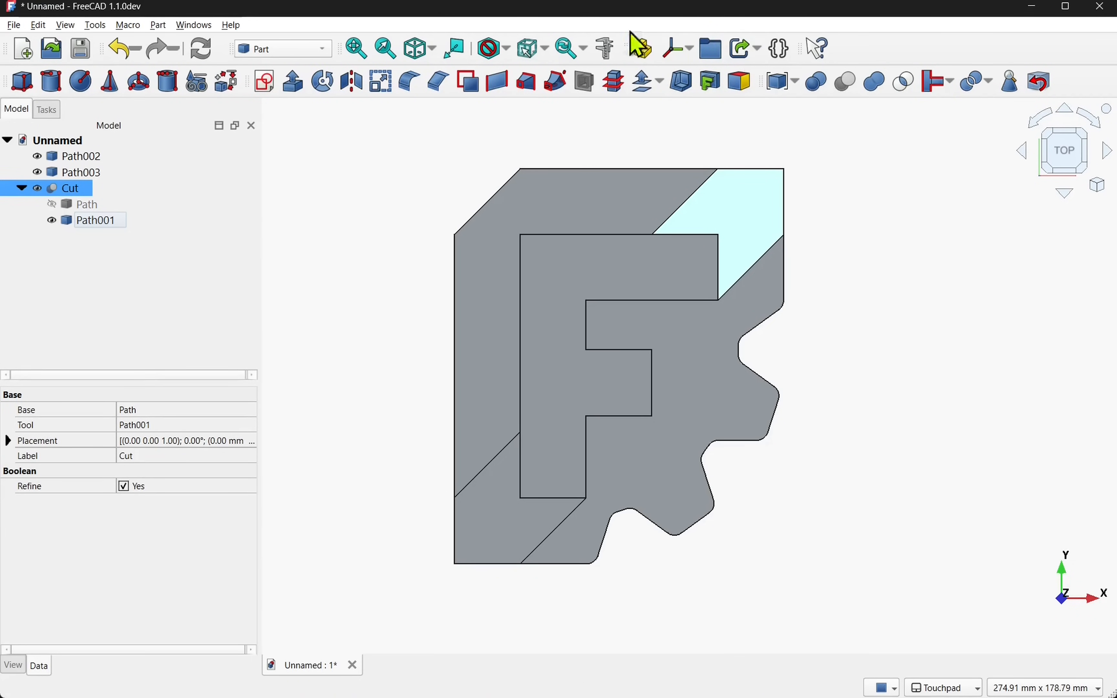
{"action": "left_click", "coordinate": [96, 220]}
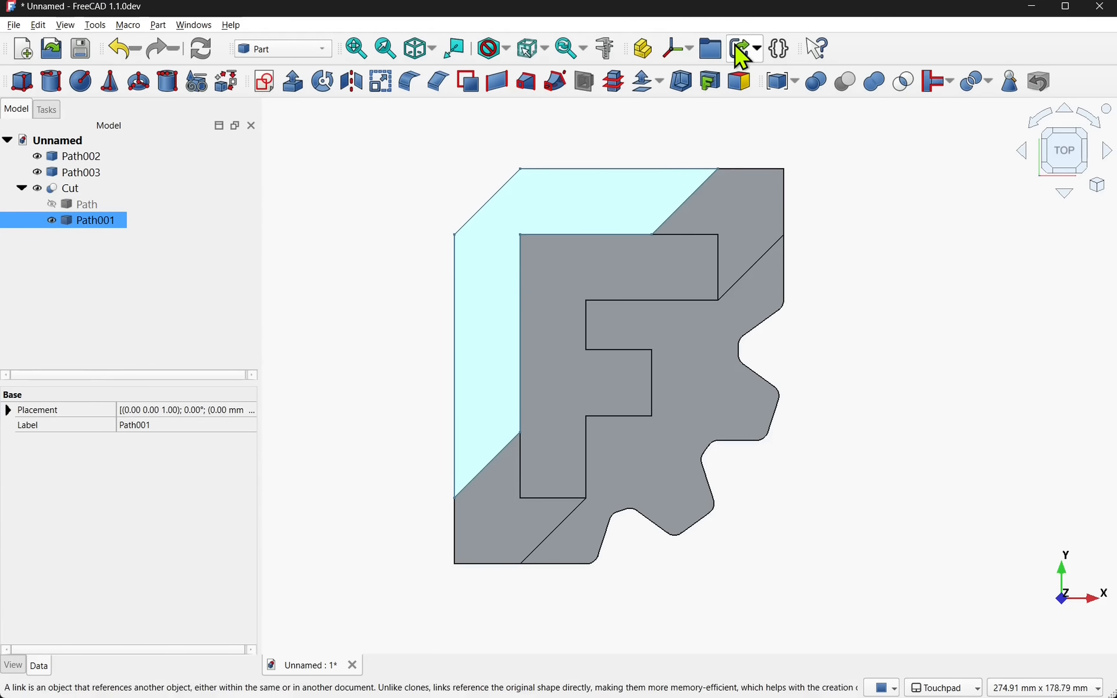
{"action": "left_click", "coordinate": [739, 49]}
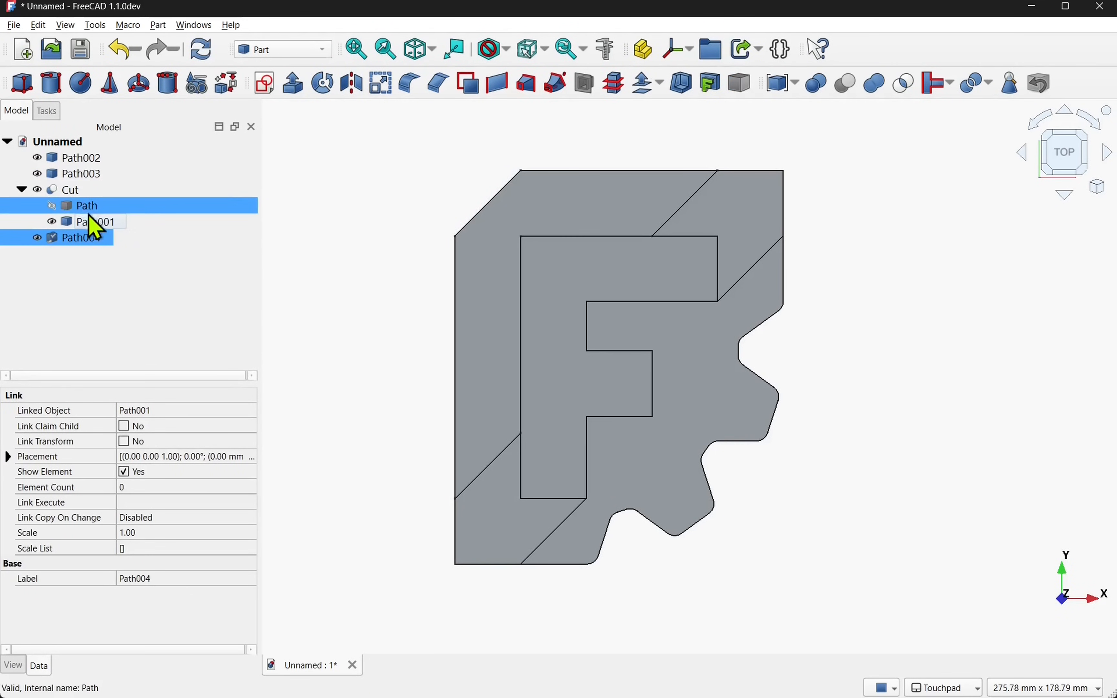
{"action": "left_click", "coordinate": [81, 237]}
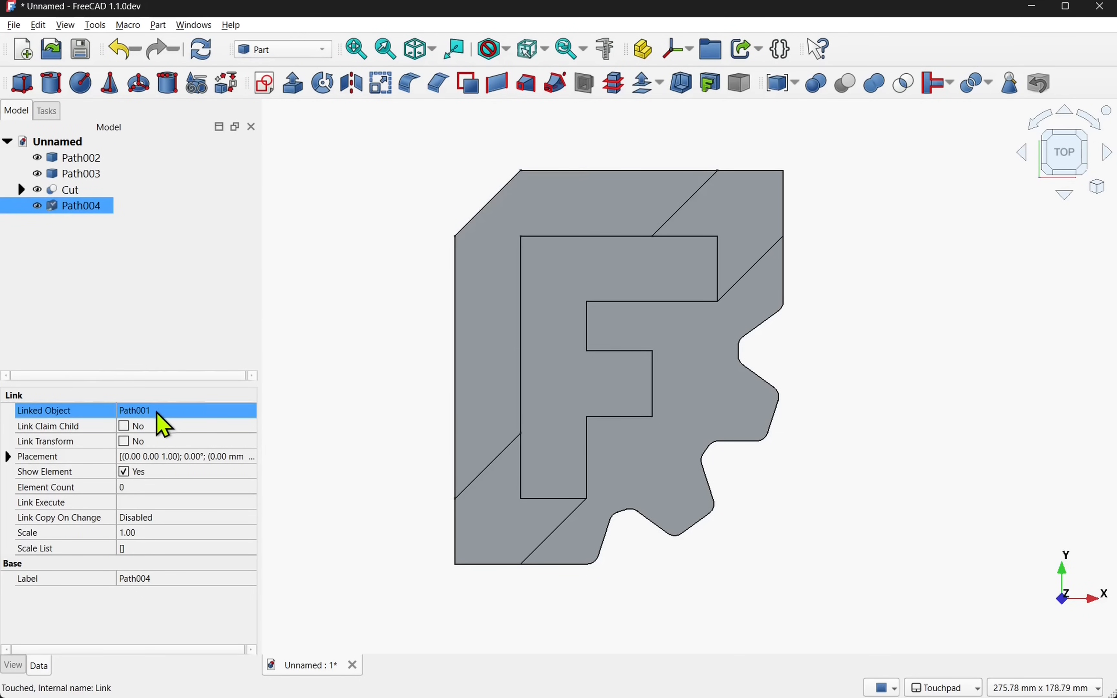
{"action": "mouse_move", "coordinate": [155, 424]}
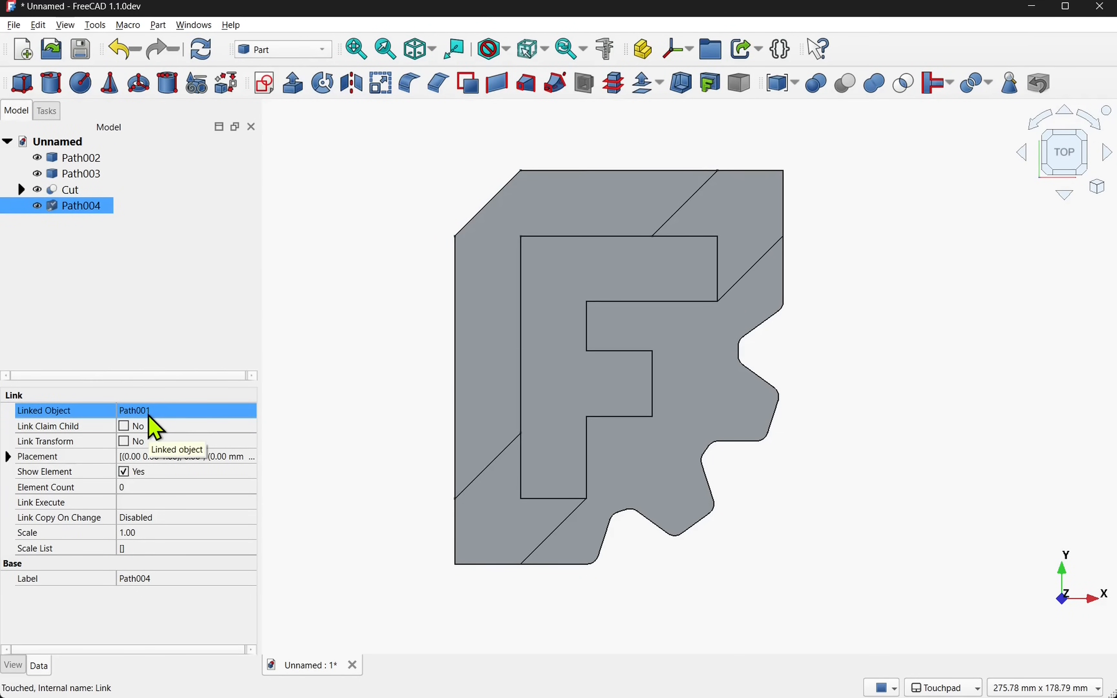
Rename Path002, Path003, Cut and Path004 to BottomPath, FPath, MiddleCut and TopPathLink
{"action": "left_click", "coordinate": [81, 158]}
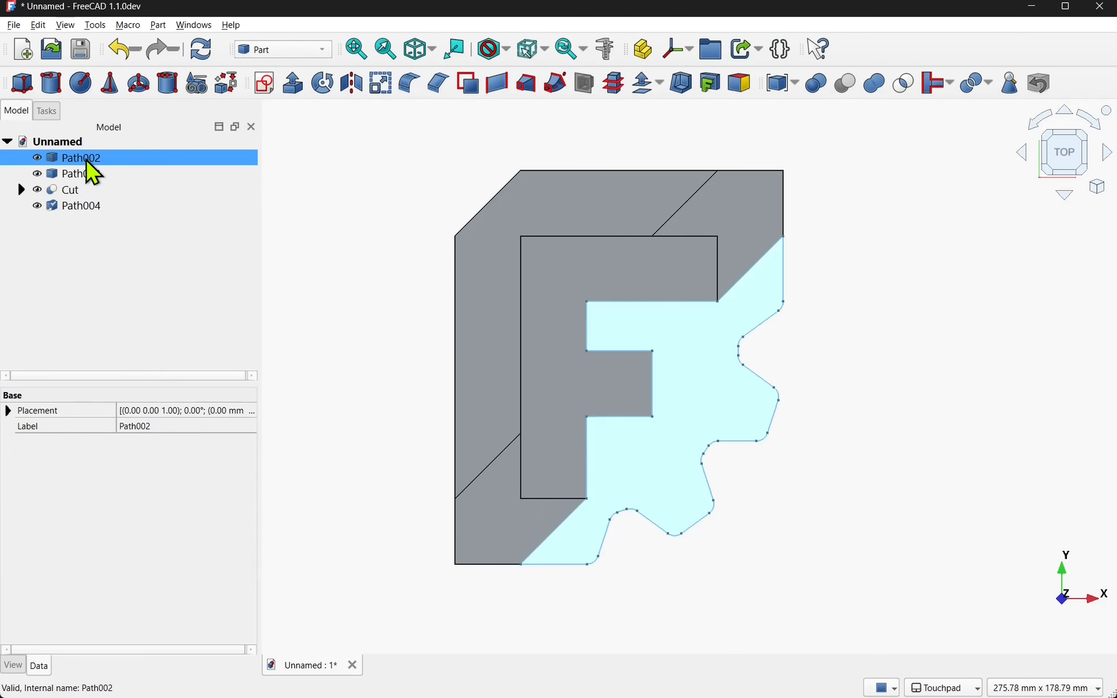
{"action": "type", "text": "B"}
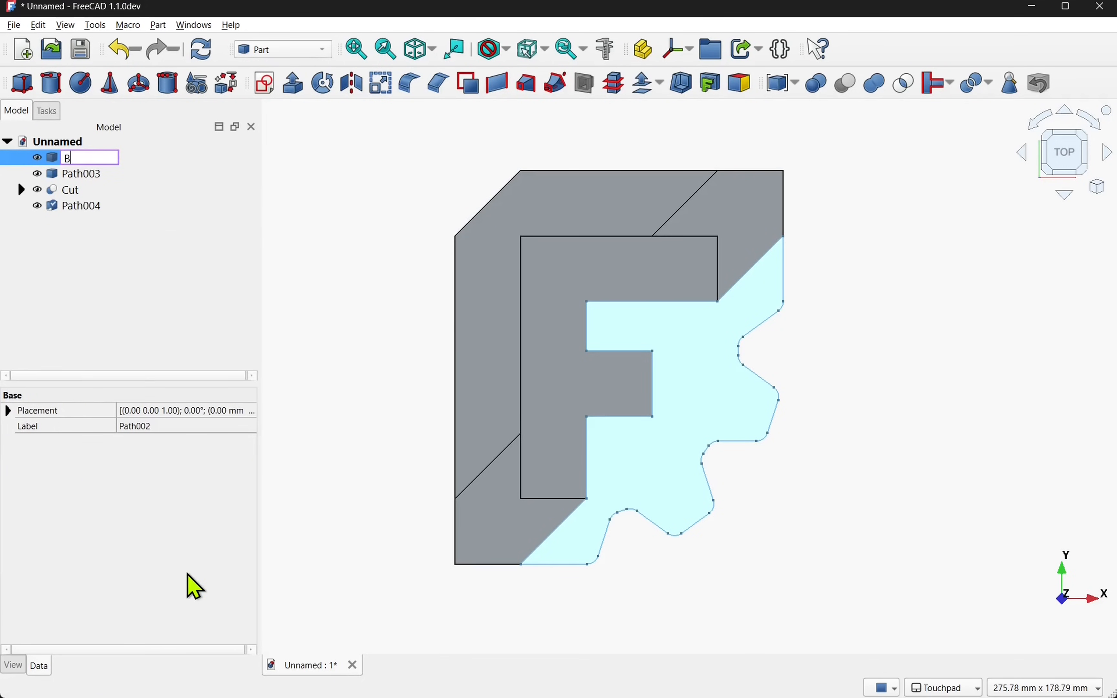
{"action": "left_click", "coordinate": [70, 189]}
{"action": "type", "text": "FPath"}
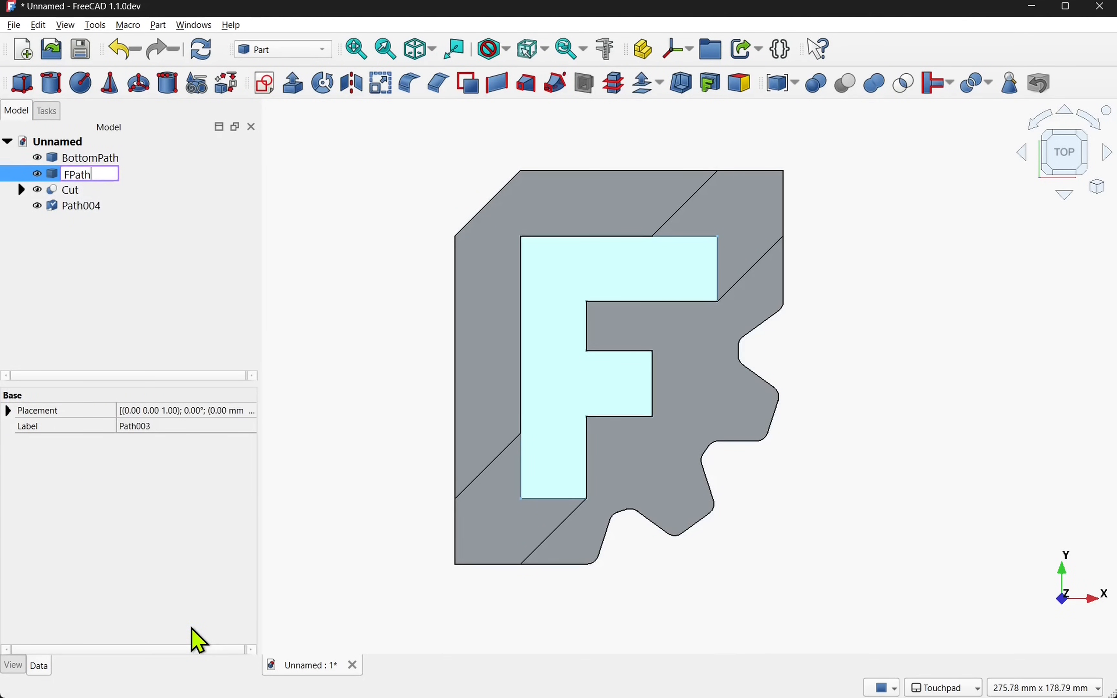
{"action": "left_click", "coordinate": [71, 190]}
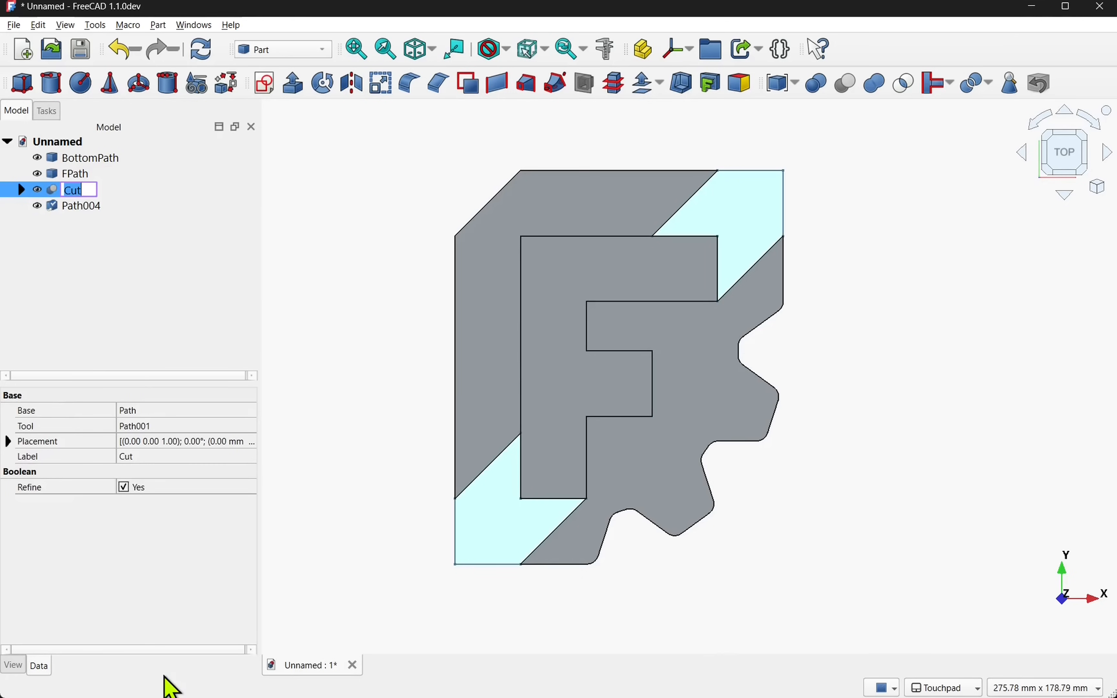
{"action": "right_click", "coordinate": [81, 204]}
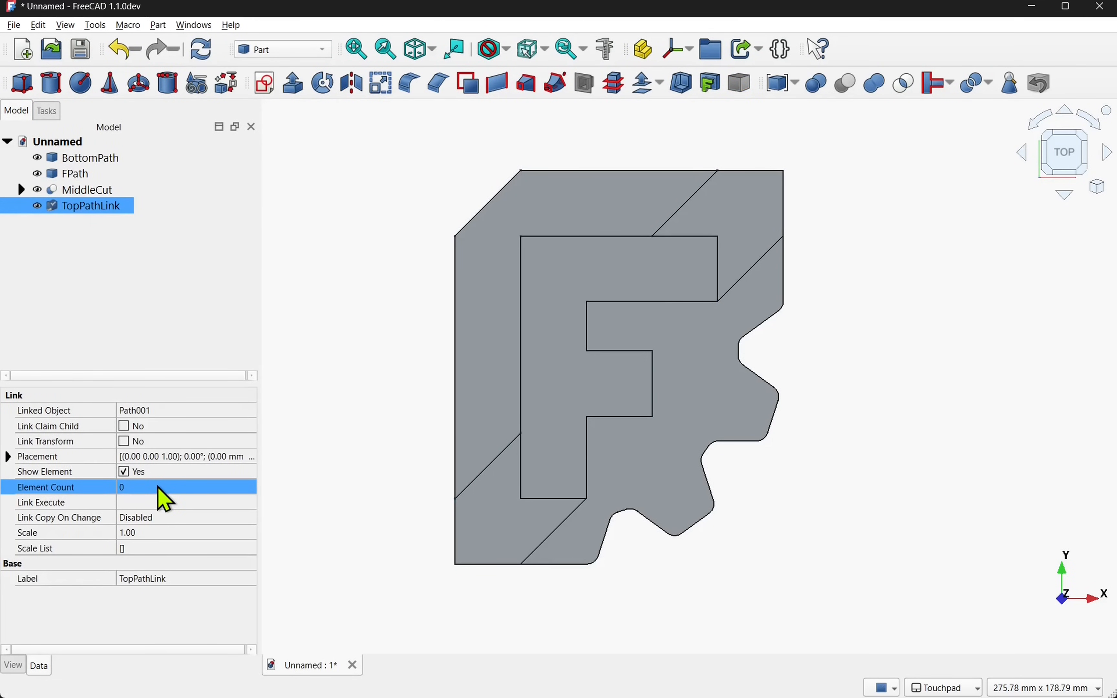
{"action": "left_click", "coordinate": [316, 236]}
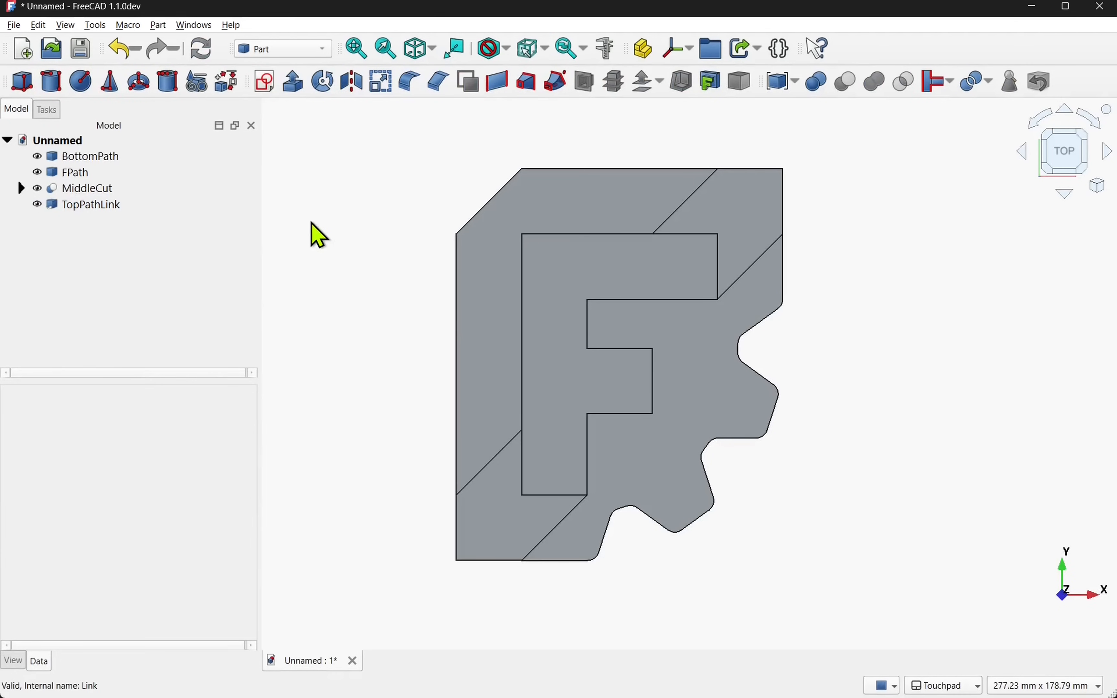
Check which shapes BottomPath, FPath and MiddleCut are, and expand MiddleCut
{"action": "left_click", "coordinate": [90, 155]}
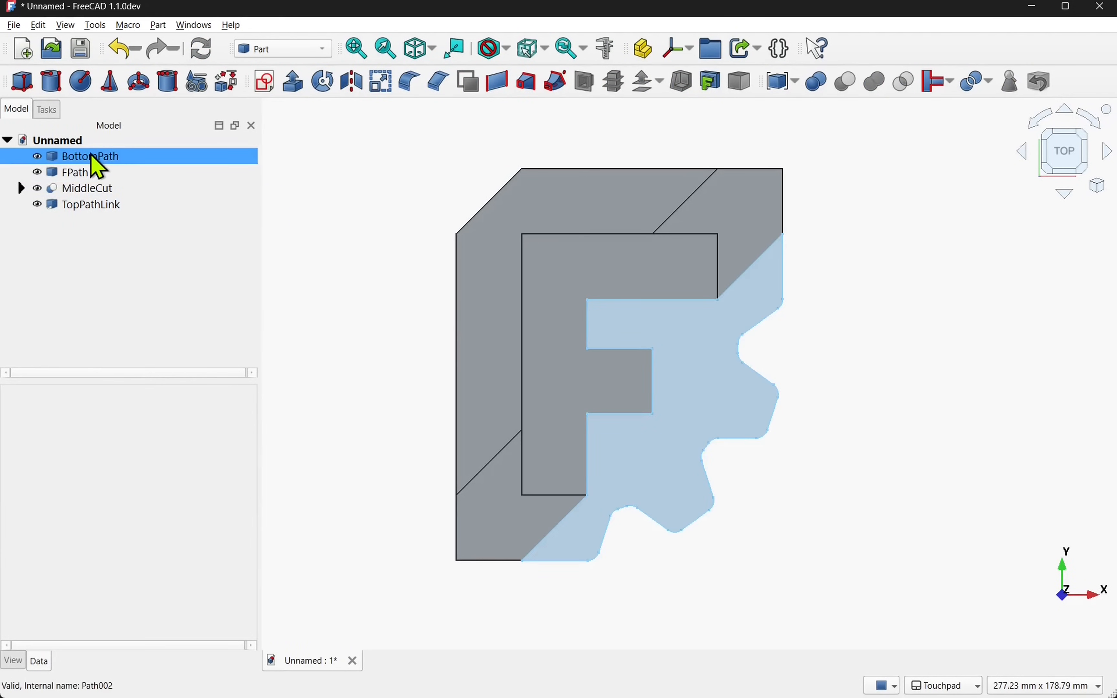
{"action": "left_click", "coordinate": [75, 172]}
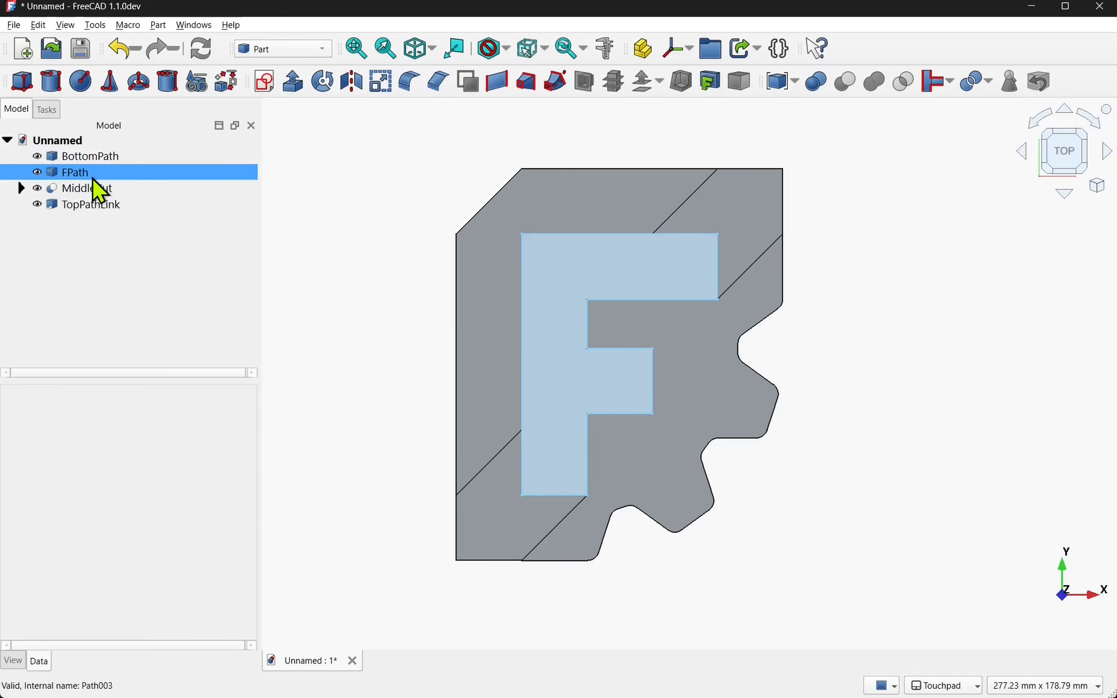
{"action": "left_click", "coordinate": [91, 204]}
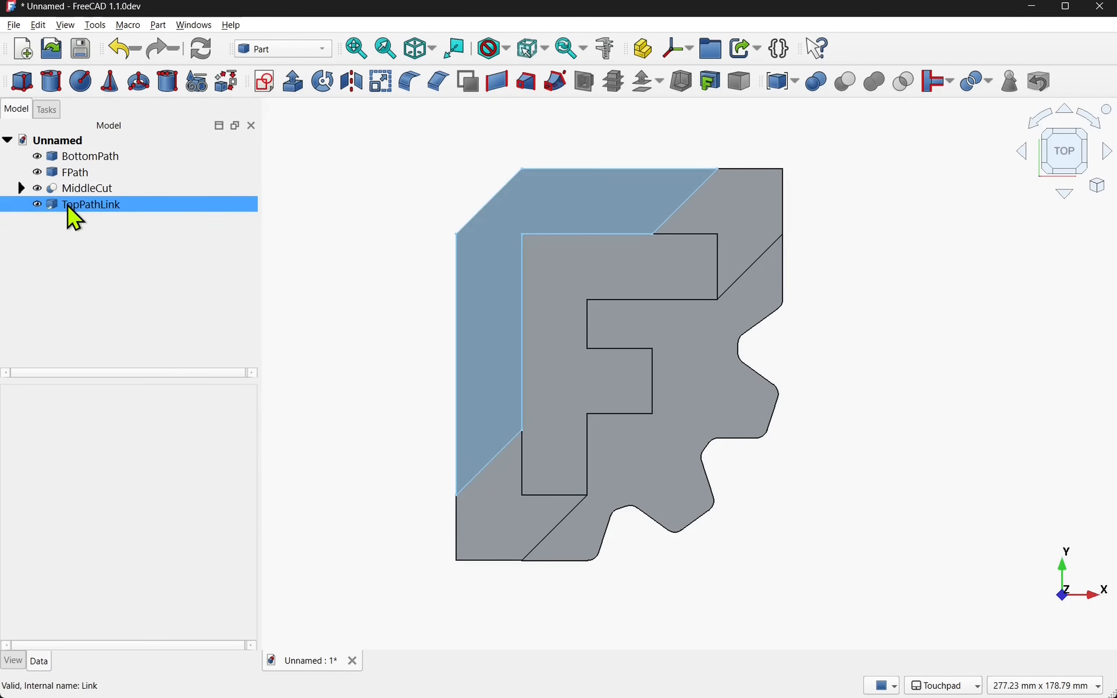
{"action": "left_click", "coordinate": [87, 188]}
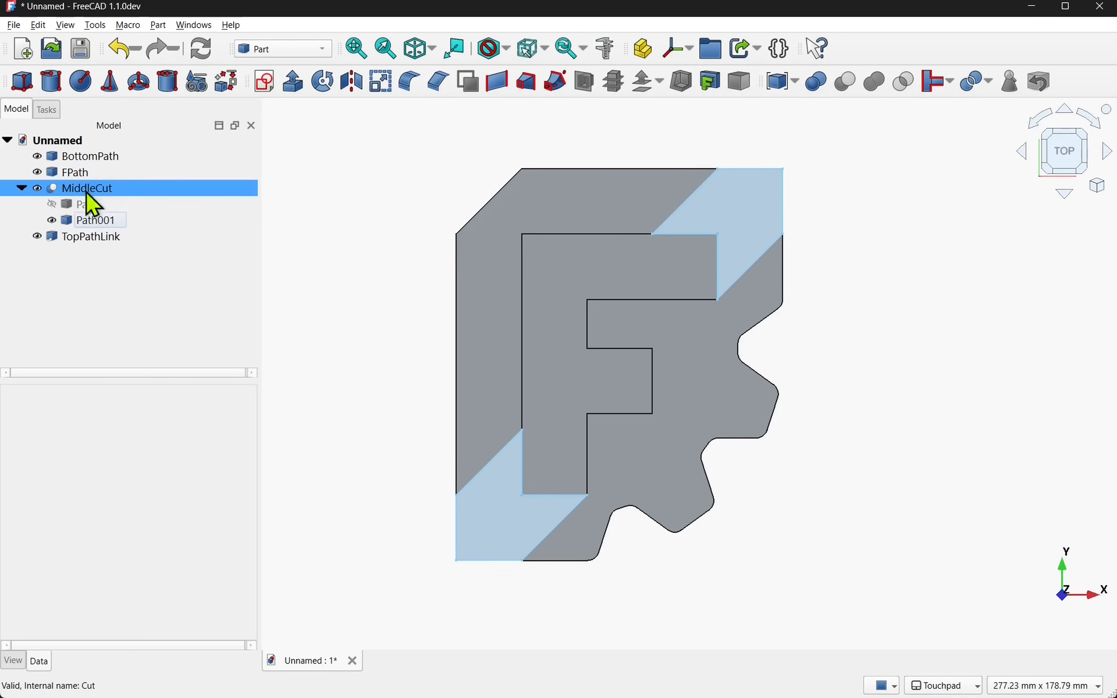
Hide Path001 inside MiddleCut and confirm TopPathLink still links to it
{"action": "left_click", "coordinate": [84, 204]}
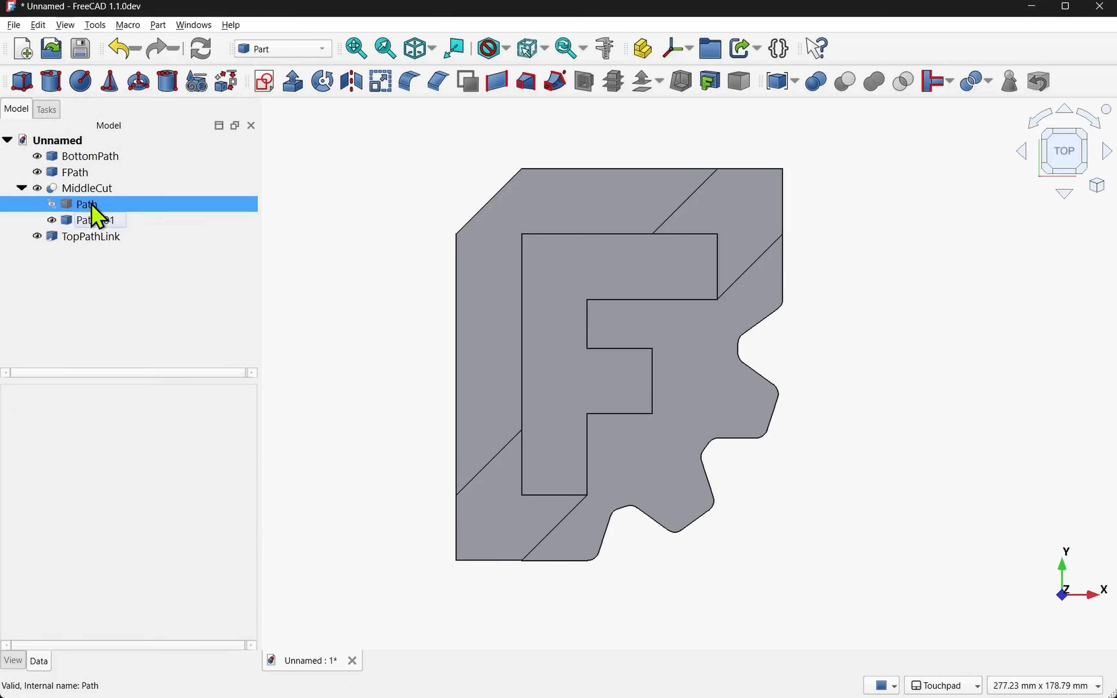
{"action": "left_click", "coordinate": [93, 219]}
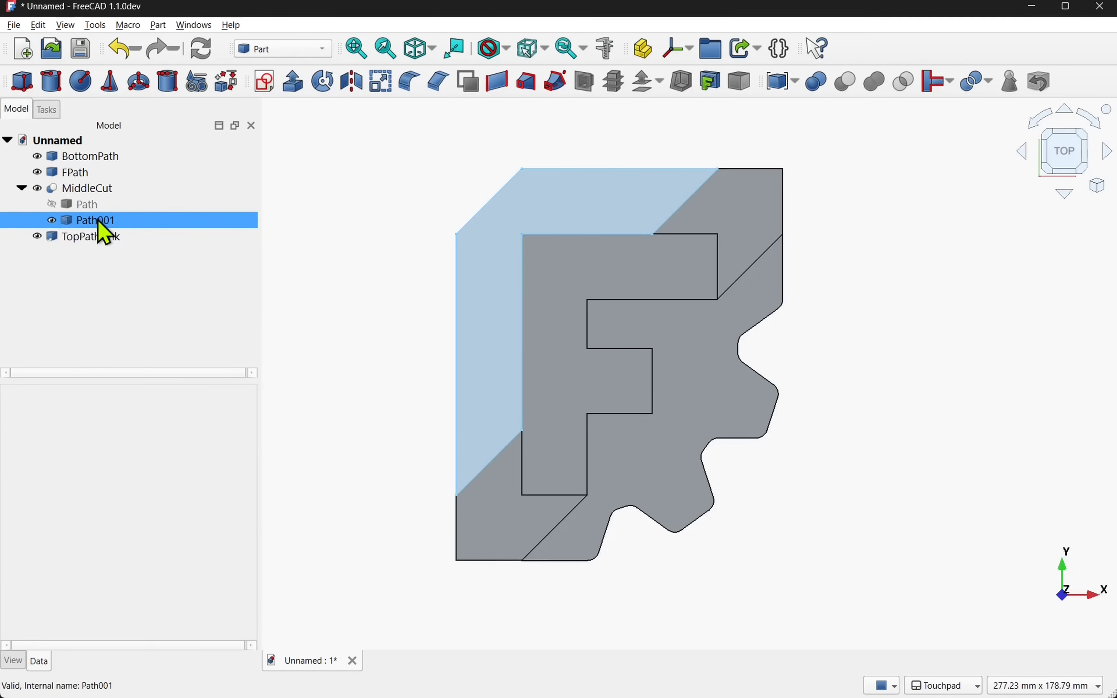
{"action": "mouse_move", "coordinate": [109, 229]}
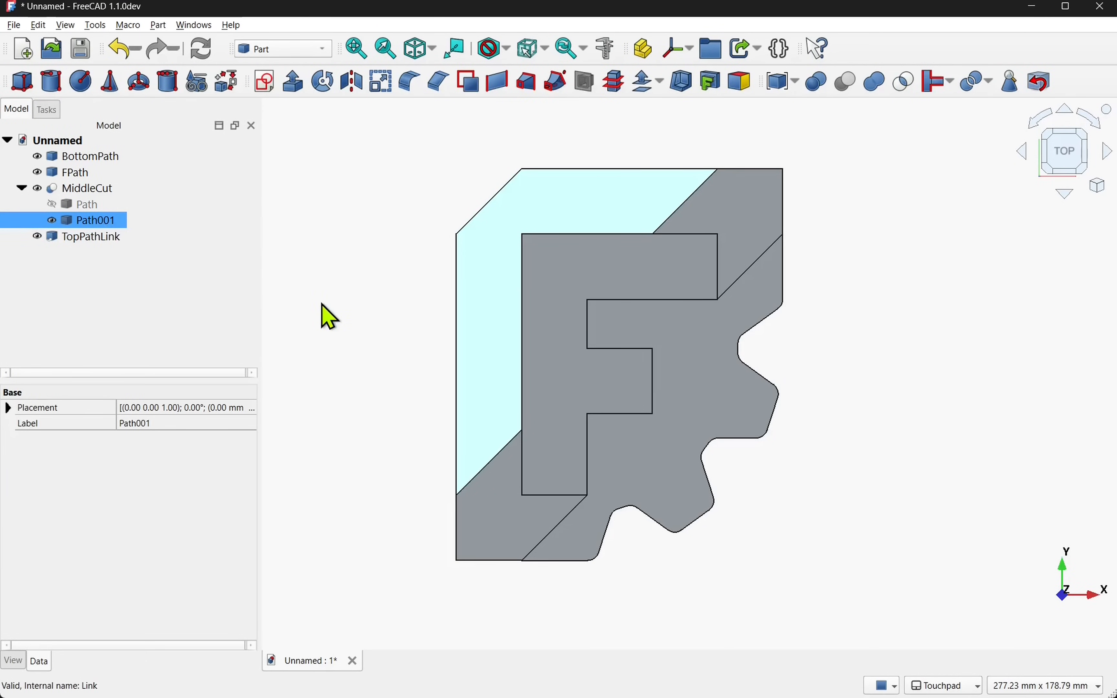
{"action": "left_click", "coordinate": [93, 219]}
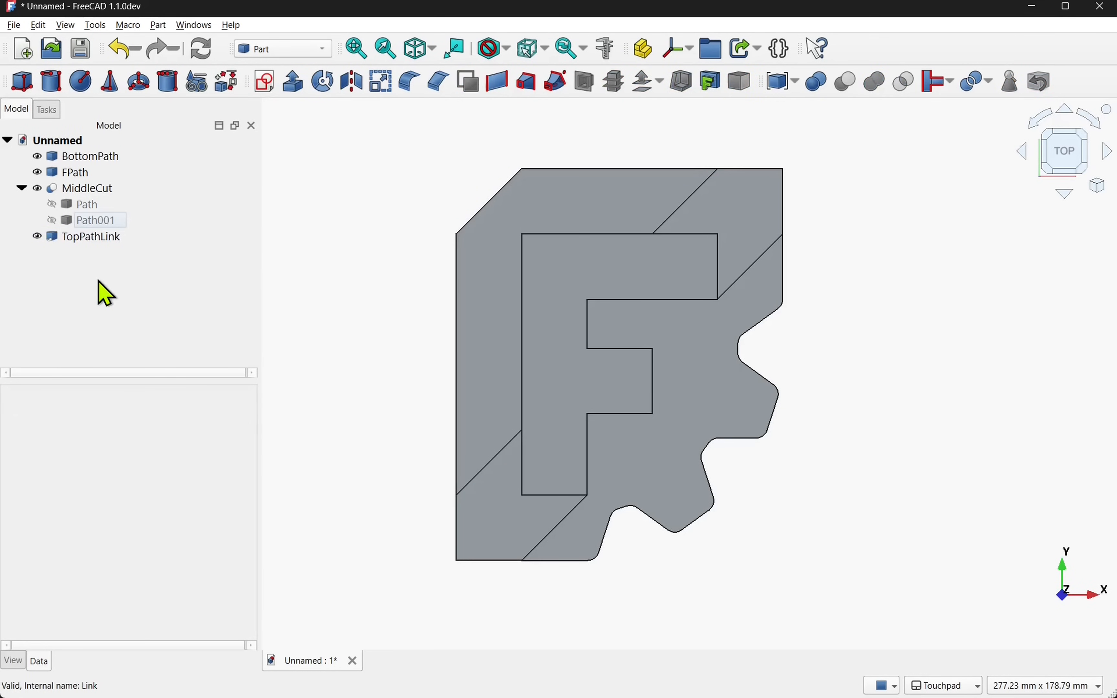
{"action": "left_click", "coordinate": [91, 236]}
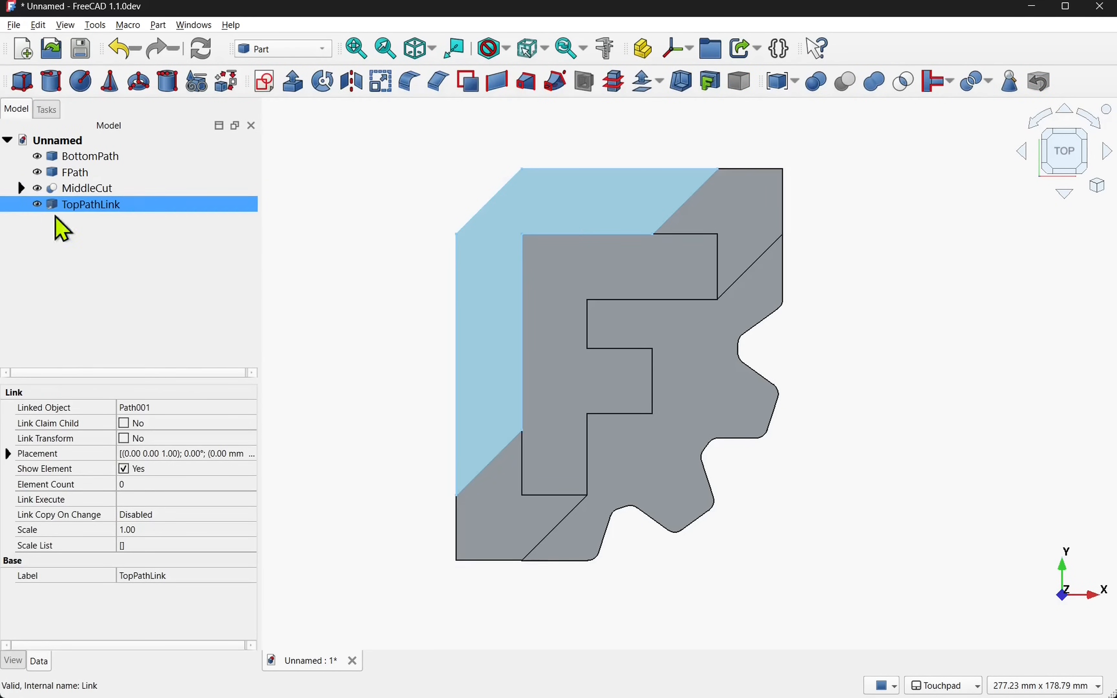
{"action": "left_click", "coordinate": [415, 360]}
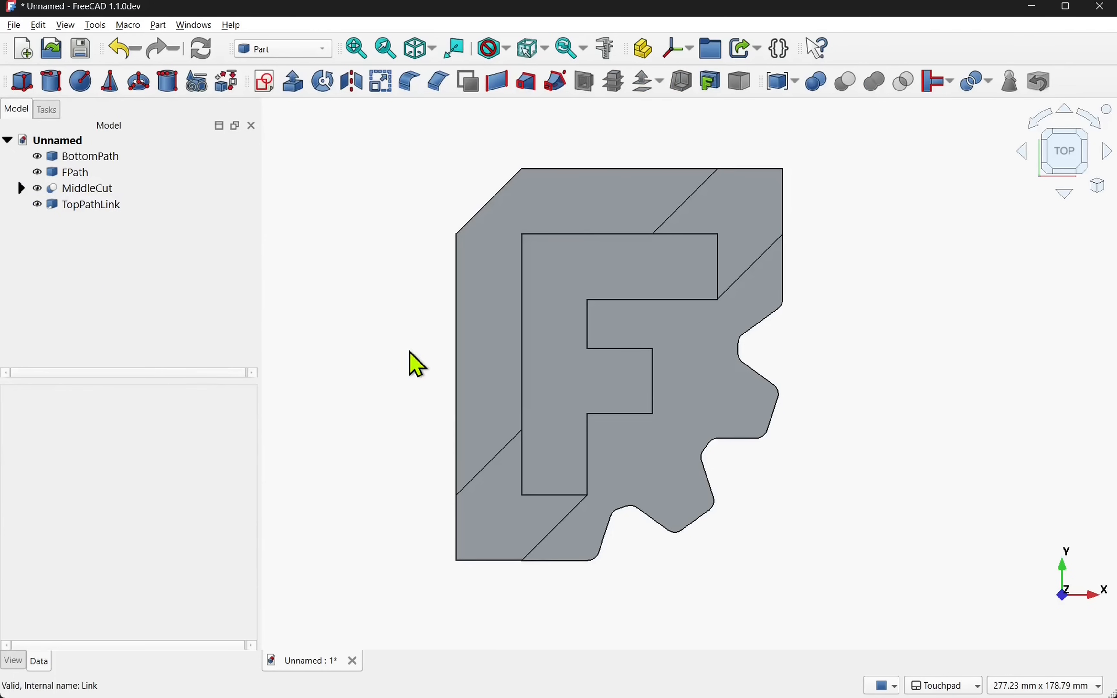
{"action": "mouse_move", "coordinate": [751, 164]}
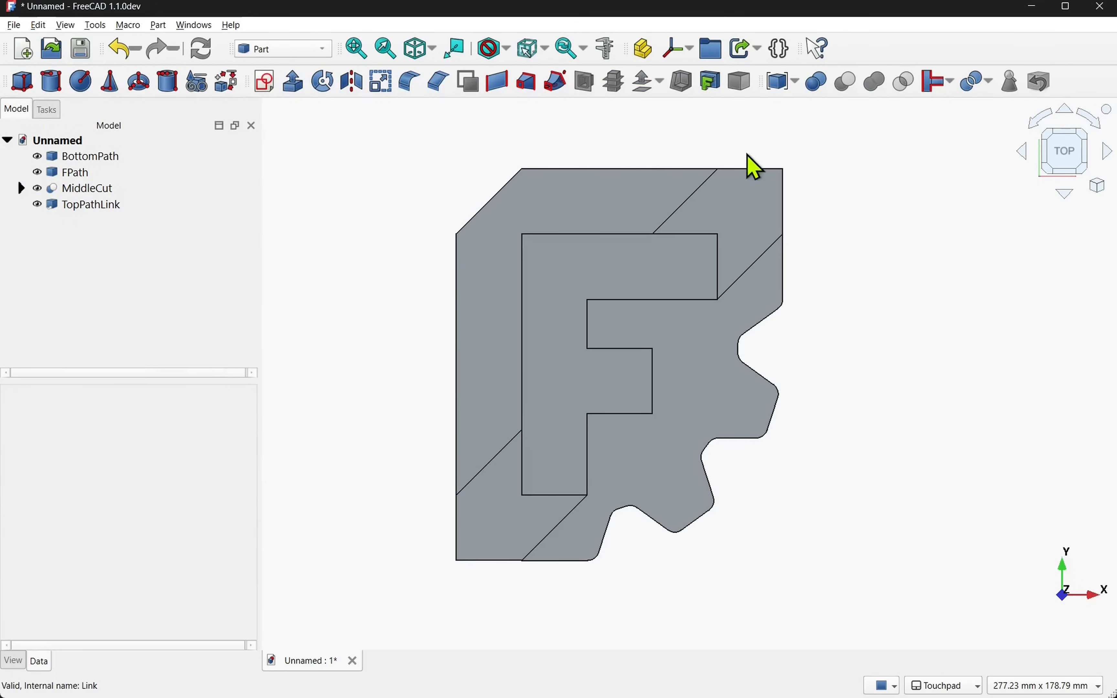
{"action": "mouse_move", "coordinate": [782, 158]}
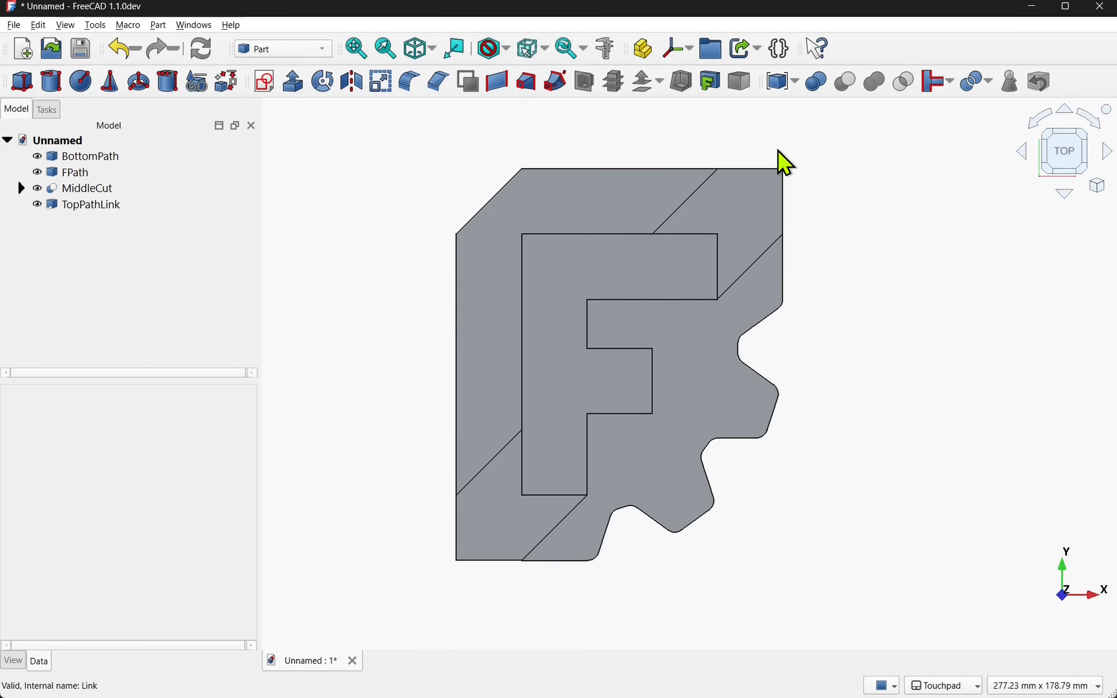
{"action": "mouse_move", "coordinate": [732, 142]}
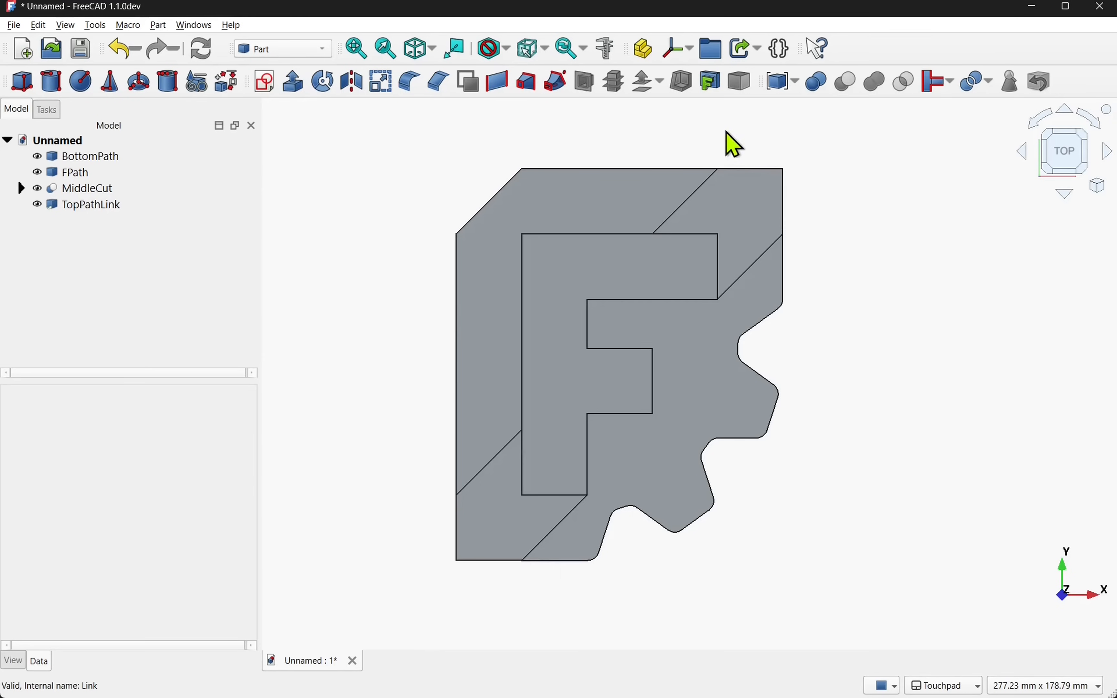
{"action": "left_click", "coordinate": [158, 24]}
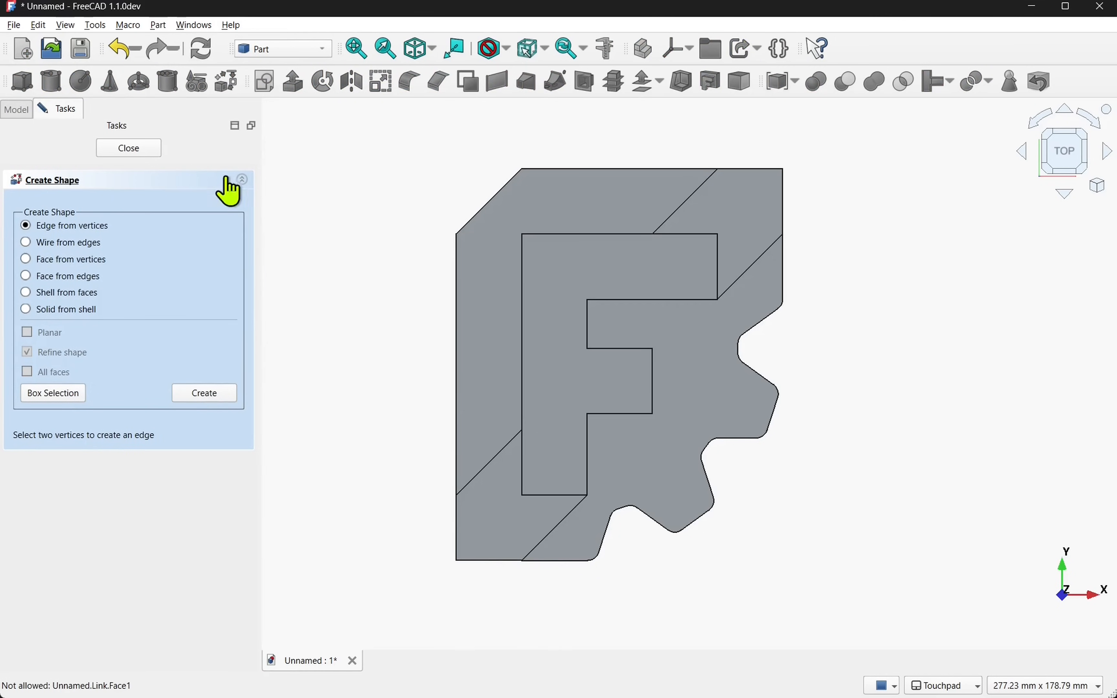
{"action": "mouse_move", "coordinate": [132, 335]}
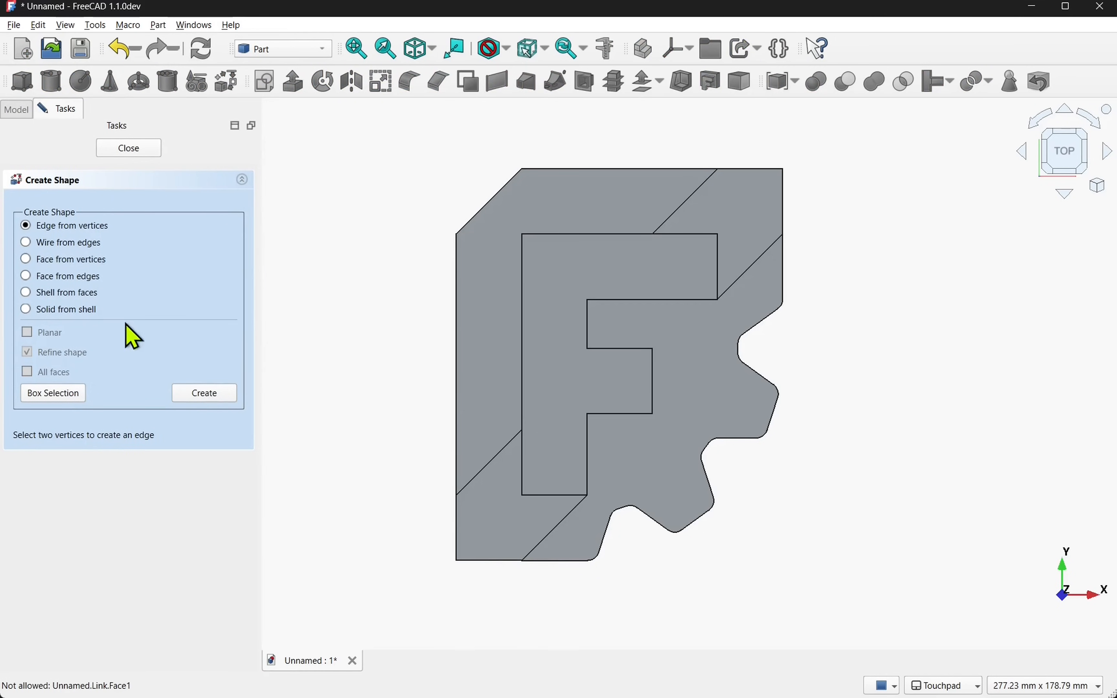
{"action": "left_click", "coordinate": [128, 148]}
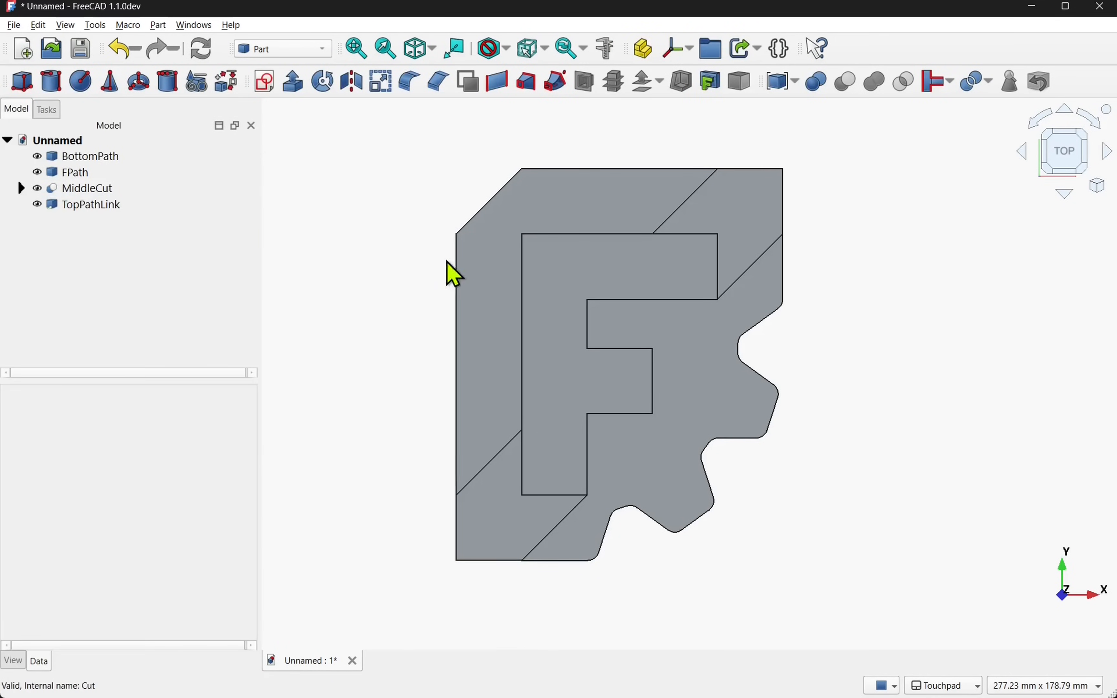
{"action": "mouse_move", "coordinate": [462, 566]}
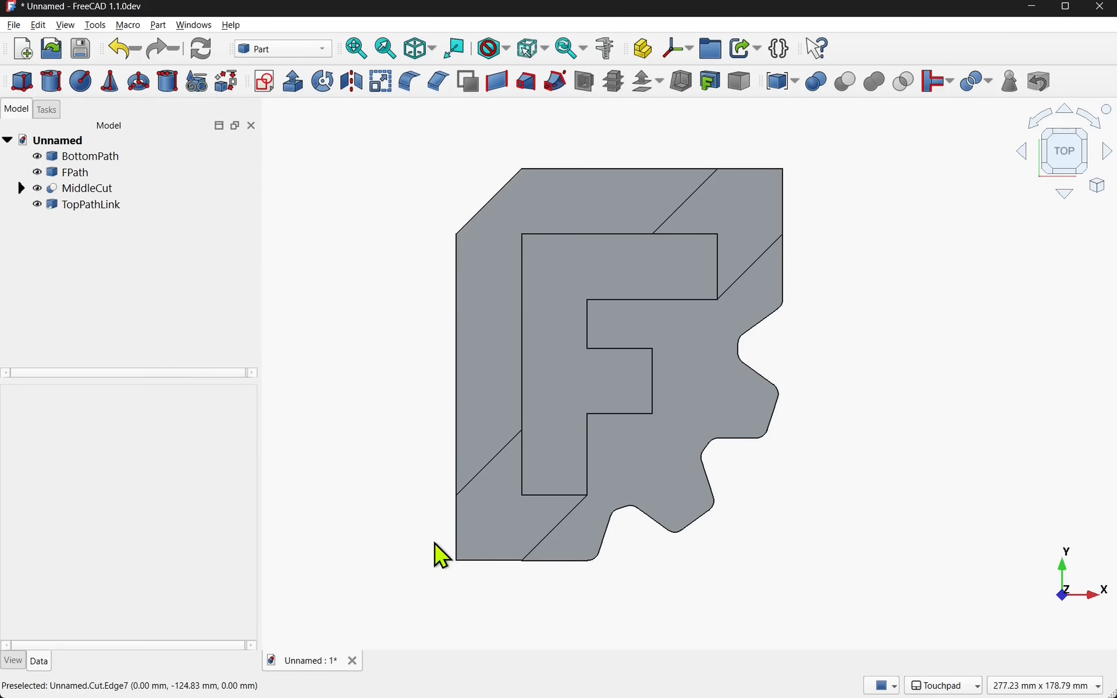
In the Draft workbench, combine the faces of the four logo pieces into one Facebinder
{"action": "left_click", "coordinate": [280, 49]}
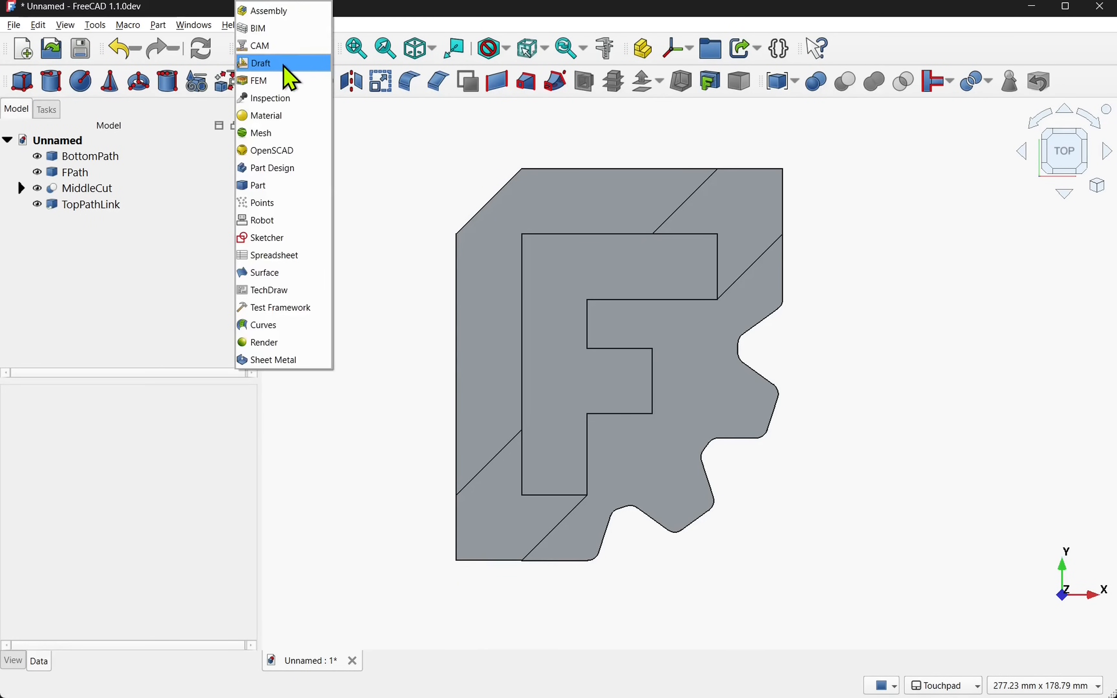
{"action": "left_click", "coordinate": [260, 62]}
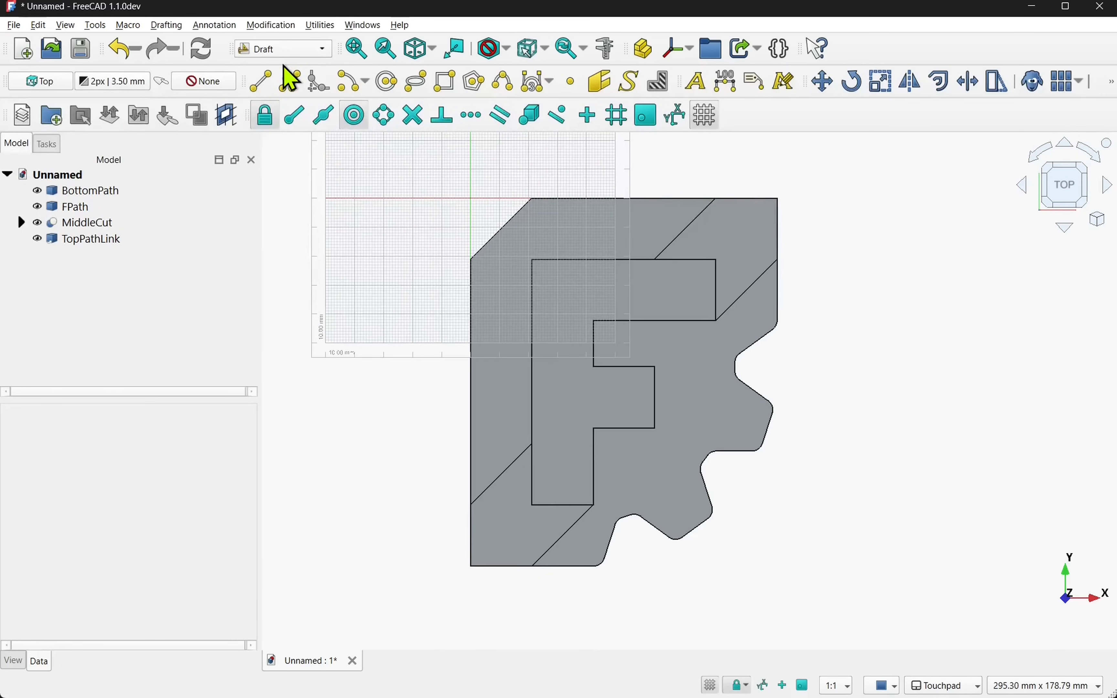
{"action": "mouse_move", "coordinate": [517, 387]}
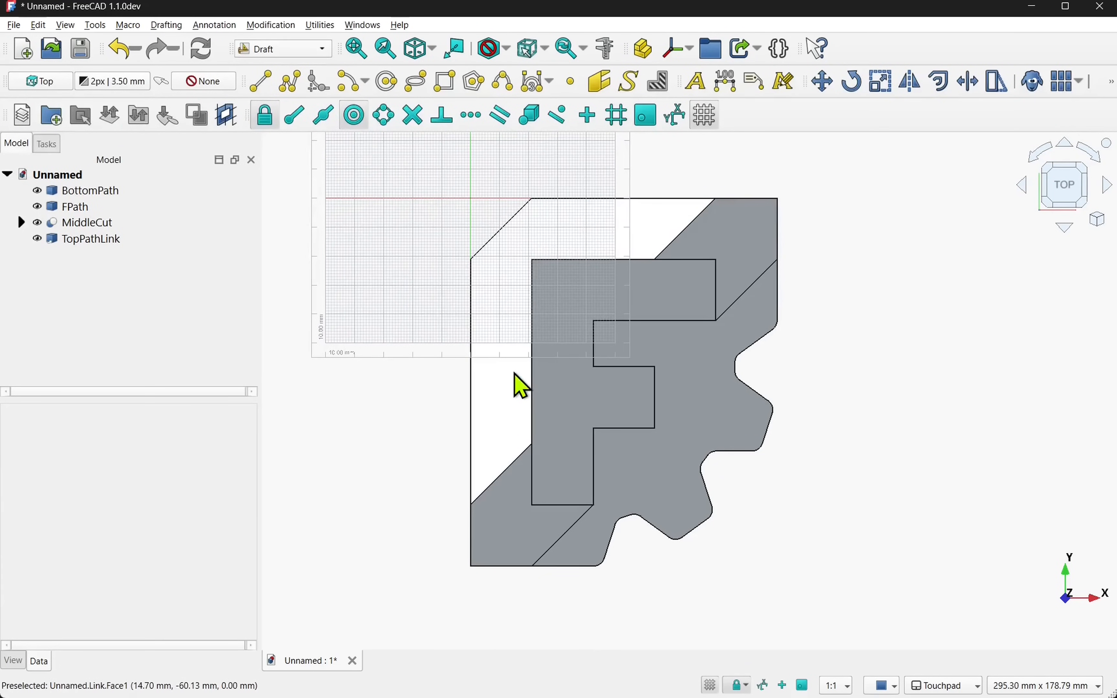
{"action": "left_click", "coordinate": [90, 238]}
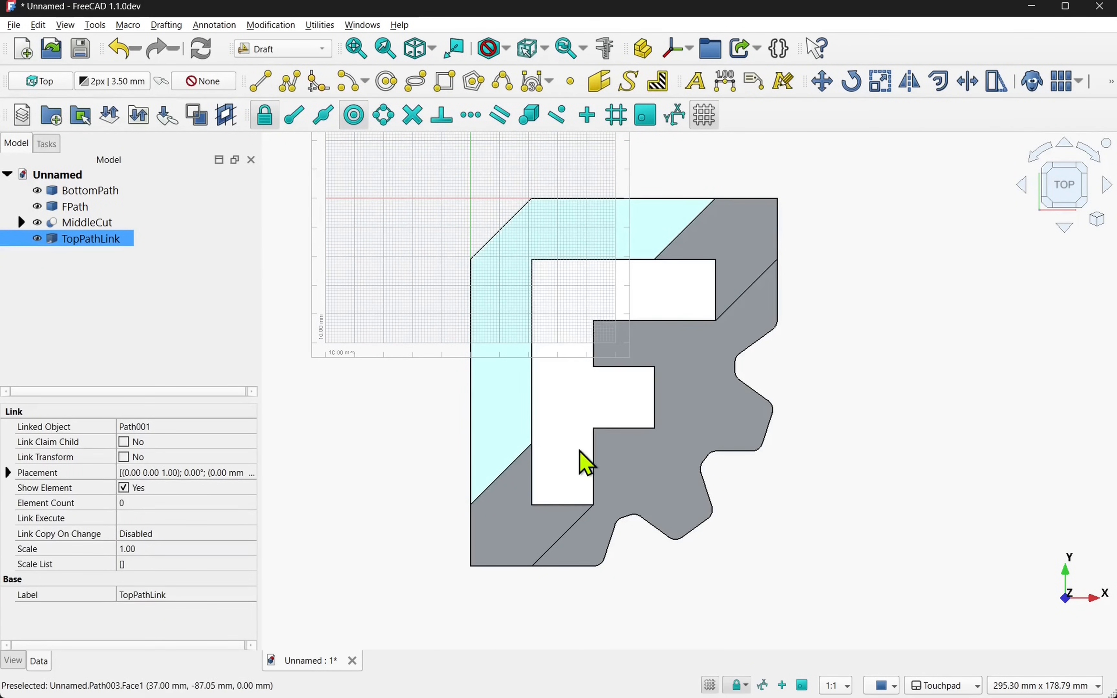
{"action": "left_click", "coordinate": [86, 223]}
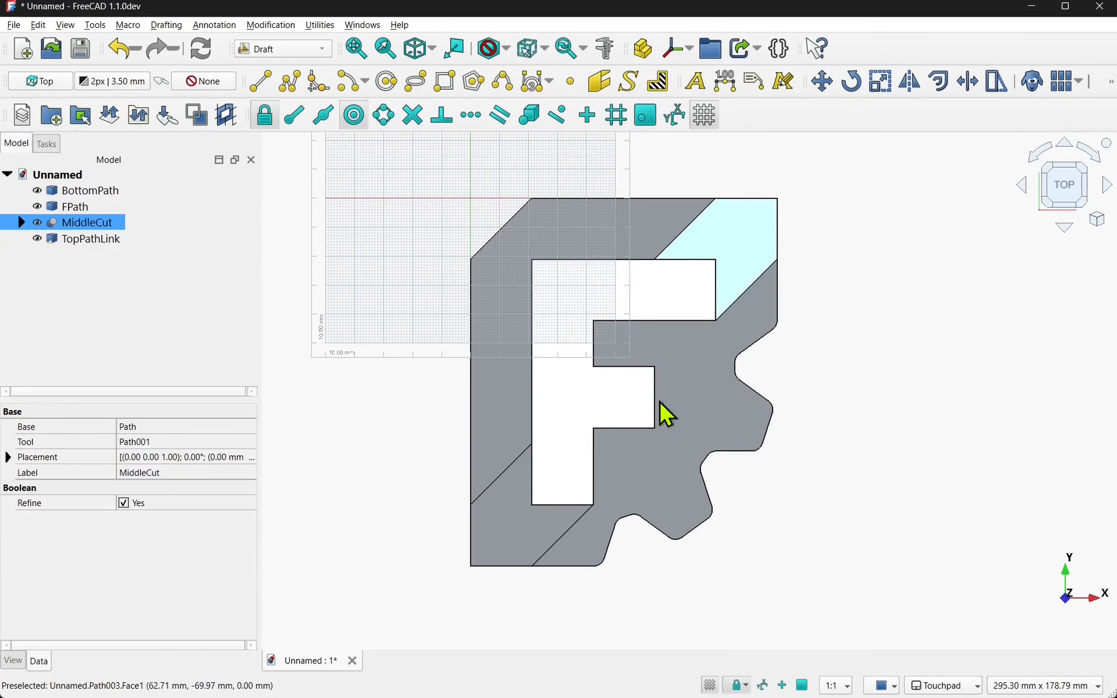
{"action": "left_click", "coordinate": [90, 239]}
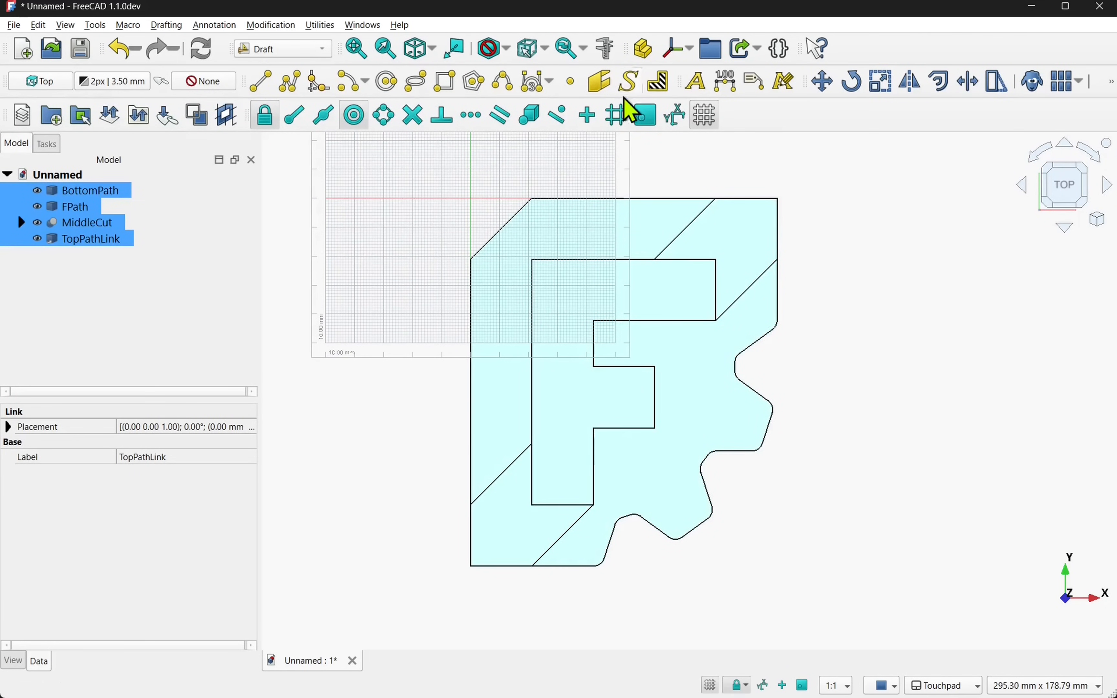
{"action": "mouse_move", "coordinate": [599, 81]}
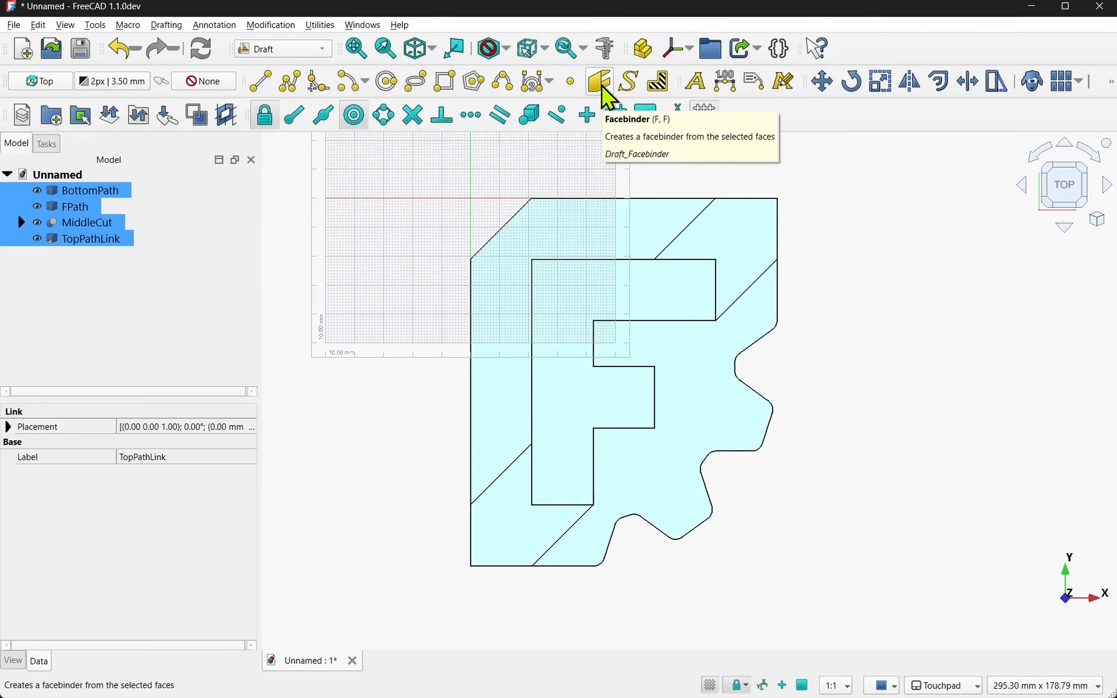
{"action": "left_click", "coordinate": [599, 81]}
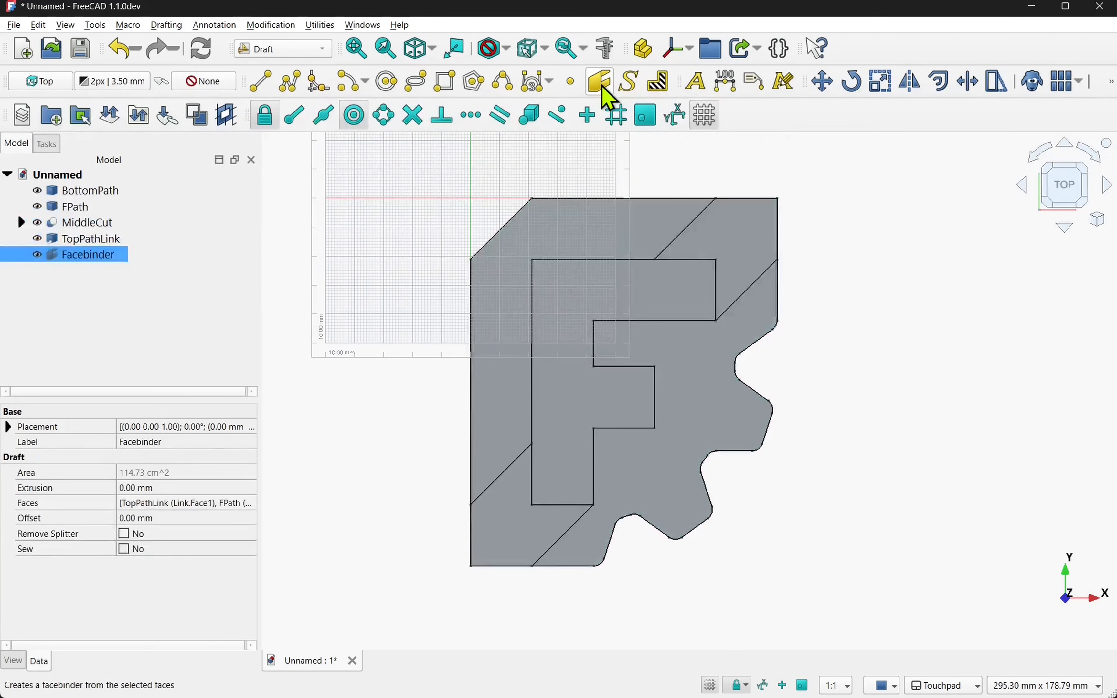
Hide BottomPath, FPath, MiddleCut and TopPathLink, leaving only the Facebinder shown
{"action": "left_click", "coordinate": [90, 239]}
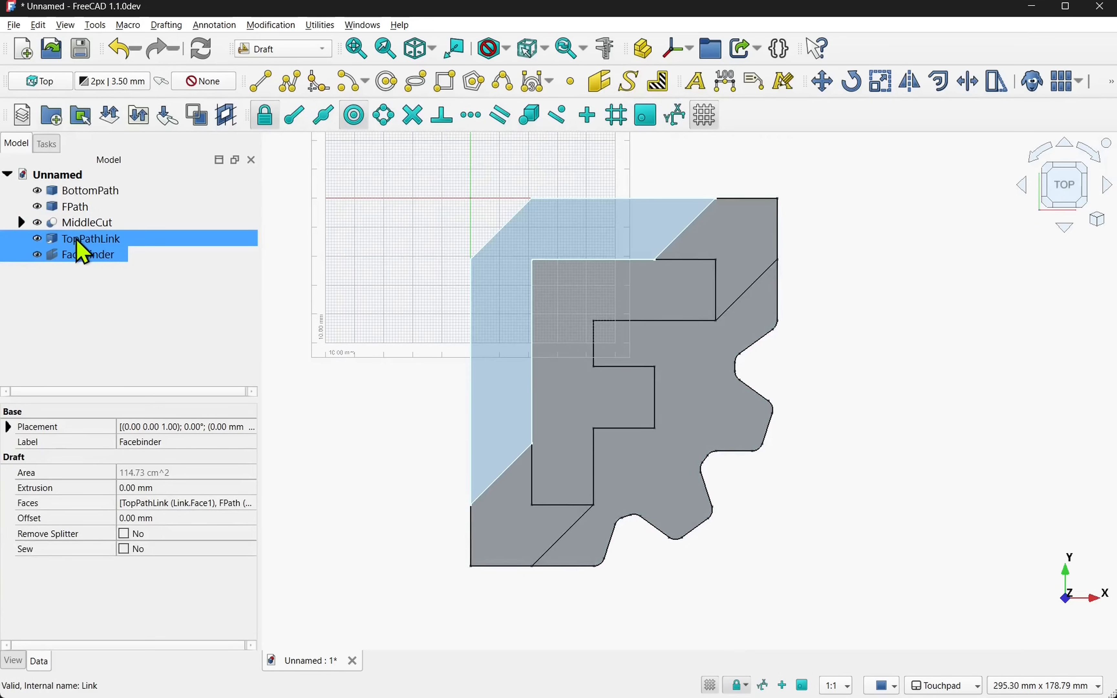
{"action": "left_click", "coordinate": [90, 190]}
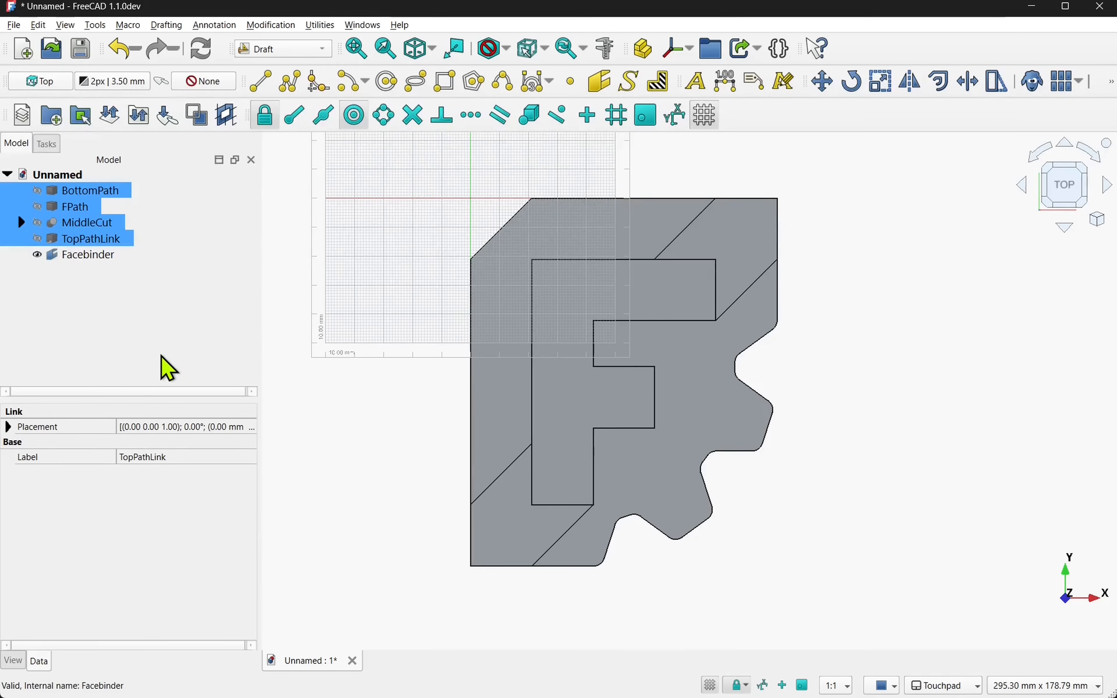
{"action": "mouse_move", "coordinate": [526, 384]}
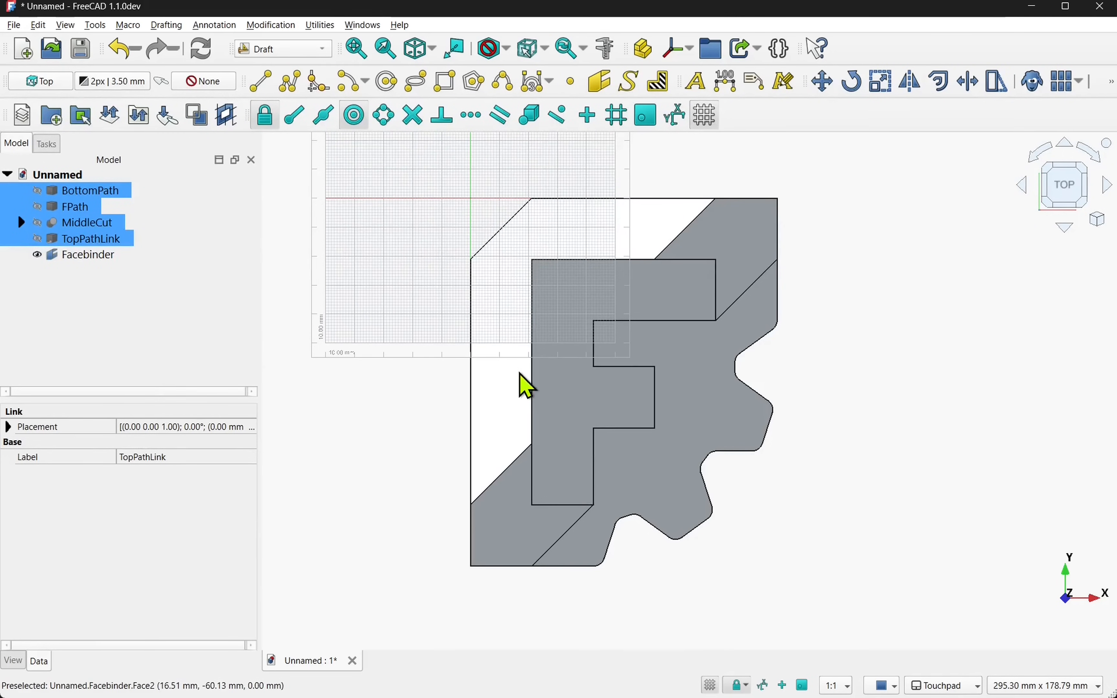
{"action": "left_click", "coordinate": [236, 313]}
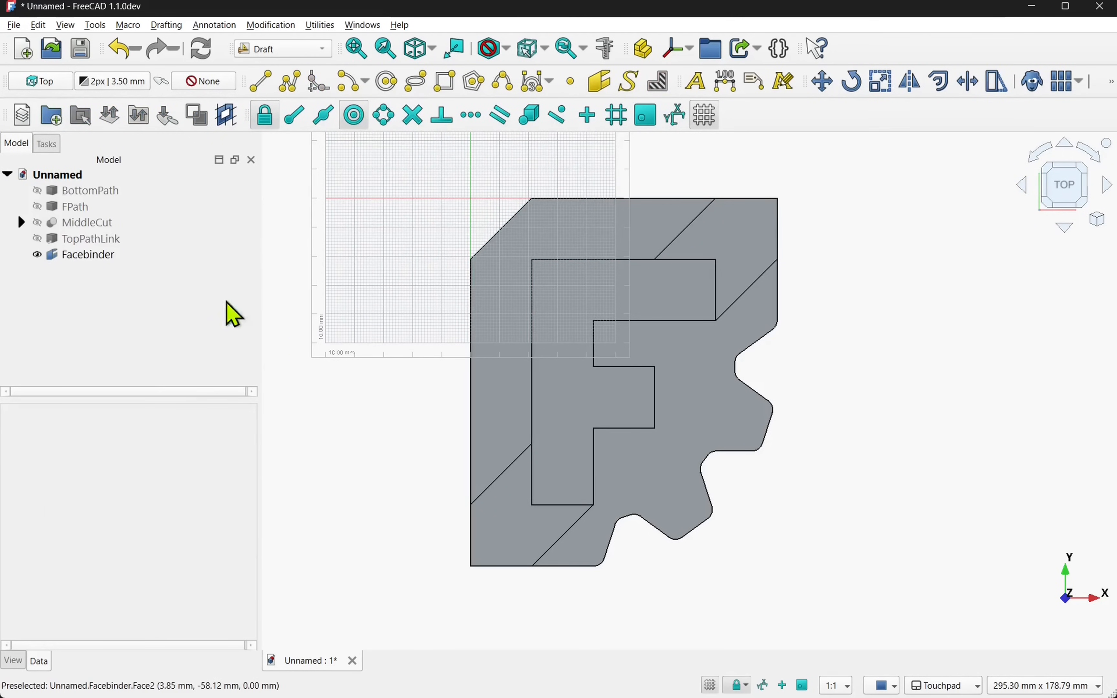
{"action": "left_click", "coordinate": [89, 254]}
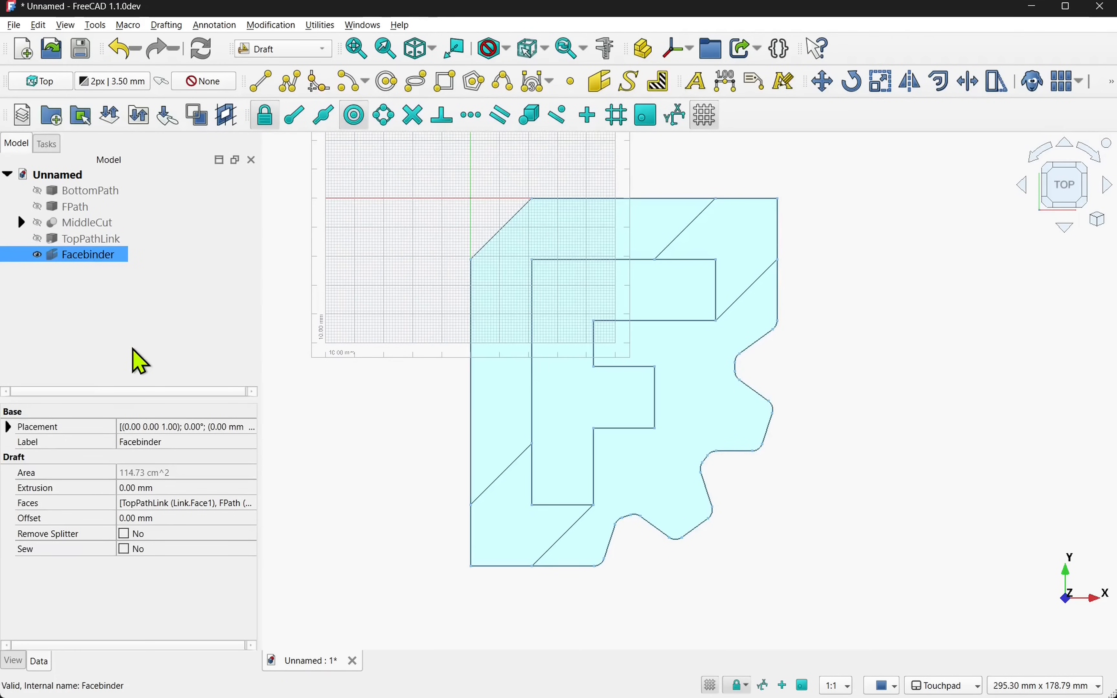
{"action": "left_click", "coordinate": [270, 24]}
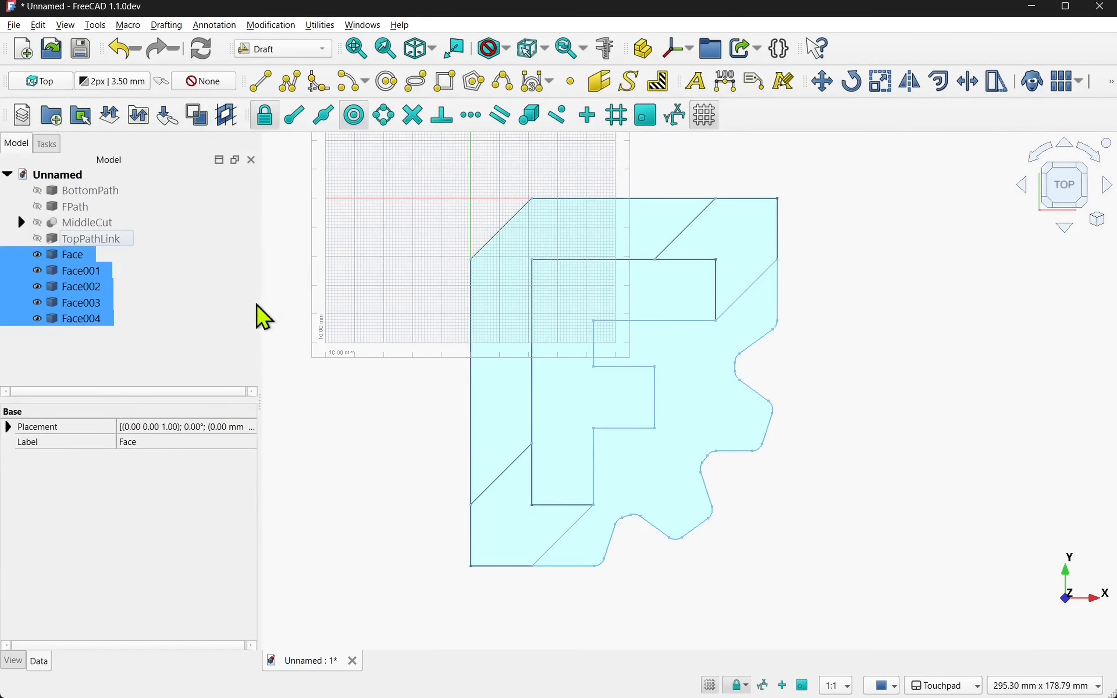
{"action": "left_click", "coordinate": [81, 319]}
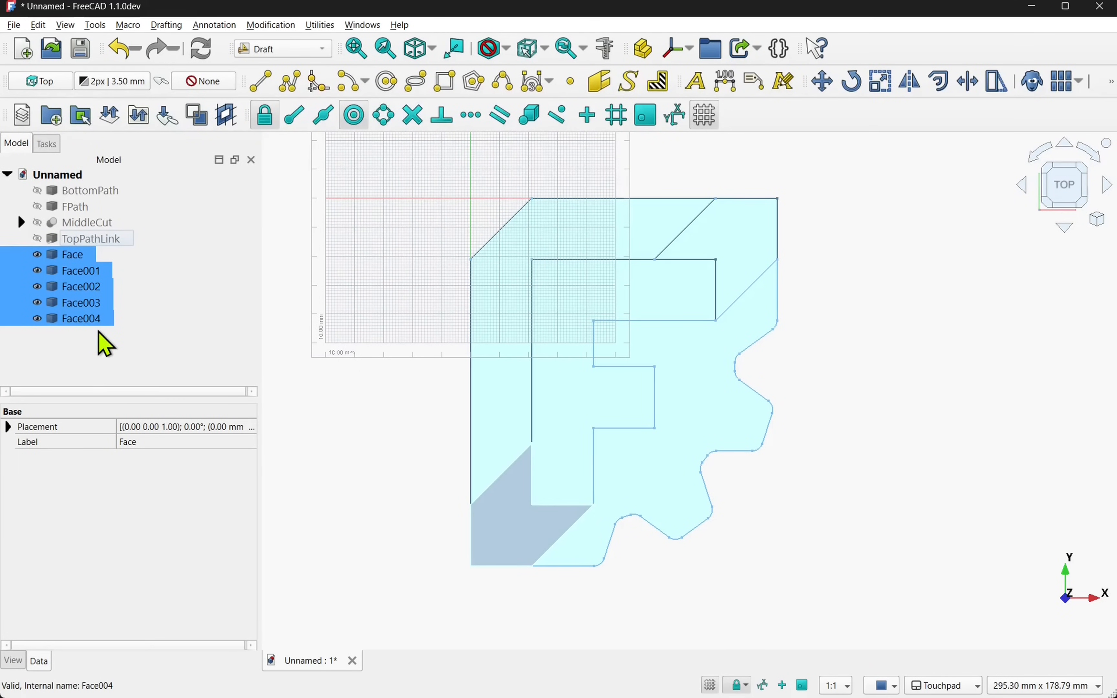
{"action": "left_click", "coordinate": [91, 238]}
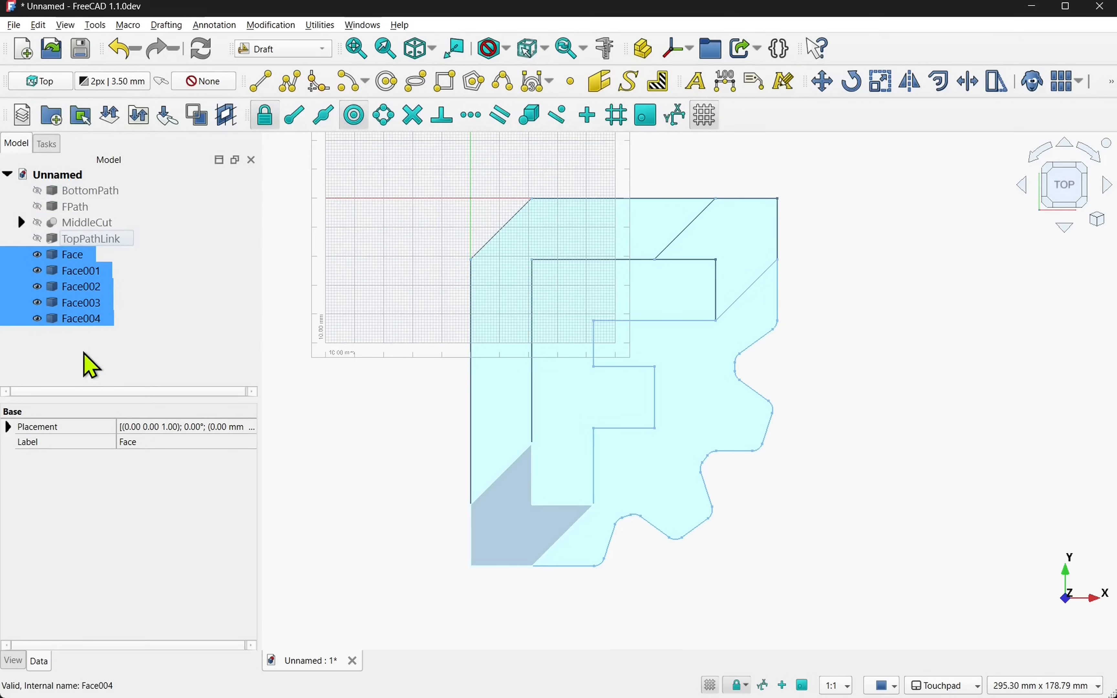
{"action": "mouse_move", "coordinate": [563, 369]}
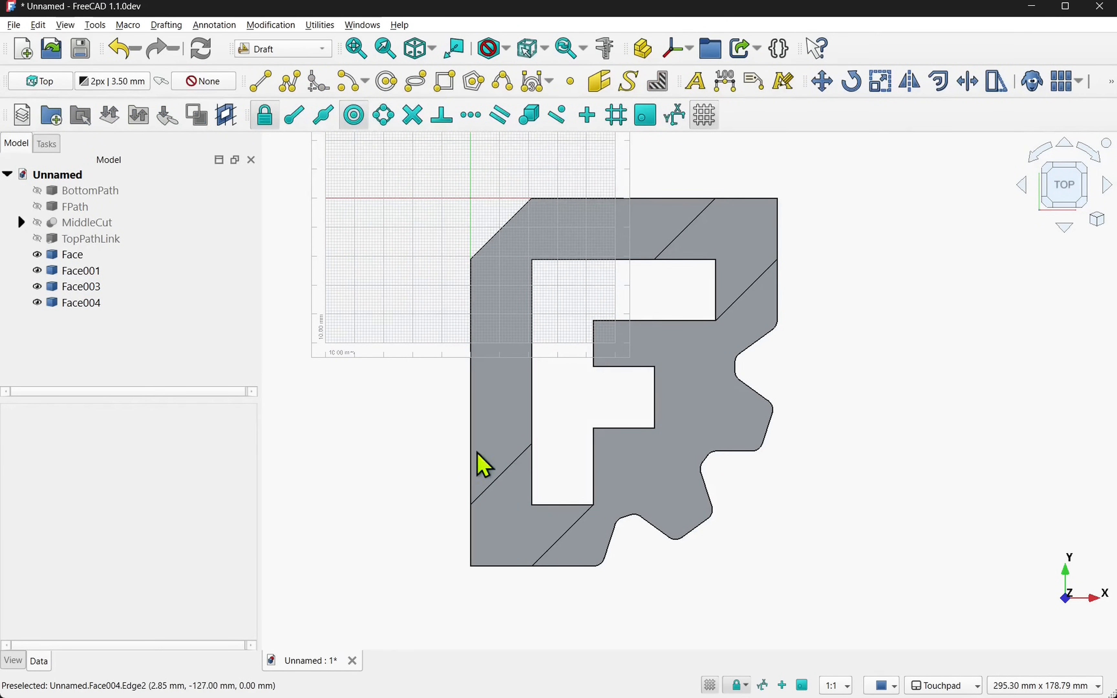
{"action": "mouse_move", "coordinate": [467, 377]}
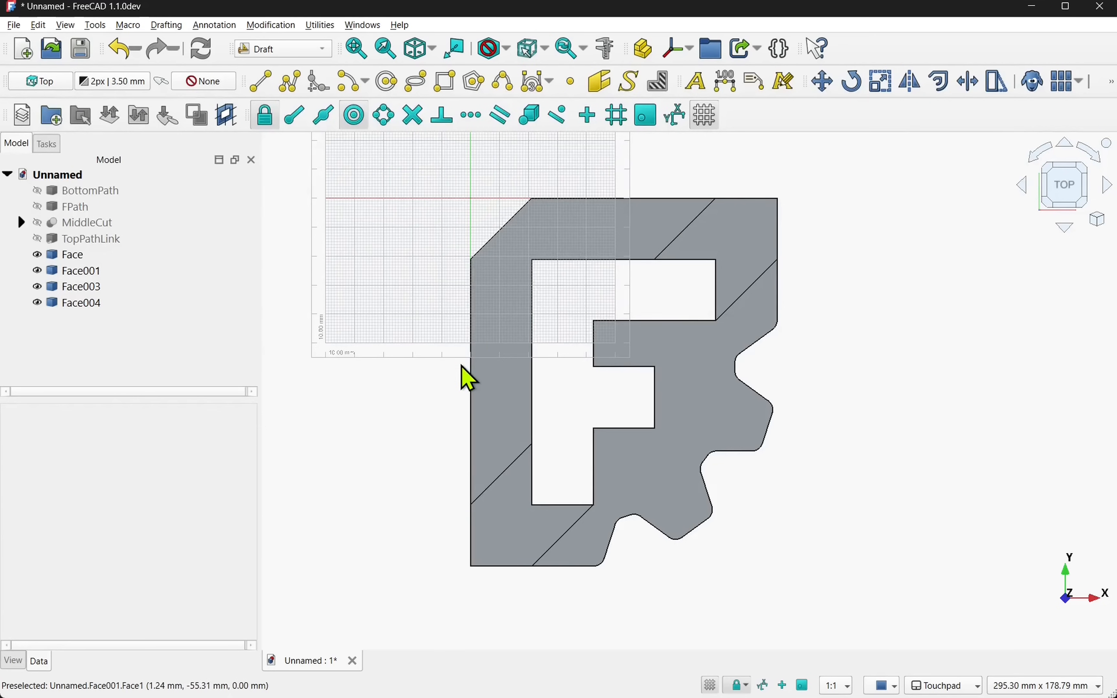
Downgrade the gear-shaped face and the upper-left diagonal strip face into outline wires
{"action": "left_click", "coordinate": [71, 254]}
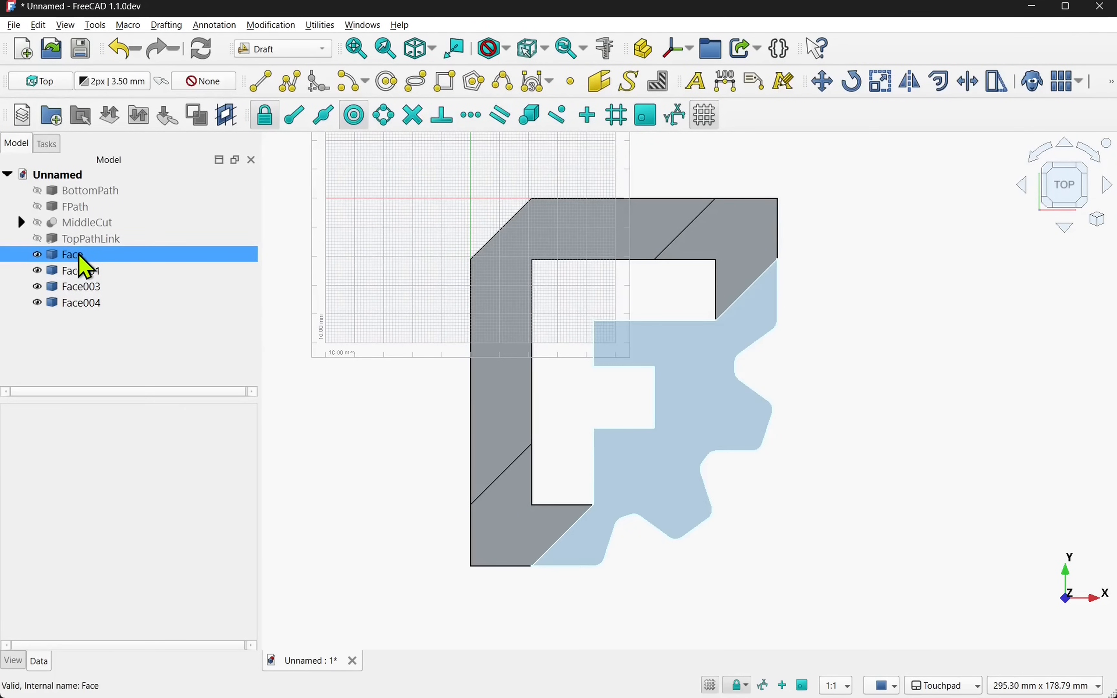
{"action": "left_click", "coordinate": [71, 254]}
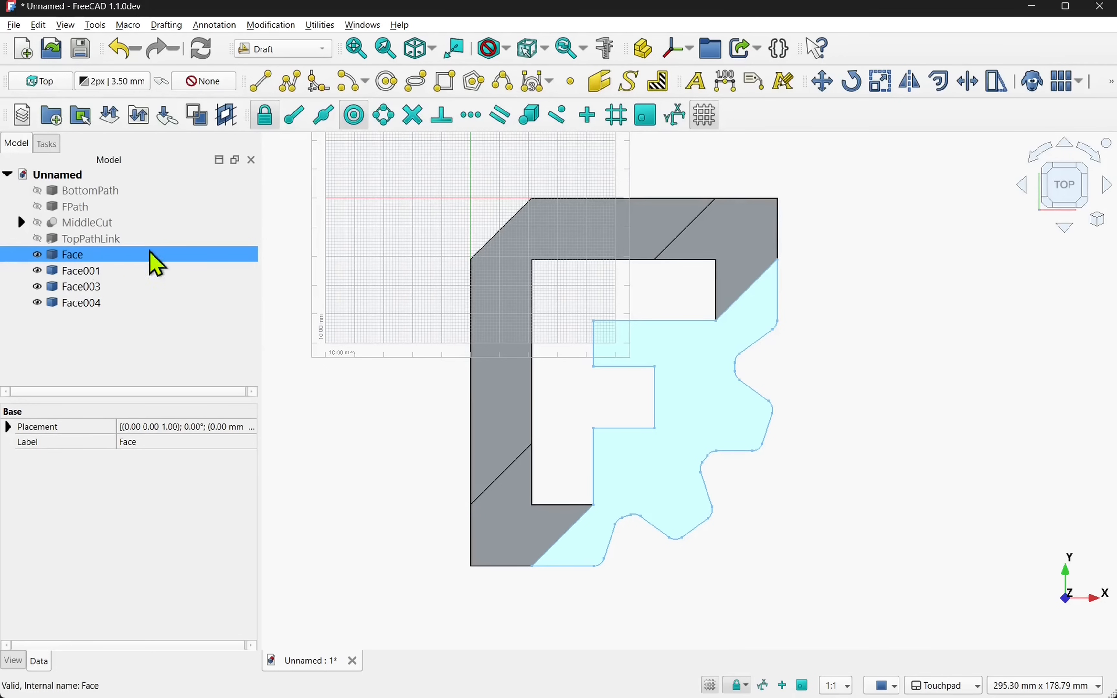
{"action": "left_click", "coordinate": [271, 24]}
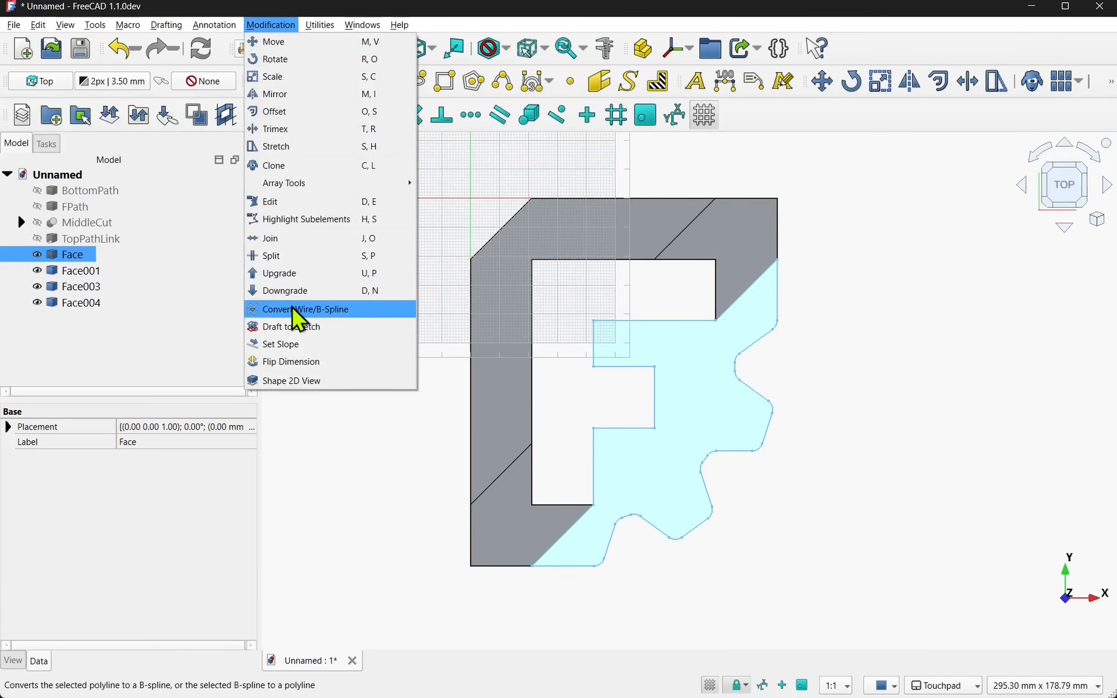
{"action": "left_click", "coordinate": [305, 309]}
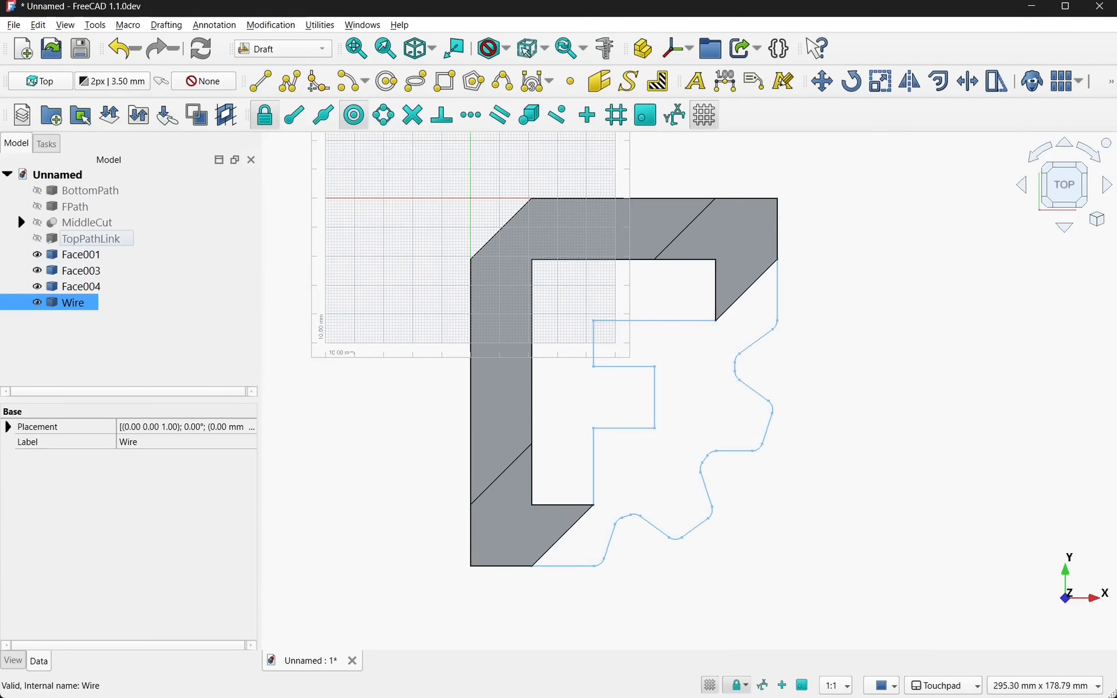
{"action": "left_click", "coordinate": [81, 271]}
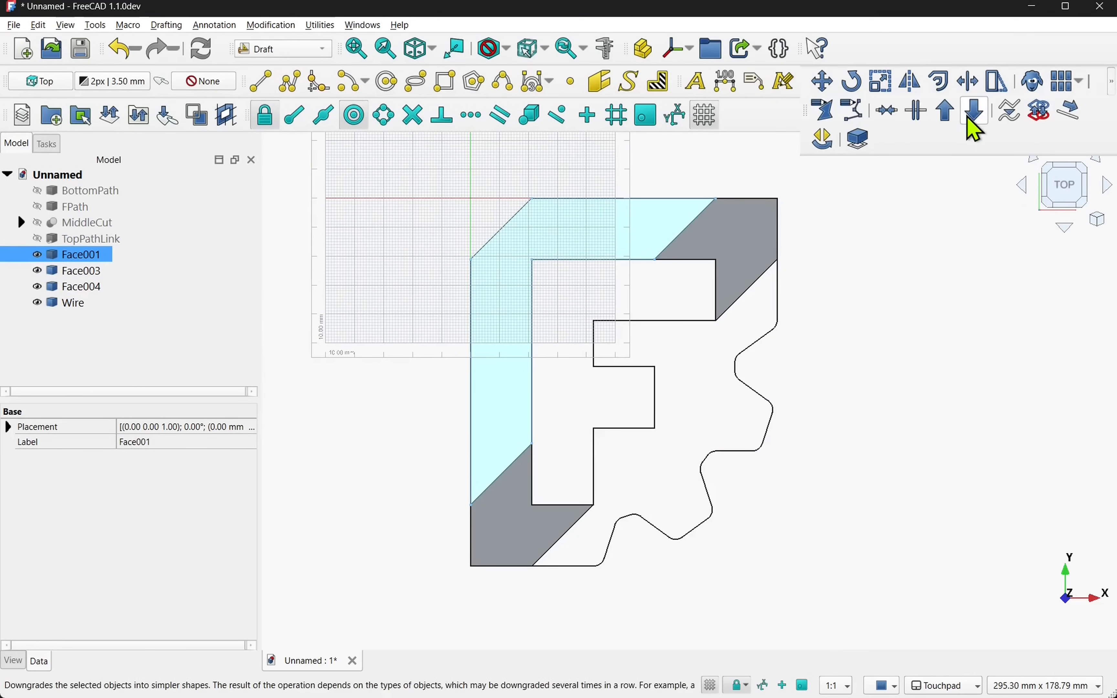
{"action": "left_click", "coordinate": [973, 111]}
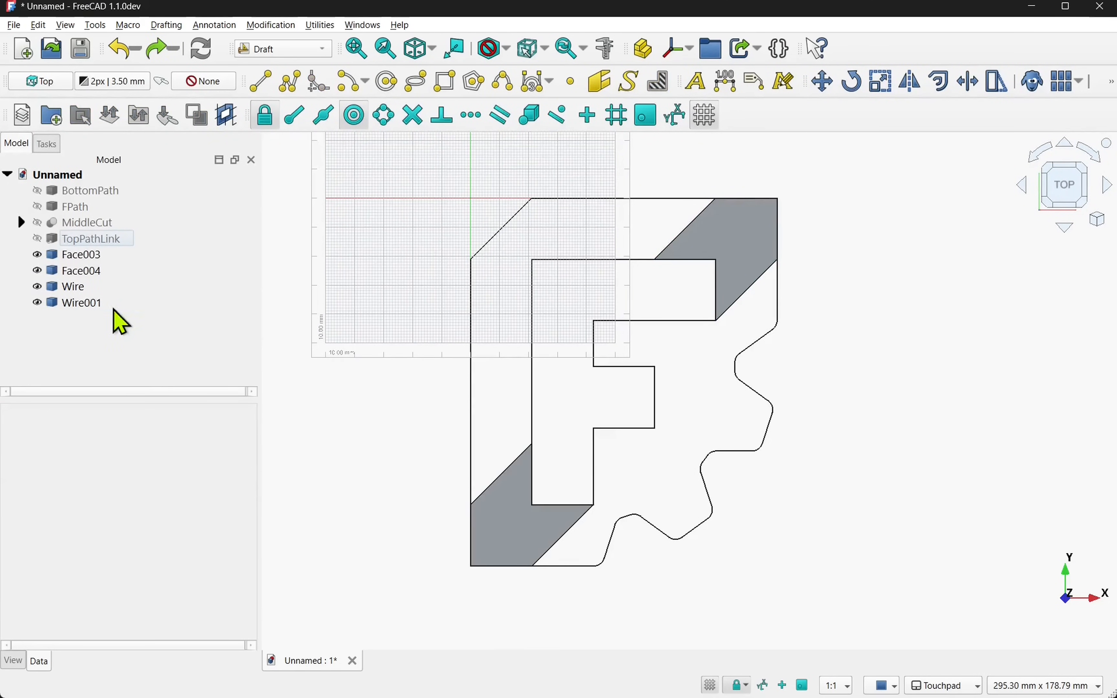
Downgrade the top-right and bottom-left corner faces into wires and select the resulting outlines
{"action": "left_click", "coordinate": [80, 254]}
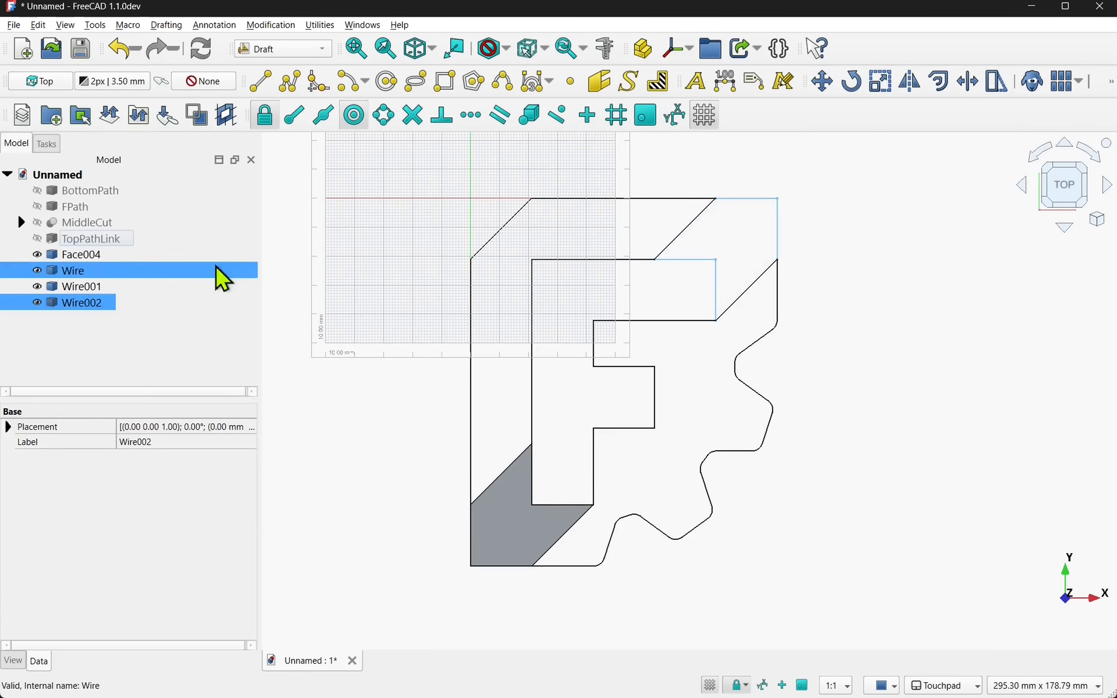
{"action": "left_click", "coordinate": [81, 254]}
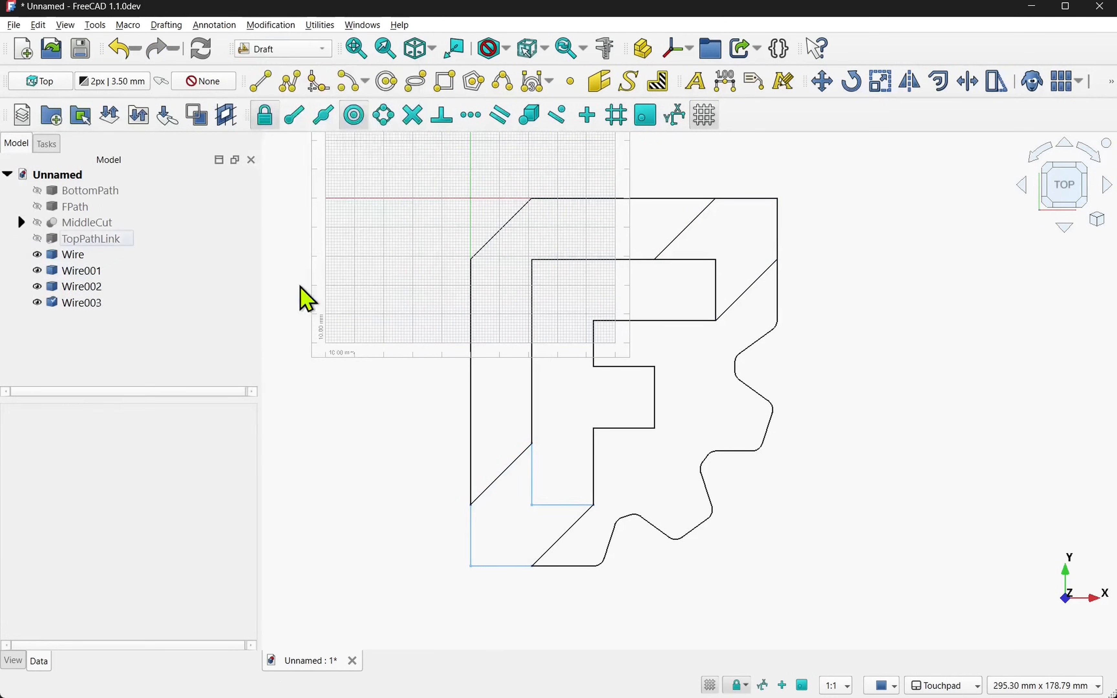
{"action": "left_click", "coordinate": [73, 254]}
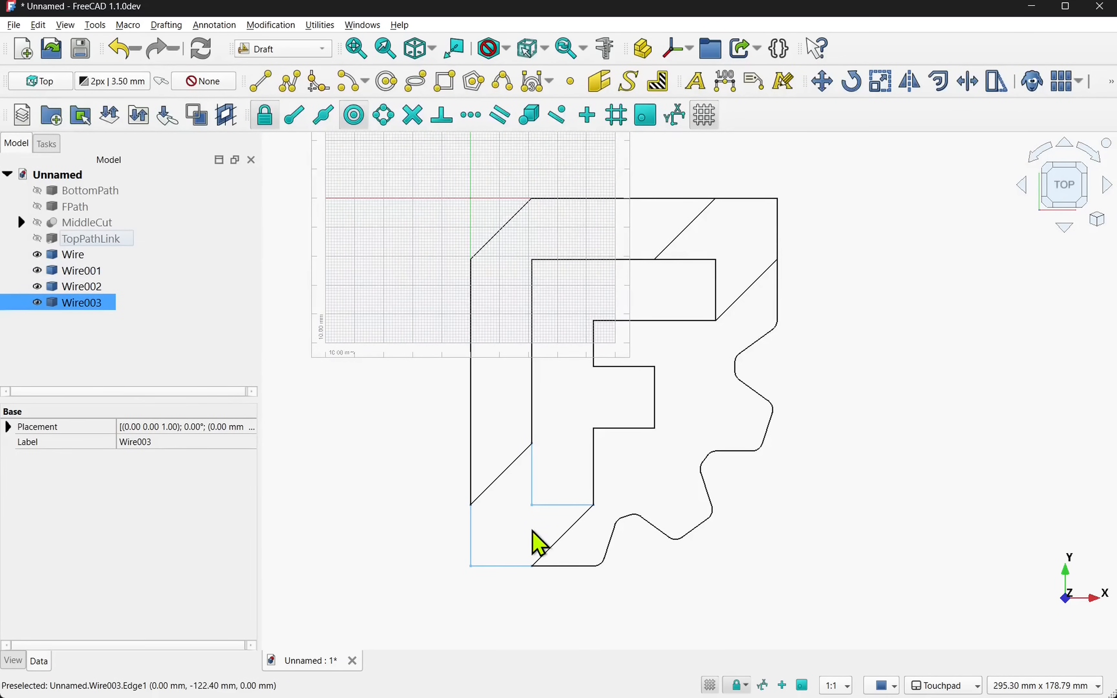
{"action": "left_click", "coordinate": [72, 254]}
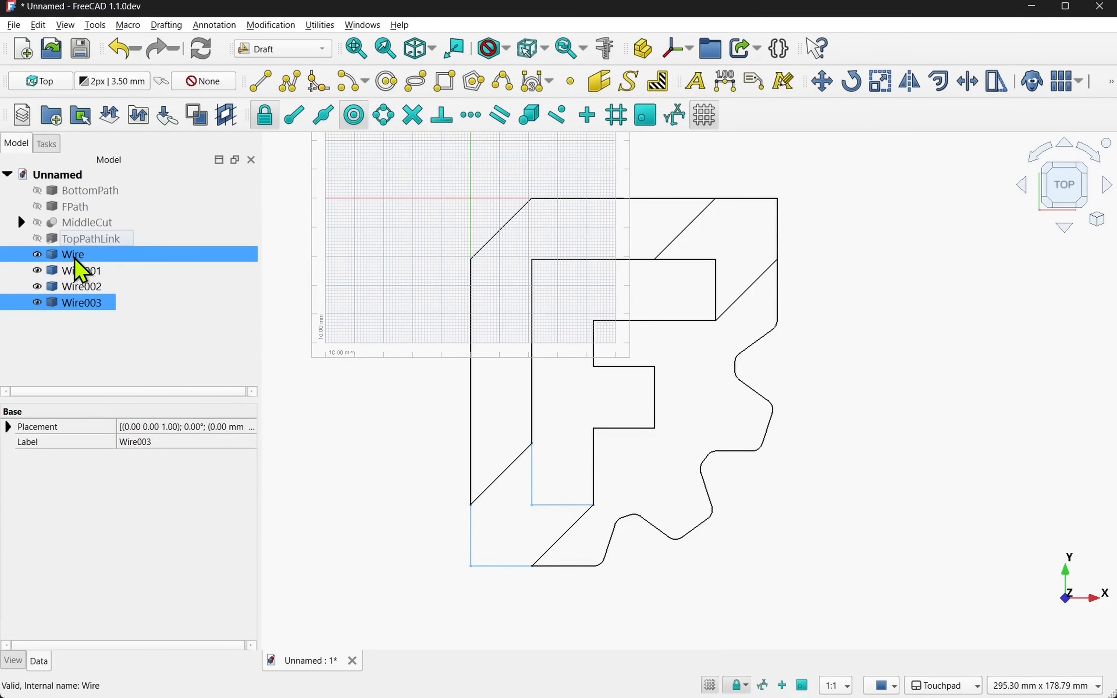
Downgrade the gear, strip and remaining outline wires into individual Edge objects
{"action": "left_click", "coordinate": [71, 254]}
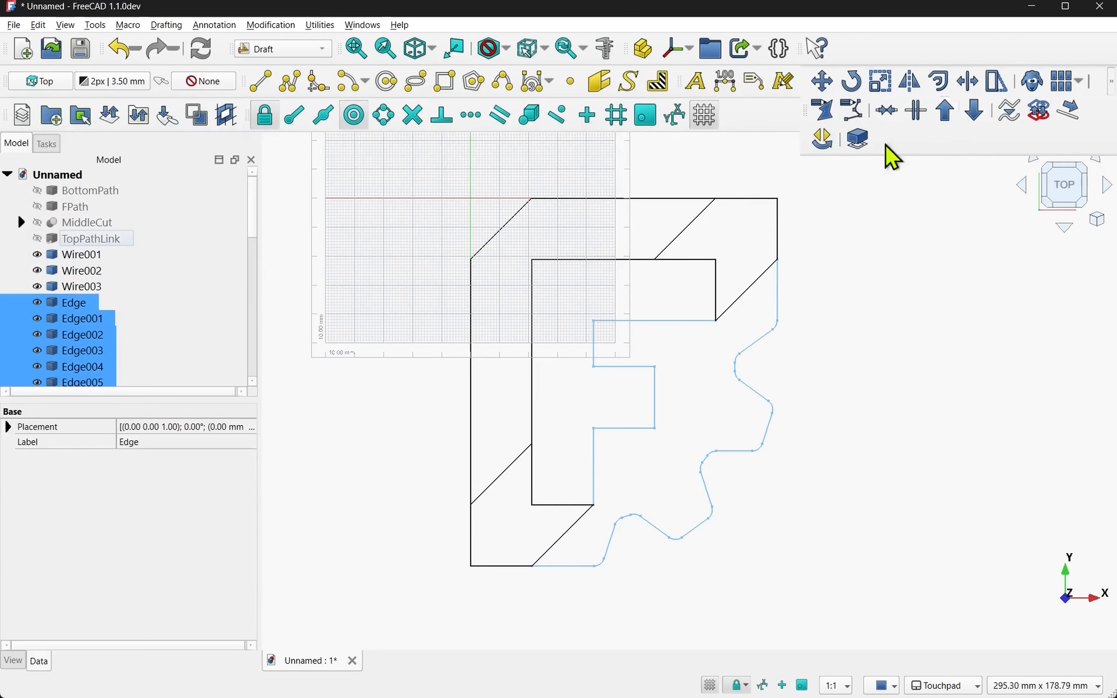
{"action": "left_click", "coordinate": [83, 319]}
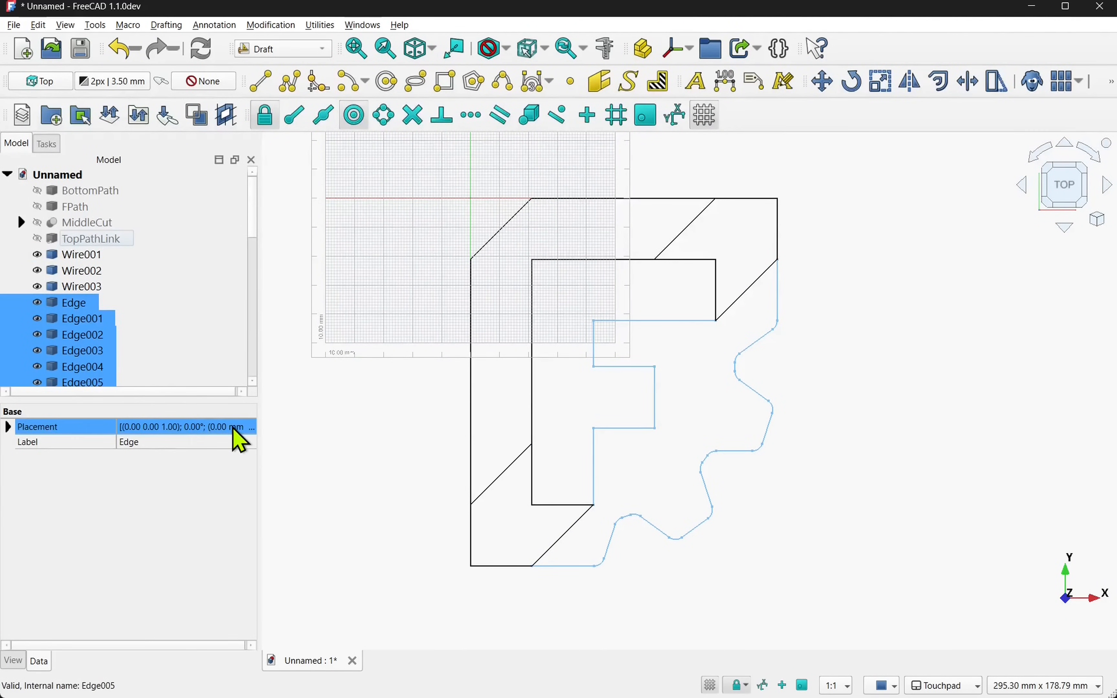
{"action": "left_click", "coordinate": [82, 239]}
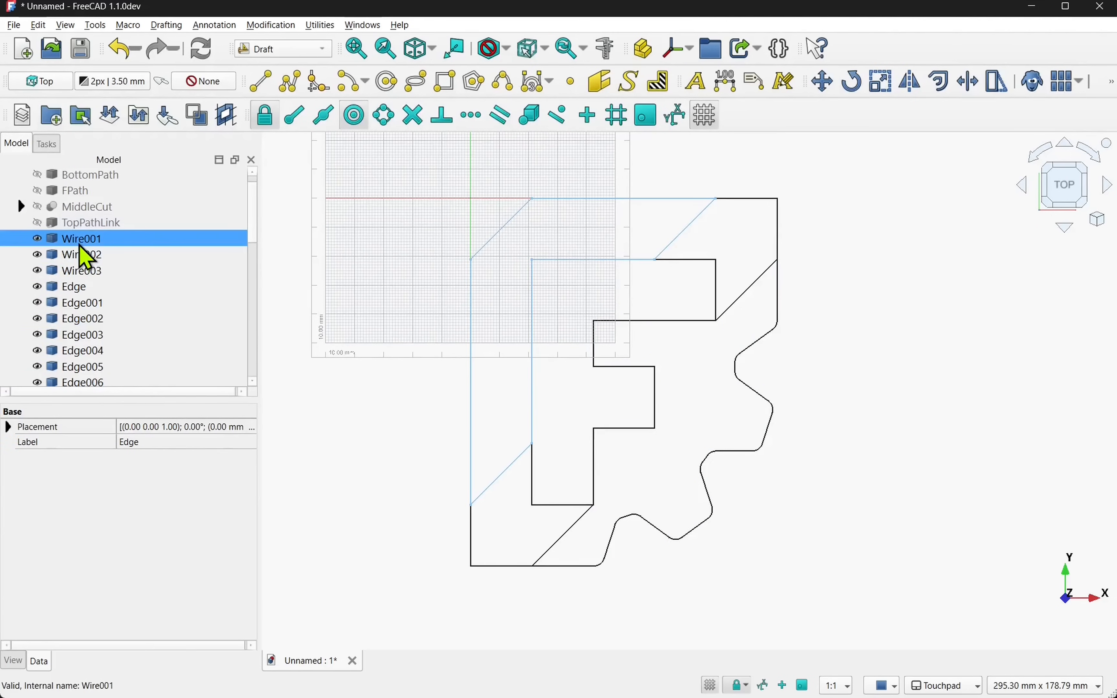
{"action": "left_click", "coordinate": [270, 24]}
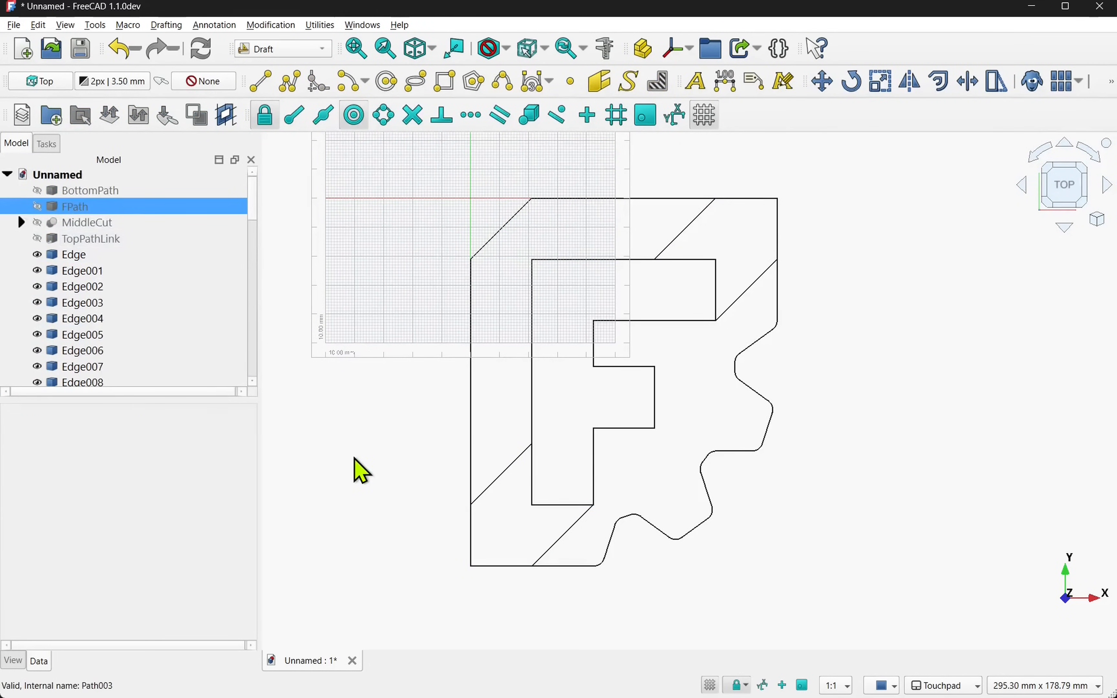
{"action": "mouse_move", "coordinate": [659, 302]}
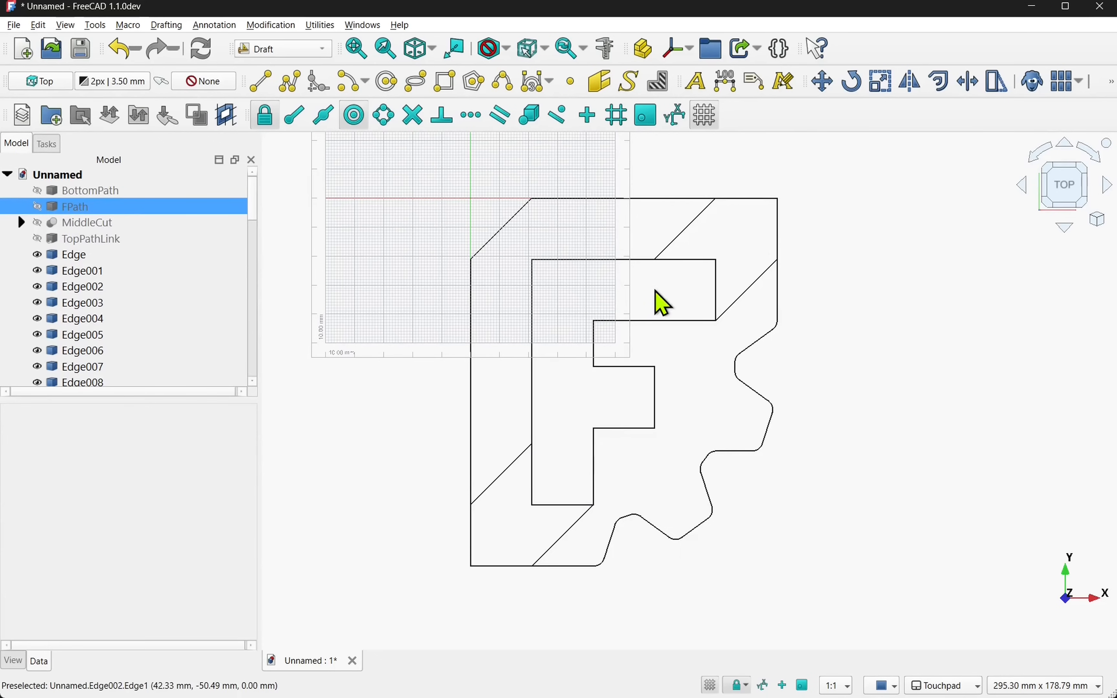
Delete the F letter outline edges and the short lower-left diagonal cut line
{"action": "left_click", "coordinate": [37, 24]}
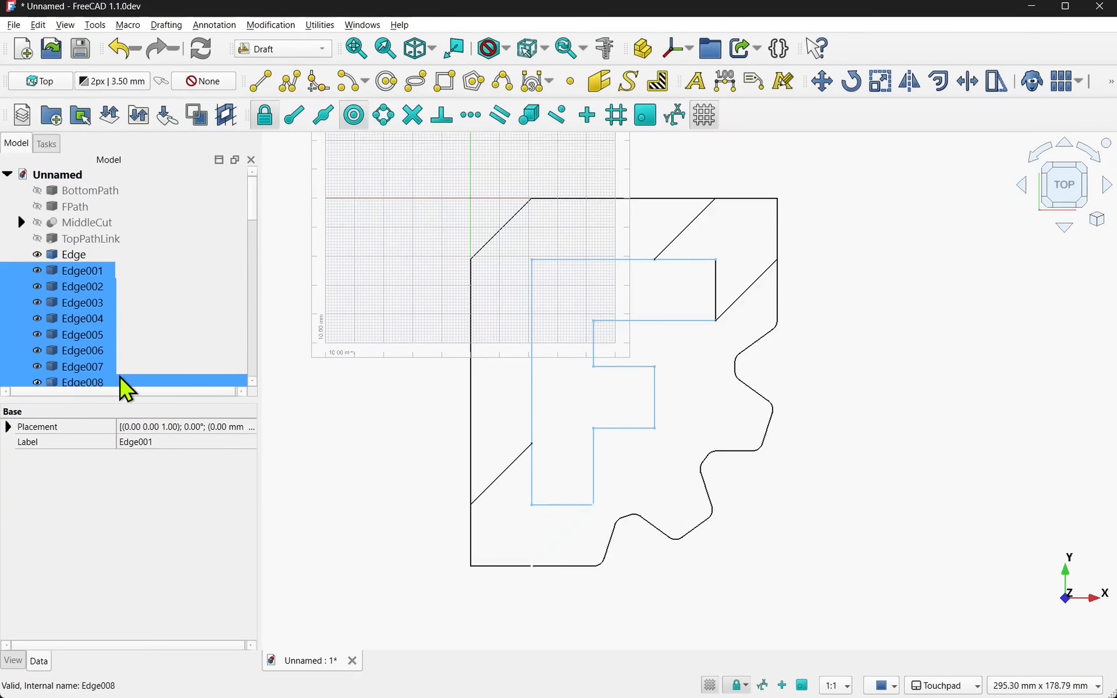
{"action": "mouse_move", "coordinate": [725, 305]}
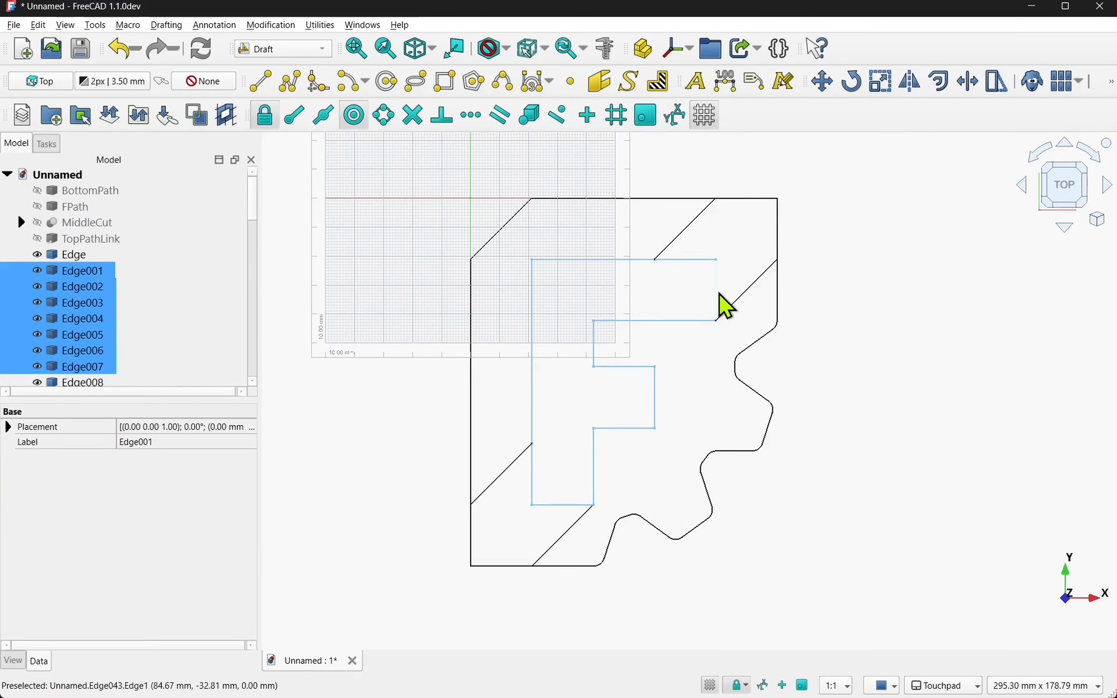
{"action": "mouse_move", "coordinate": [725, 307]}
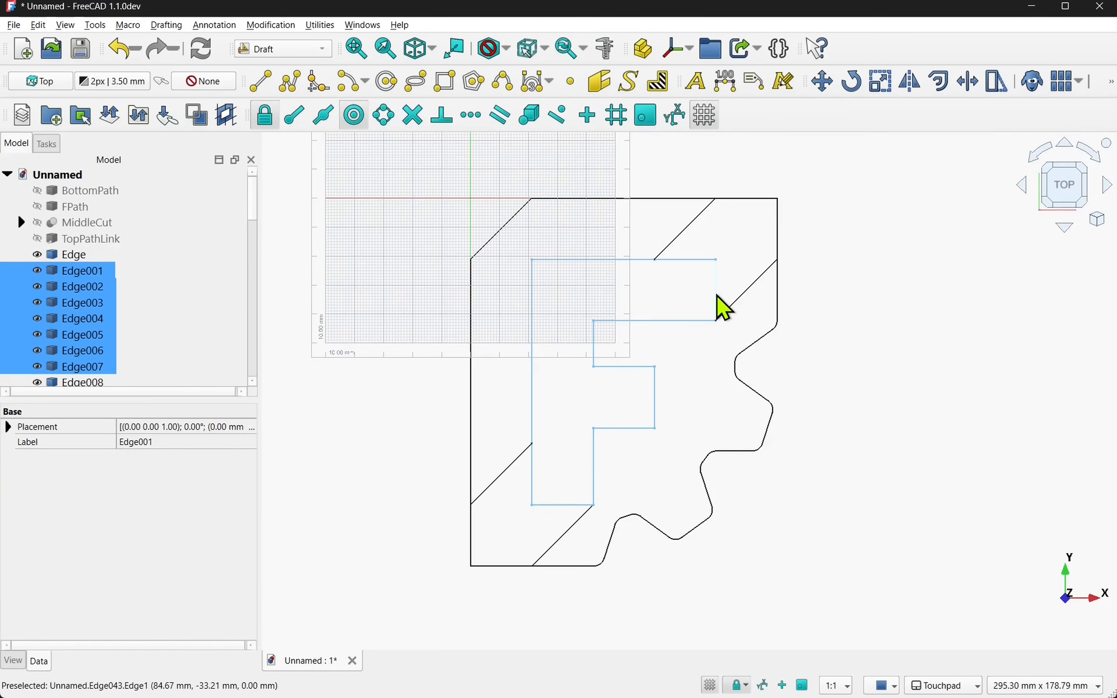
{"action": "mouse_move", "coordinate": [702, 386]}
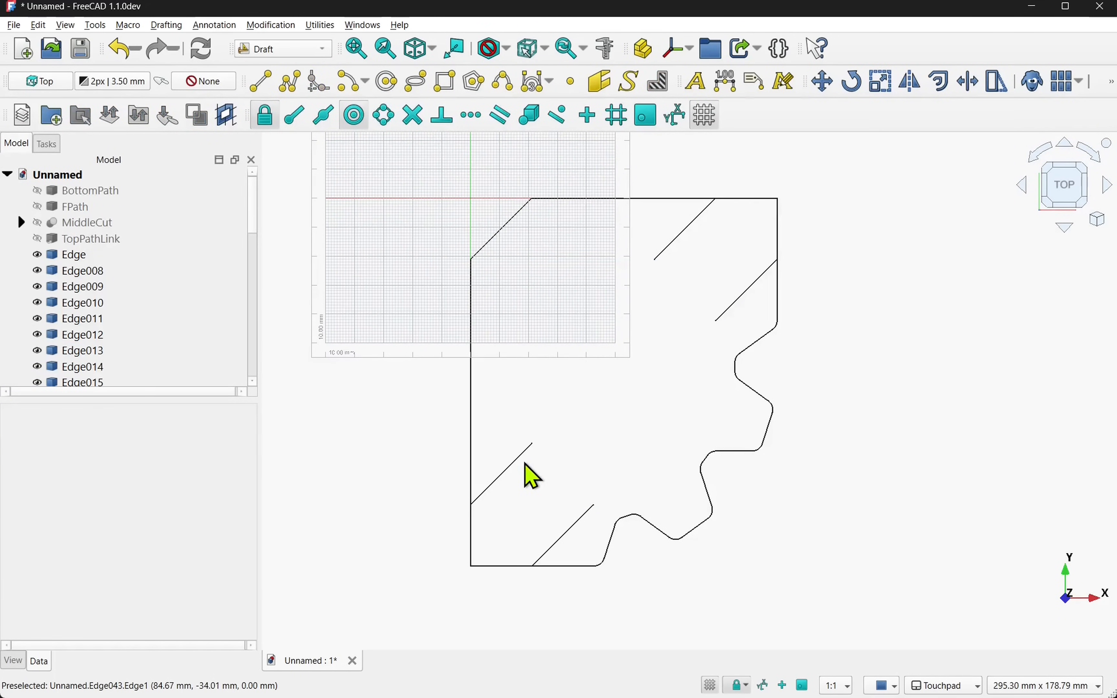
{"action": "left_click", "coordinate": [505, 477]}
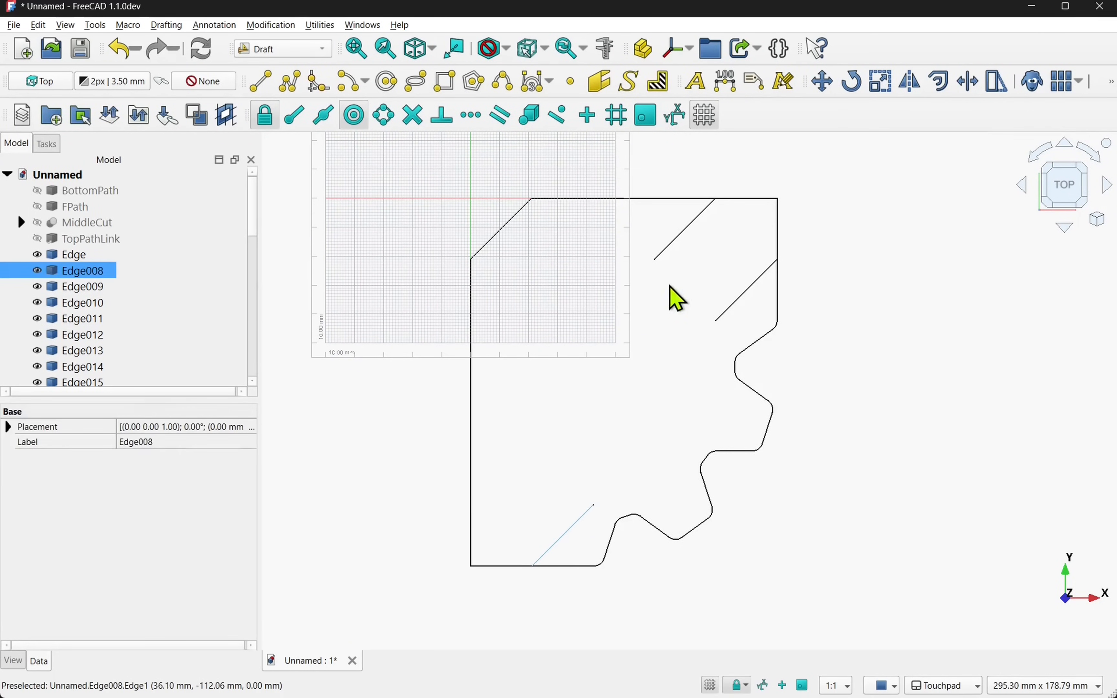
{"action": "mouse_move", "coordinate": [735, 251]}
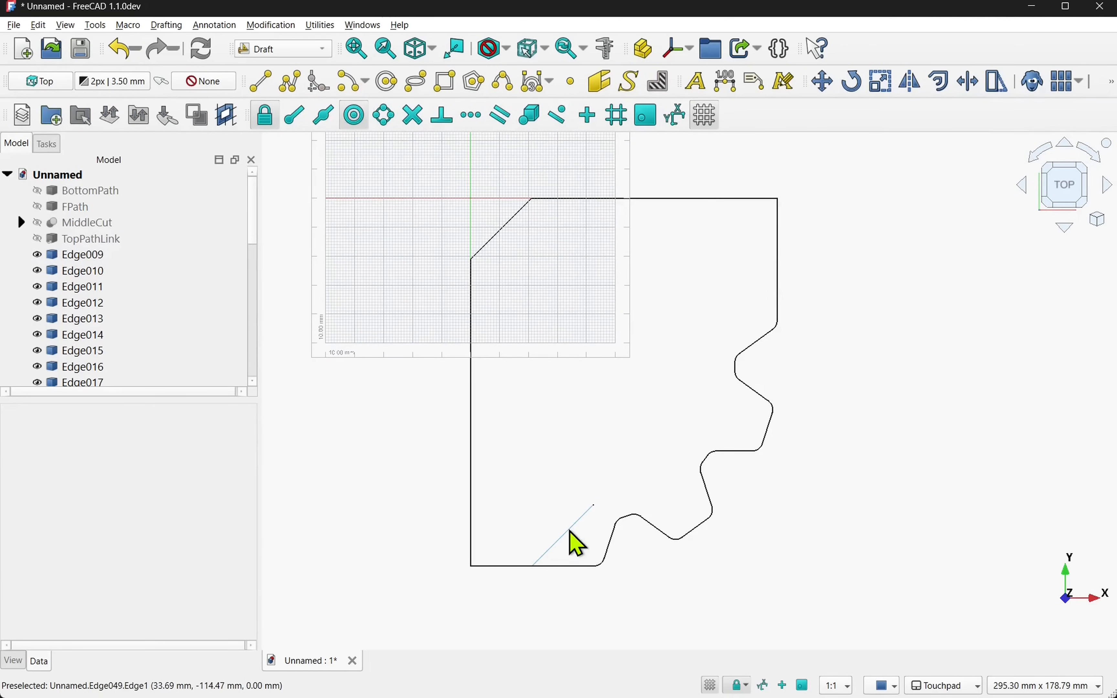
{"action": "mouse_move", "coordinate": [463, 324]}
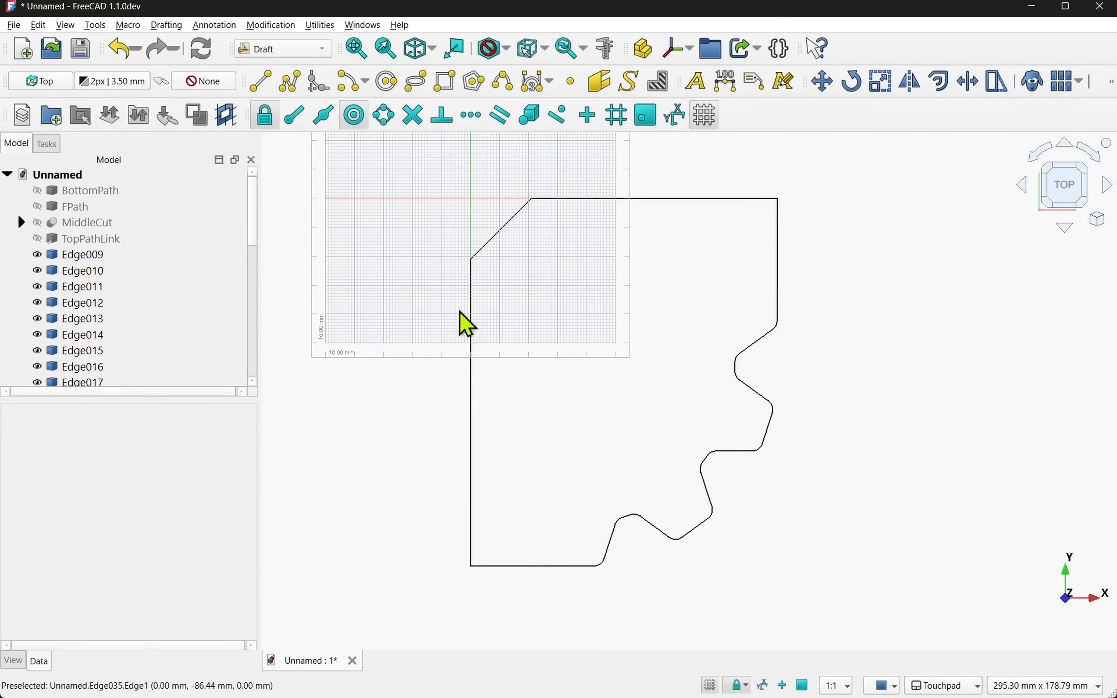
{"action": "mouse_move", "coordinate": [37, 26]}
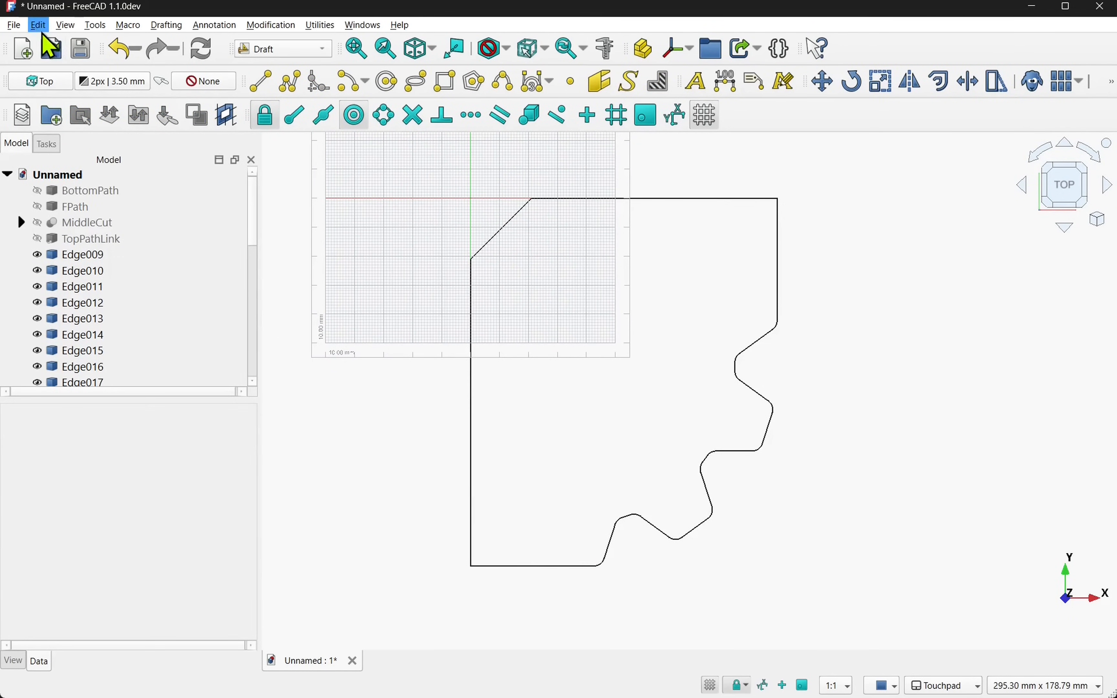
Box-select all outer profile edges and Join them into a single Wire object
{"action": "left_click", "coordinate": [90, 190]}
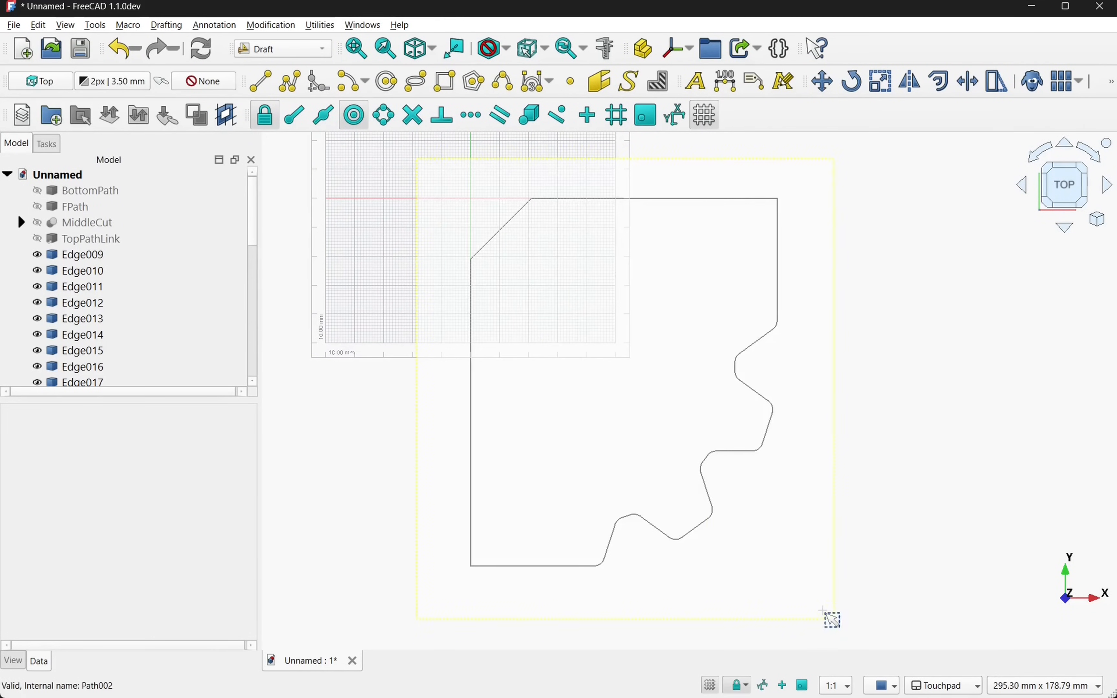
{"action": "left_click", "coordinate": [83, 286]}
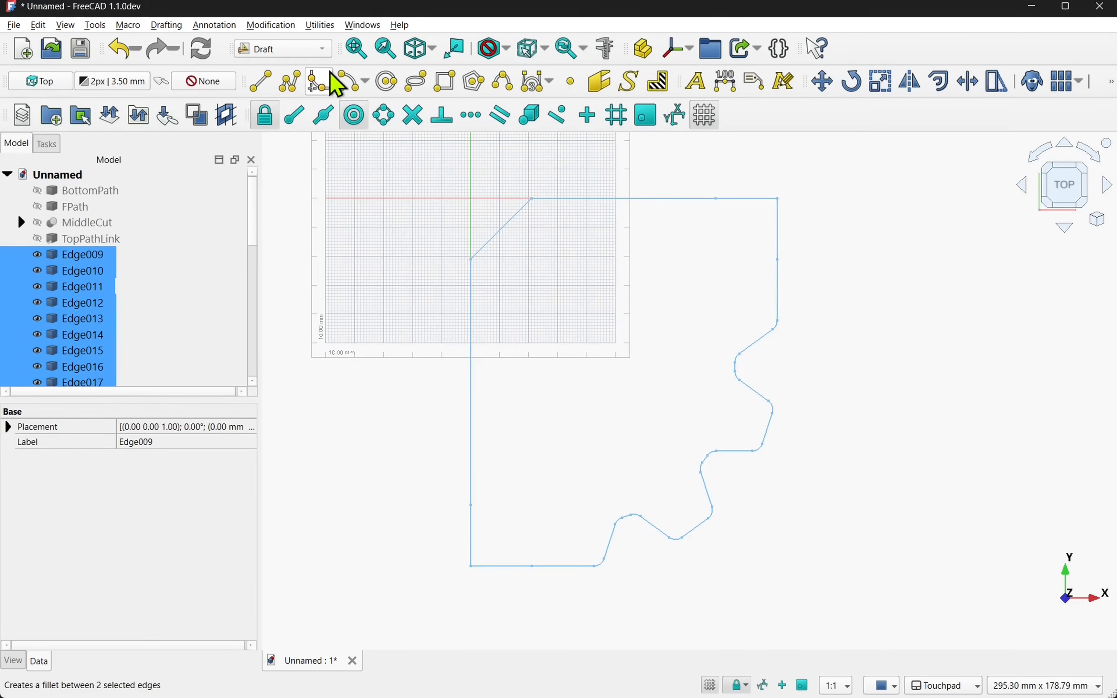
{"action": "left_click", "coordinate": [271, 24]}
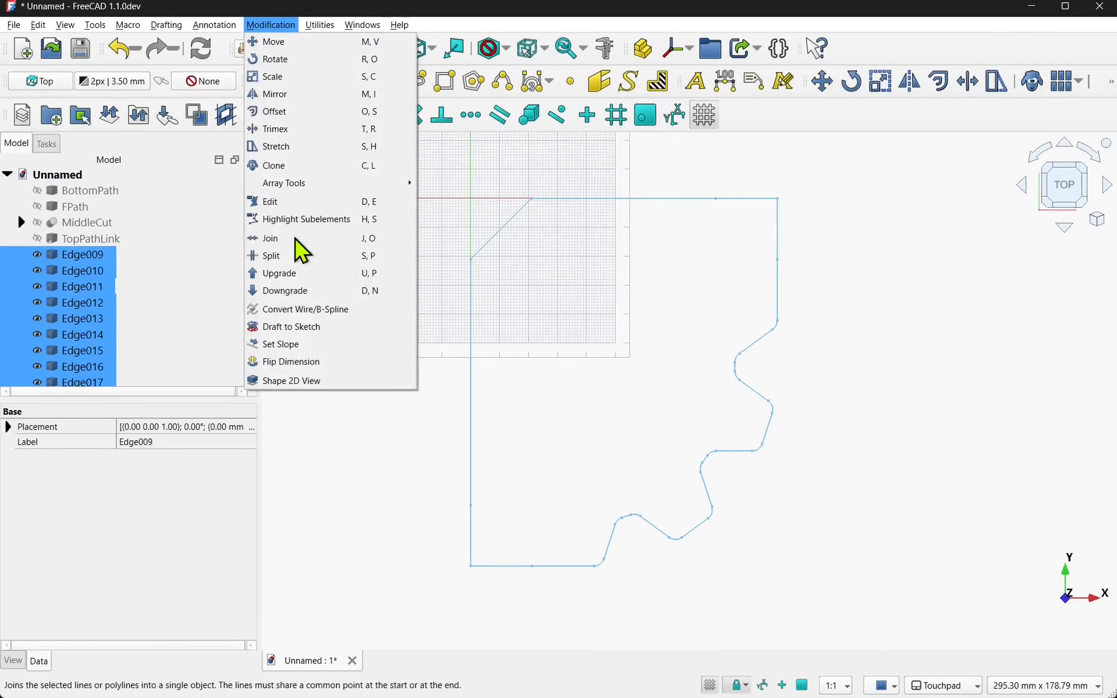
{"action": "left_click", "coordinate": [269, 237]}
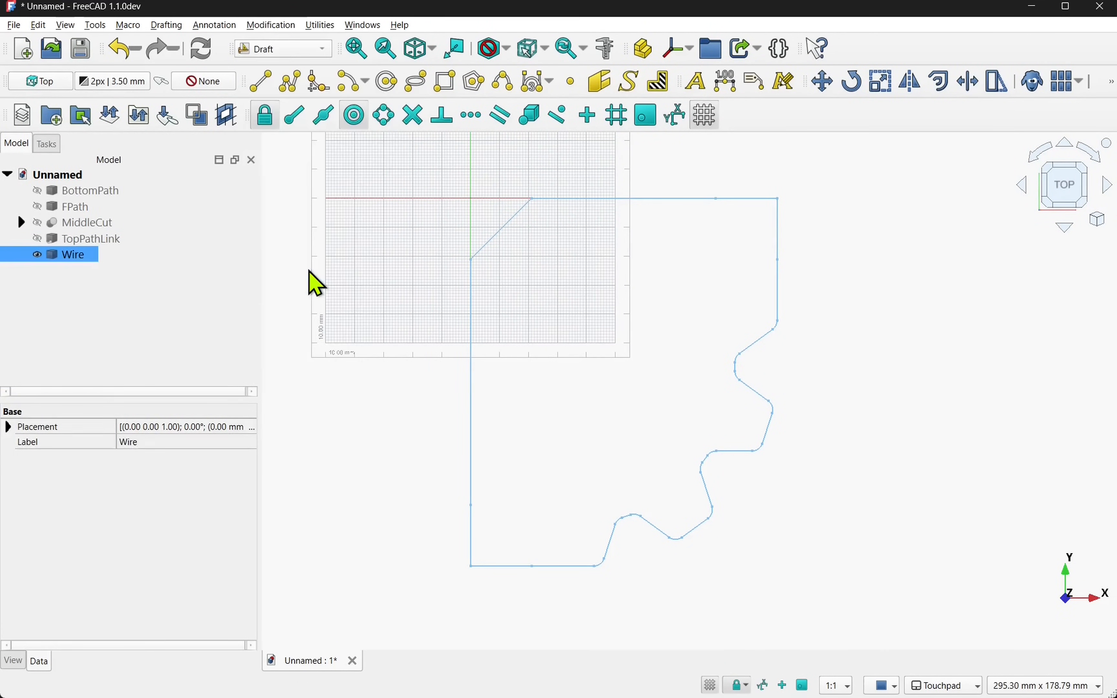
{"action": "left_click", "coordinate": [72, 254]}
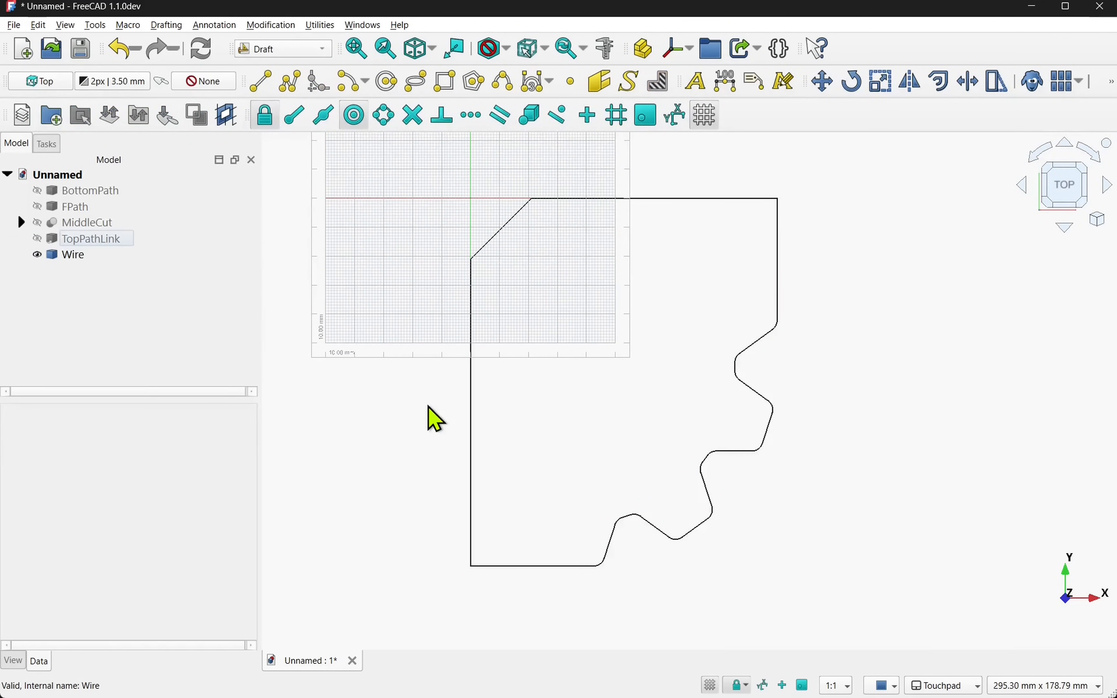
{"action": "mouse_move", "coordinate": [409, 472]}
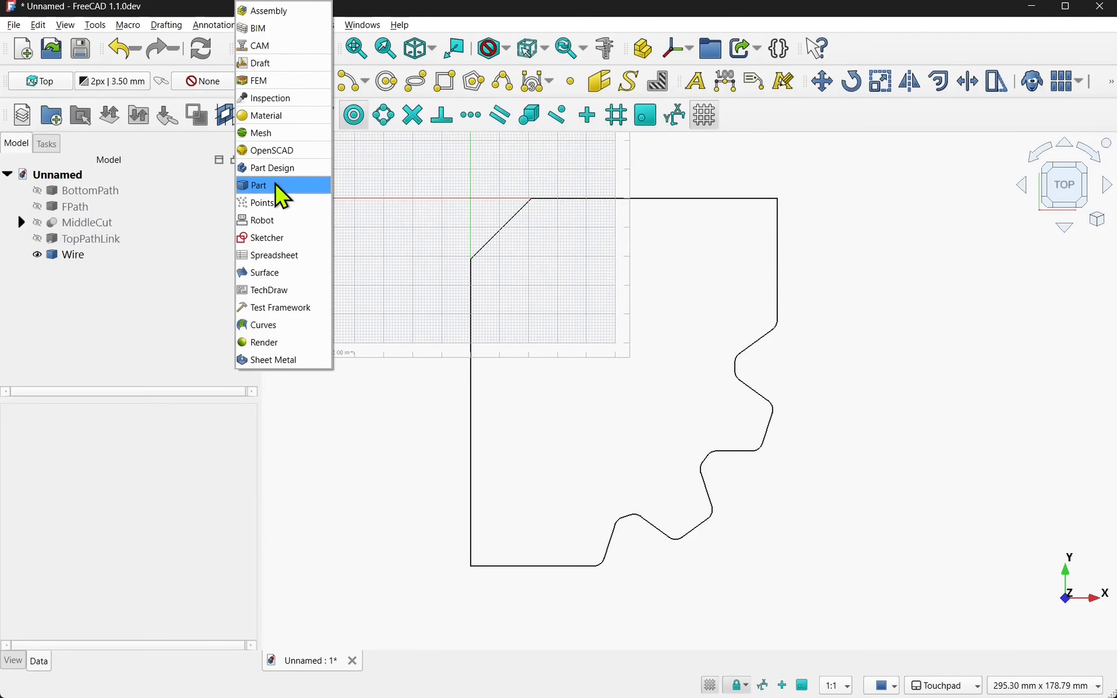
{"action": "left_click", "coordinate": [260, 186]}
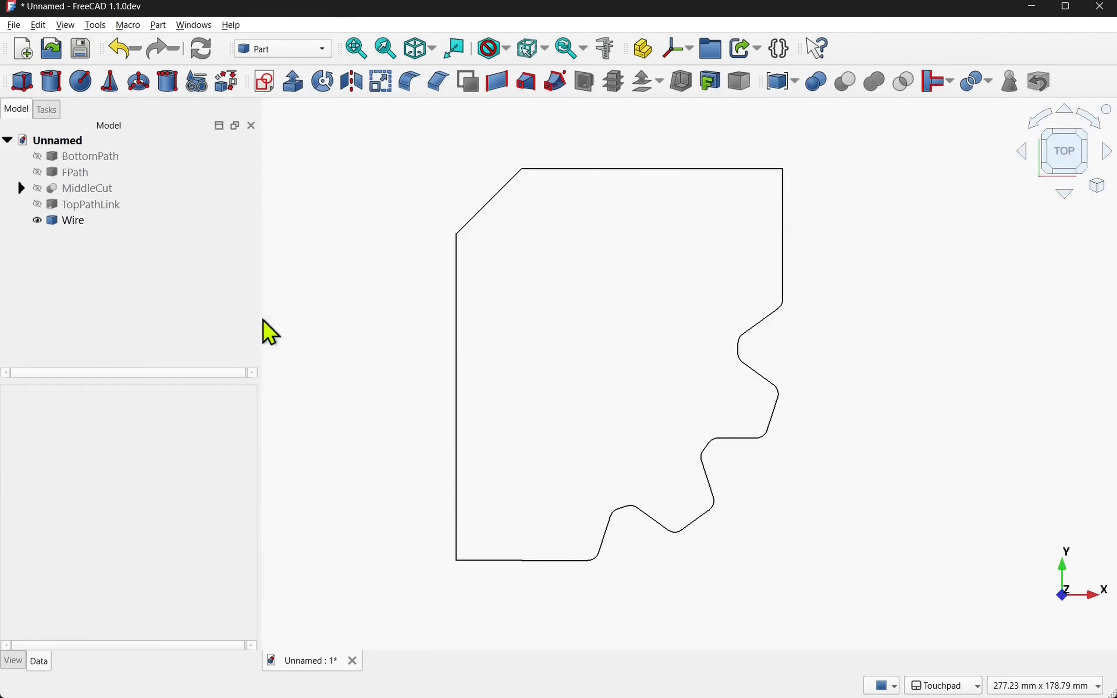
{"action": "left_click", "coordinate": [72, 219]}
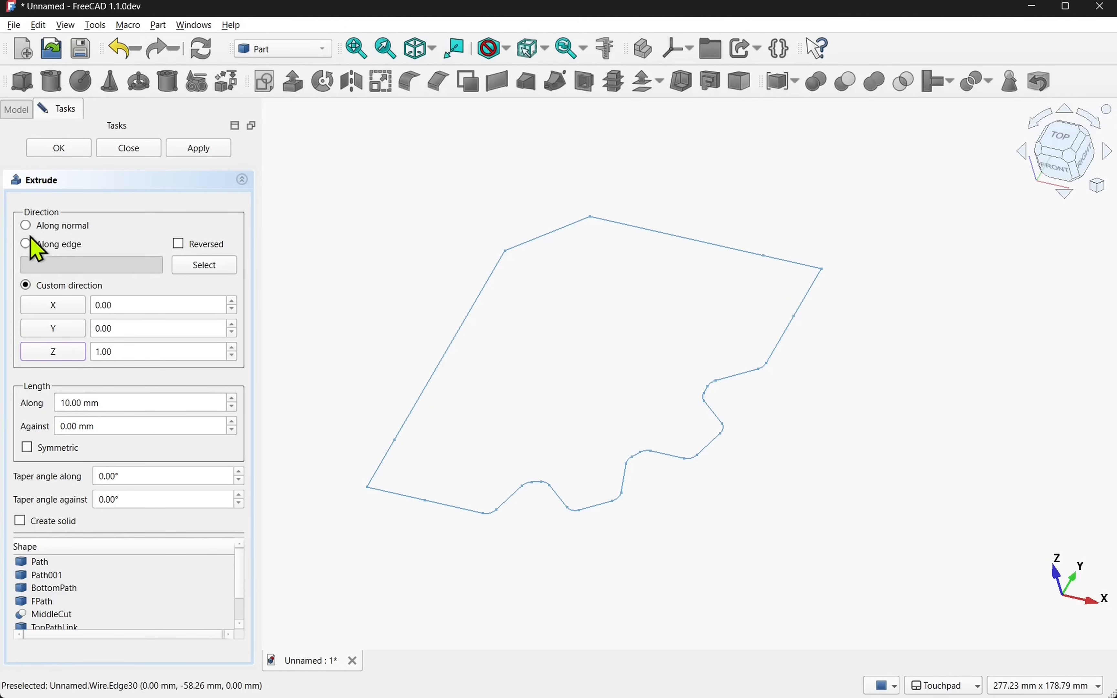
{"action": "left_click", "coordinate": [25, 225]}
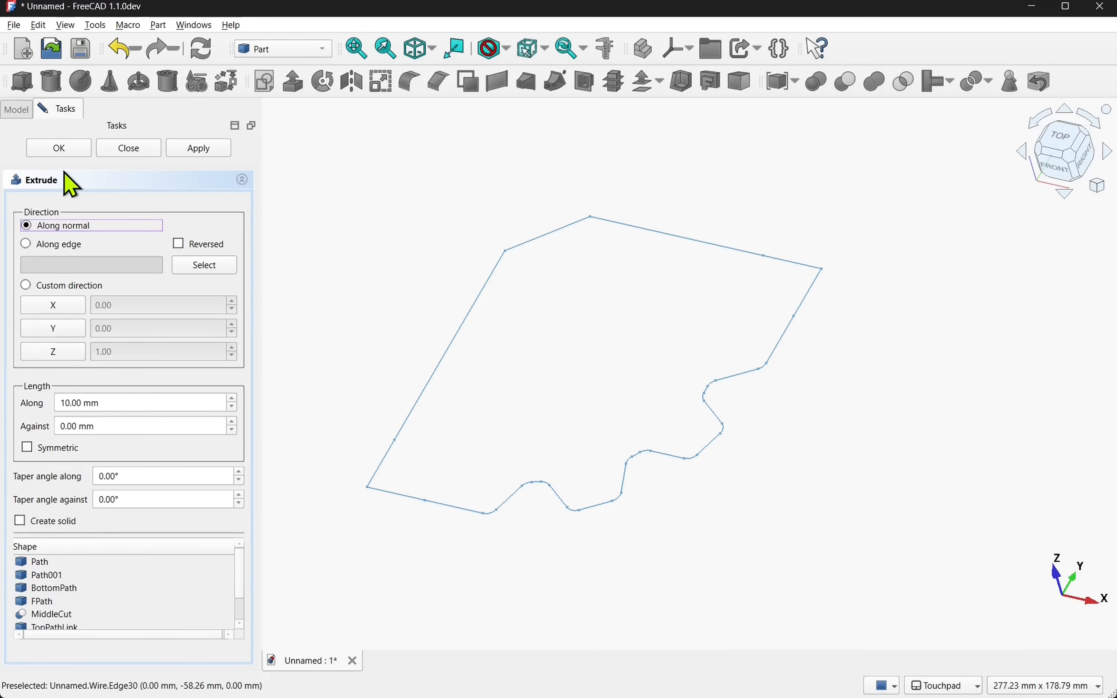
{"action": "left_click", "coordinate": [57, 147]}
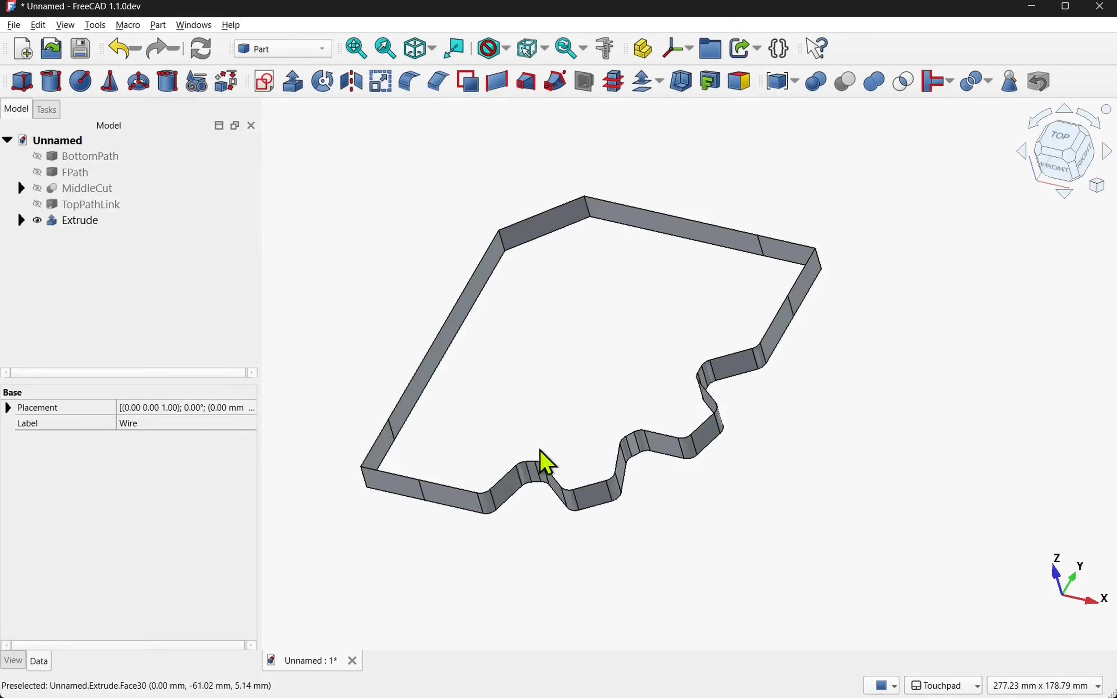
{"action": "mouse_move", "coordinate": [604, 424]}
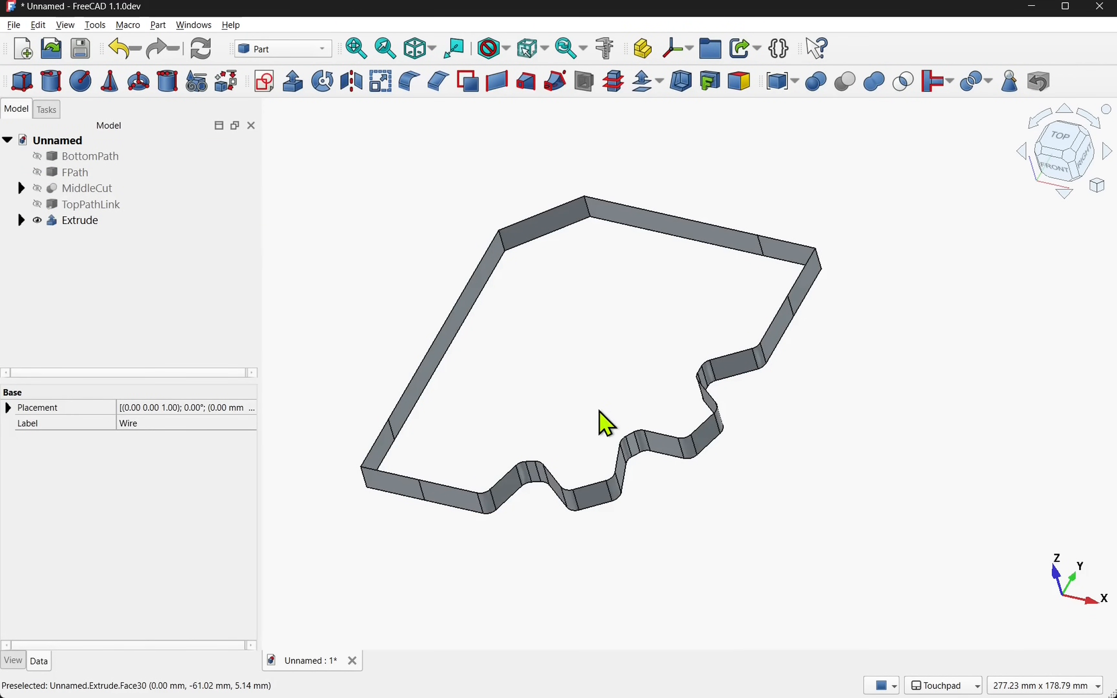
{"action": "mouse_move", "coordinate": [155, 285]}
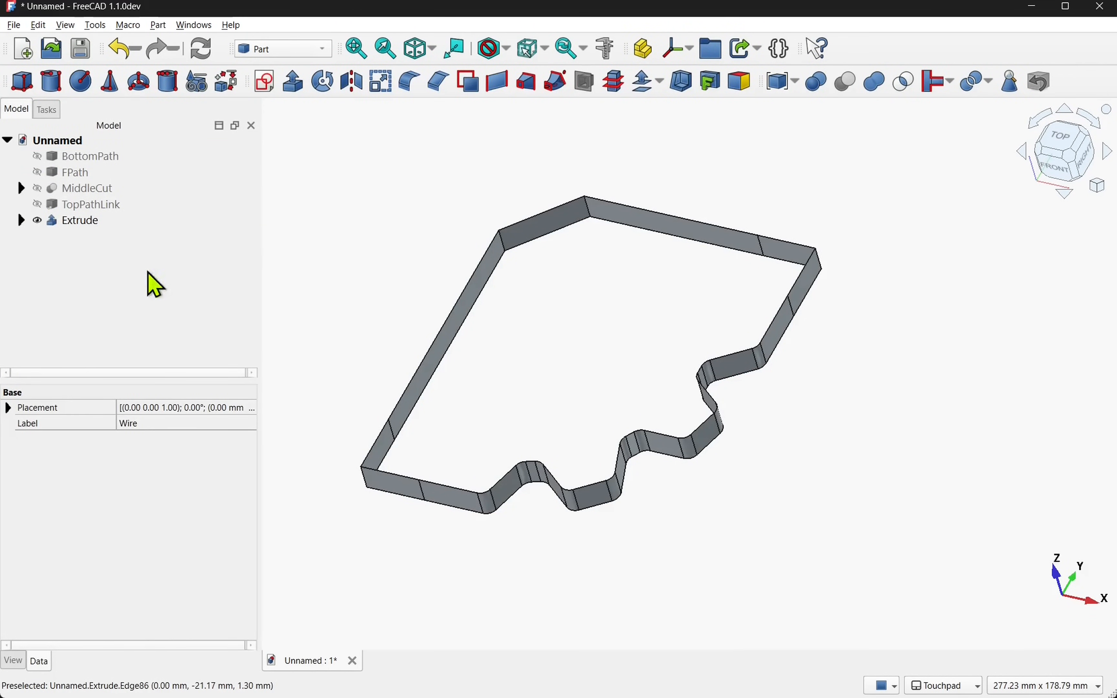
{"action": "left_click", "coordinate": [80, 220]}
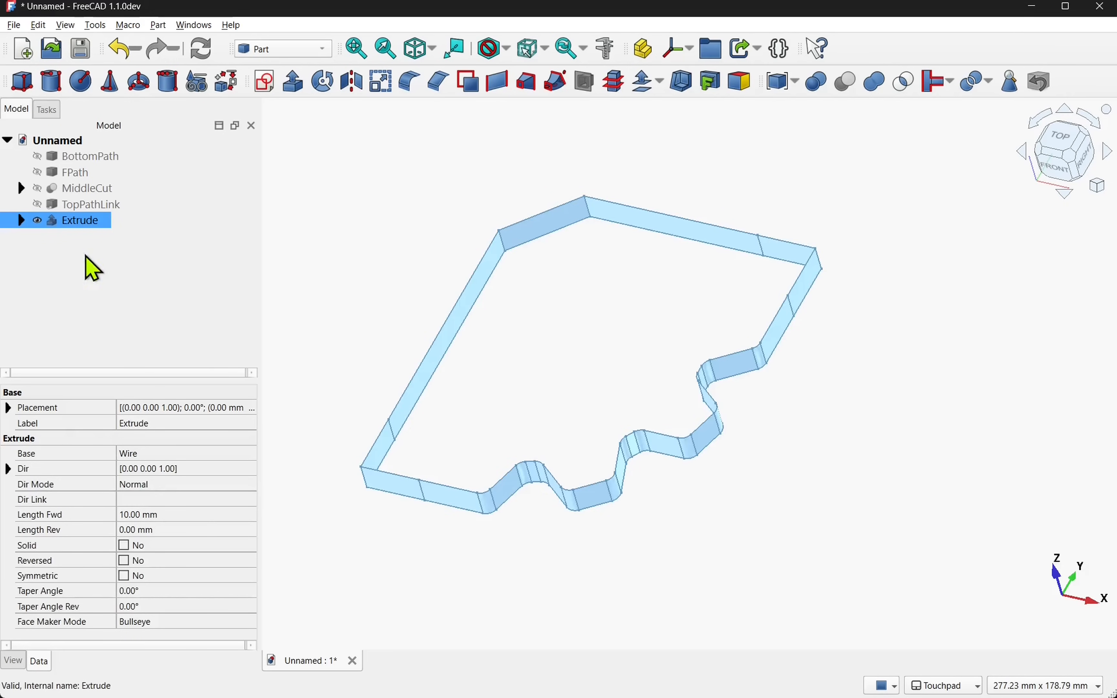
{"action": "left_click", "coordinate": [135, 545]}
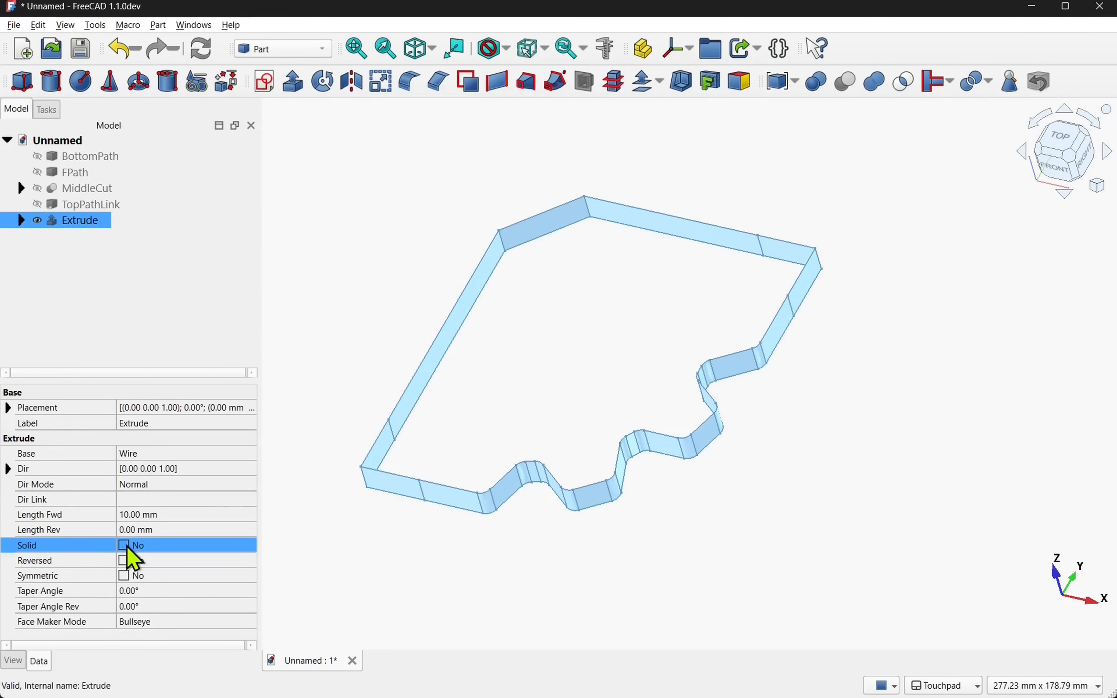
{"action": "left_click", "coordinate": [123, 544]}
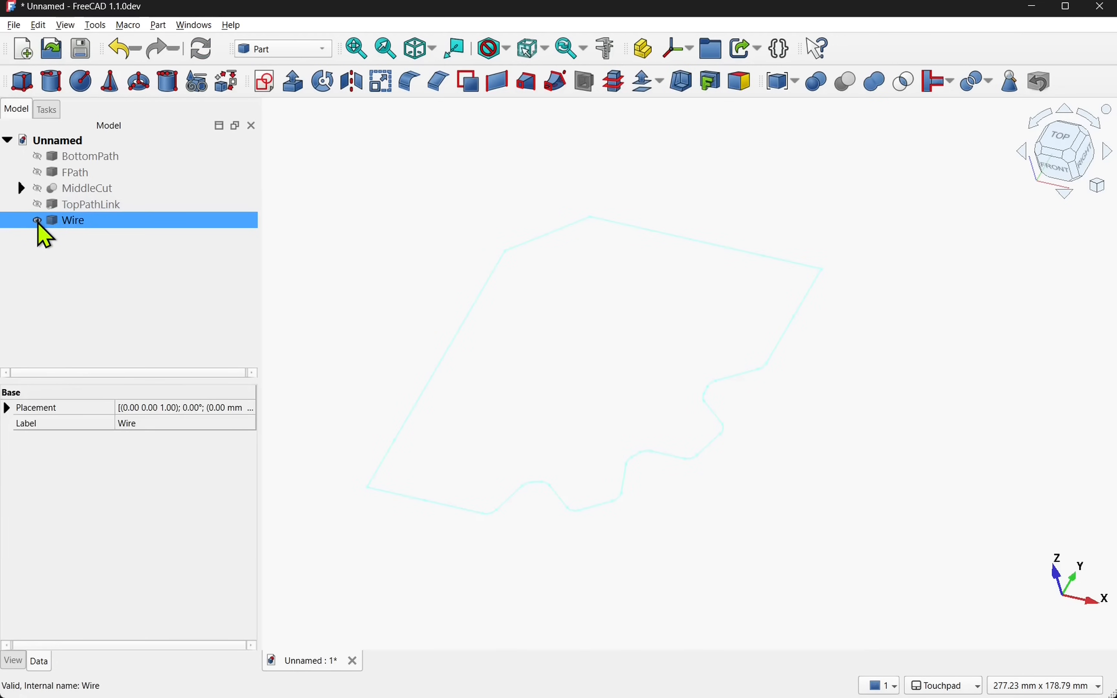
Switch to the Draft workbench and convert the outer profile Wire into a Sketch via Draft to Sketch
{"action": "left_click", "coordinate": [282, 48]}
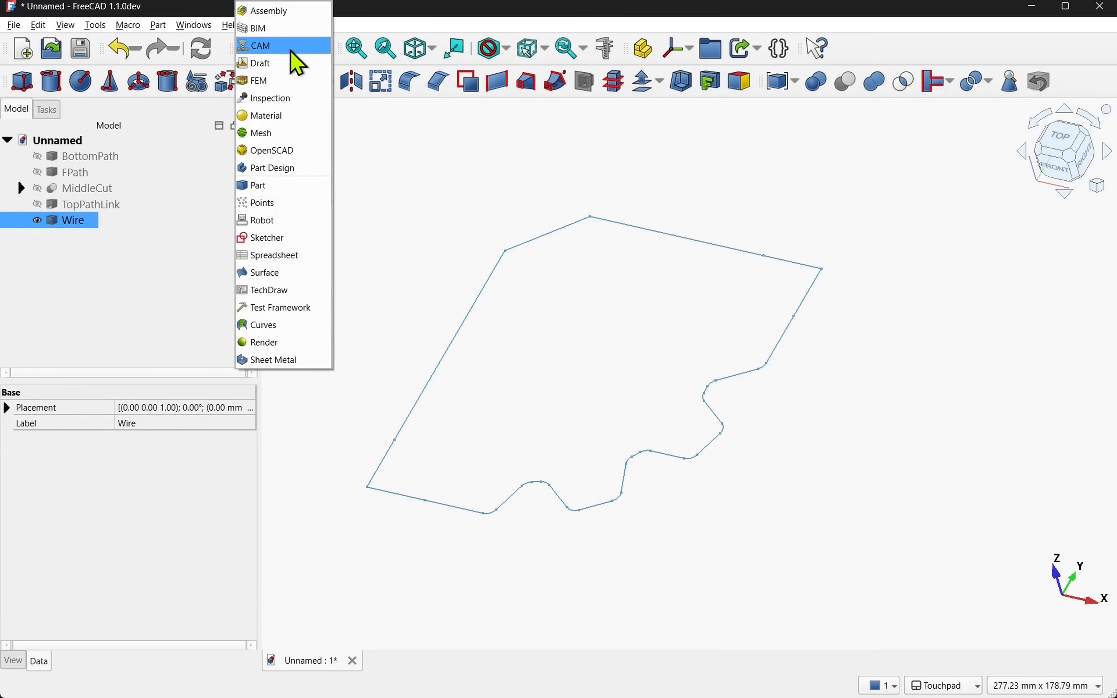
{"action": "mouse_move", "coordinate": [285, 64]}
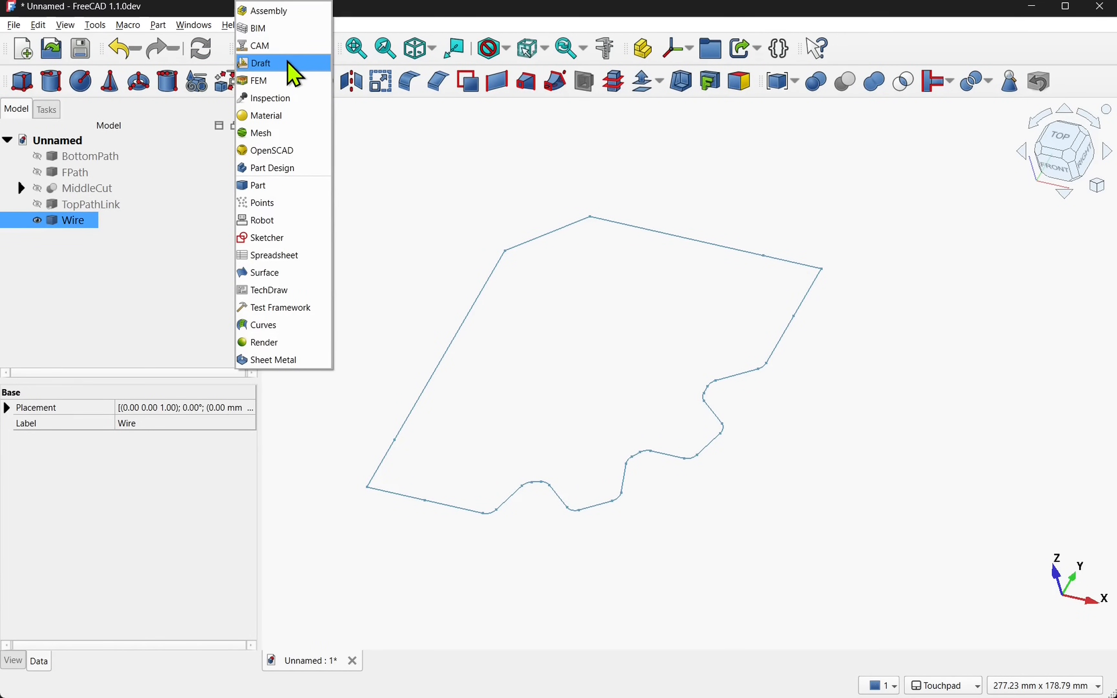
{"action": "left_click", "coordinate": [258, 62]}
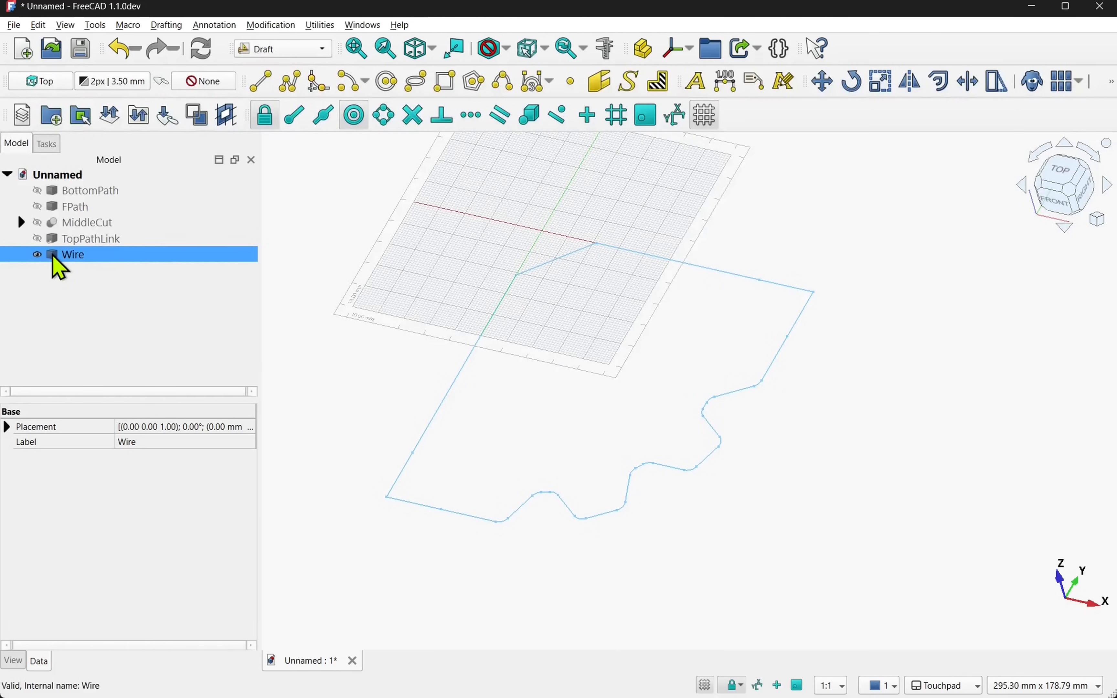
{"action": "left_click", "coordinate": [270, 24]}
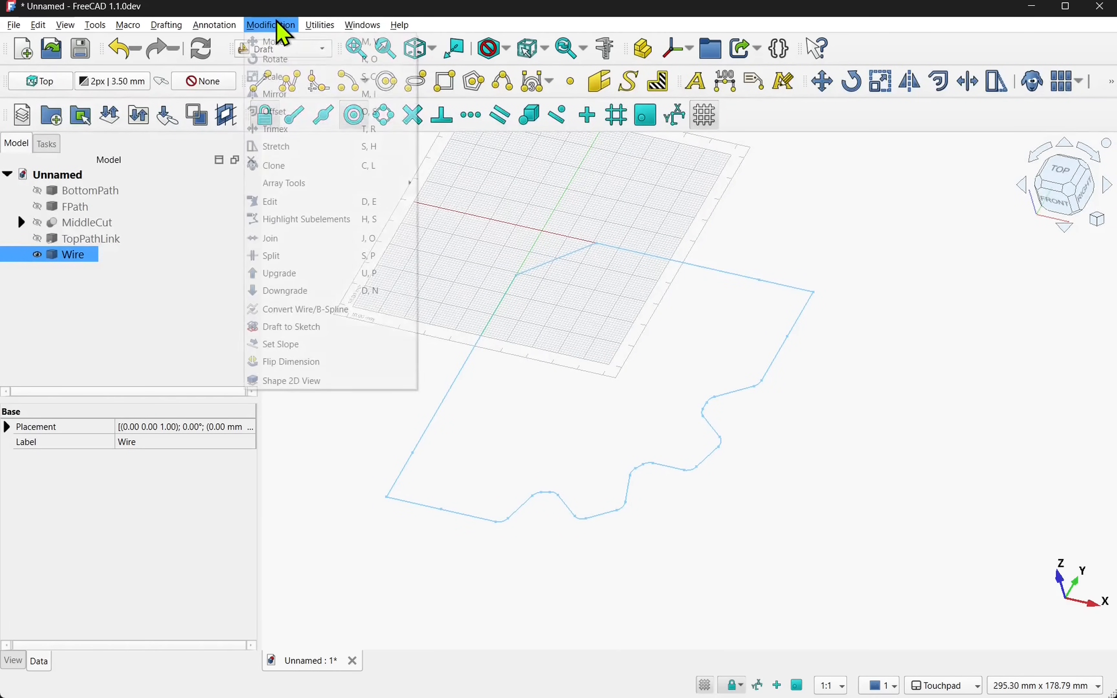
{"action": "mouse_move", "coordinate": [291, 326]}
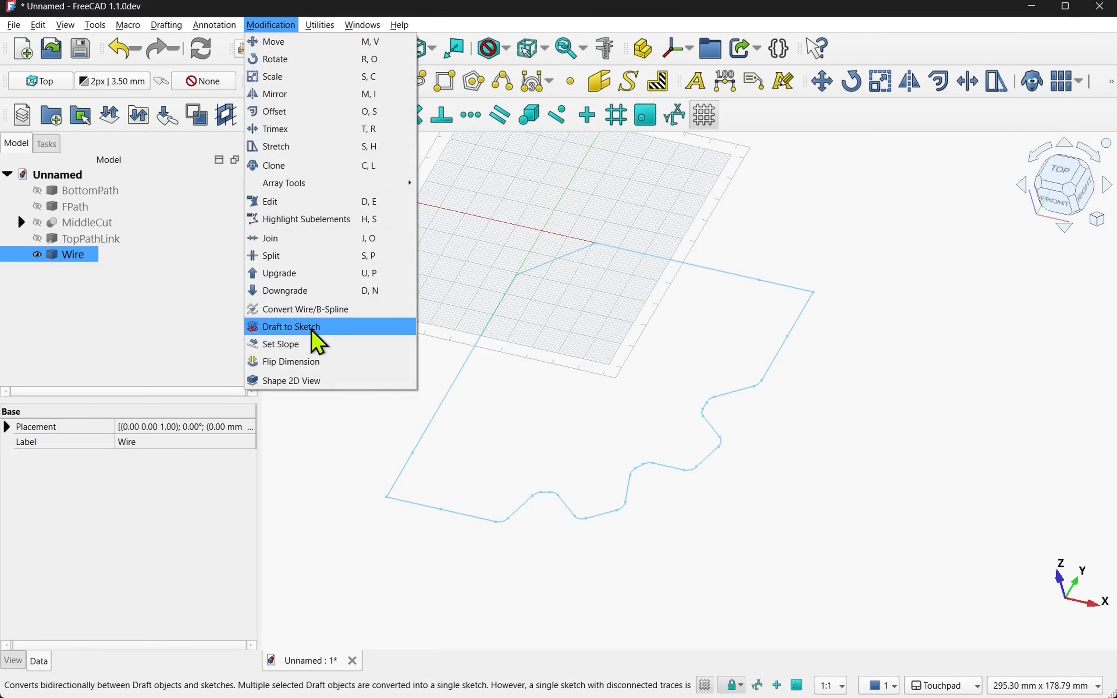
{"action": "left_click", "coordinate": [289, 326]}
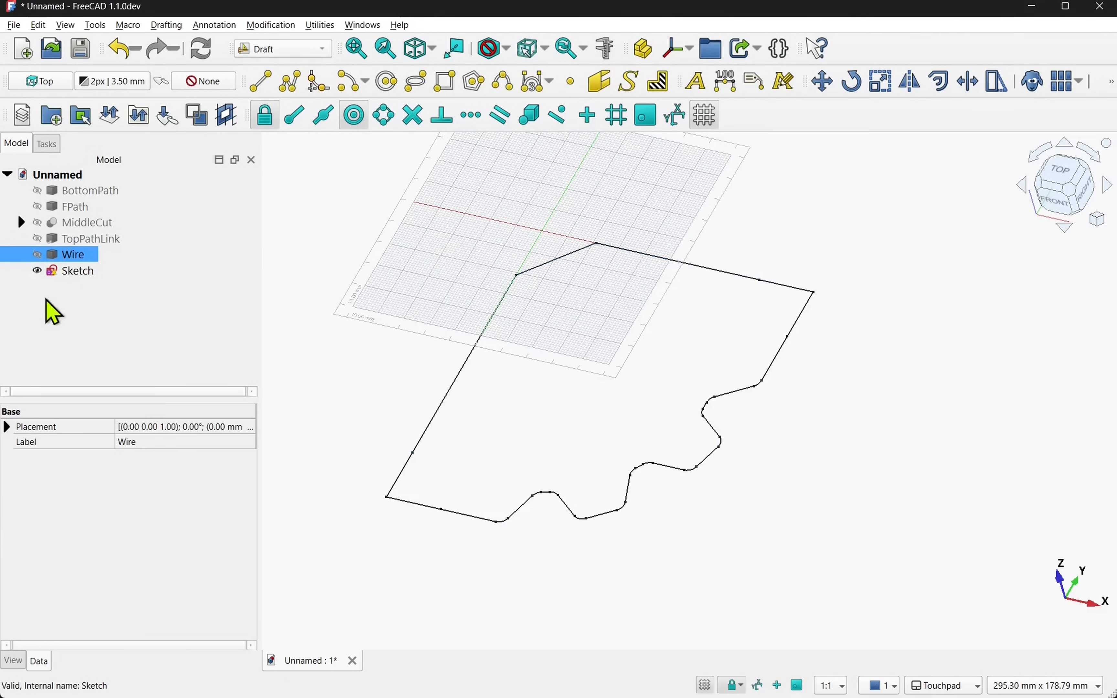
Edit the Sketch, remove the left edge's extra vertex and rejoin the bottom edge endpoints coincidently
{"action": "double_click", "coordinate": [76, 270]}
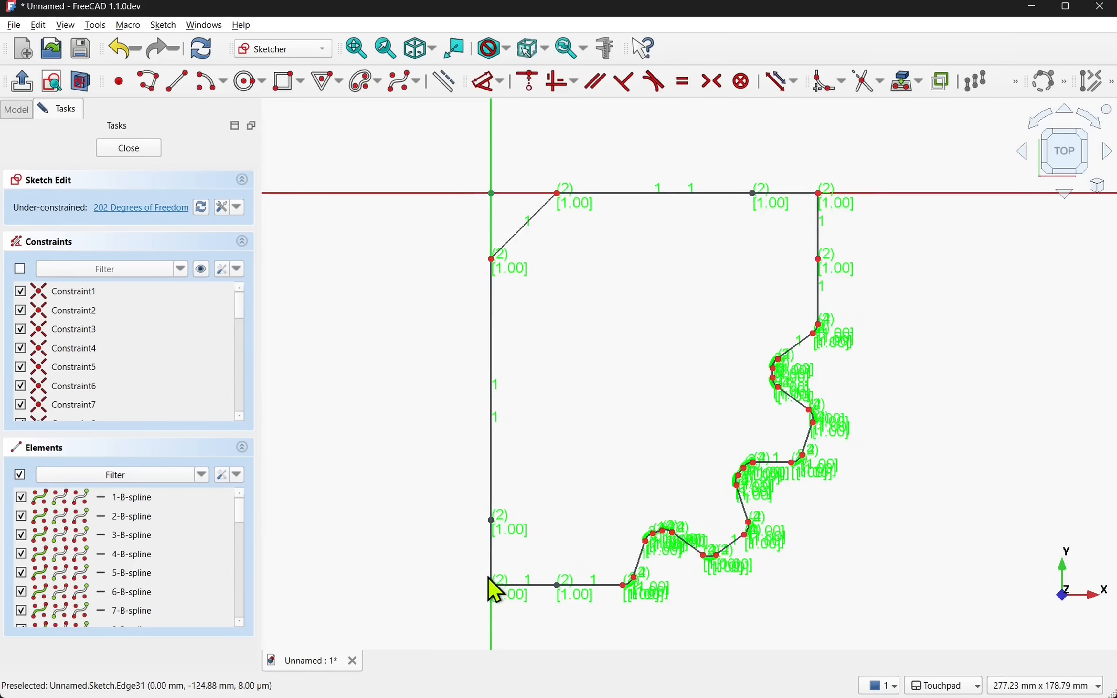
{"action": "mouse_move", "coordinate": [651, 620]}
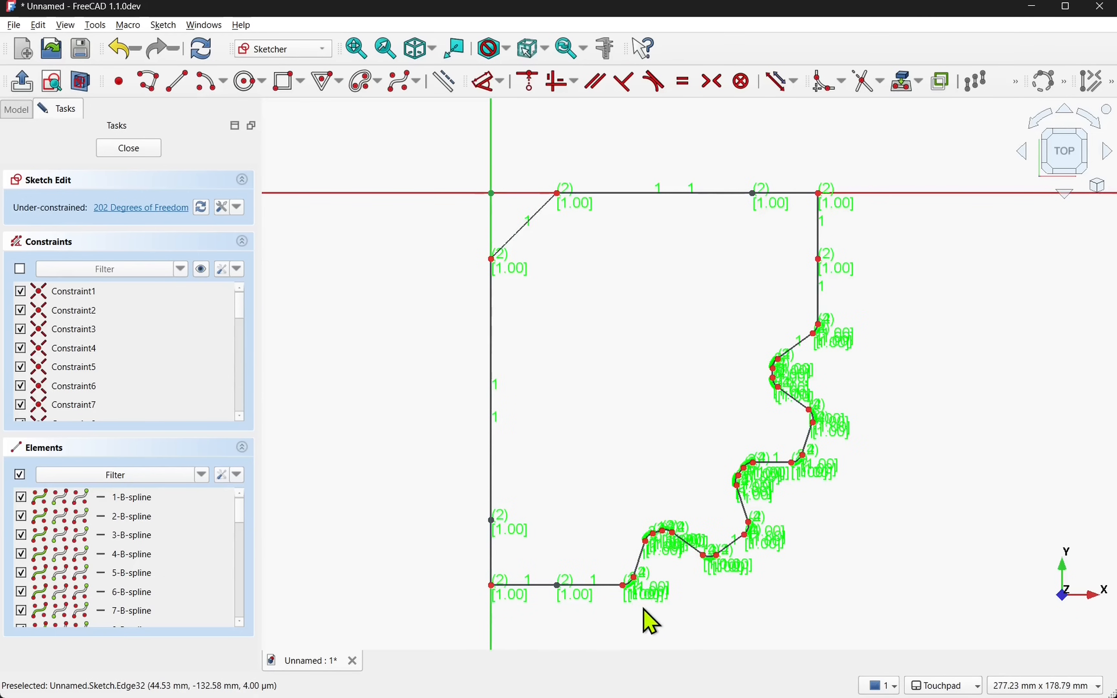
{"action": "mouse_move", "coordinate": [773, 577]}
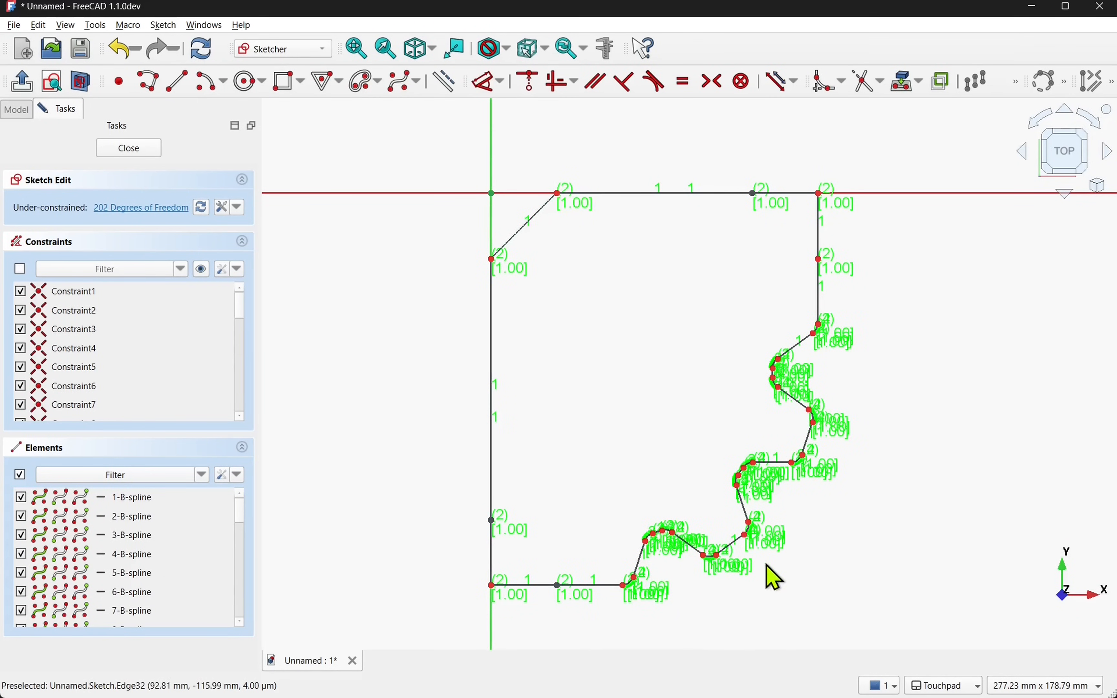
{"action": "mouse_move", "coordinate": [751, 194]}
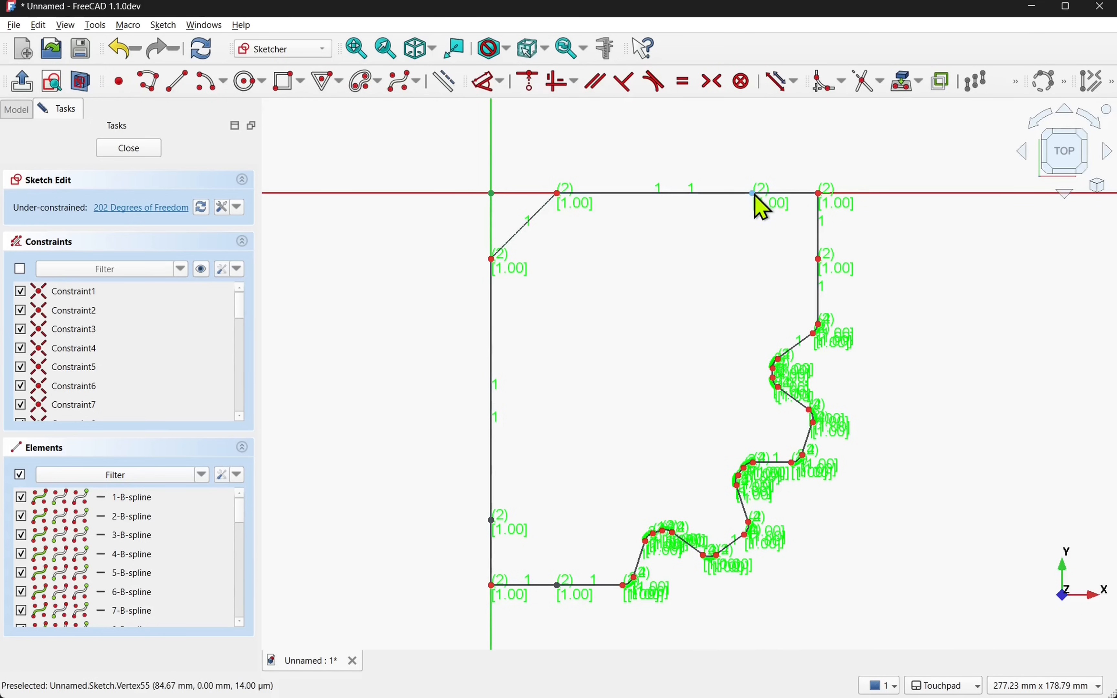
{"action": "mouse_move", "coordinate": [719, 288]}
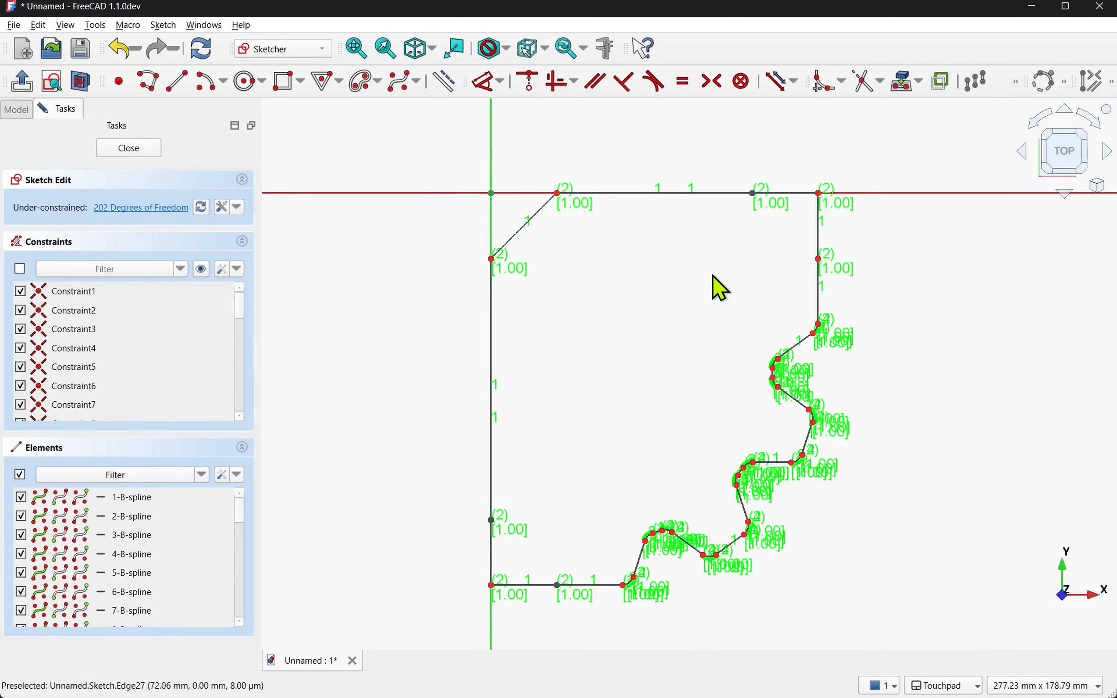
{"action": "mouse_move", "coordinate": [705, 203]}
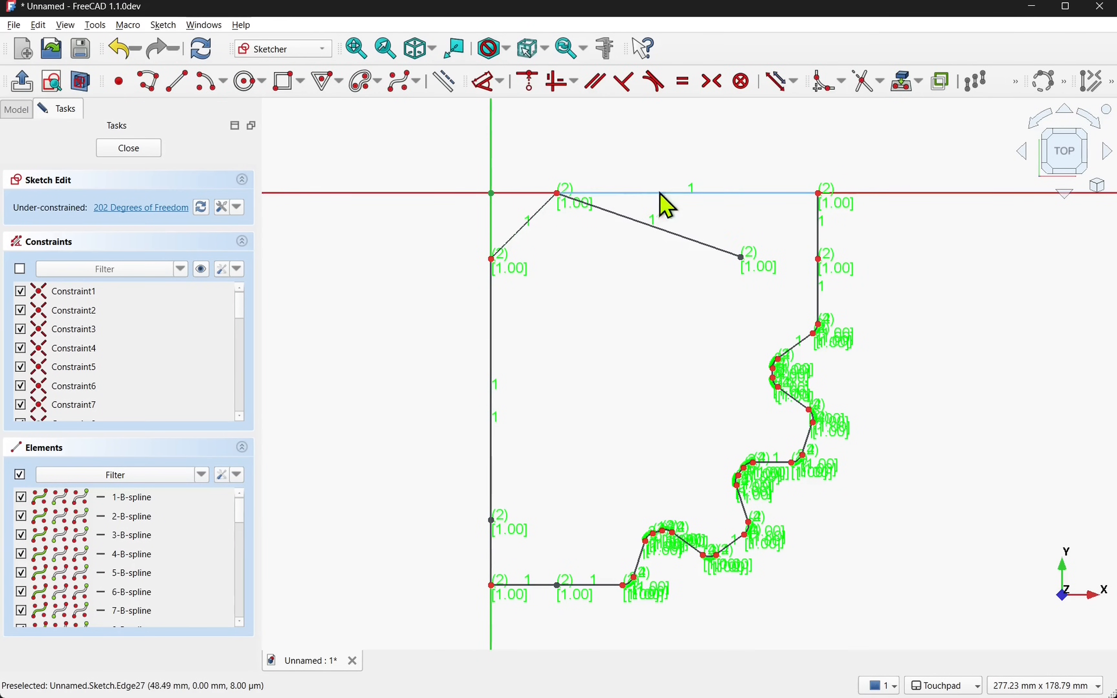
{"action": "mouse_move", "coordinate": [677, 250]}
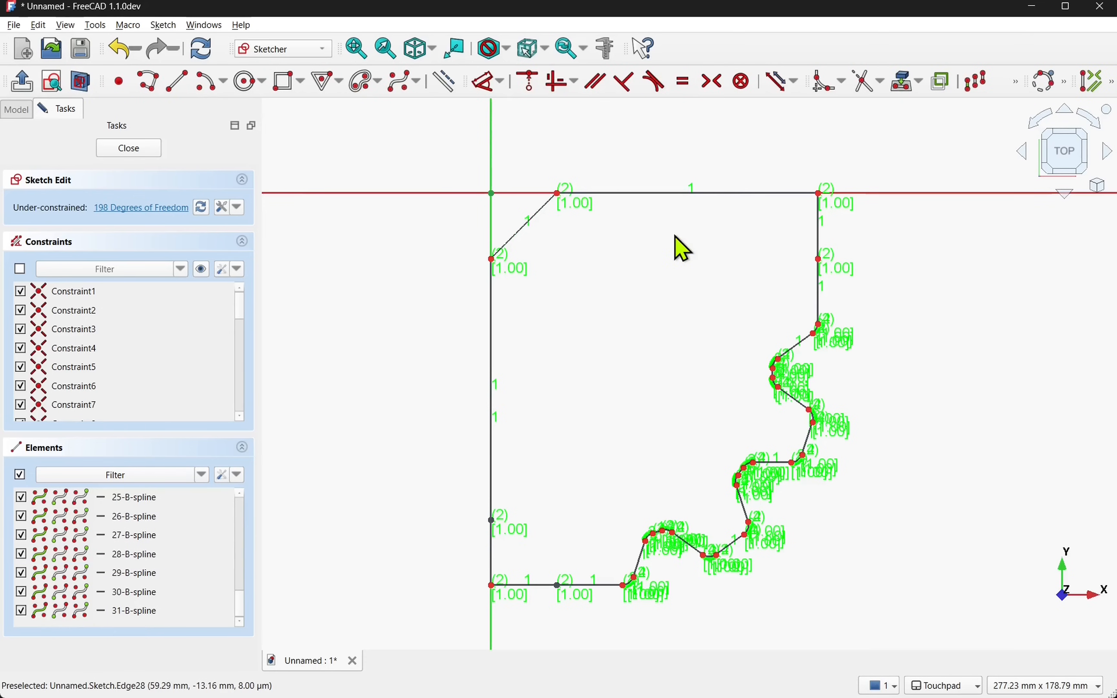
{"action": "mouse_move", "coordinate": [591, 419]}
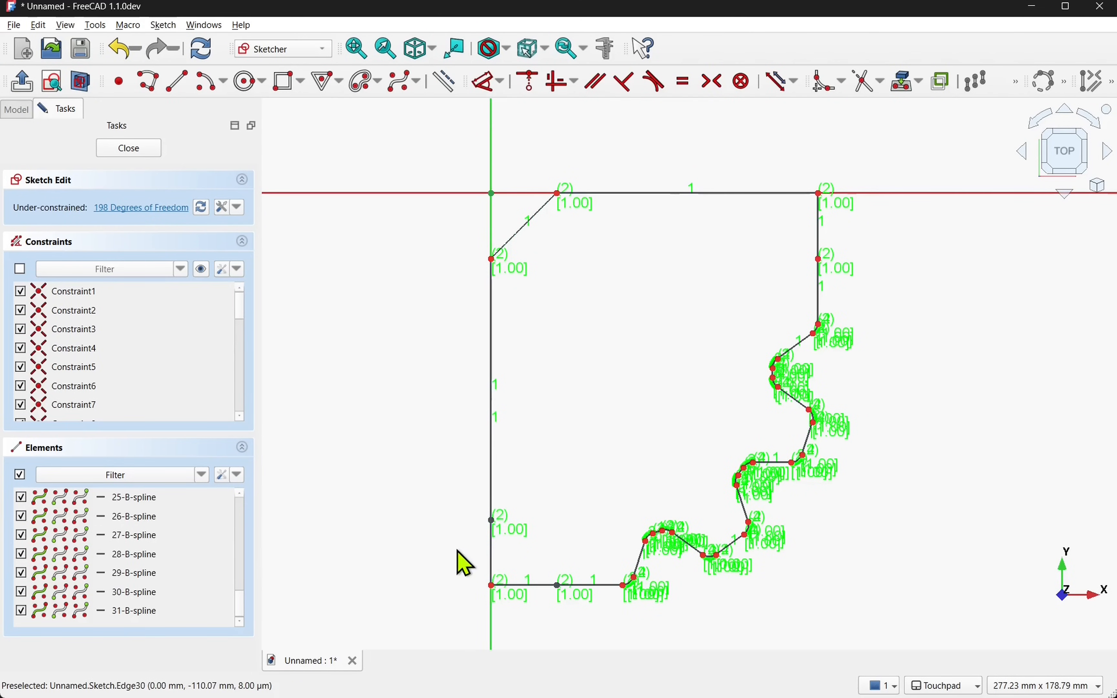
{"action": "mouse_move", "coordinate": [467, 570]}
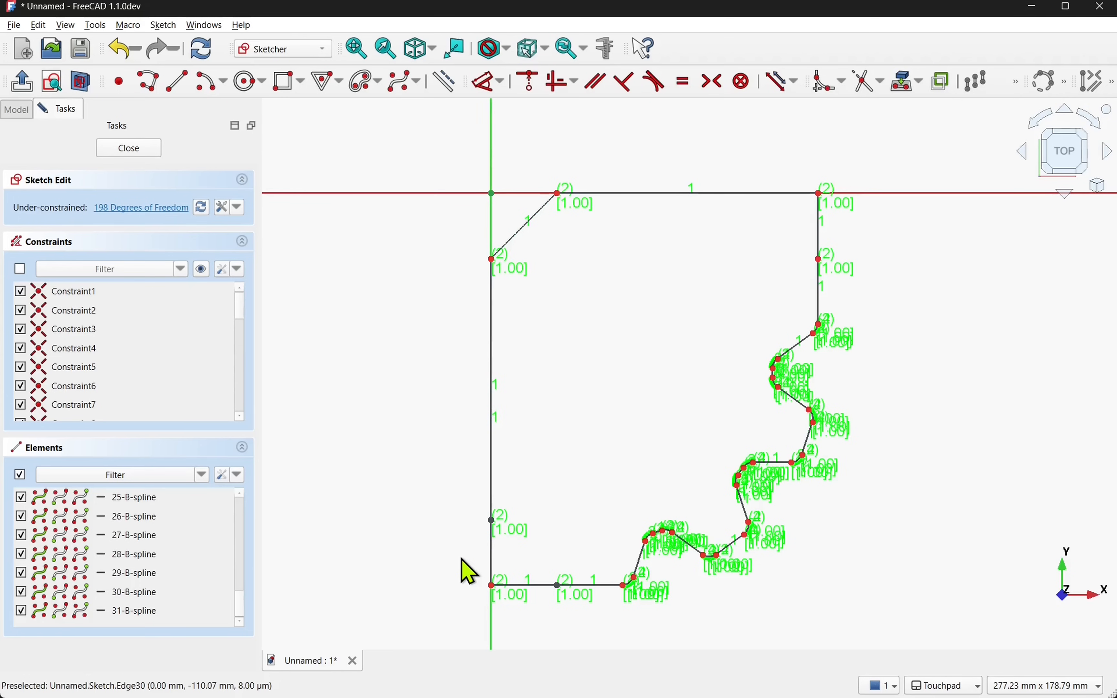
{"action": "mouse_move", "coordinate": [441, 407]}
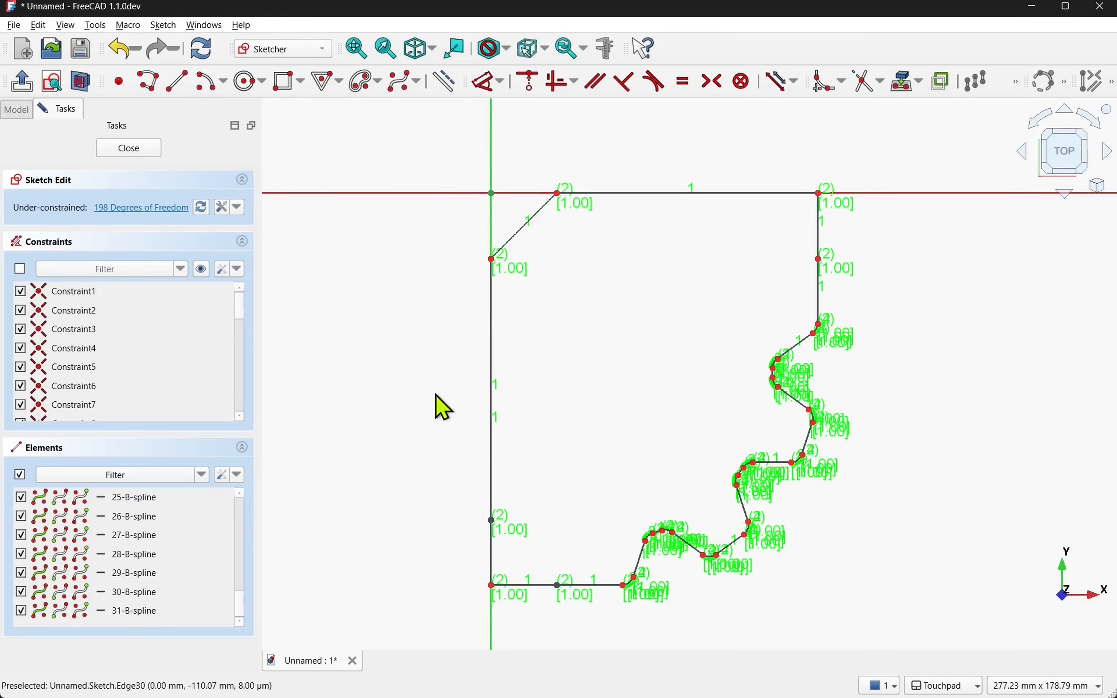
{"action": "mouse_move", "coordinate": [502, 537]}
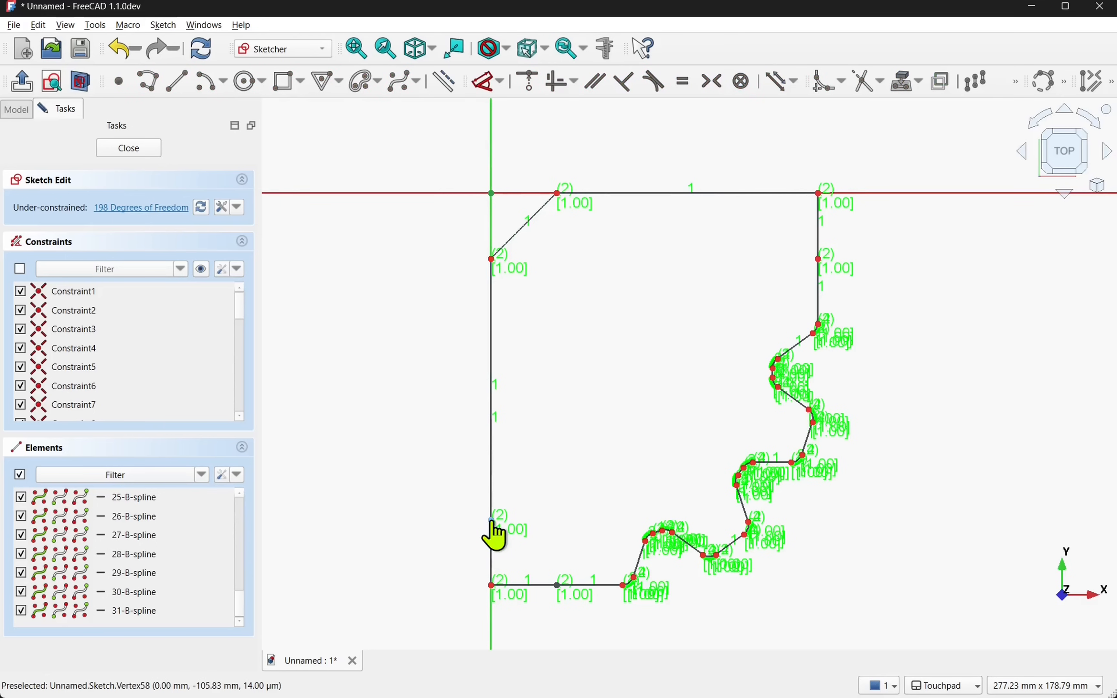
{"action": "left_click_drag", "start_coordinate": [490, 584], "coordinate": [578, 516]}
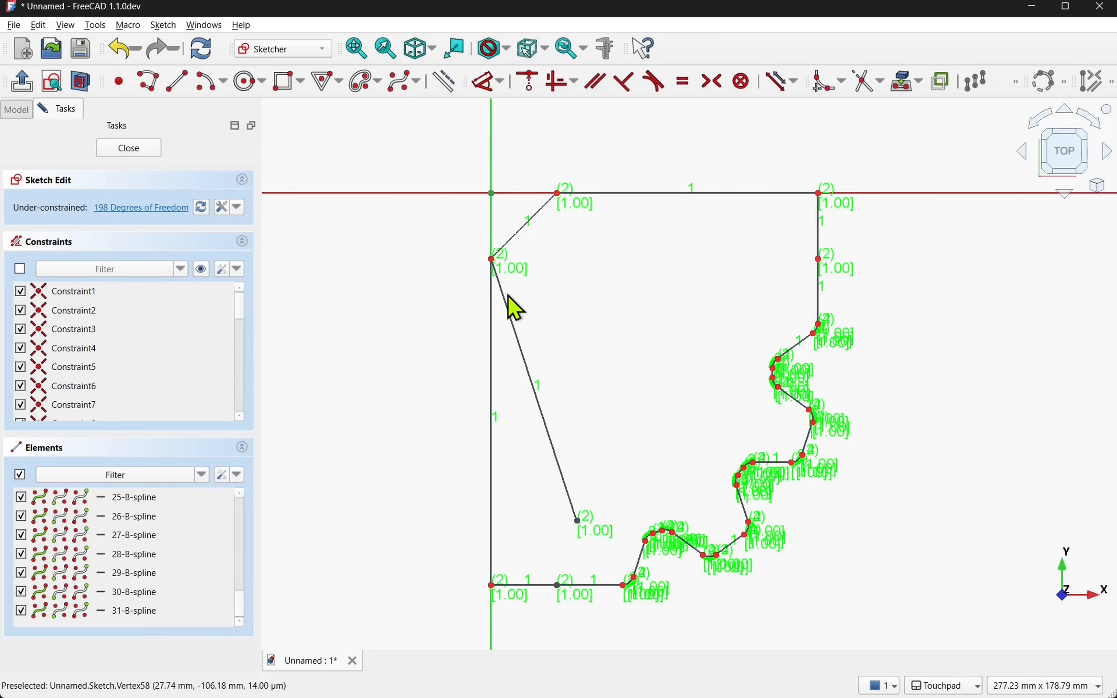
{"action": "left_click", "coordinate": [520, 335]}
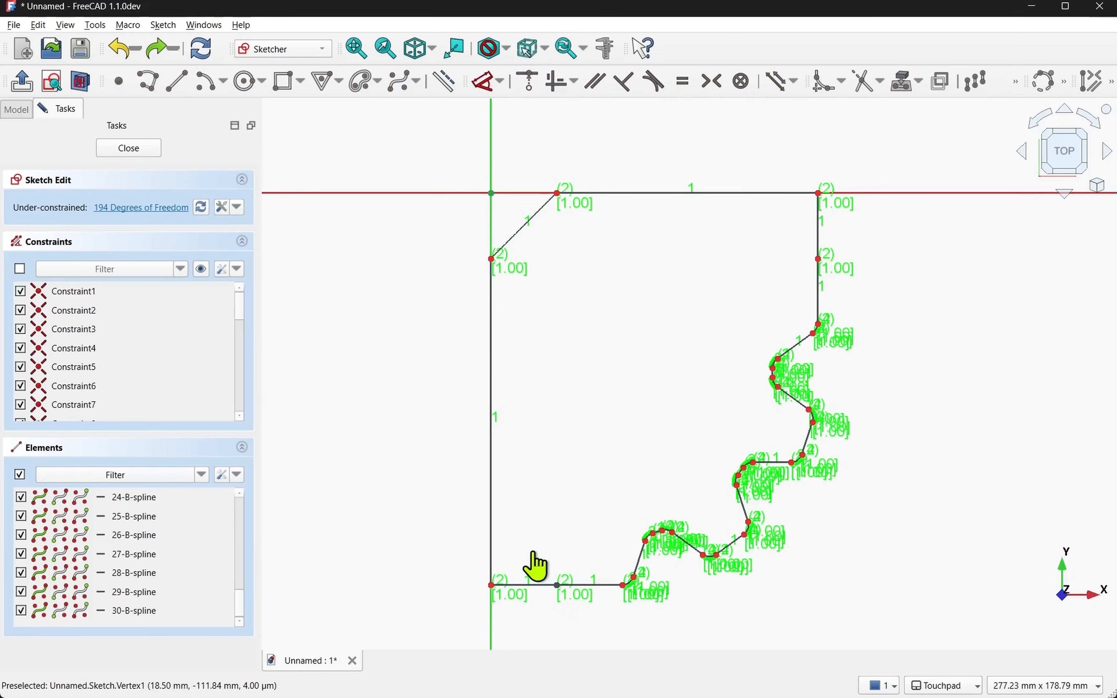
{"action": "left_click_drag", "start_coordinate": [535, 559], "coordinate": [584, 630]}
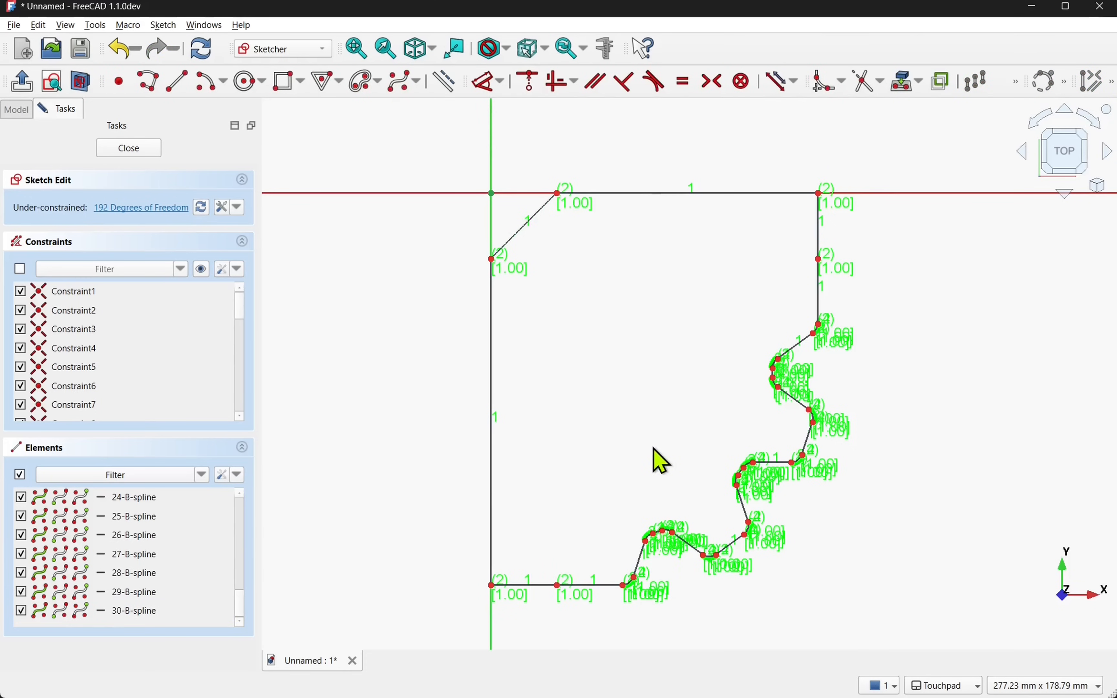
{"action": "mouse_move", "coordinate": [128, 148]}
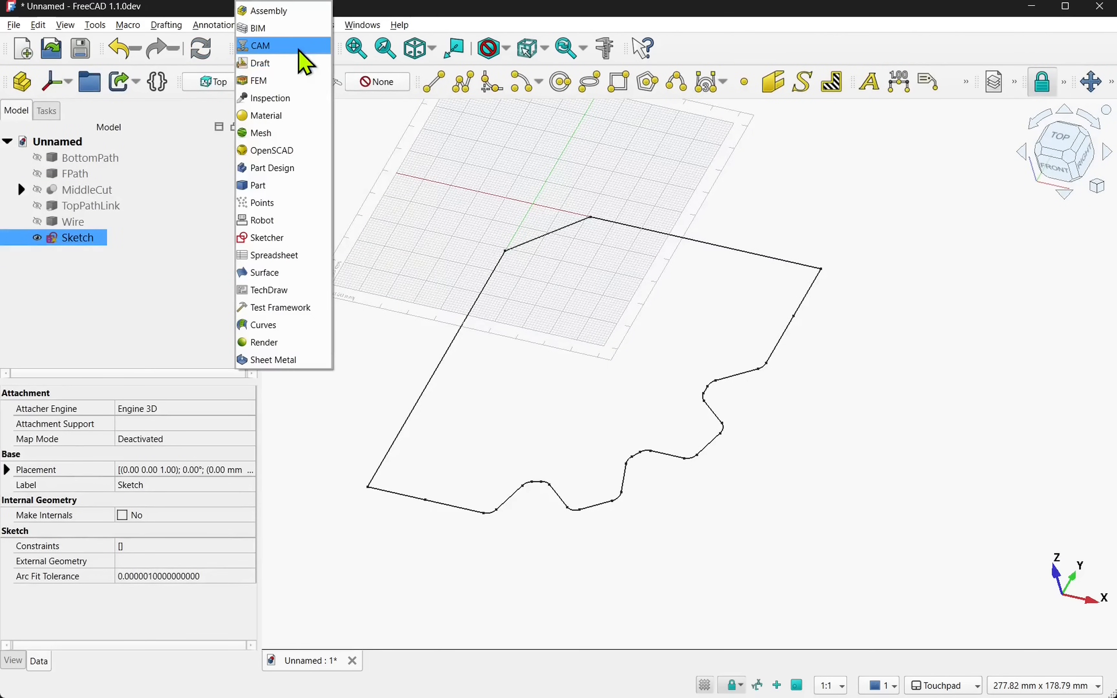
Return to the Part workbench, make a trial extrusion of the outline and remove it, leaving the Sketch
{"action": "left_click", "coordinate": [258, 185]}
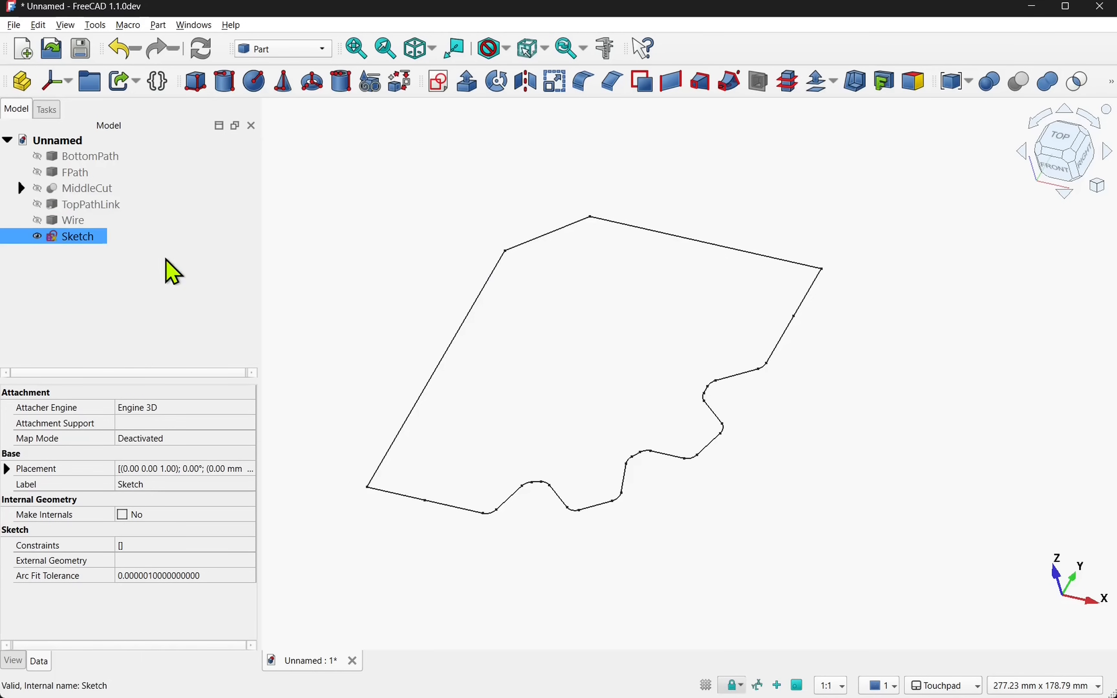
{"action": "left_click", "coordinate": [464, 81]}
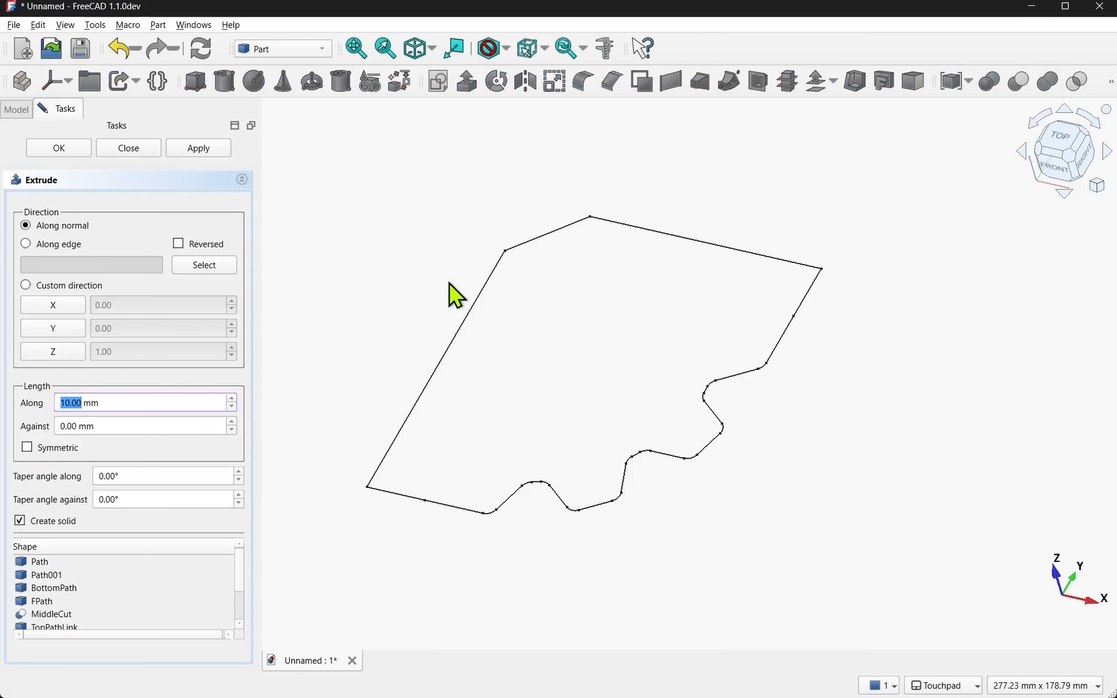
{"action": "left_click", "coordinate": [58, 148]}
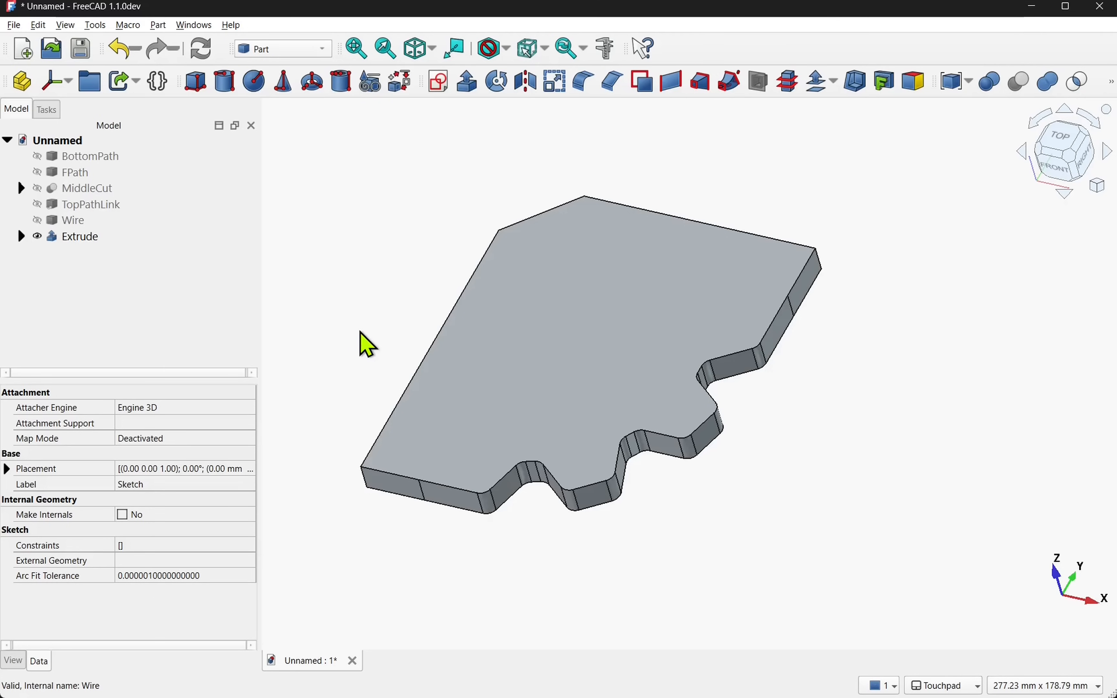
{"action": "mouse_move", "coordinate": [194, 275]}
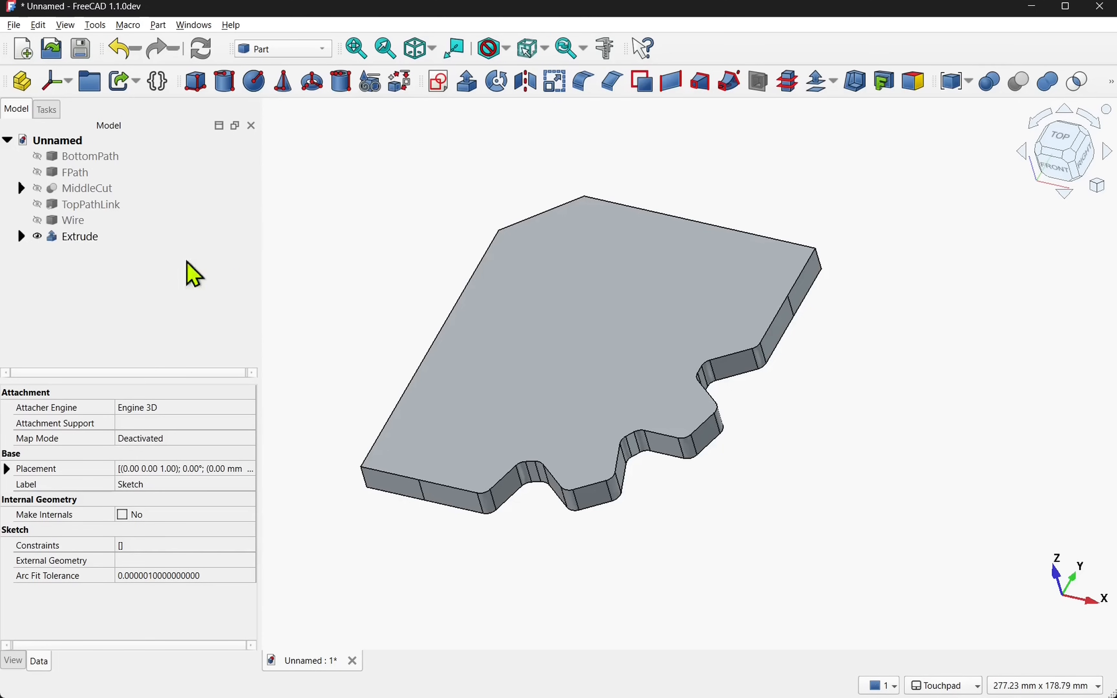
{"action": "left_click", "coordinate": [79, 236]}
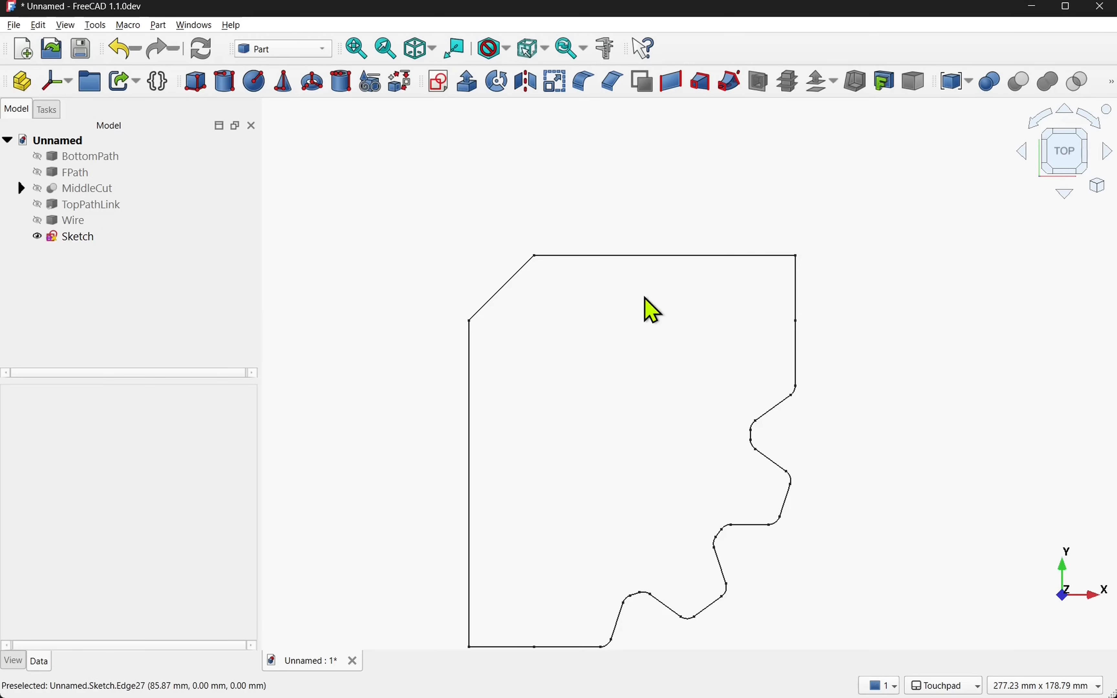
{"action": "mouse_move", "coordinate": [393, 294]}
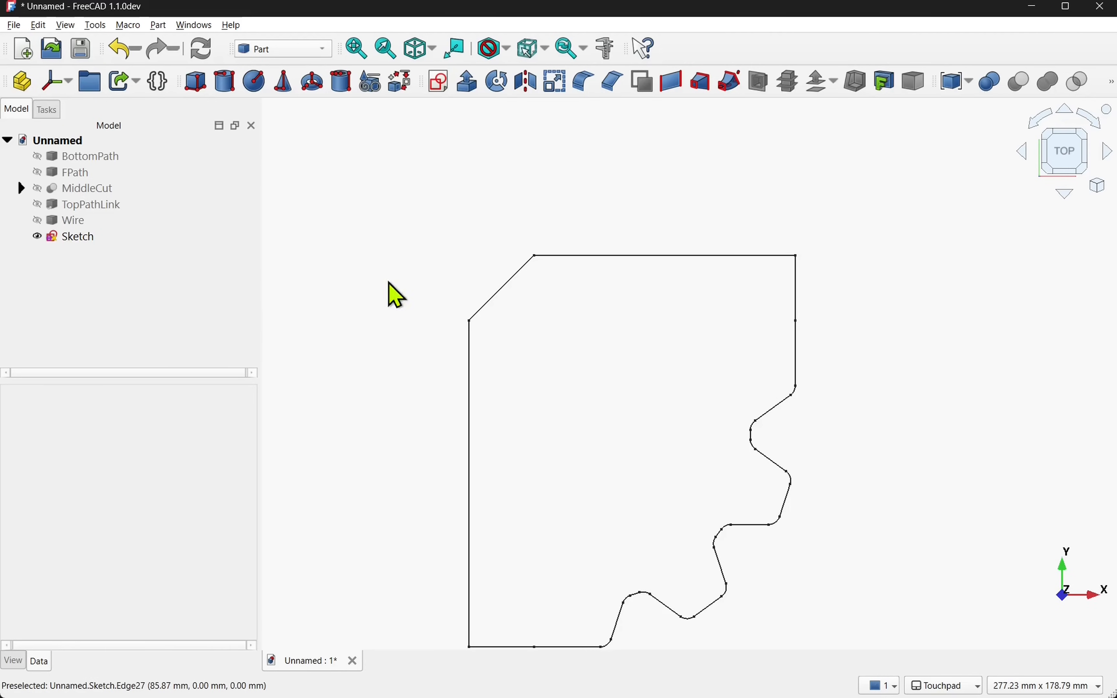
{"action": "mouse_move", "coordinate": [755, 594]}
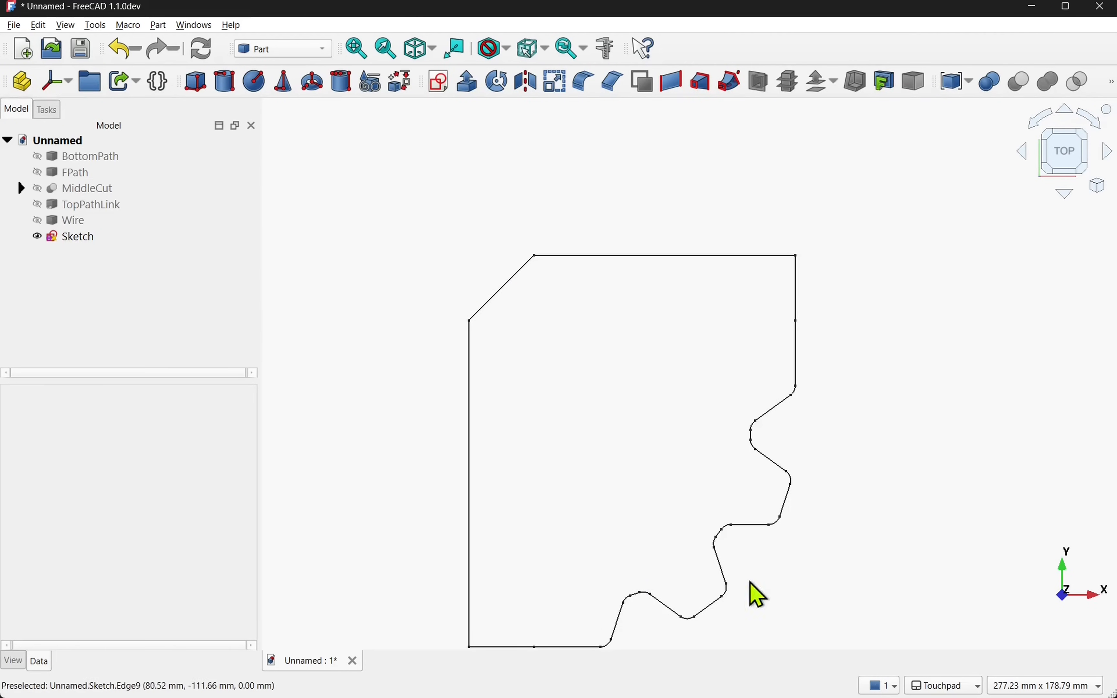
{"action": "mouse_move", "coordinate": [347, 157]}
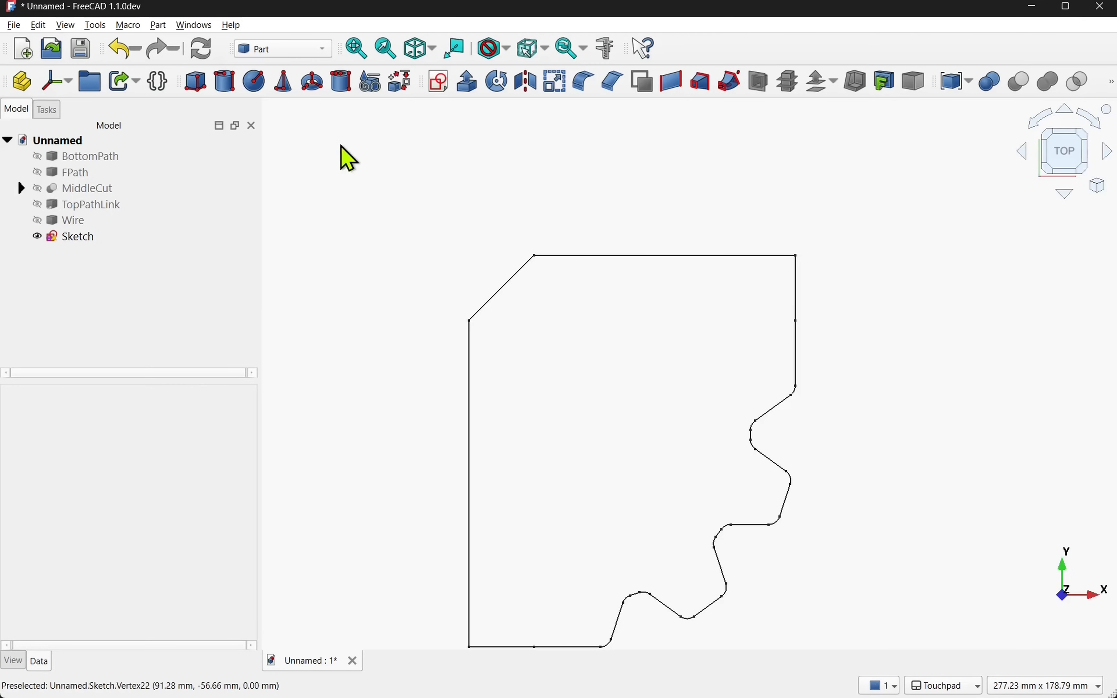
Start a Part 2D Offset on the outline sketch
{"action": "left_click", "coordinate": [77, 236]}
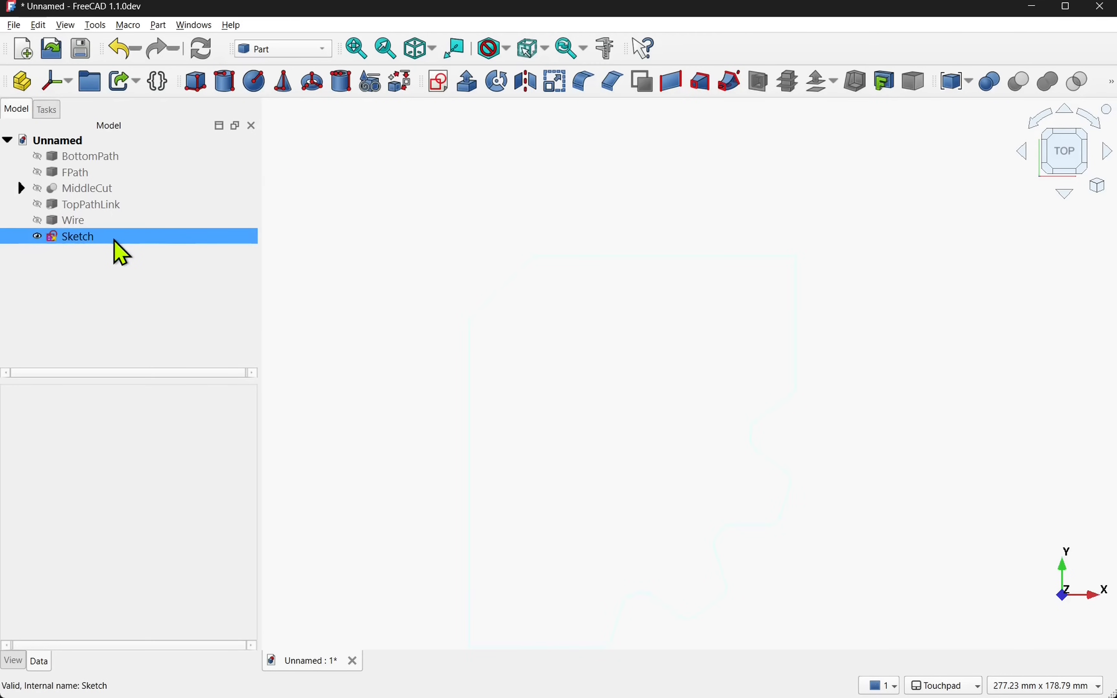
{"action": "left_click", "coordinate": [77, 236]}
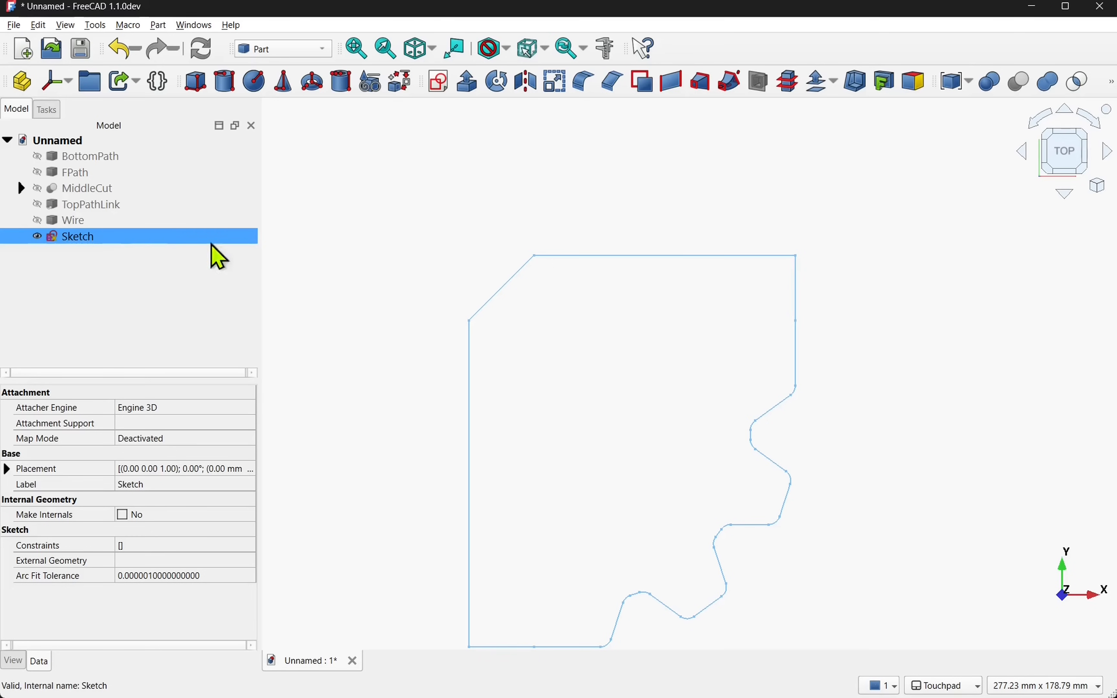
{"action": "left_click", "coordinate": [158, 24]}
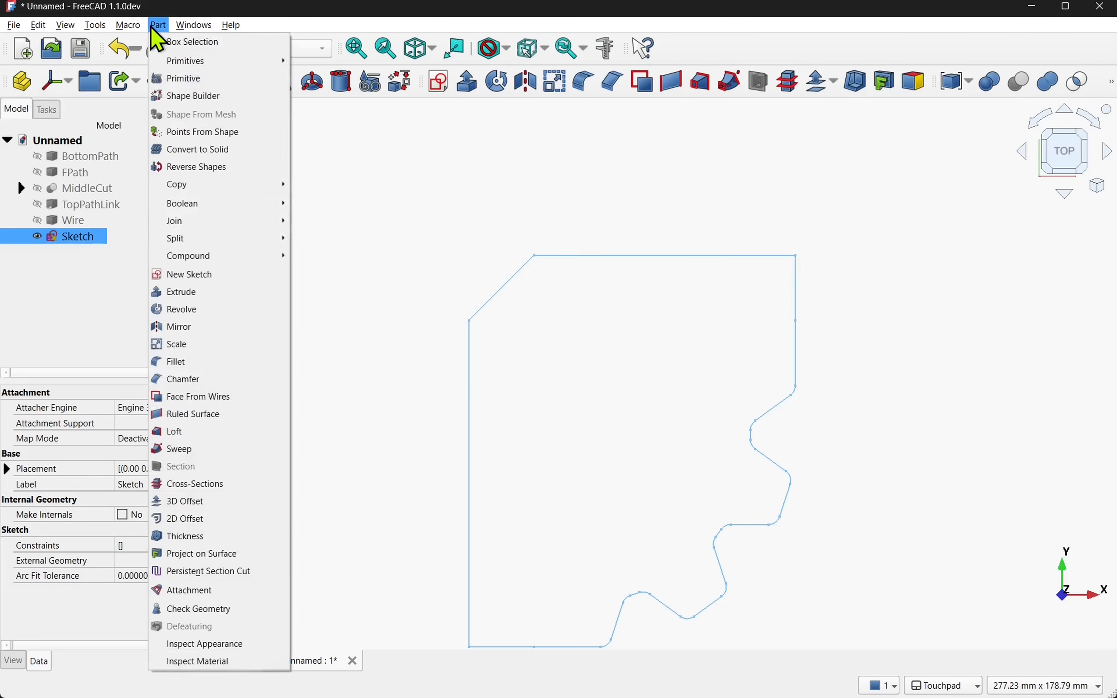
{"action": "mouse_move", "coordinate": [186, 519]}
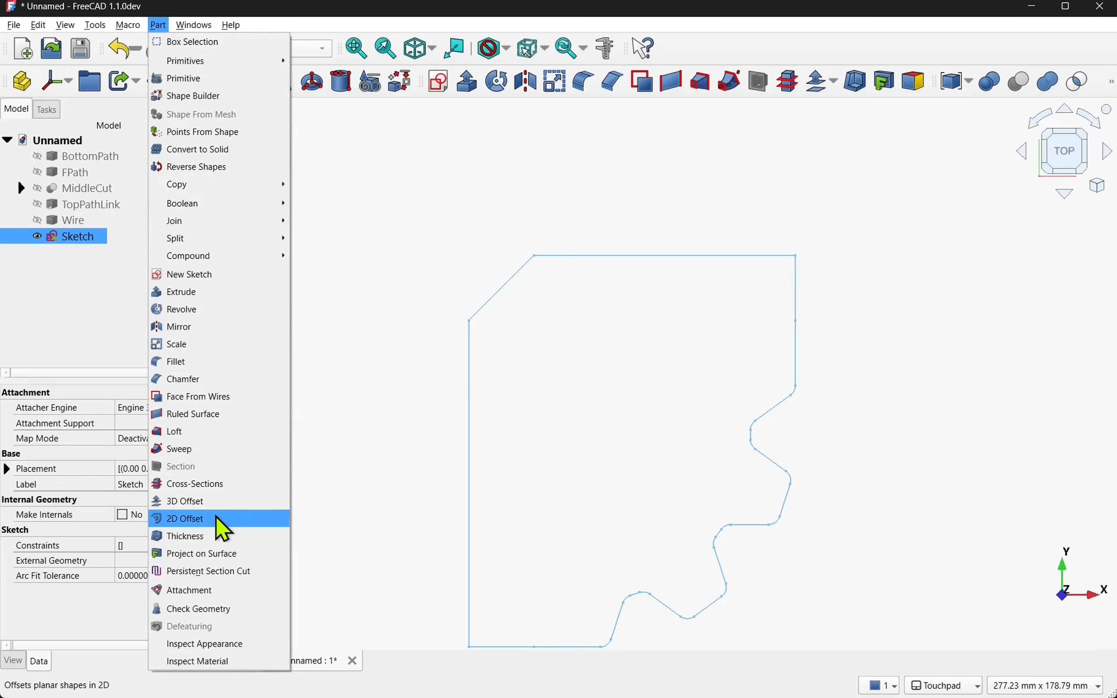
{"action": "left_click", "coordinate": [188, 518]}
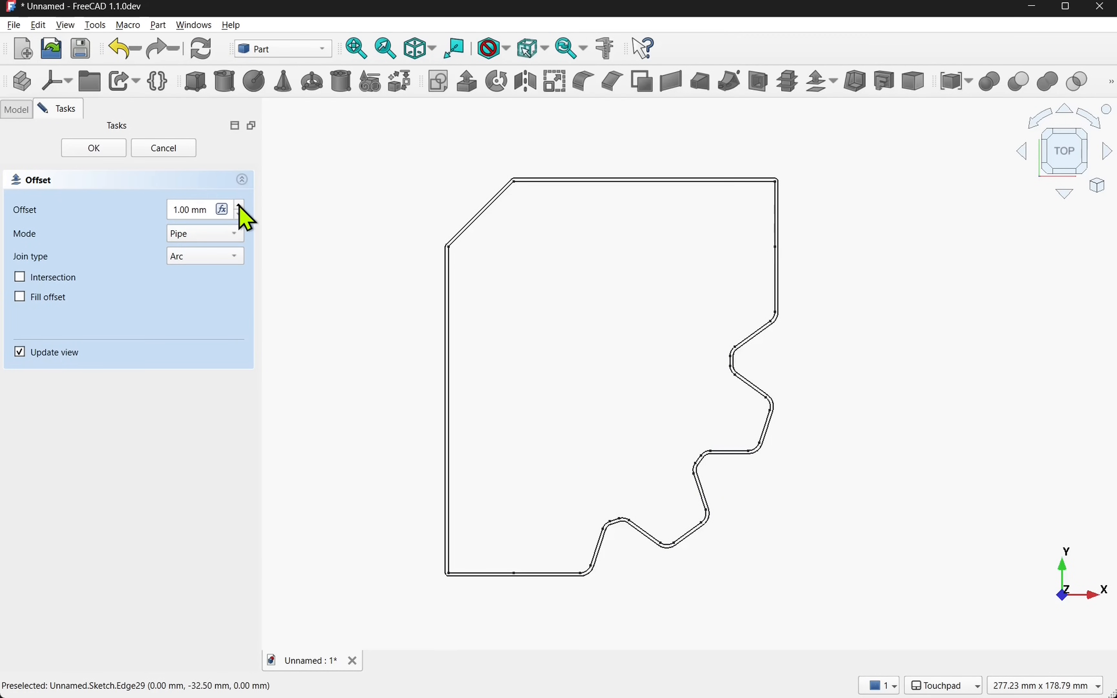
Set the offset to 4.00 mm in Pipe mode with Intersection unchecked and confirm it
{"action": "left_click", "coordinate": [241, 205]}
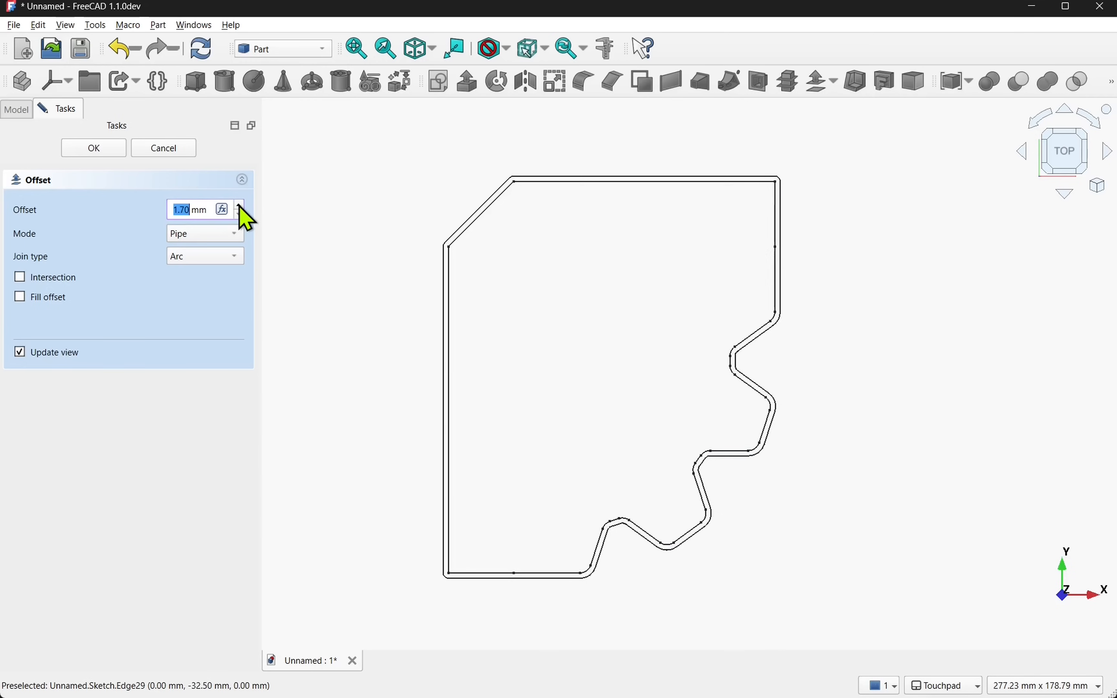
{"action": "left_click", "coordinate": [240, 205]}
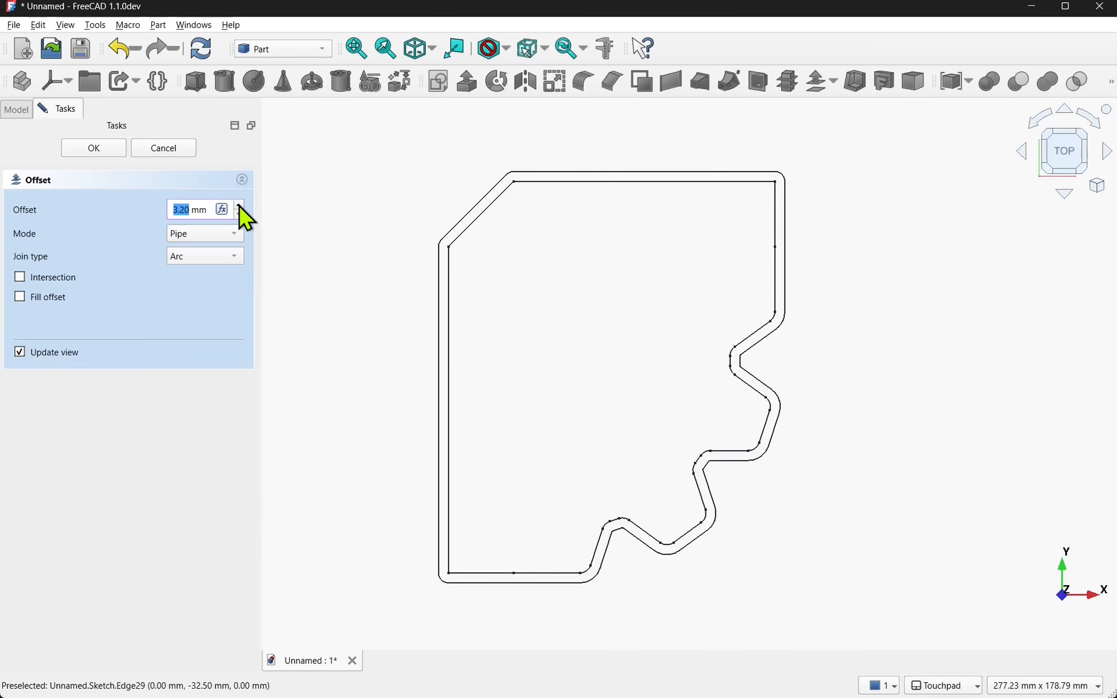
{"action": "left_click", "coordinate": [239, 205]}
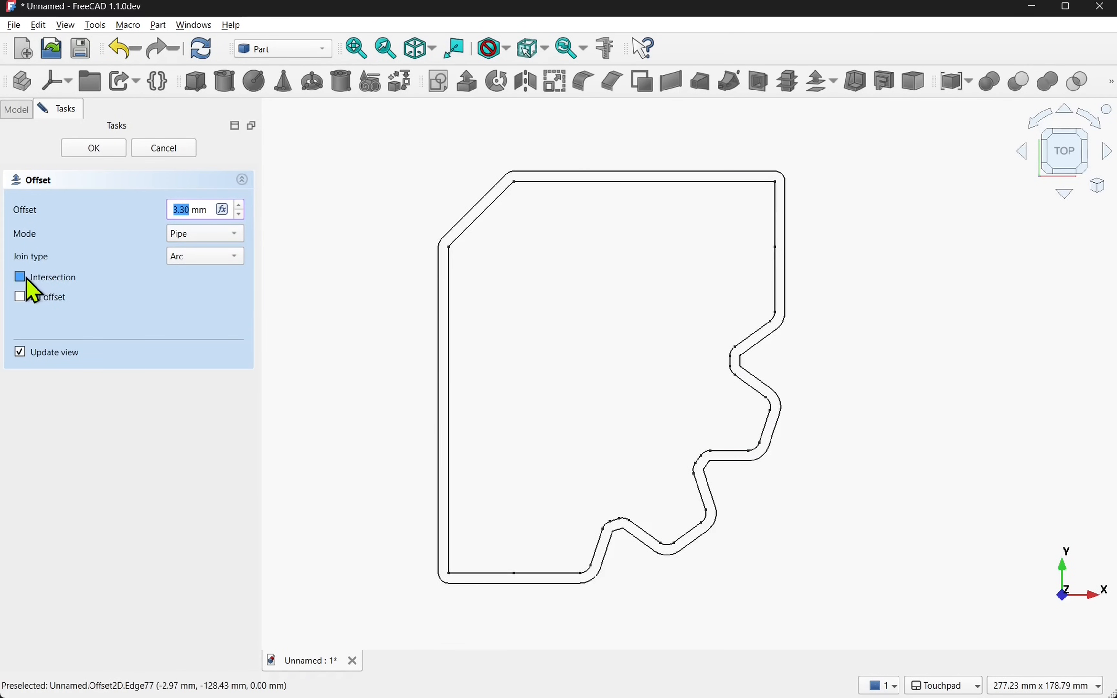
{"action": "left_click", "coordinate": [20, 277]}
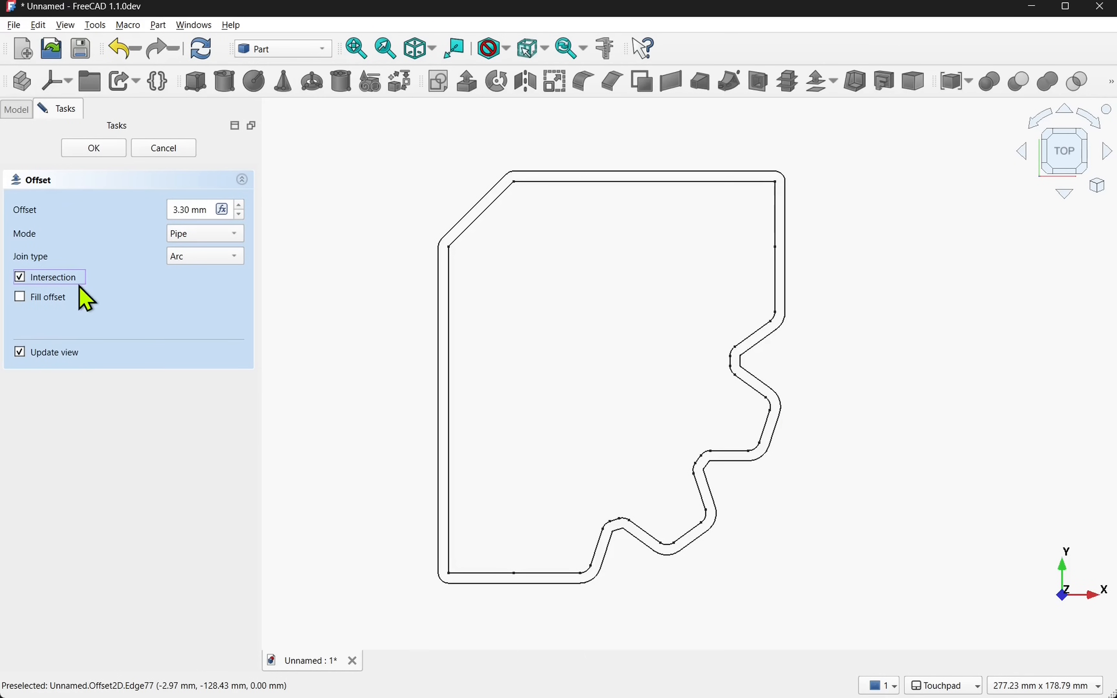
{"action": "left_click", "coordinate": [20, 277]}
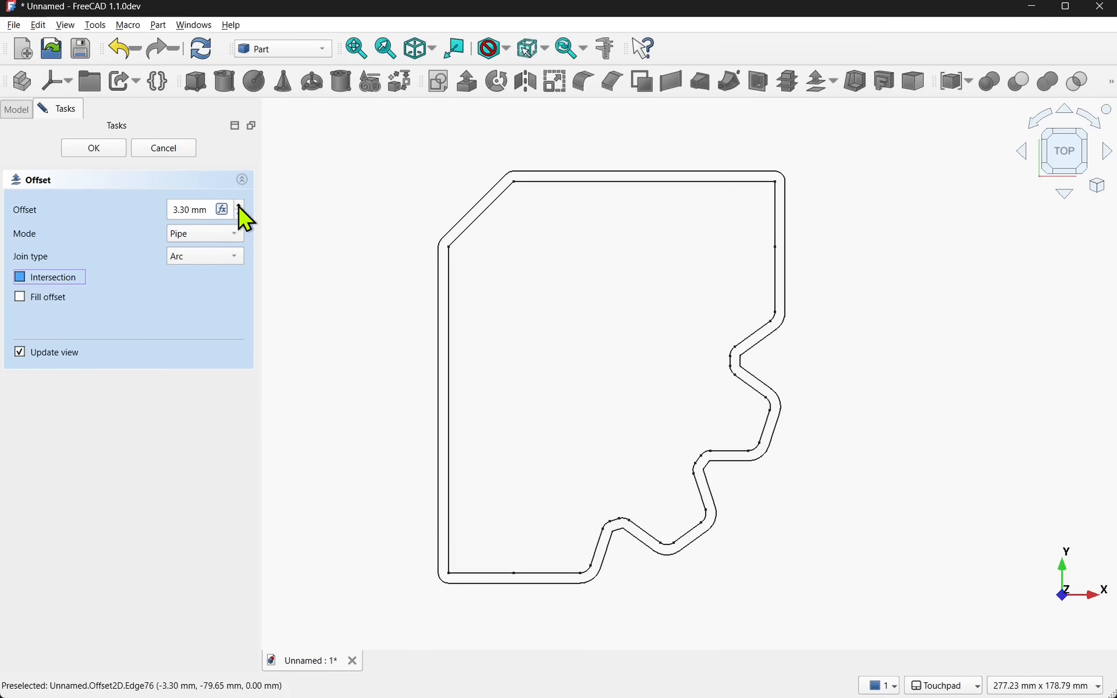
{"action": "left_click", "coordinate": [239, 205]}
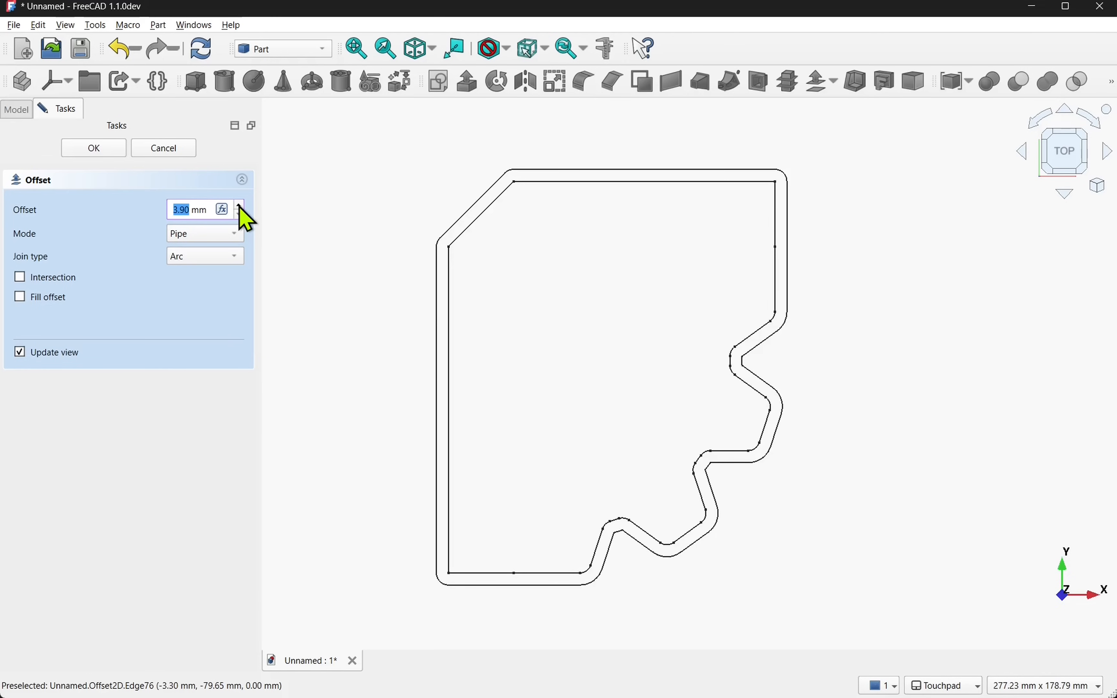
{"action": "left_click", "coordinate": [238, 205]}
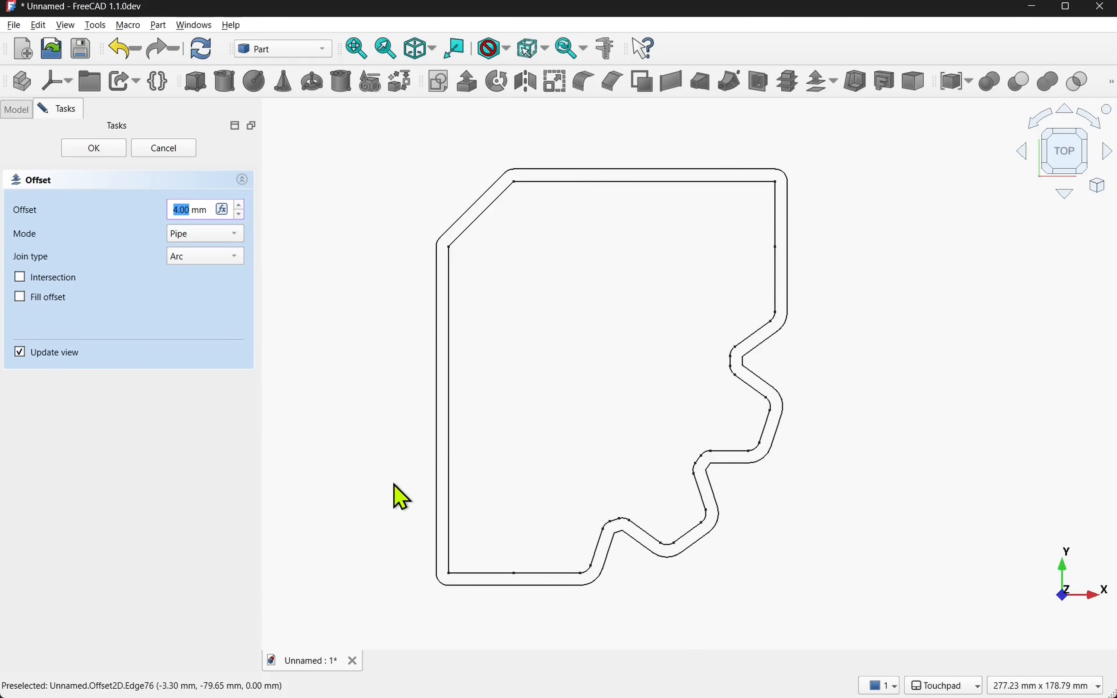
{"action": "left_click", "coordinate": [92, 147]}
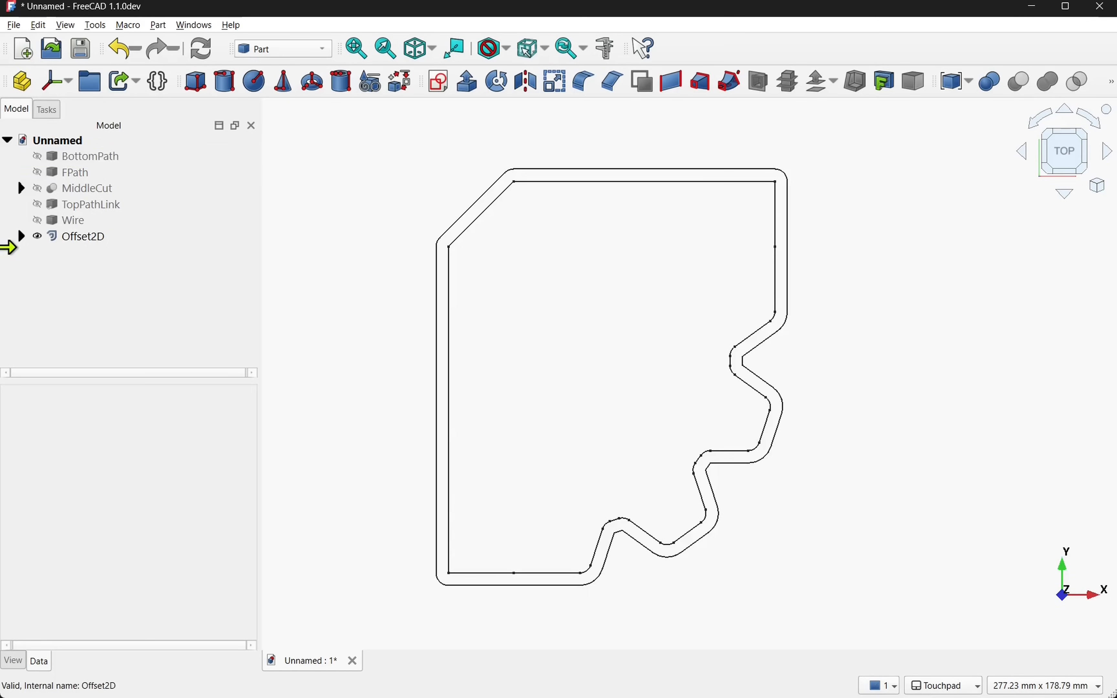
Expand Offset2D and hide its source sketch
{"action": "left_click", "coordinate": [83, 236]}
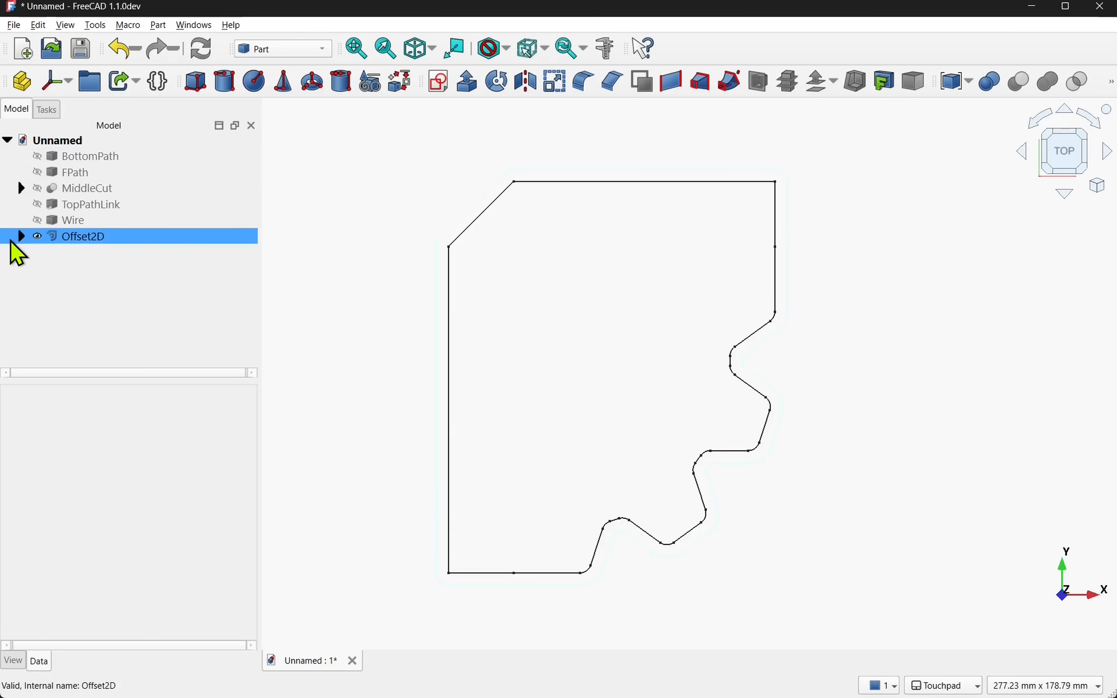
{"action": "left_click", "coordinate": [21, 236]}
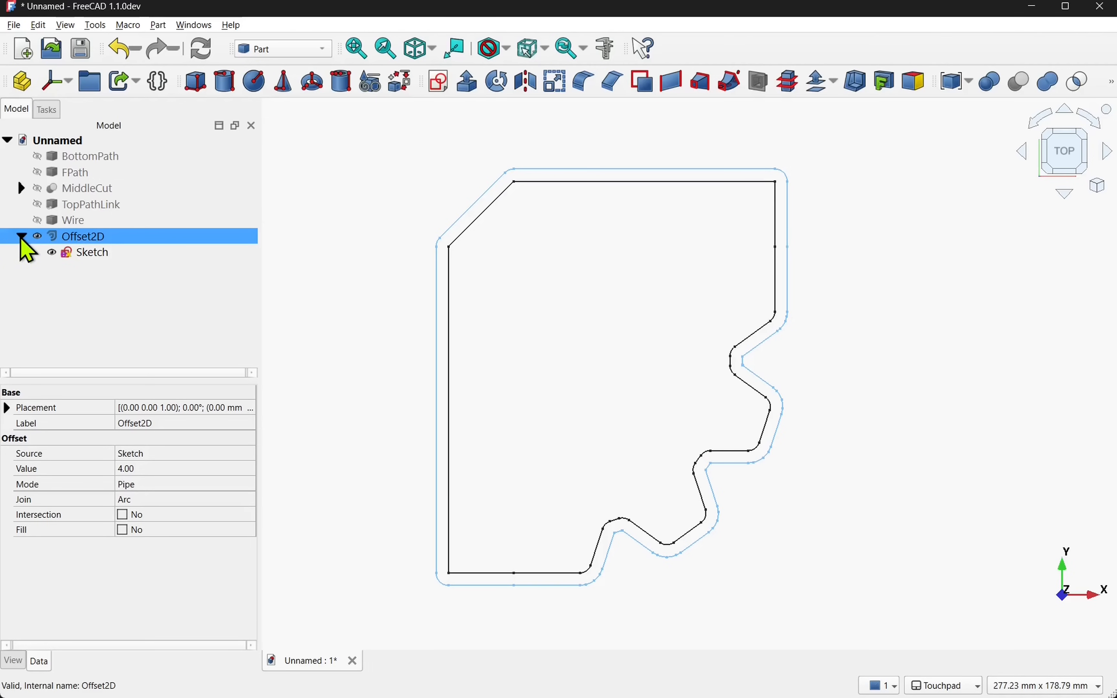
{"action": "left_click", "coordinate": [91, 252]}
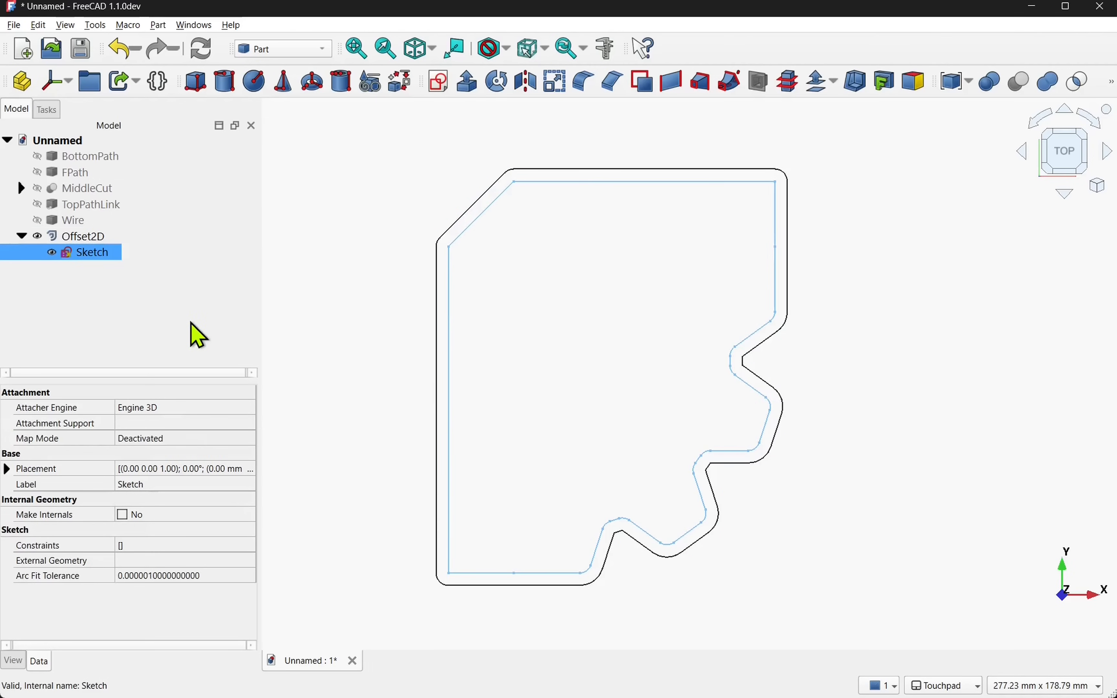
{"action": "left_click", "coordinate": [51, 252]}
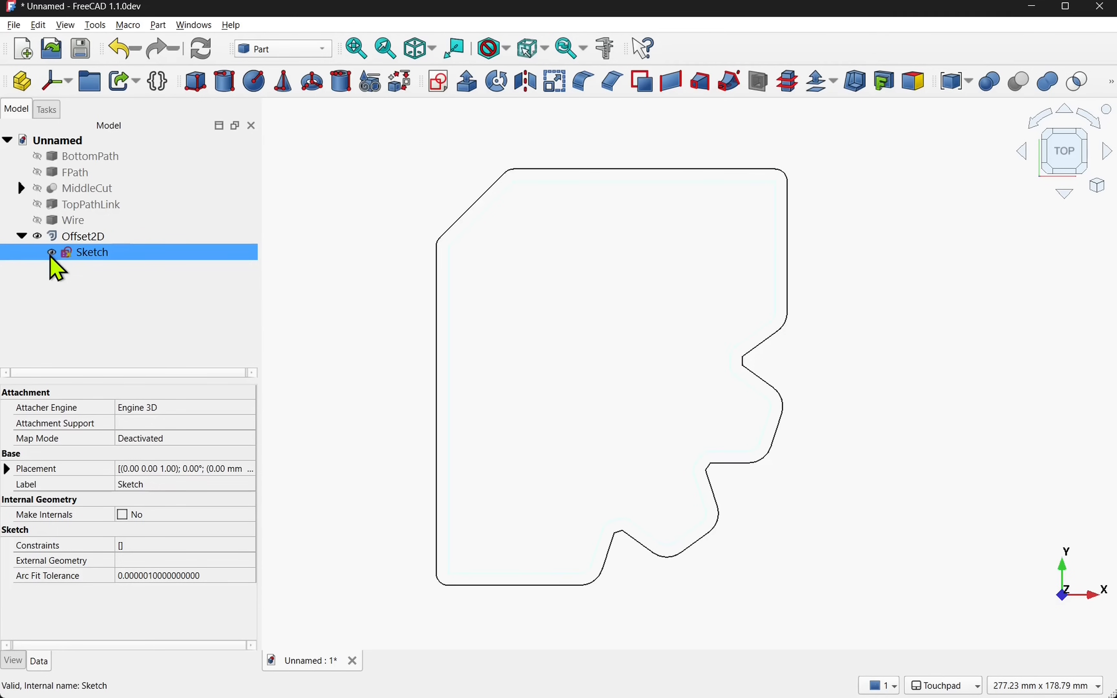
Set the offset's Fill property to Yes, making a solid 4 mm band, and rename it BorderOffset
{"action": "left_click", "coordinate": [82, 236]}
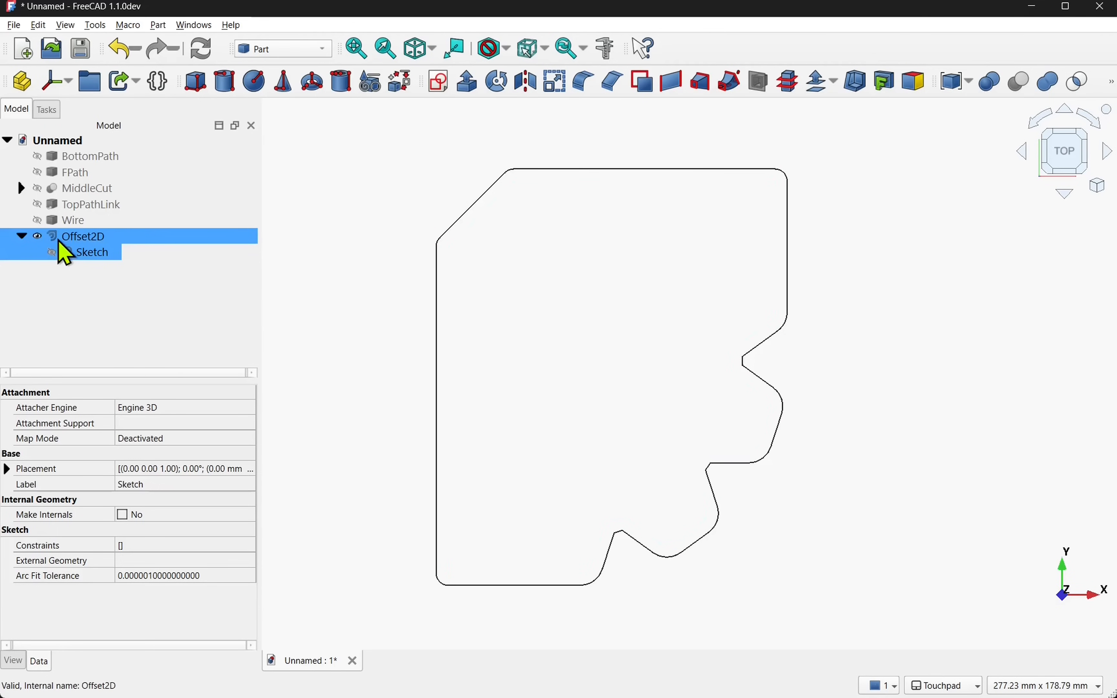
{"action": "left_click", "coordinate": [83, 235]}
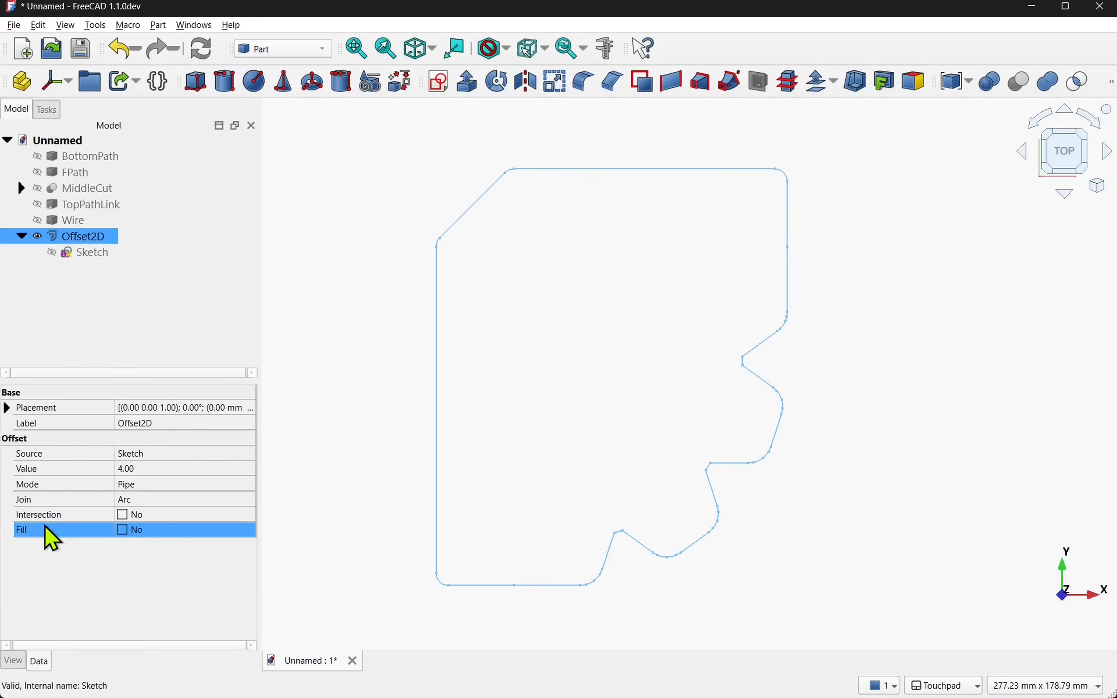
{"action": "left_click", "coordinate": [123, 529]}
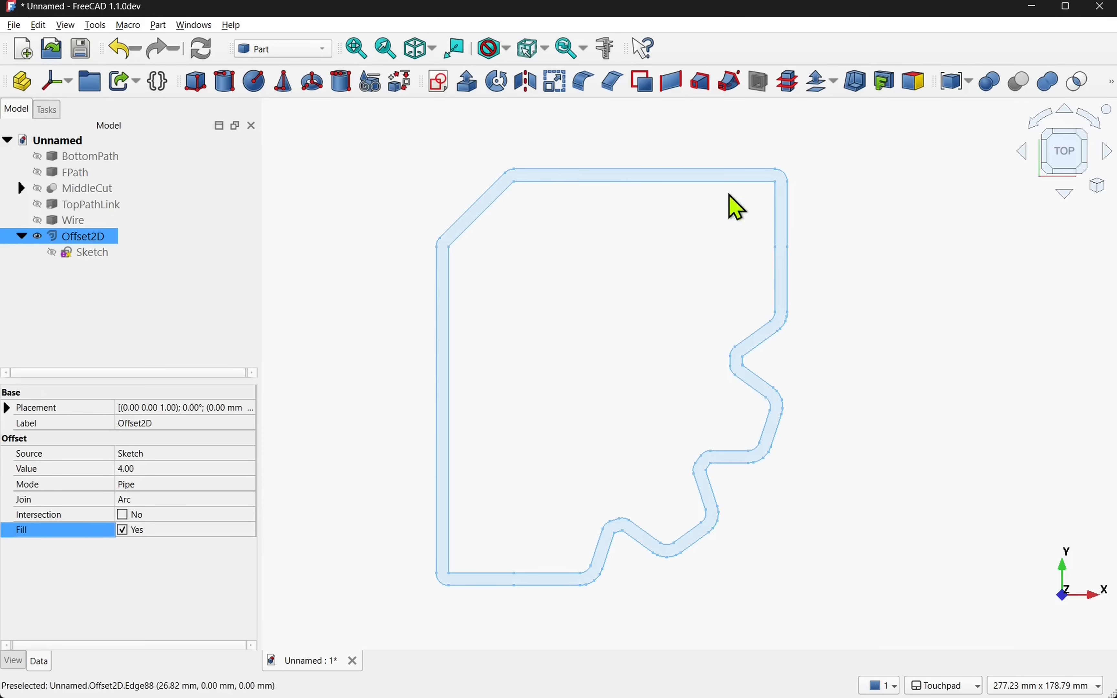
{"action": "left_click", "coordinate": [91, 252]}
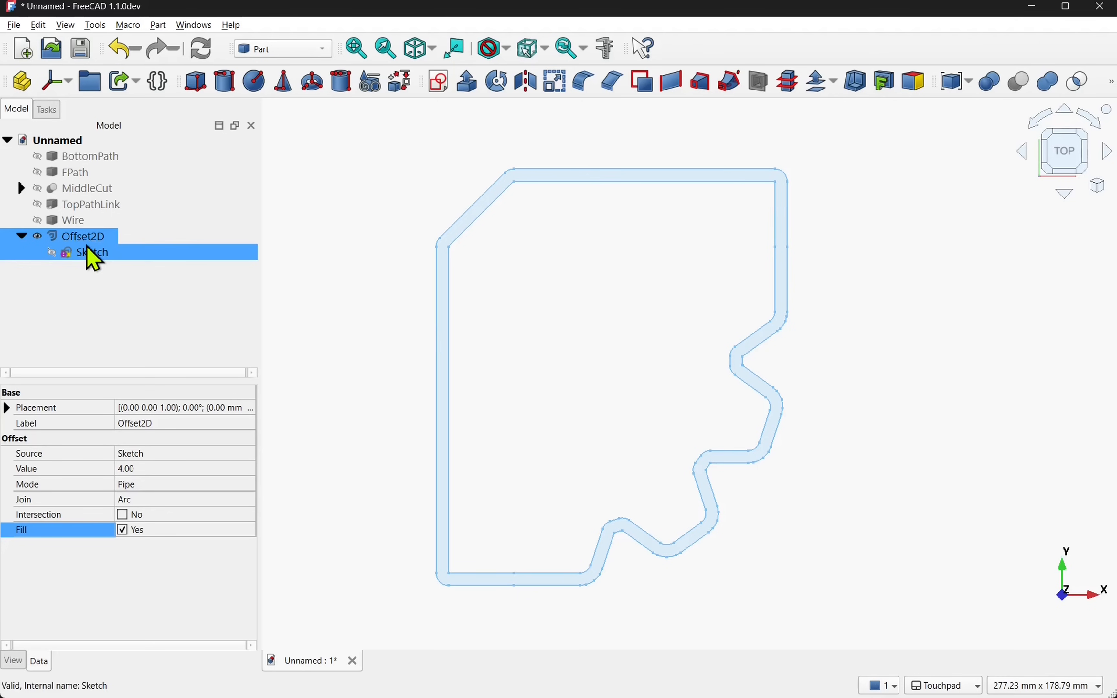
{"action": "right_click", "coordinate": [91, 252]}
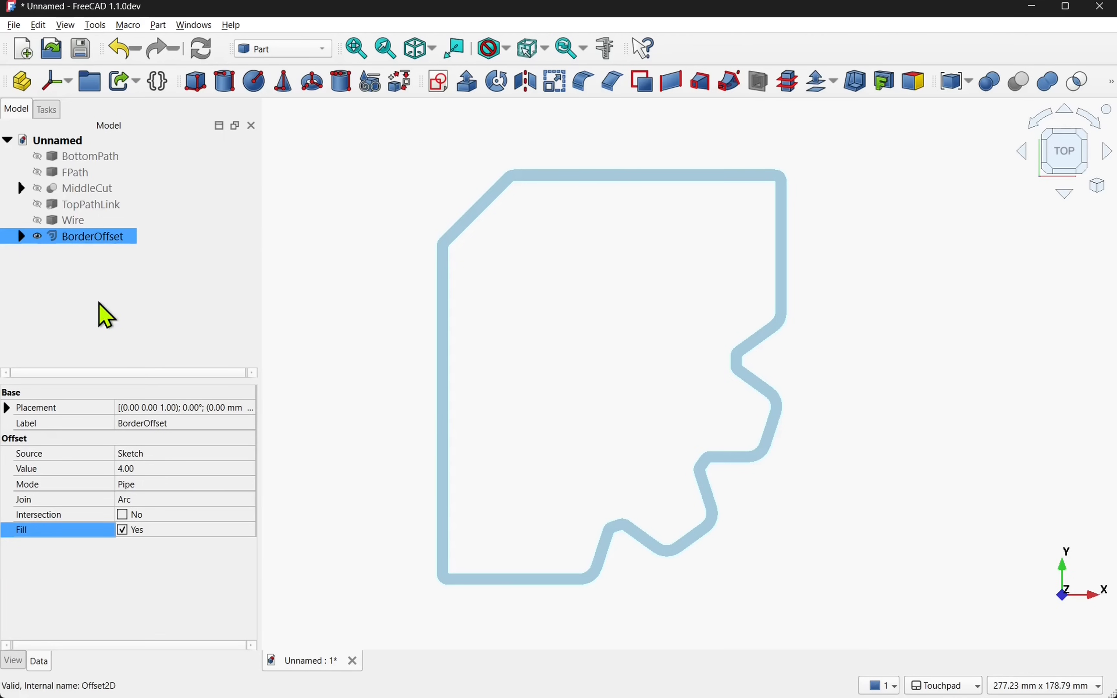
Make the original logo pieces such as TopPathLink and MiddleCut visible again in the tree
{"action": "left_click", "coordinate": [72, 219]}
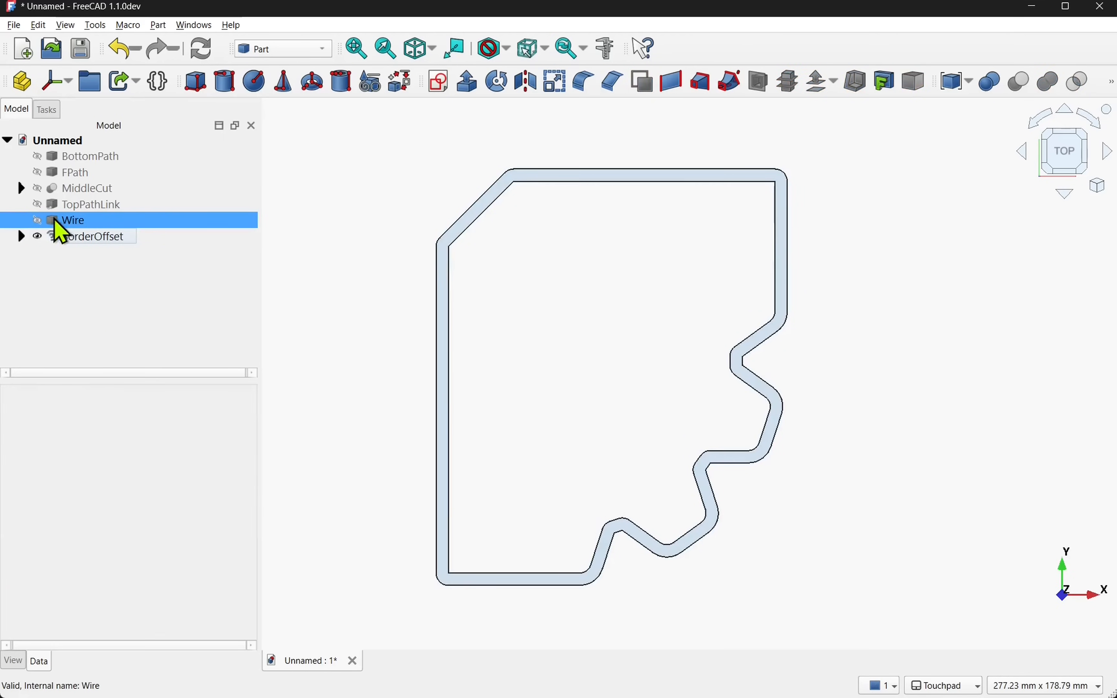
{"action": "left_click", "coordinate": [87, 187]}
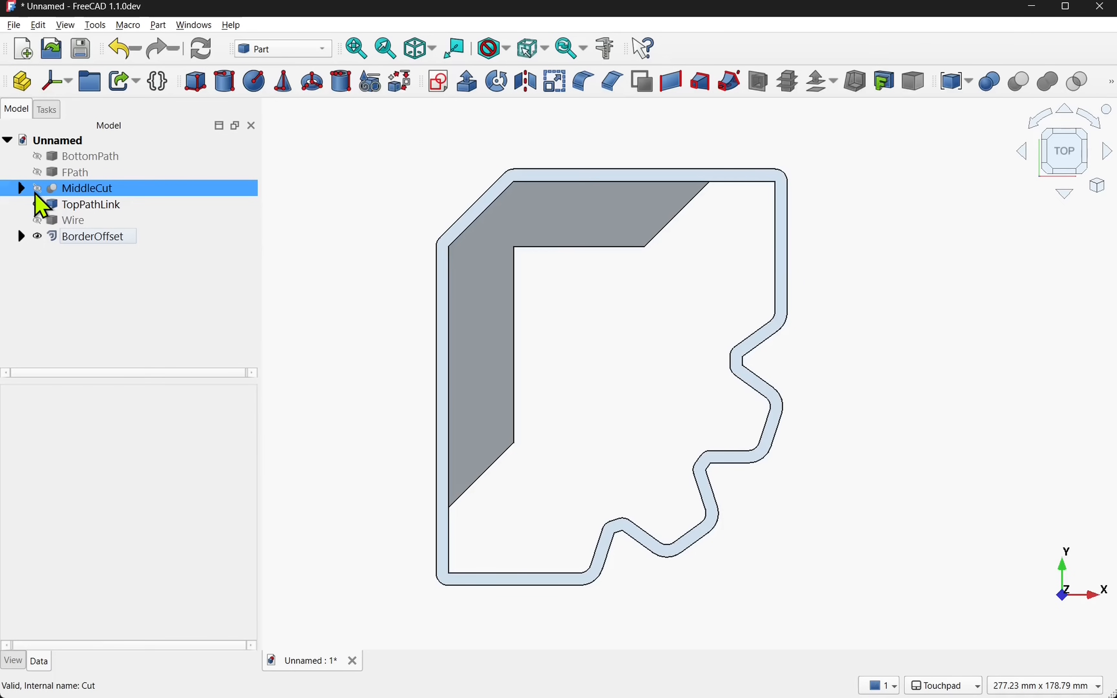
{"action": "left_click", "coordinate": [75, 173]}
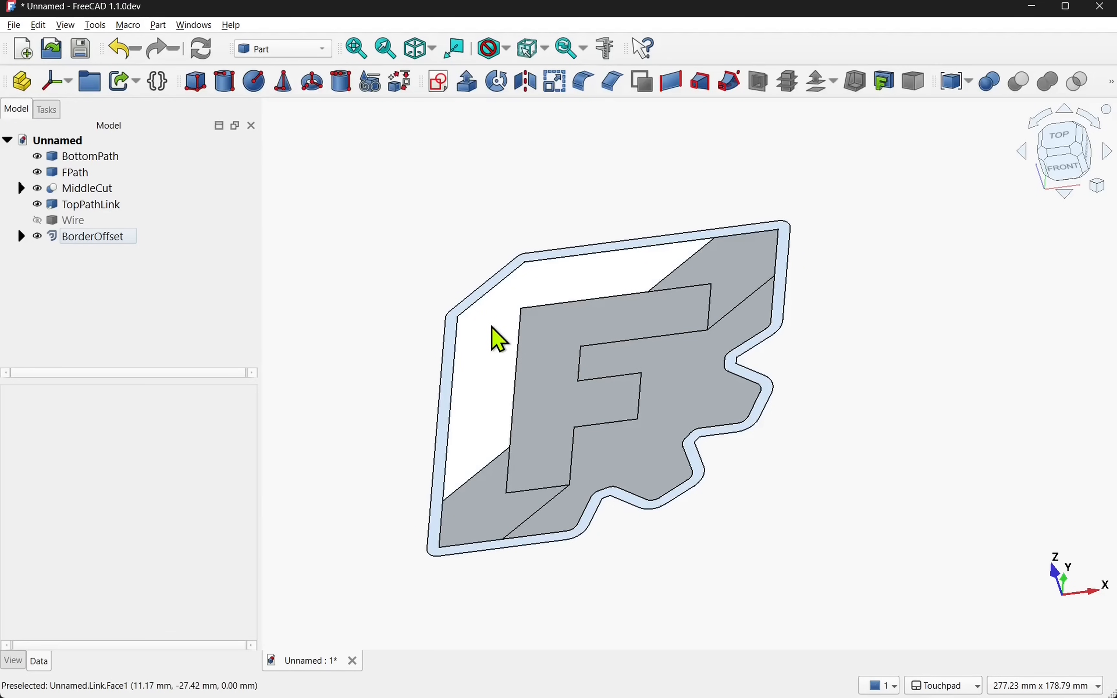
{"action": "left_click", "coordinate": [86, 188]}
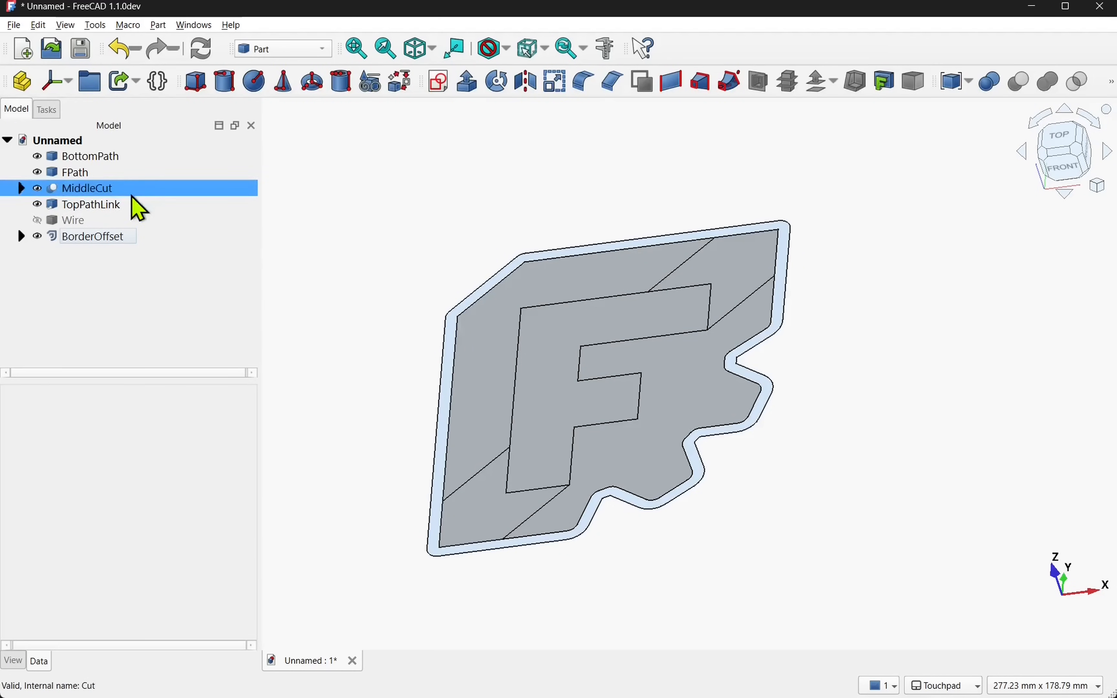
Multi-select BottomPath, FPath, MiddleCut and the remaining logo pieces for a shared extrusion
{"action": "left_click", "coordinate": [90, 204]}
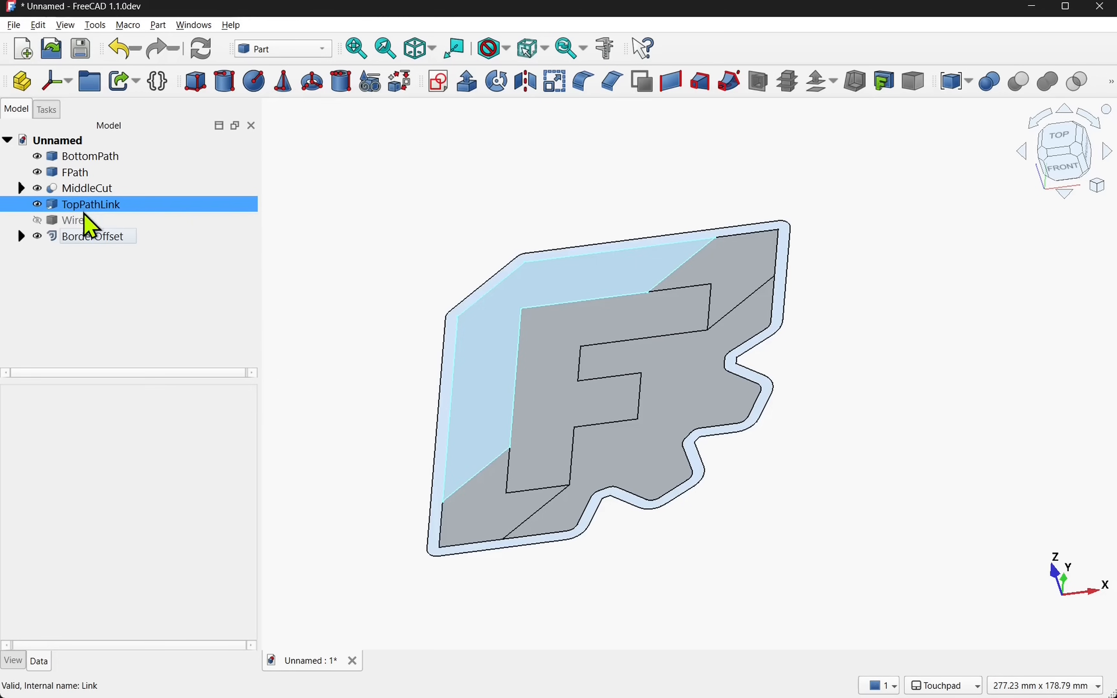
{"action": "left_click", "coordinate": [90, 155]}
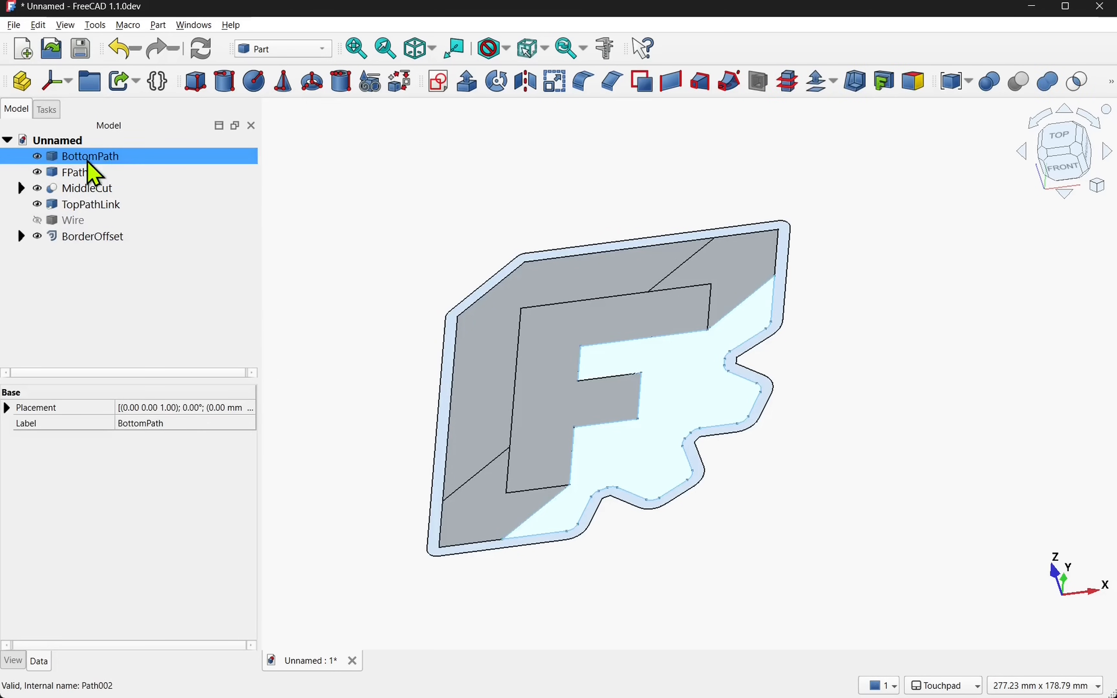
{"action": "left_click", "coordinate": [85, 187]}
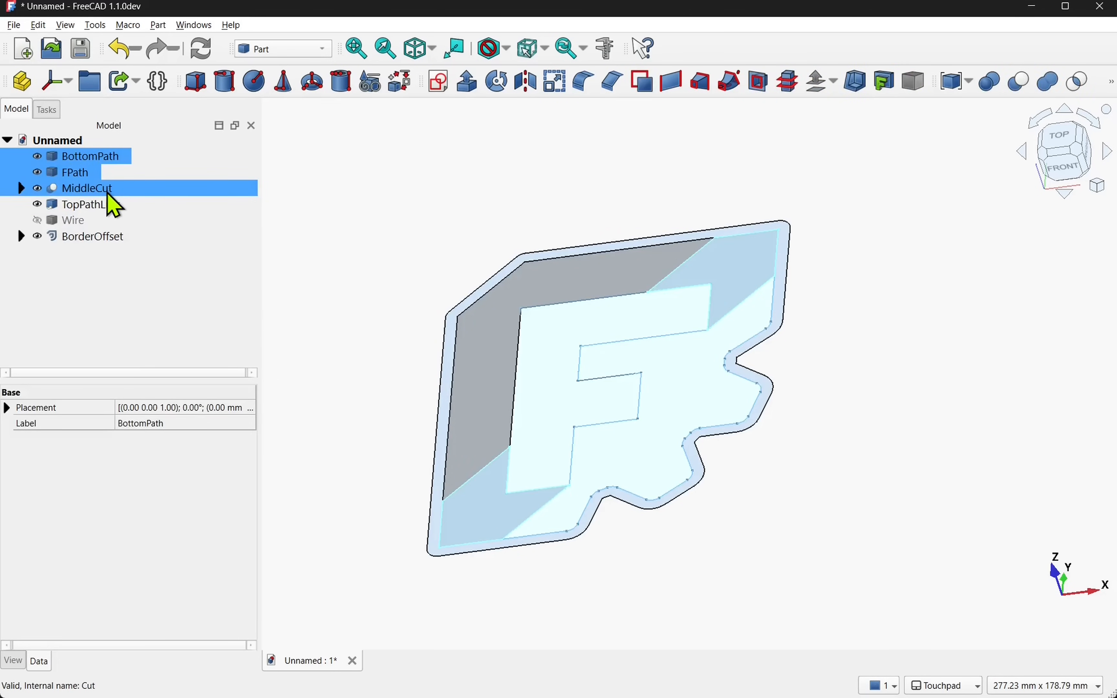
{"action": "left_click", "coordinate": [91, 236]}
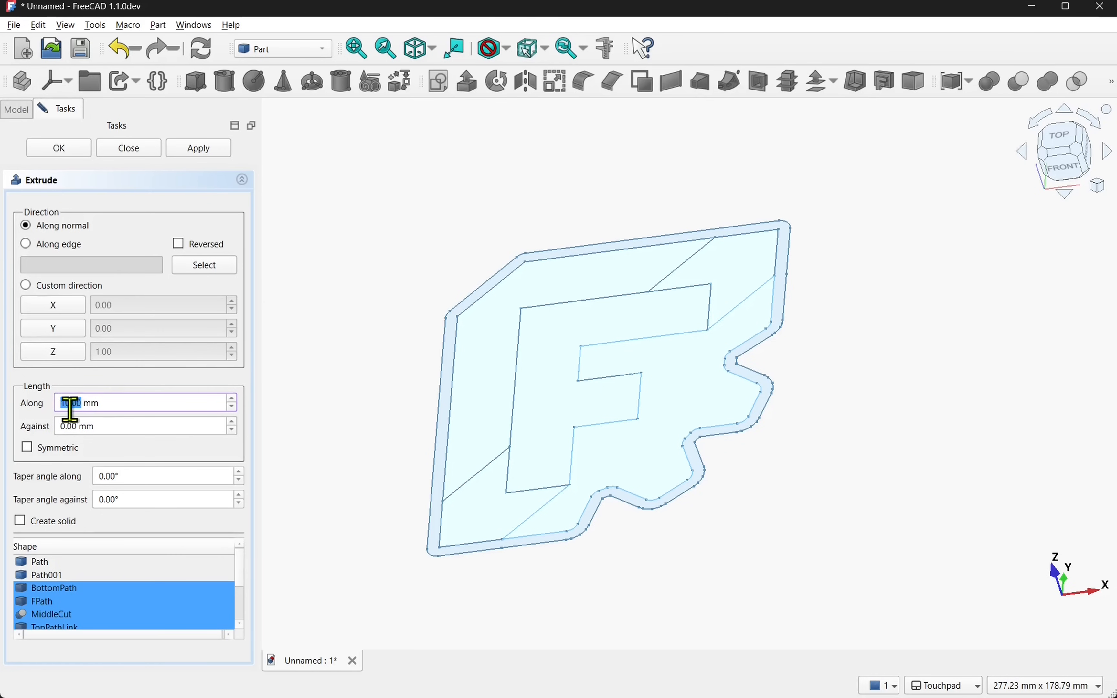
Extrude the logo pieces 10 mm upward with Custom direction Z = 1.00, giving Extrude through Extrude004
{"action": "left_click", "coordinate": [57, 148]}
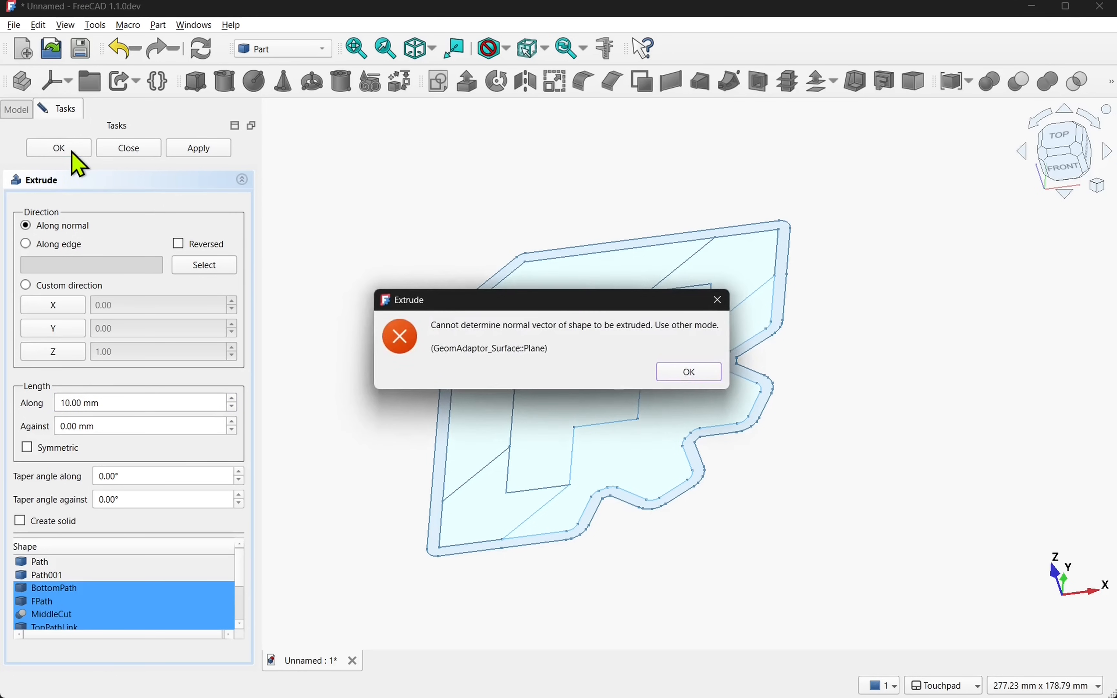
{"action": "mouse_move", "coordinate": [558, 344]}
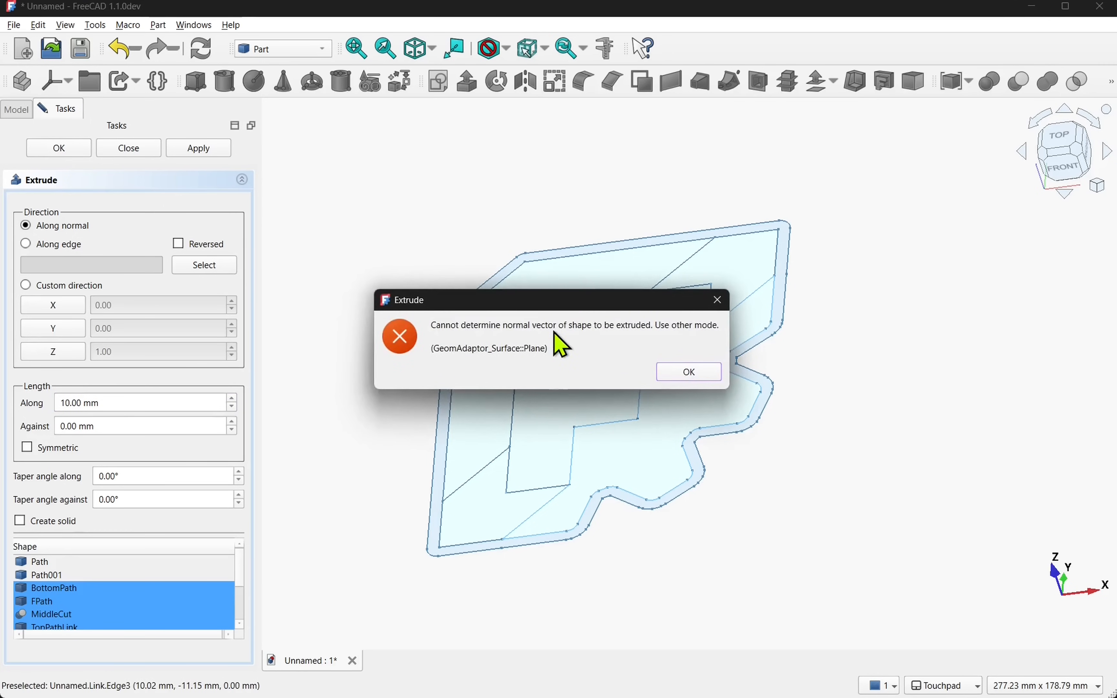
{"action": "left_click", "coordinate": [686, 371]}
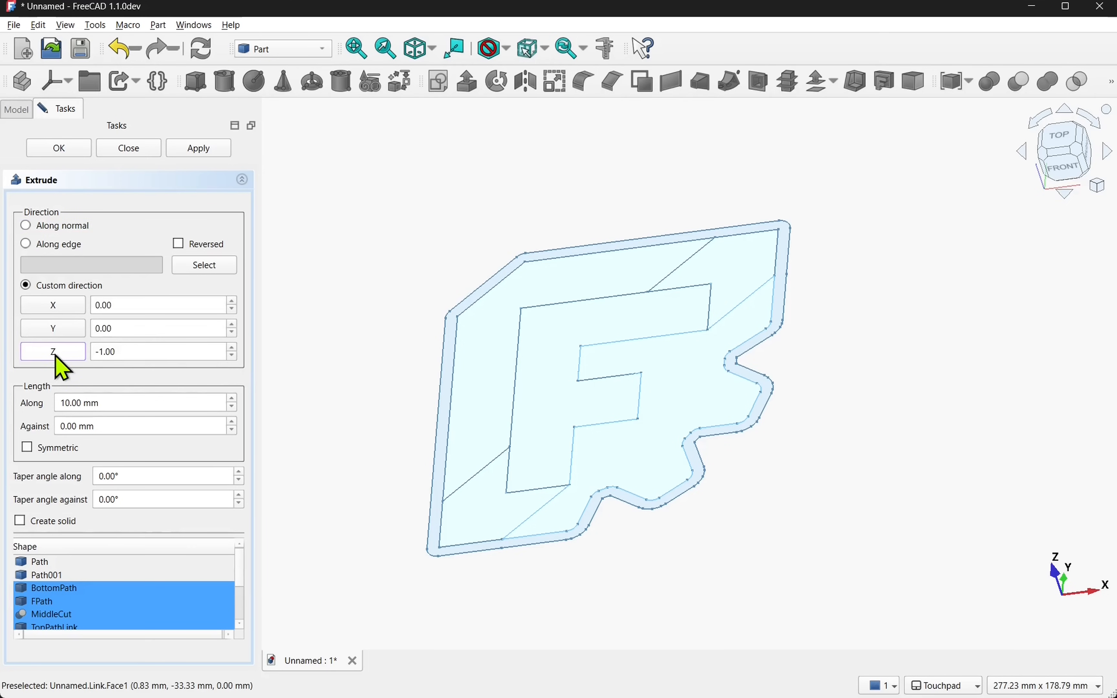
{"action": "type", "text": "1.00"}
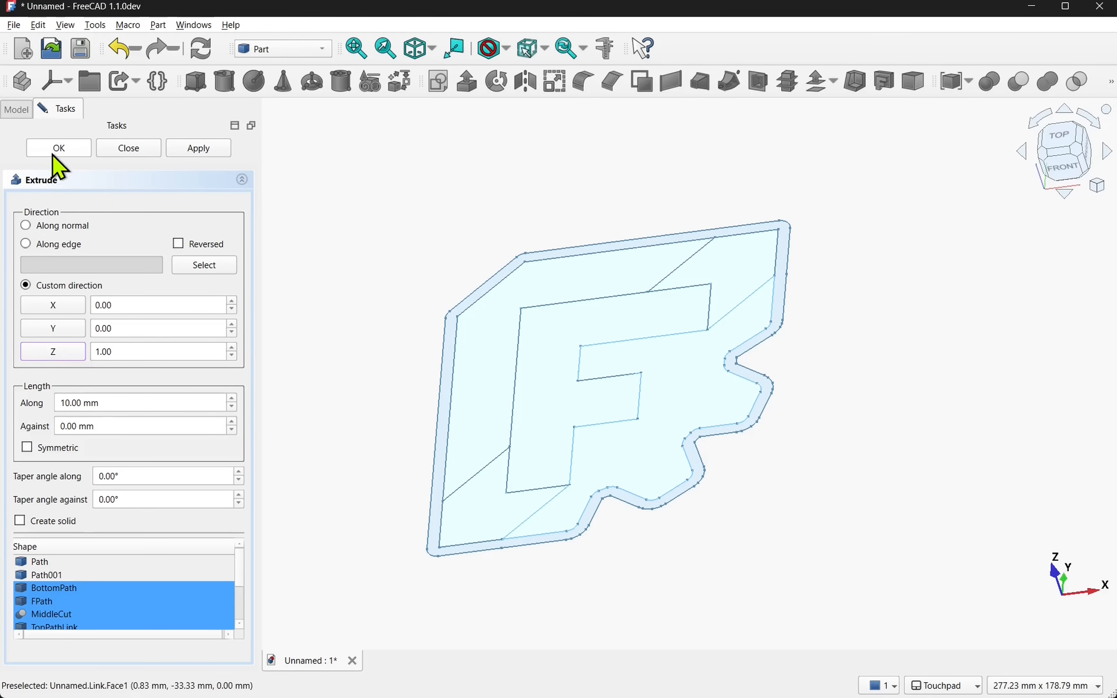
{"action": "left_click", "coordinate": [58, 148]}
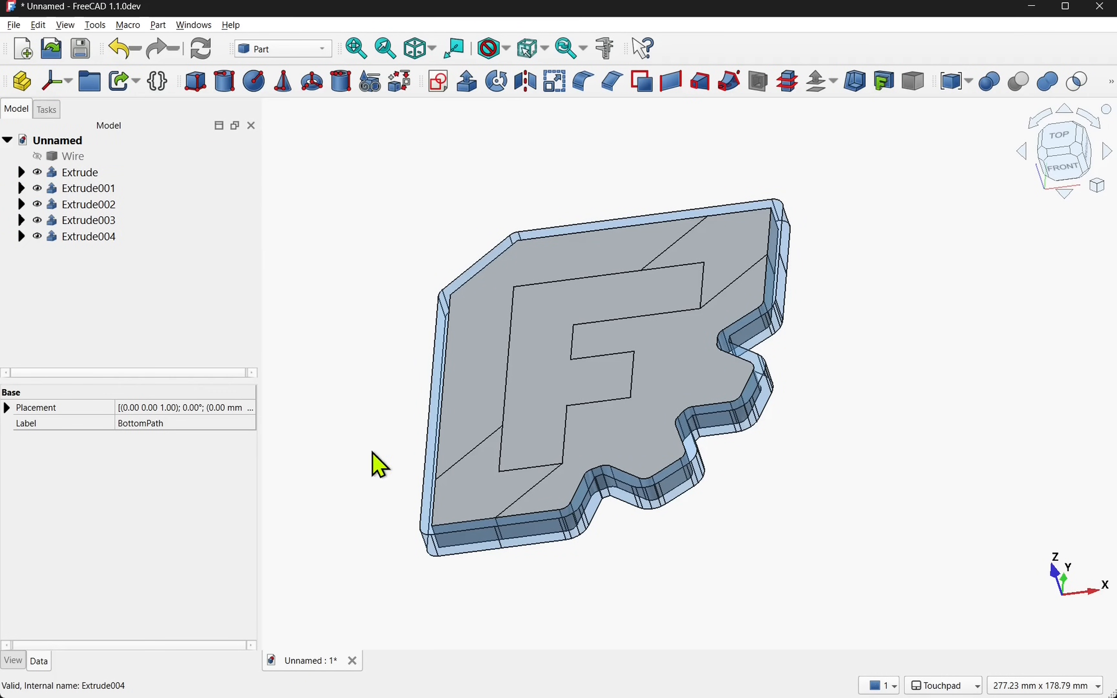
{"action": "left_click", "coordinate": [88, 236]}
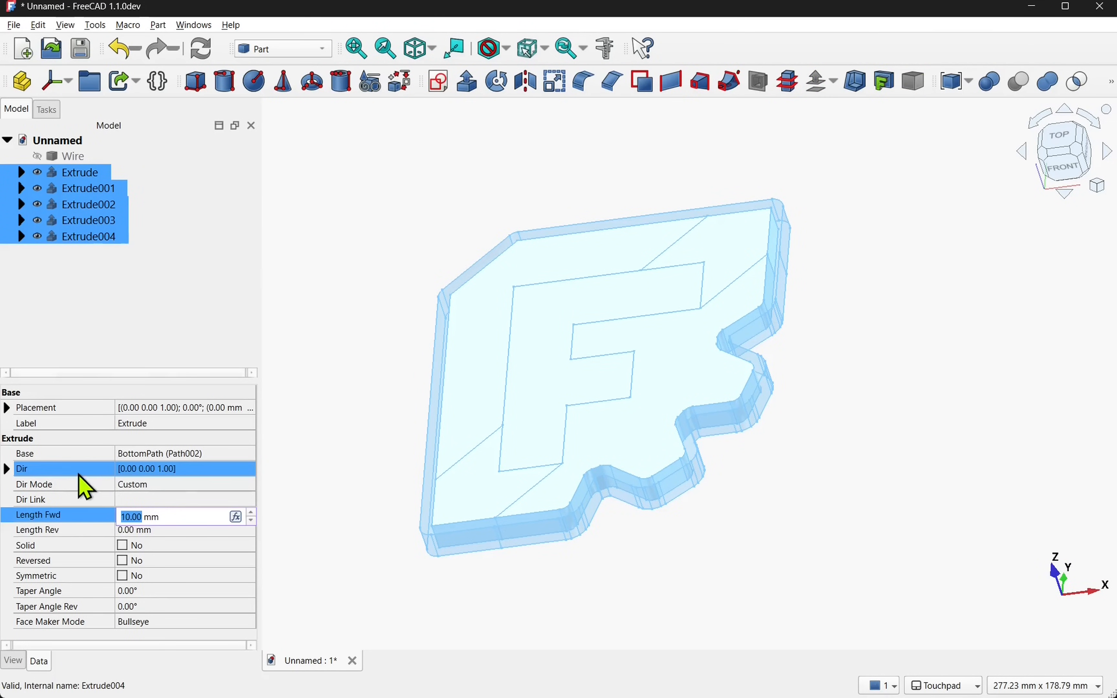
{"action": "mouse_move", "coordinate": [167, 484]}
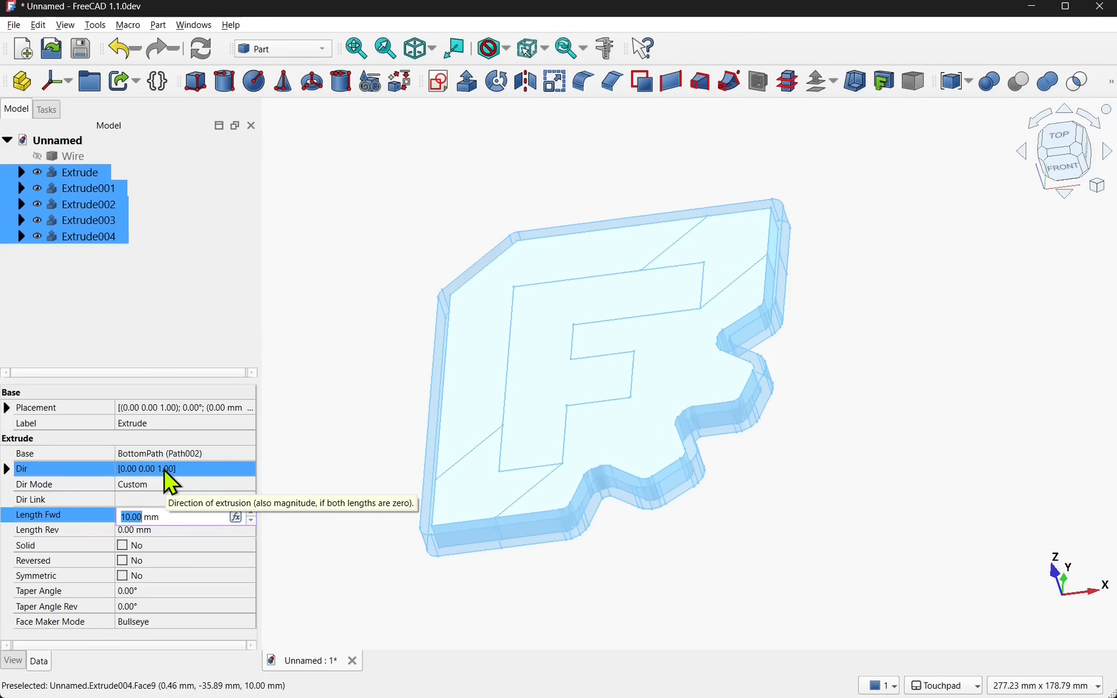
{"action": "left_click", "coordinate": [399, 293]}
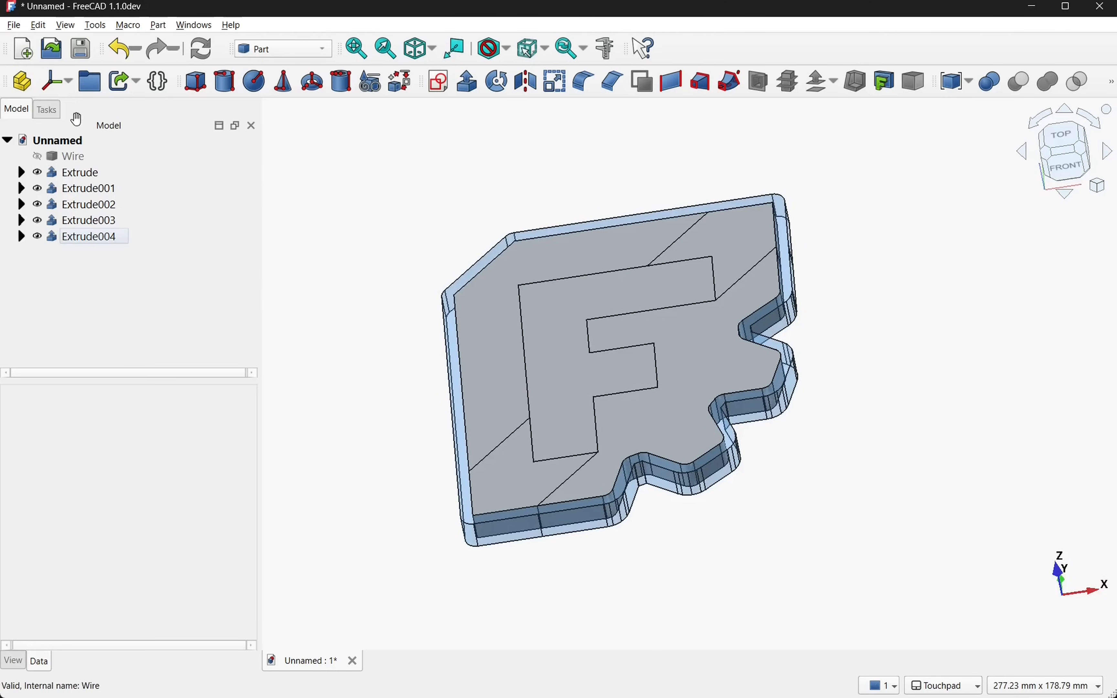
Create a Part container and move Extrude through Extrude004 into it
{"action": "left_click", "coordinate": [21, 81]}
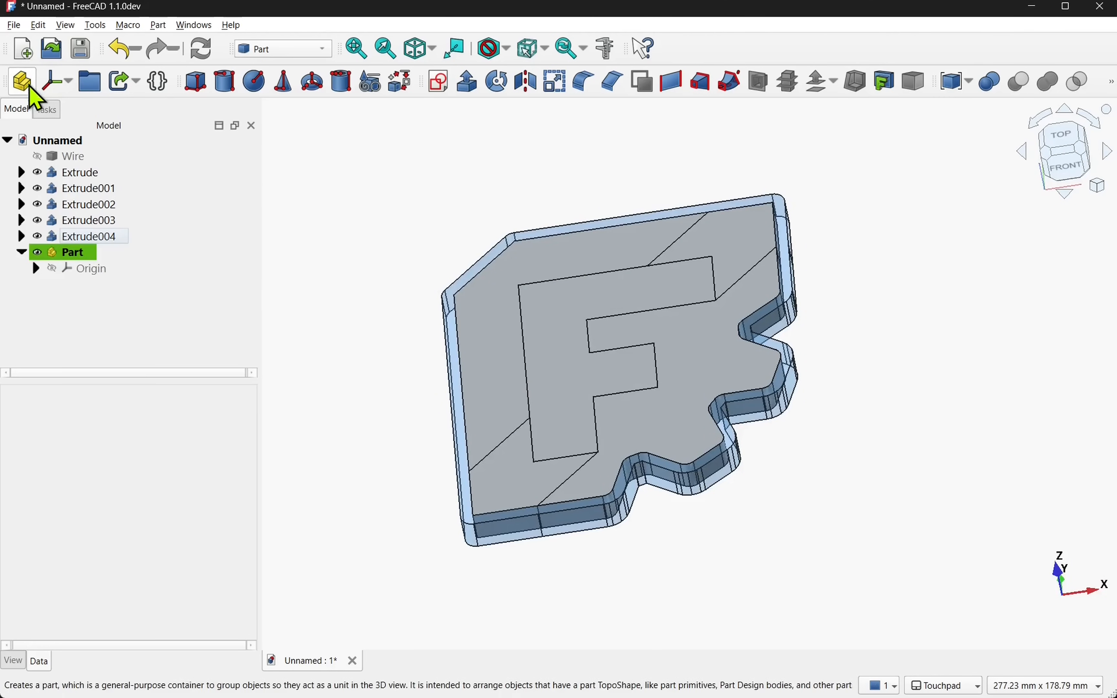
{"action": "left_click", "coordinate": [87, 204]}
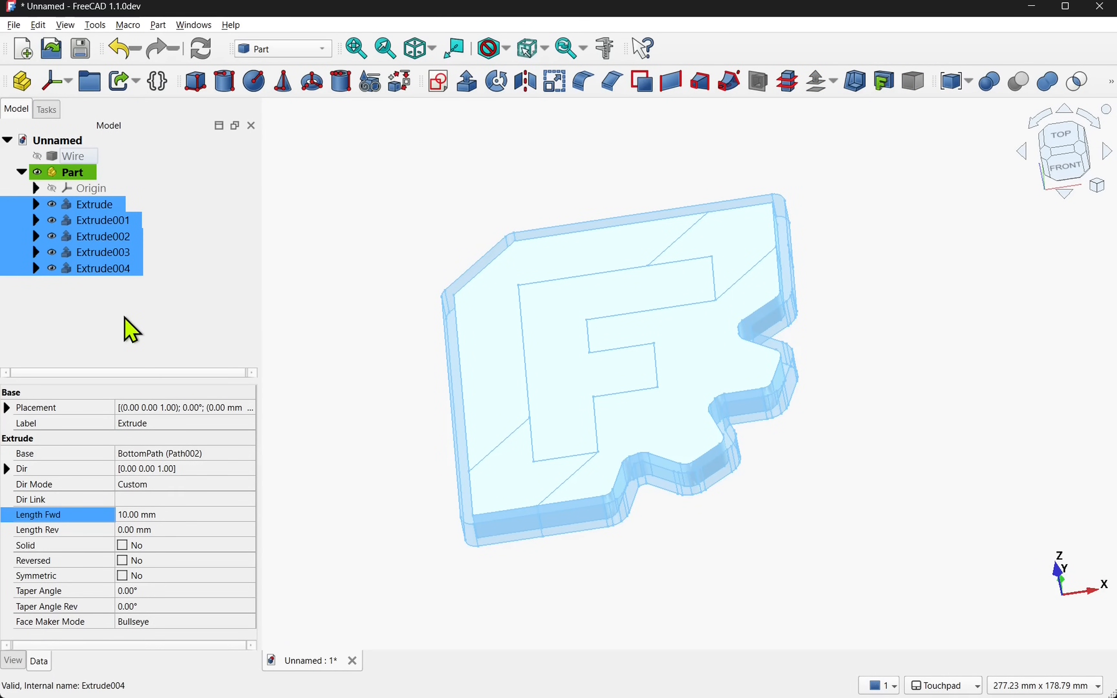
{"action": "left_click", "coordinate": [72, 172]}
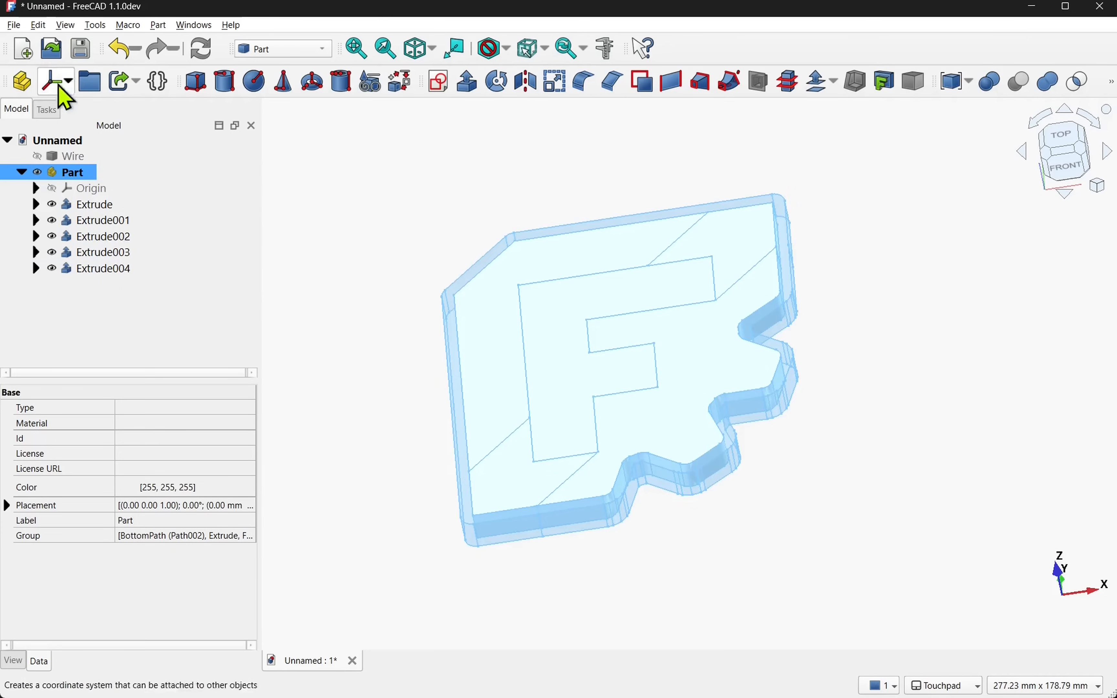
{"action": "left_click", "coordinate": [13, 24]}
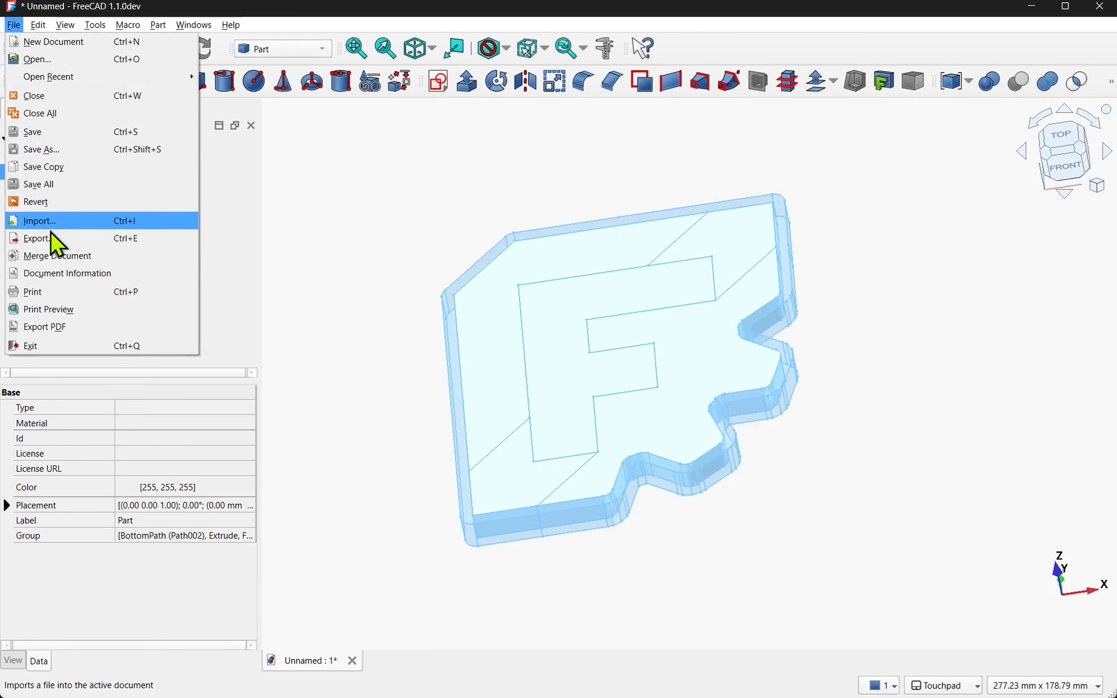
Export the Part as Part.3mf and again as an STL mesh into the Multicolorprintlogo folder
{"action": "left_click", "coordinate": [36, 238]}
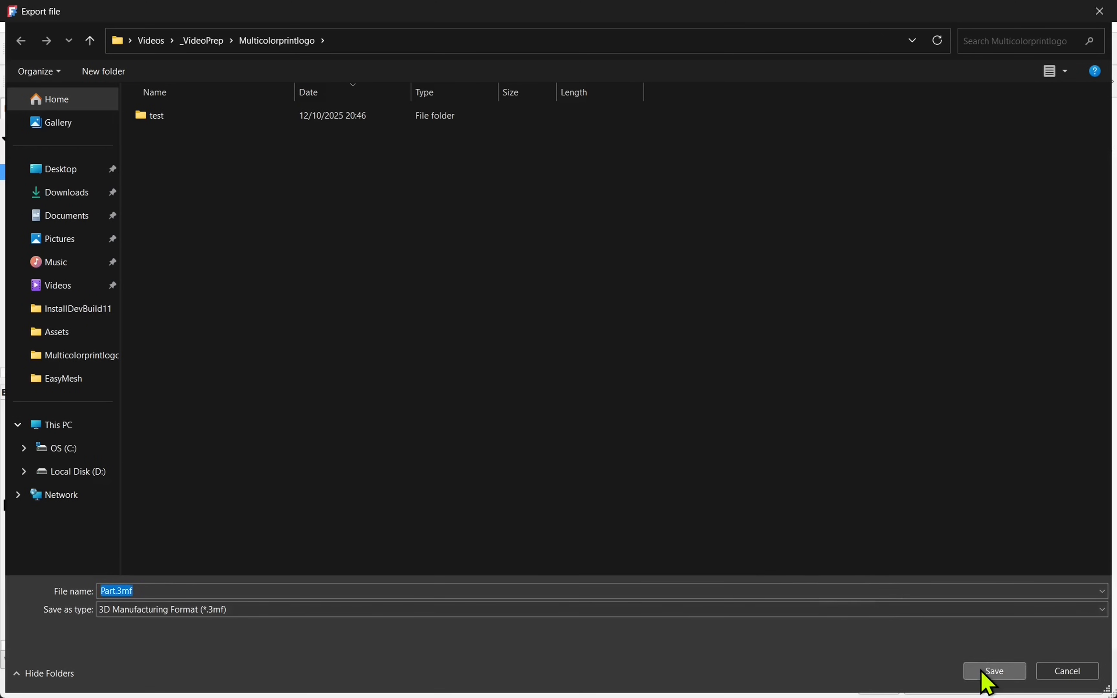
{"action": "left_click", "coordinate": [992, 671]}
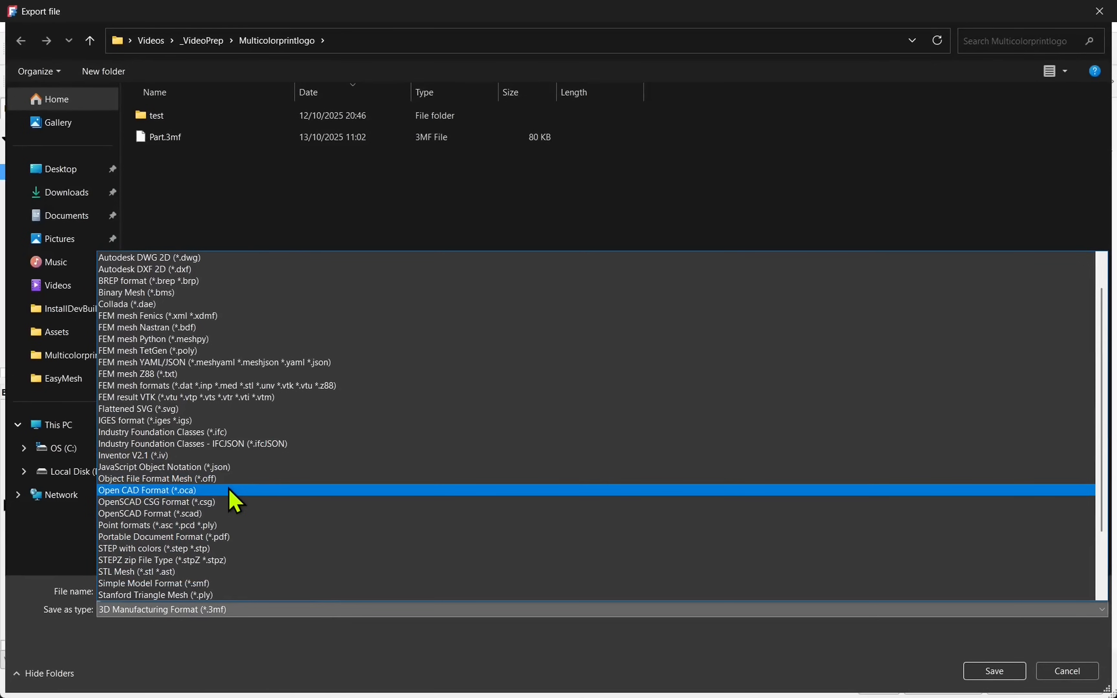
{"action": "left_click", "coordinate": [136, 571]}
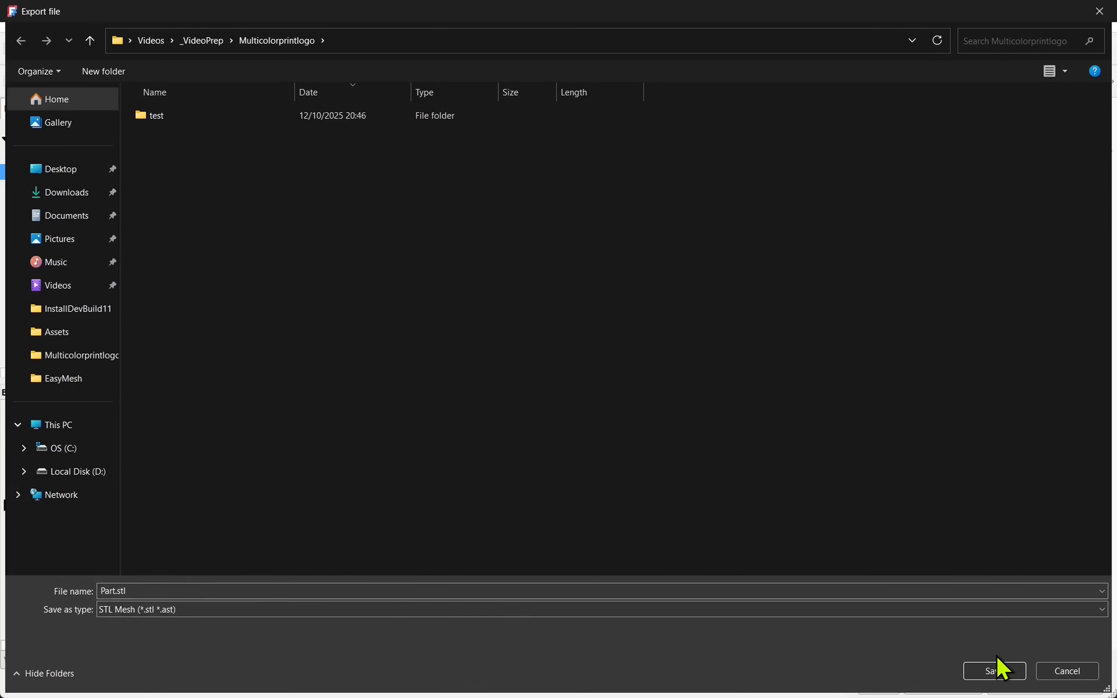
{"action": "left_click", "coordinate": [993, 670]}
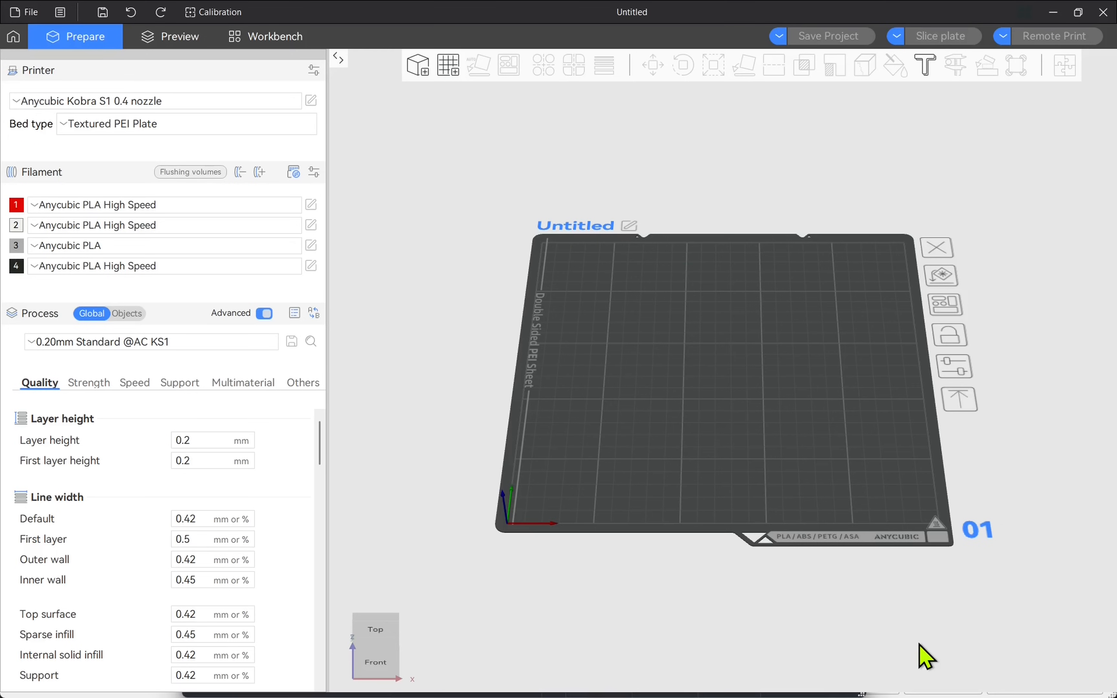
{"action": "mouse_move", "coordinate": [30, 12]}
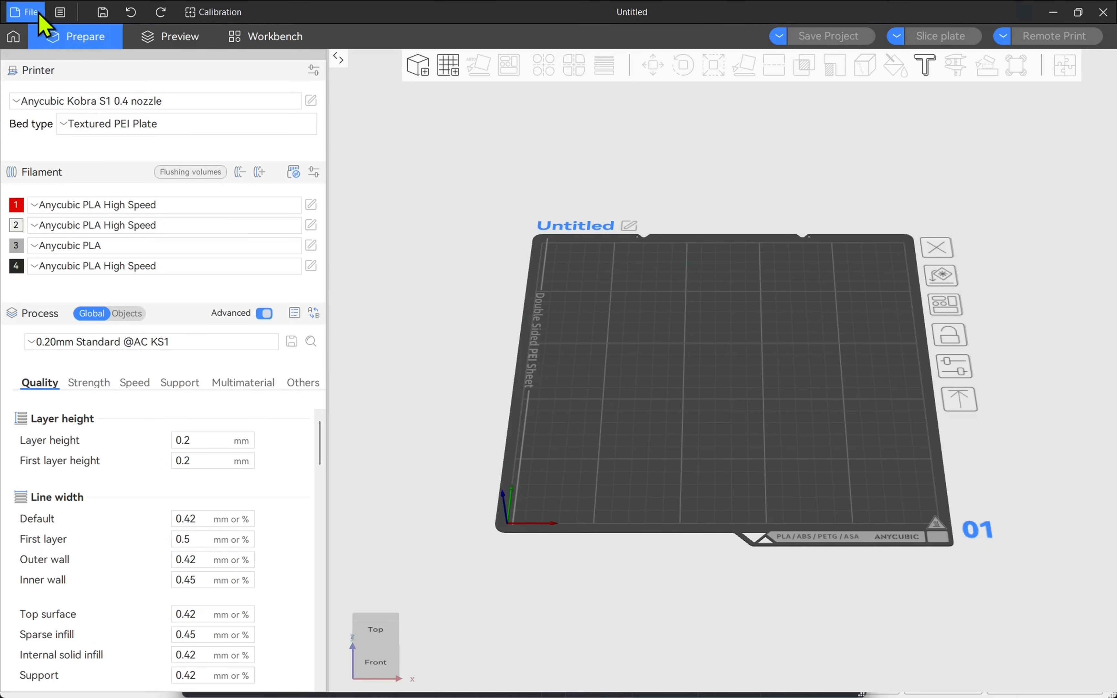
Start the Import 3MF/STL/STEP/SVG/OBJ/AMF command from the File menu
{"action": "left_click", "coordinate": [30, 12]}
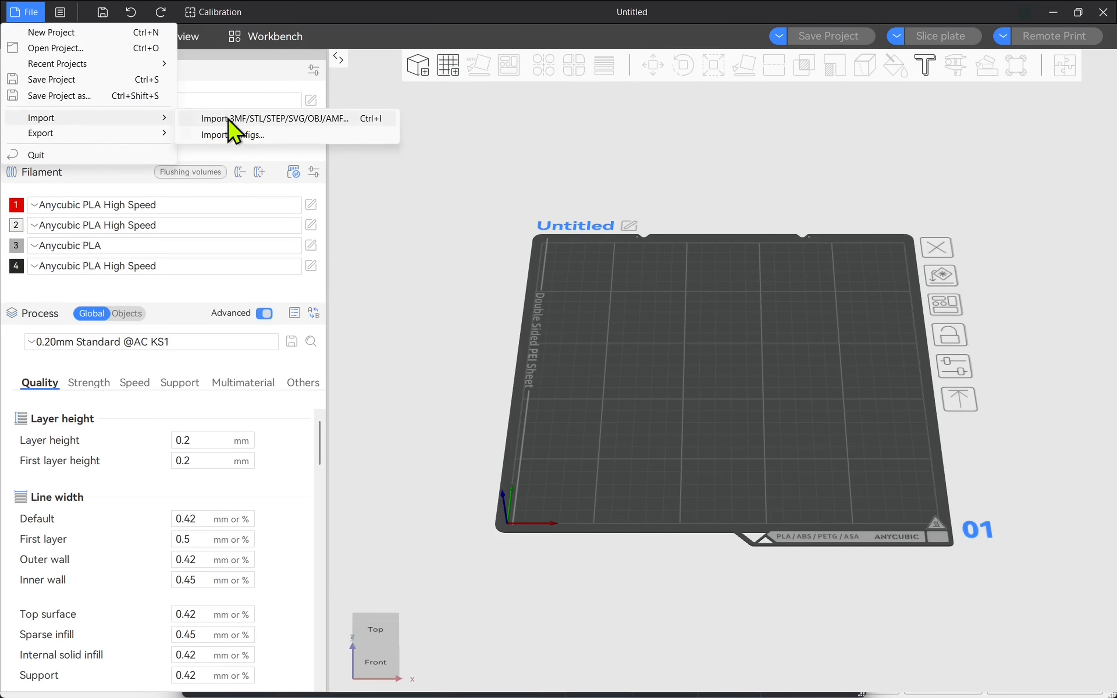
{"action": "left_click", "coordinate": [273, 118]}
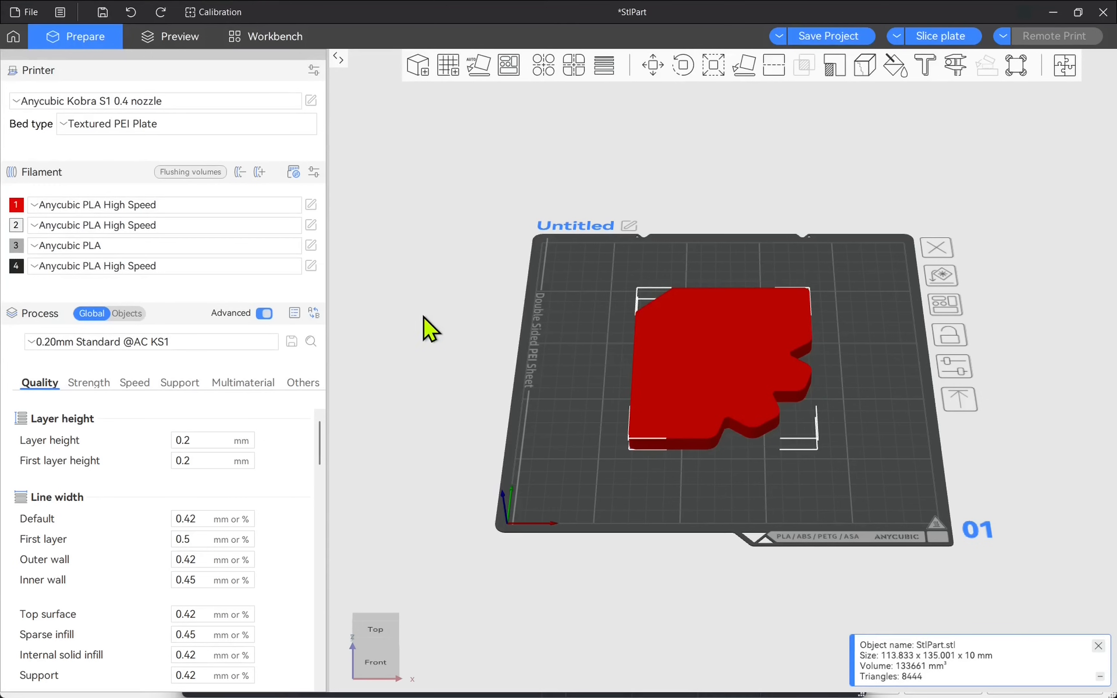
Show the object list and split StlPart.stl into separate parts
{"action": "left_click", "coordinate": [126, 314]}
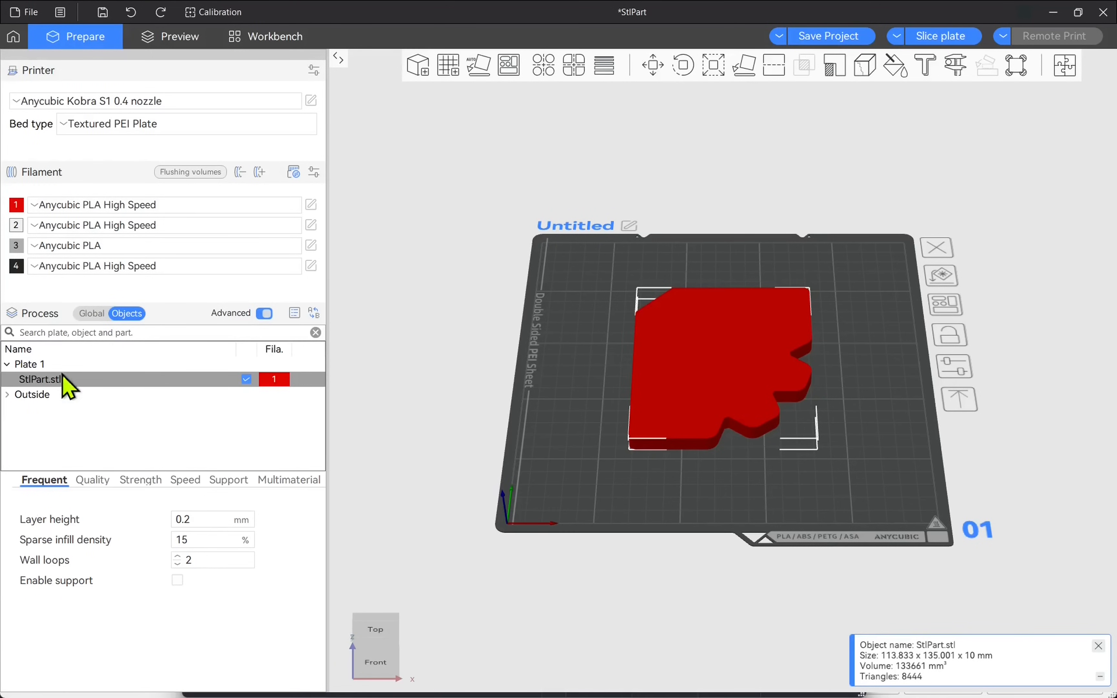
{"action": "mouse_move", "coordinate": [148, 393]}
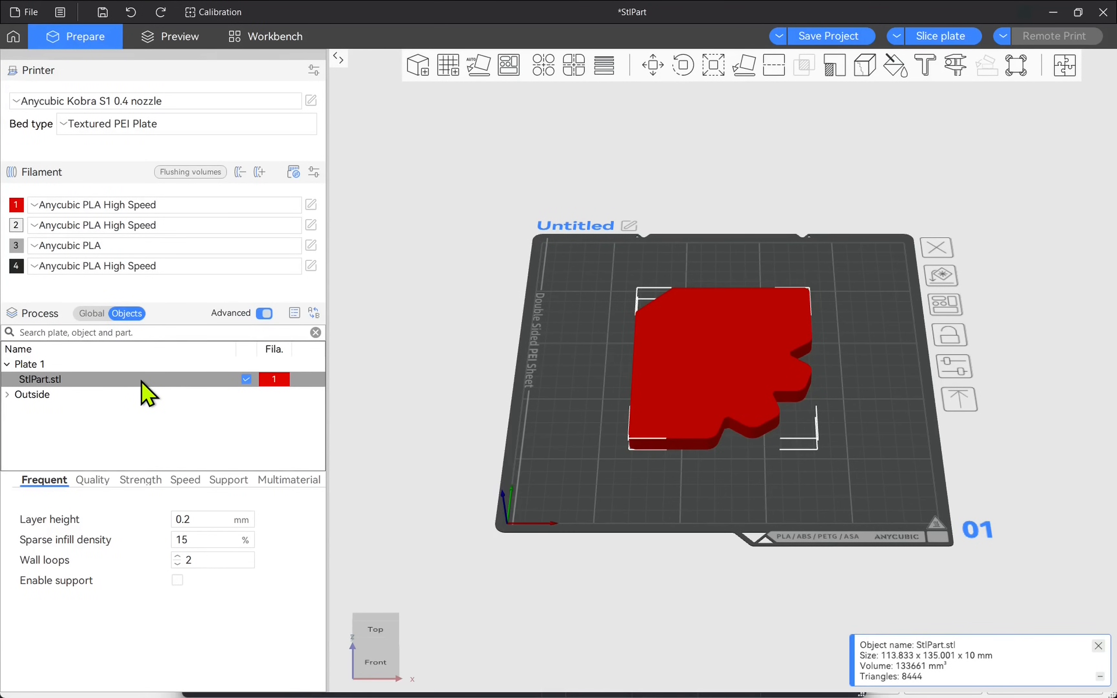
{"action": "mouse_move", "coordinate": [517, 402]}
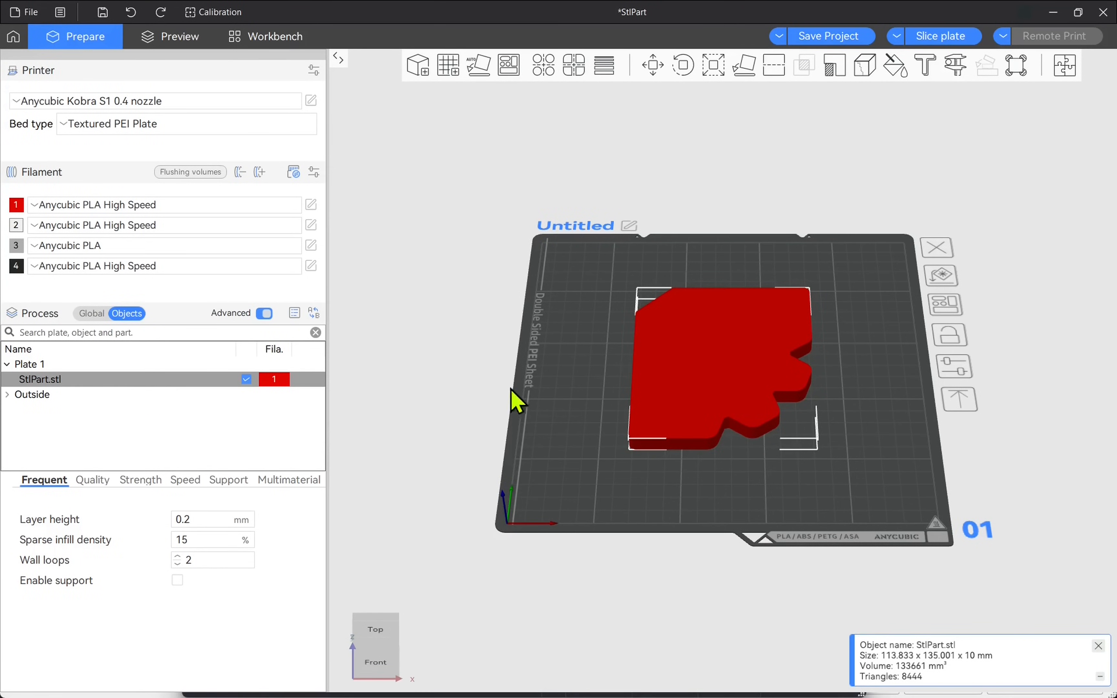
{"action": "right_click", "coordinate": [720, 362]}
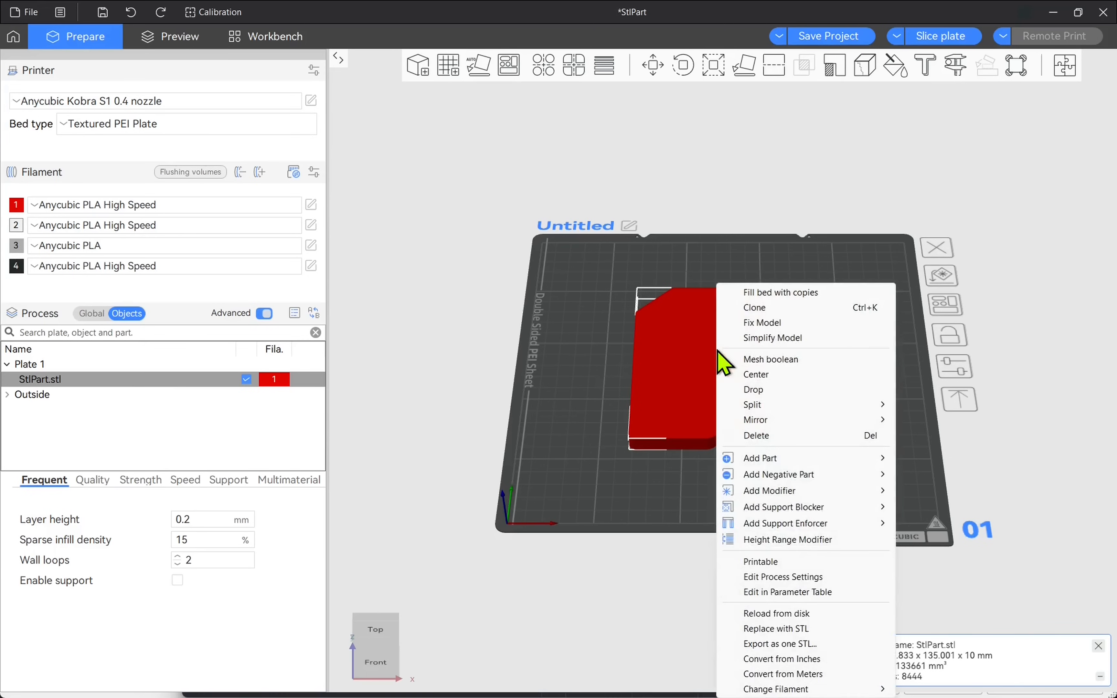
{"action": "mouse_move", "coordinate": [752, 404]}
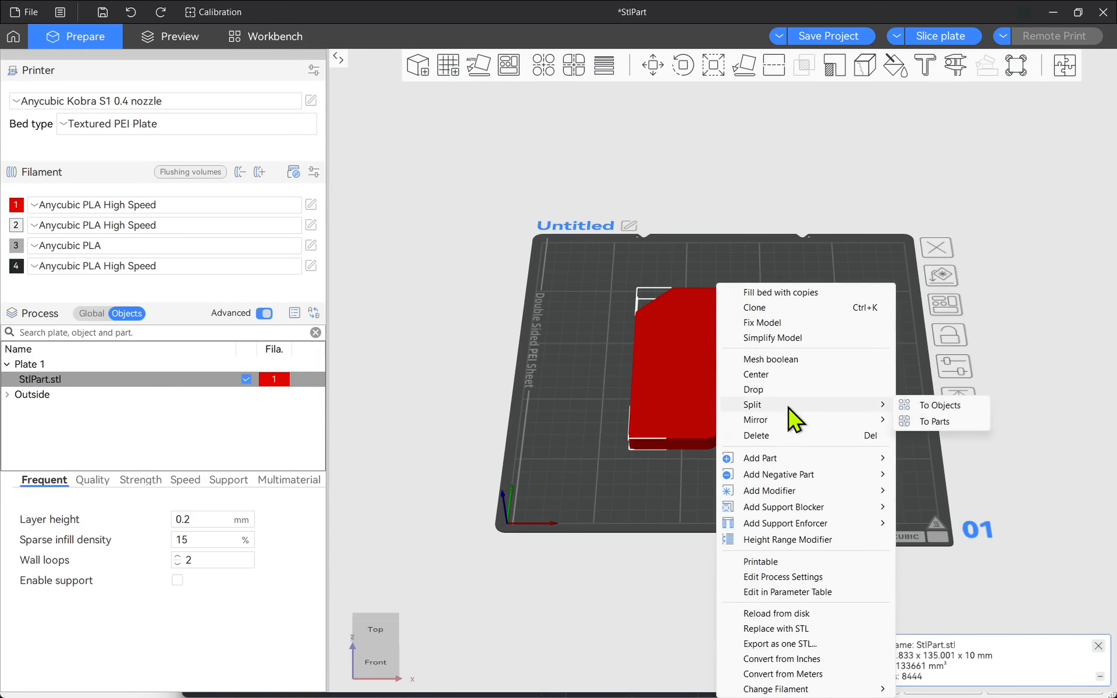
{"action": "left_click", "coordinate": [936, 420]}
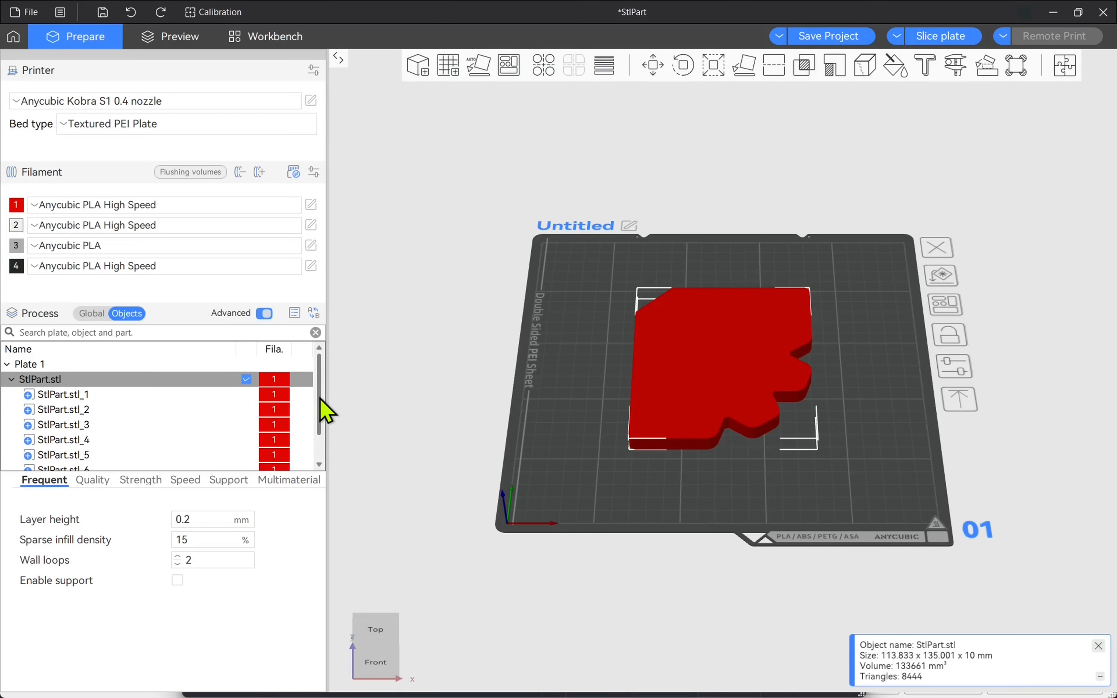
Inspect parts StlPart.stl_2 and _5, then remove the whole StlPart.stl object from the plate
{"action": "left_click", "coordinate": [64, 379]}
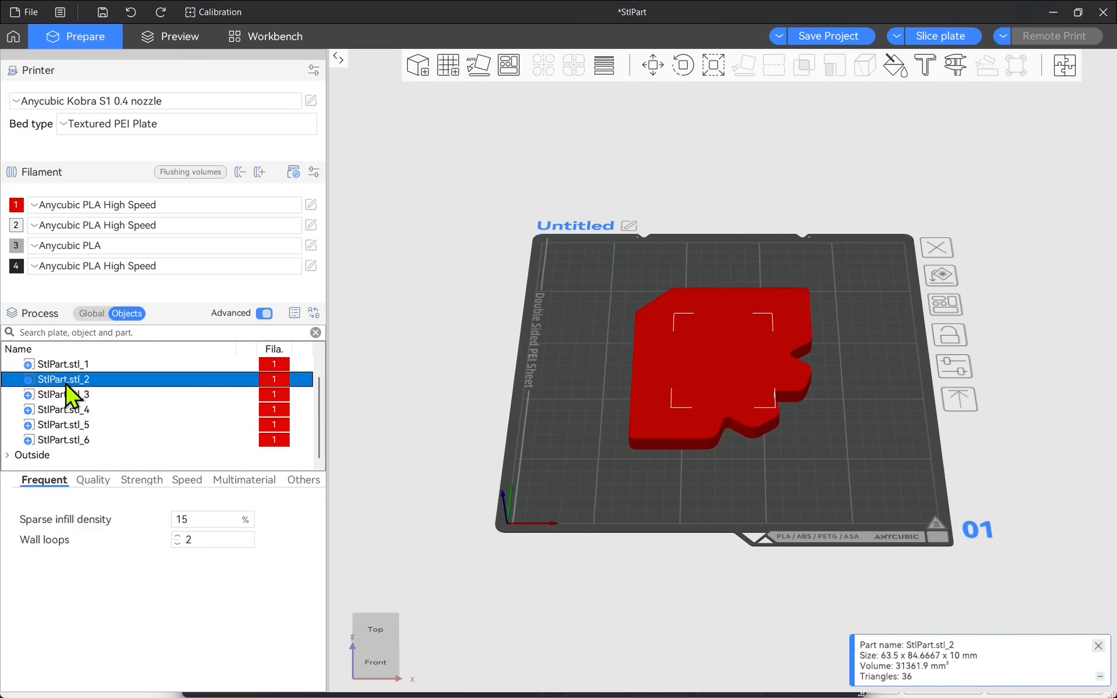
{"action": "left_click", "coordinate": [64, 424]}
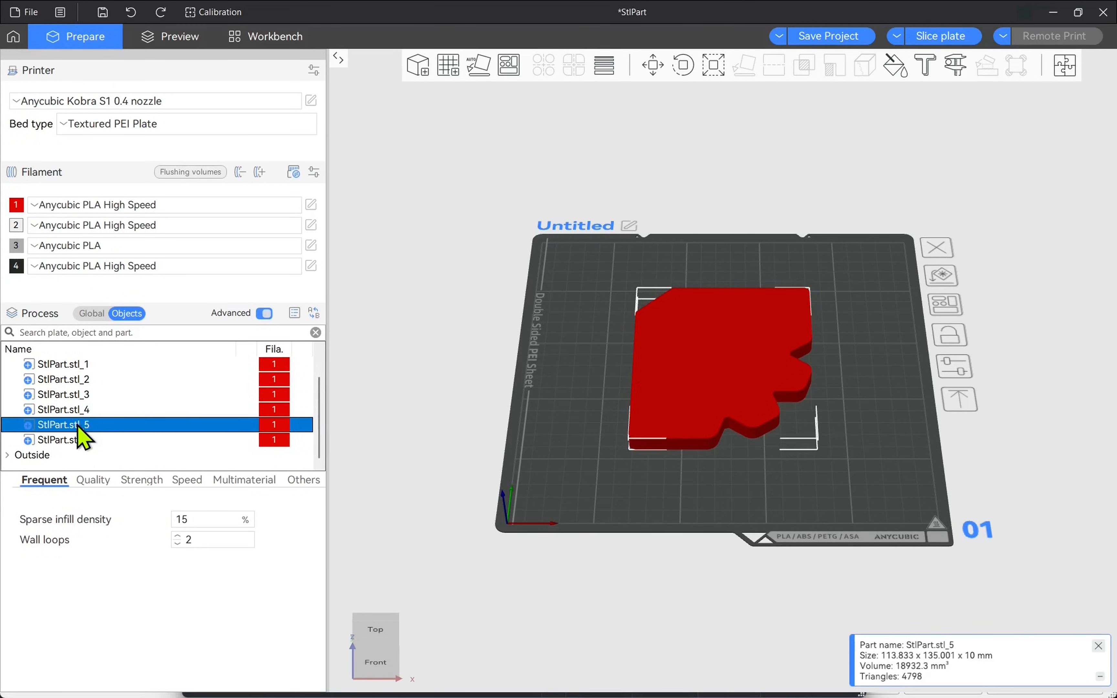
{"action": "left_click", "coordinate": [64, 439]}
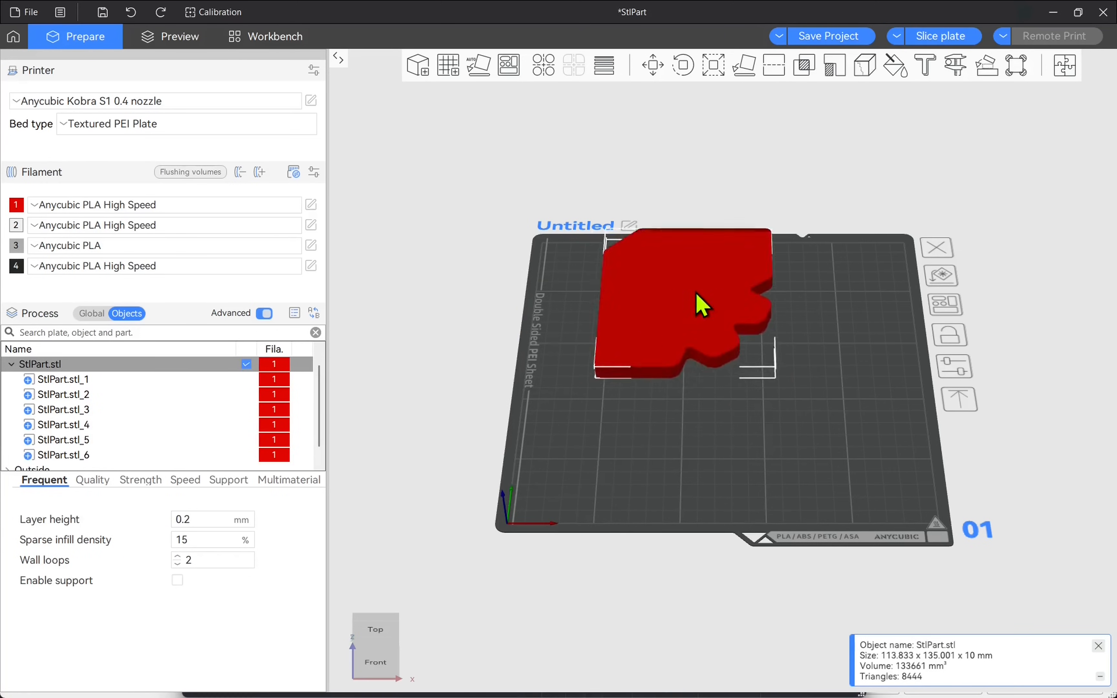
{"action": "left_click_drag", "start_coordinate": [698, 303], "coordinate": [731, 367]}
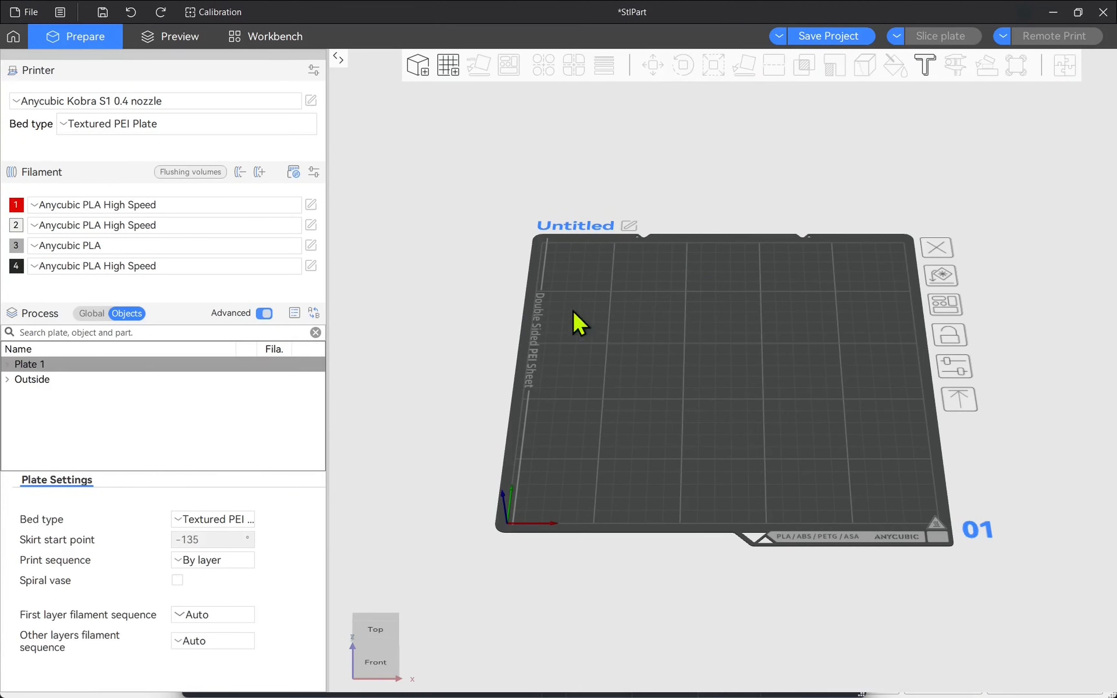
Import Part.3mf onto the plate as Object_1 through Object_5 and inspect Object_1 and Object_4
{"action": "left_click", "coordinate": [30, 12]}
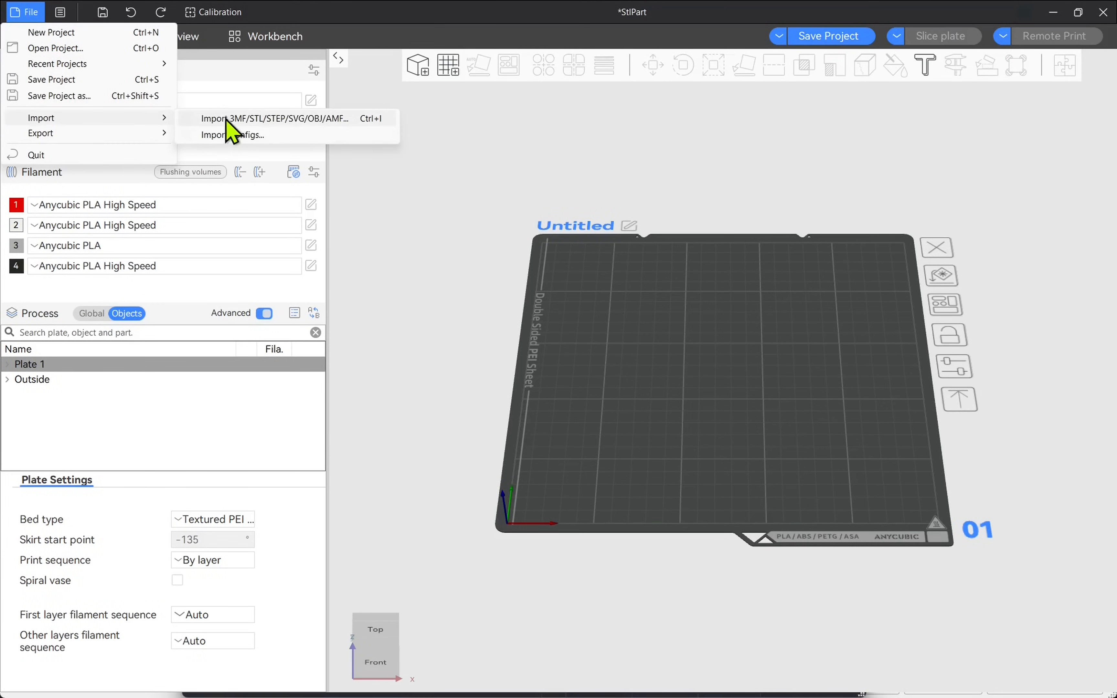
{"action": "left_click", "coordinate": [274, 118]}
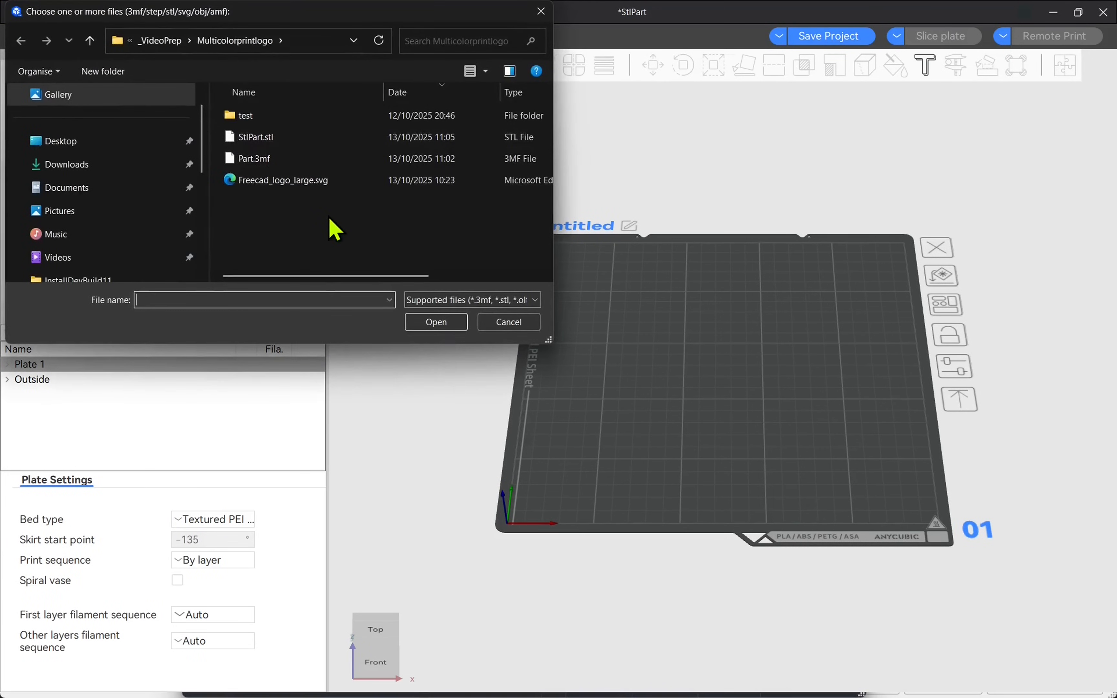
{"action": "left_click", "coordinate": [435, 321]}
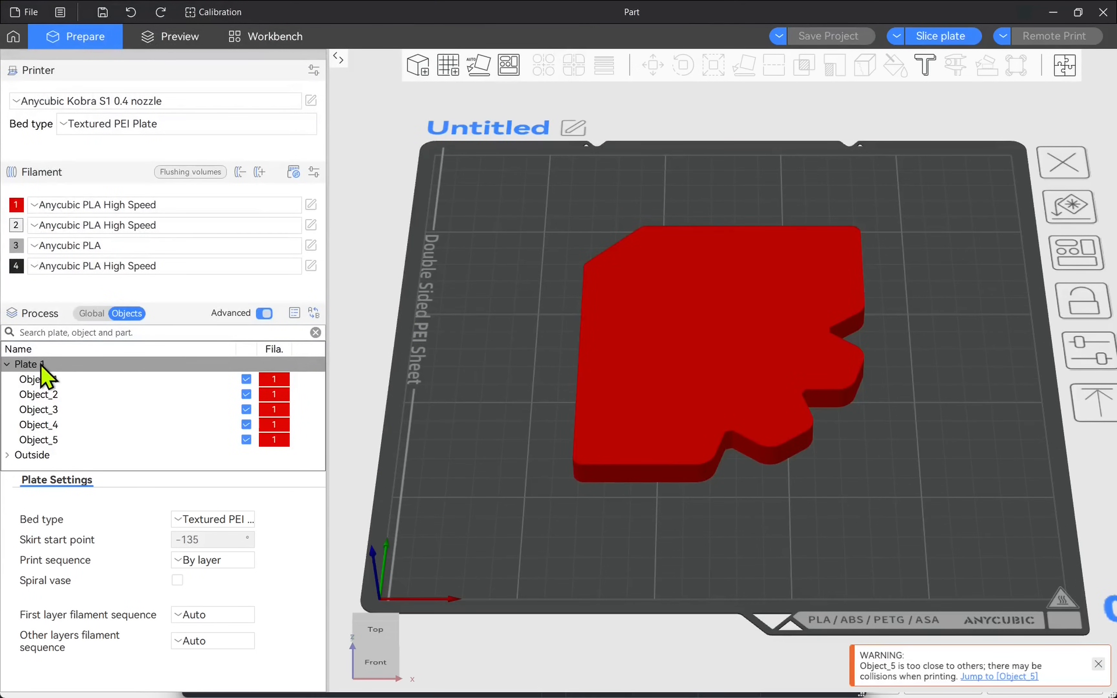
{"action": "left_click", "coordinate": [37, 379]}
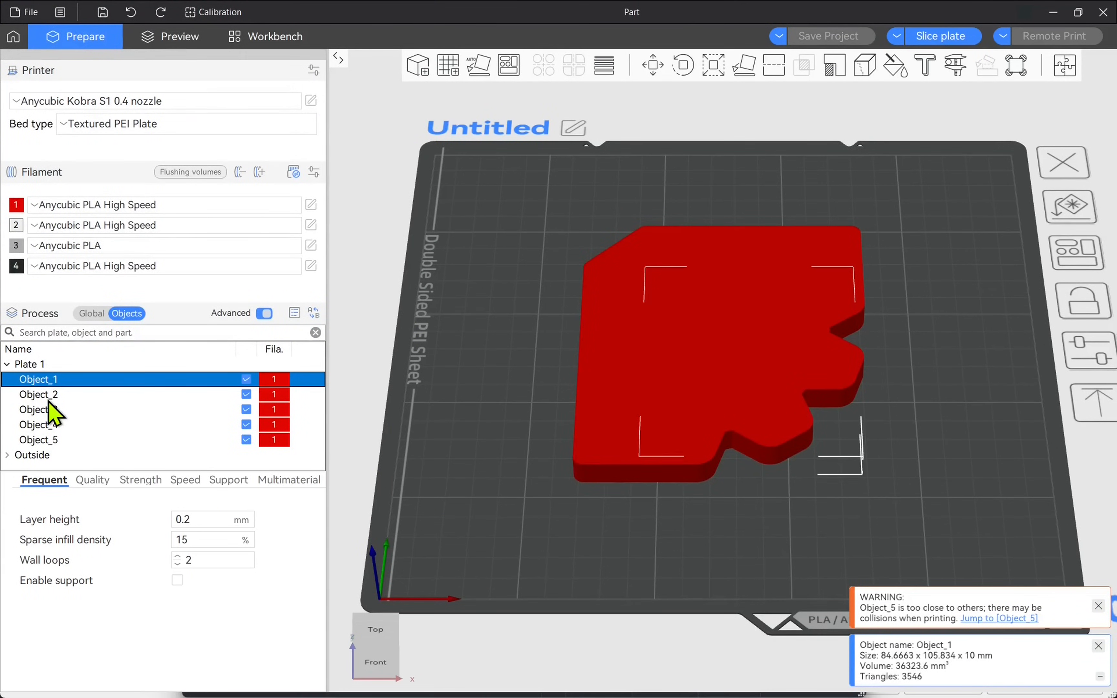
{"action": "left_click", "coordinate": [39, 424]}
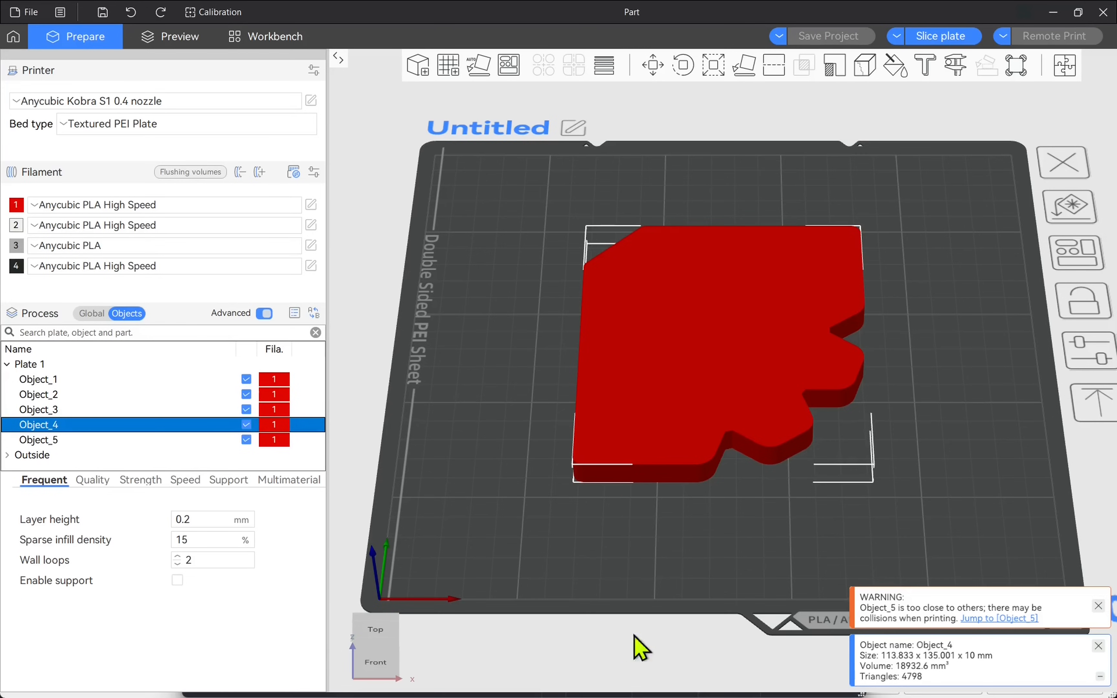
{"action": "mouse_move", "coordinate": [862, 618]}
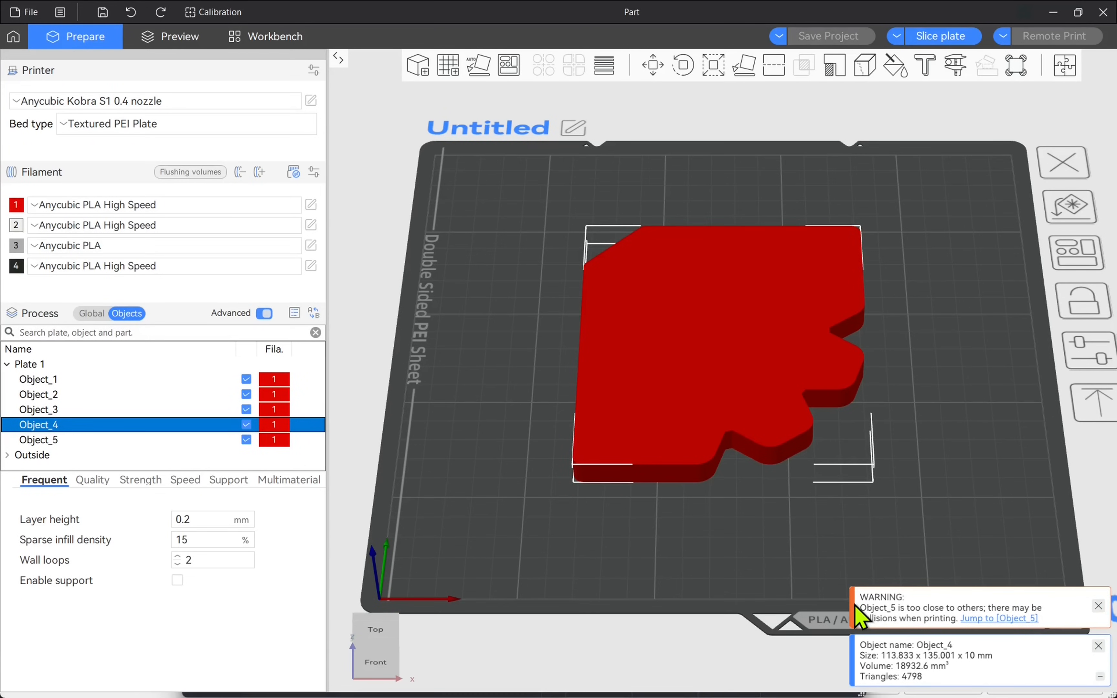
{"action": "mouse_move", "coordinate": [957, 630]}
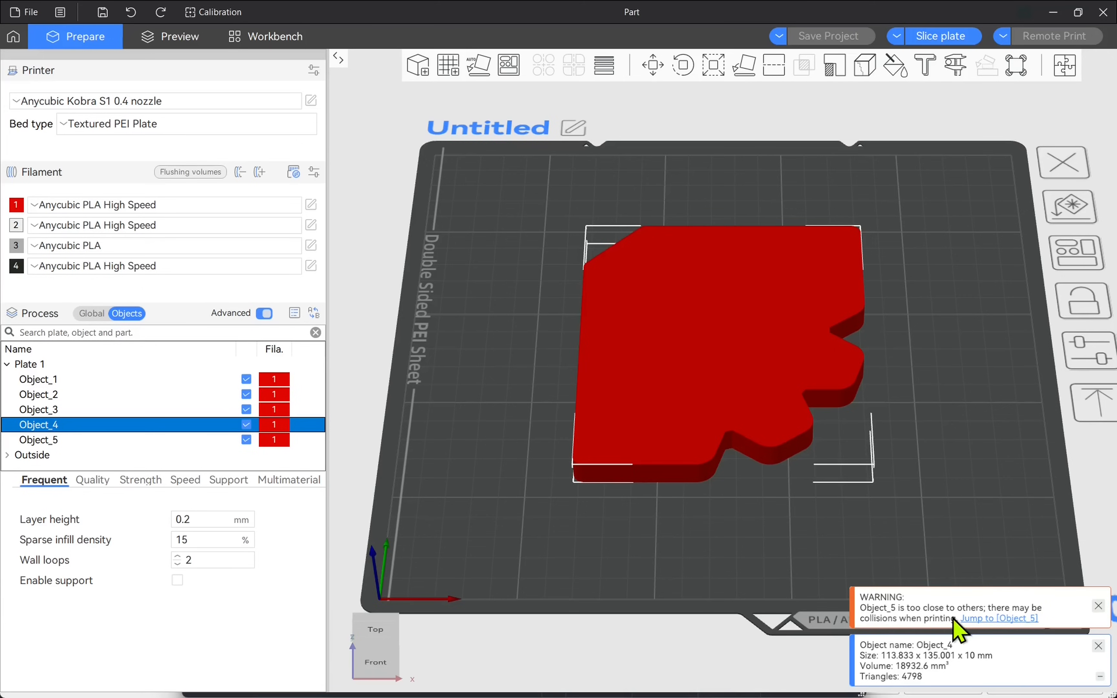
{"action": "mouse_move", "coordinate": [953, 61]}
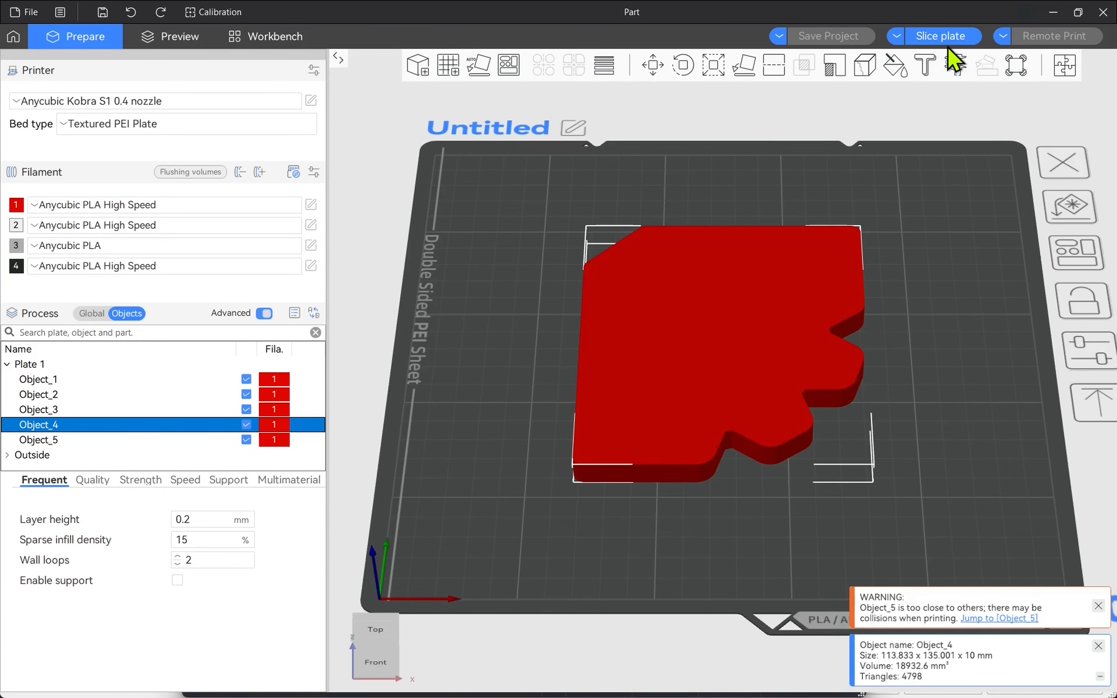
{"action": "left_click", "coordinate": [942, 35]}
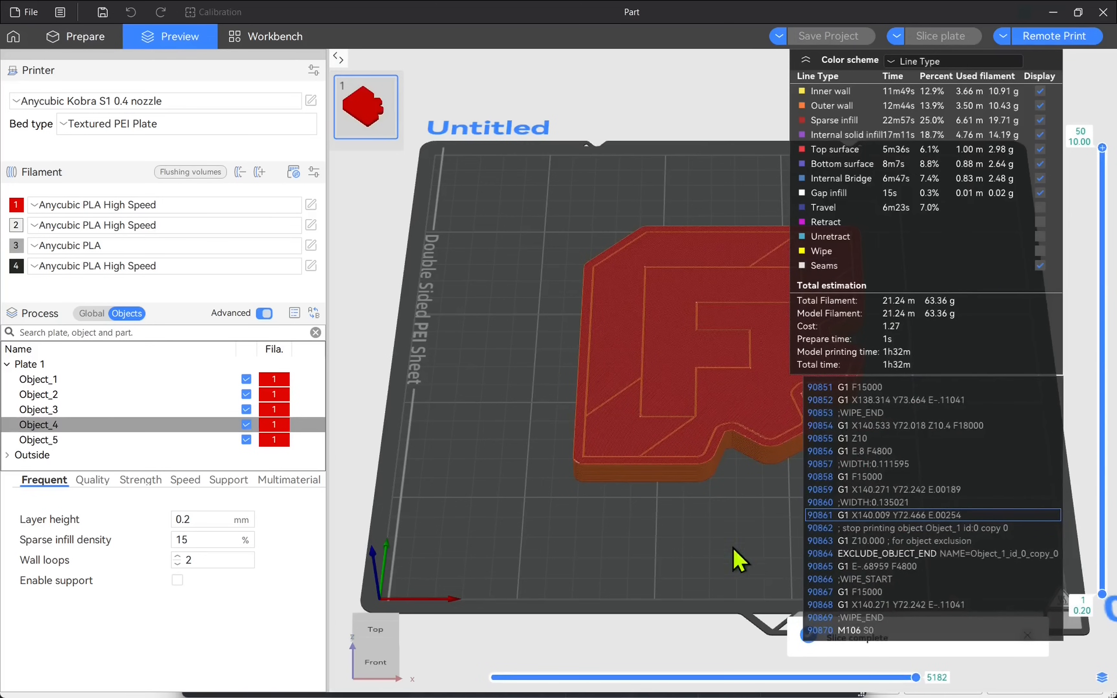
{"action": "mouse_move", "coordinate": [886, 563]}
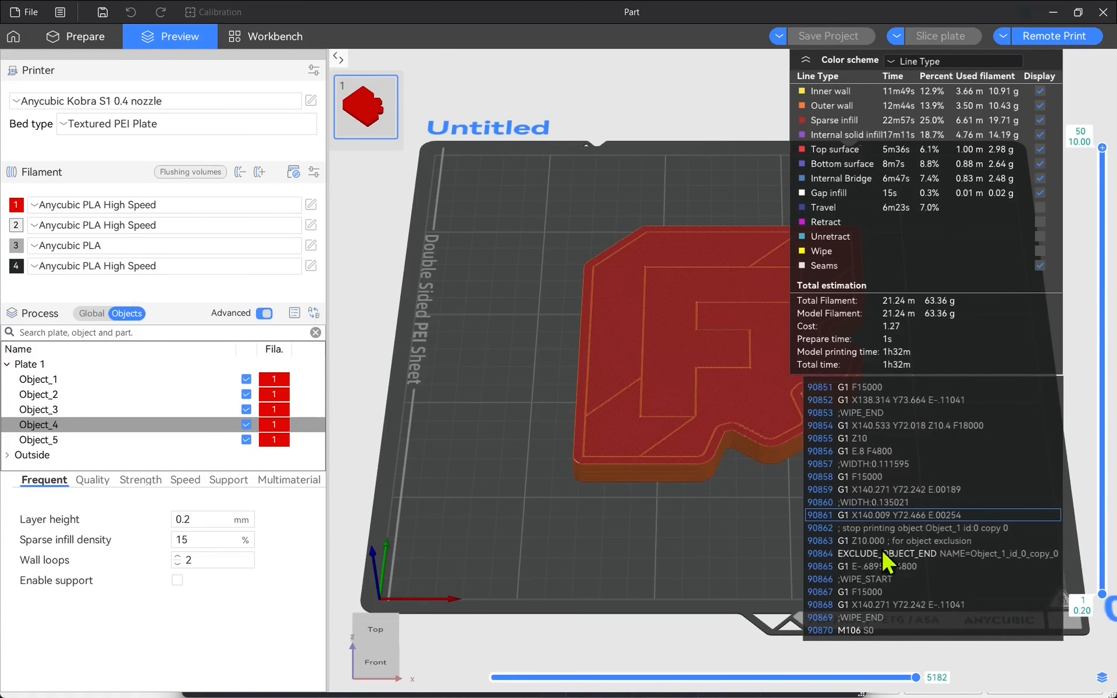
{"action": "mouse_move", "coordinate": [39, 124]}
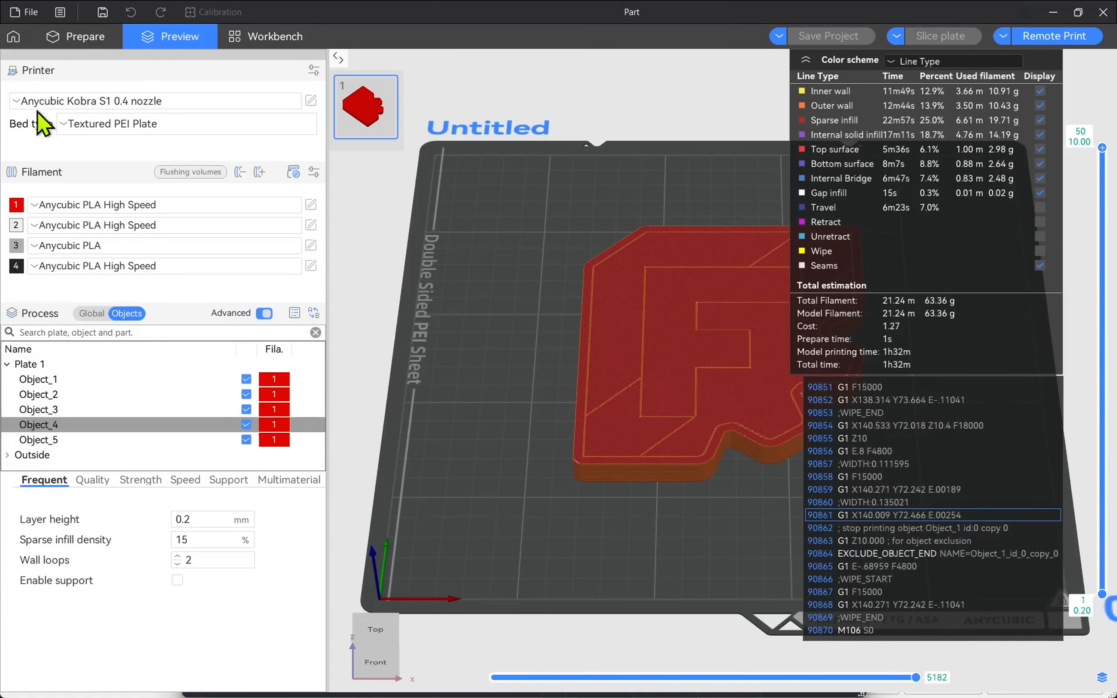
{"action": "left_click", "coordinate": [75, 36]}
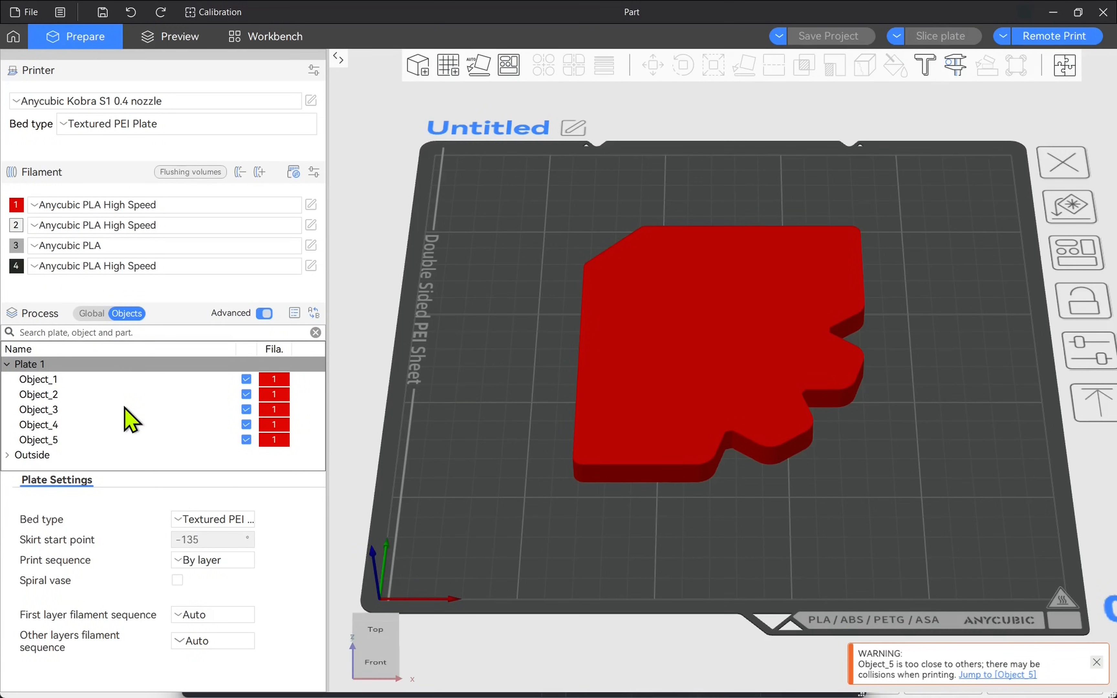
{"action": "mouse_move", "coordinate": [734, 341]}
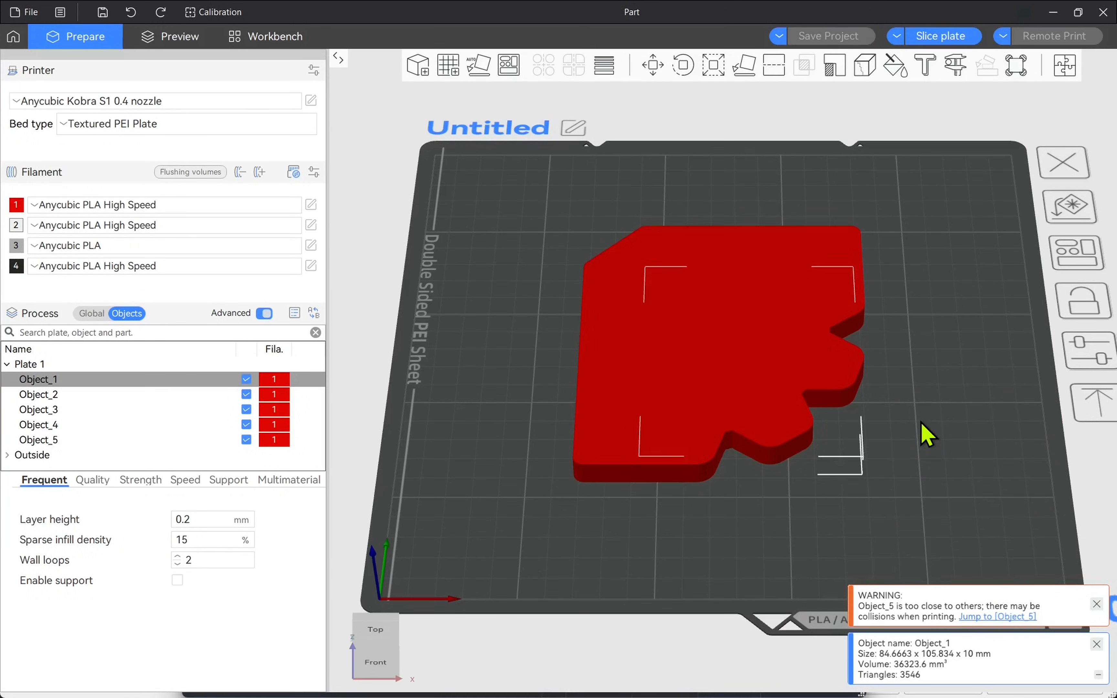
{"action": "mouse_move", "coordinate": [757, 478]}
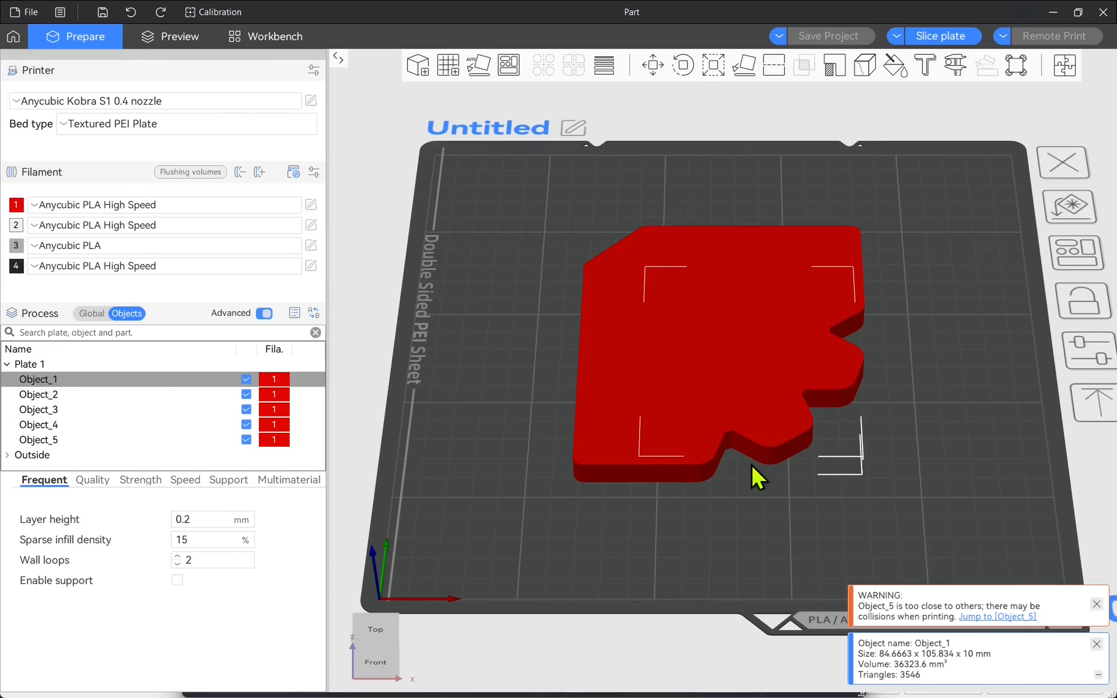
{"action": "mouse_move", "coordinate": [131, 397]}
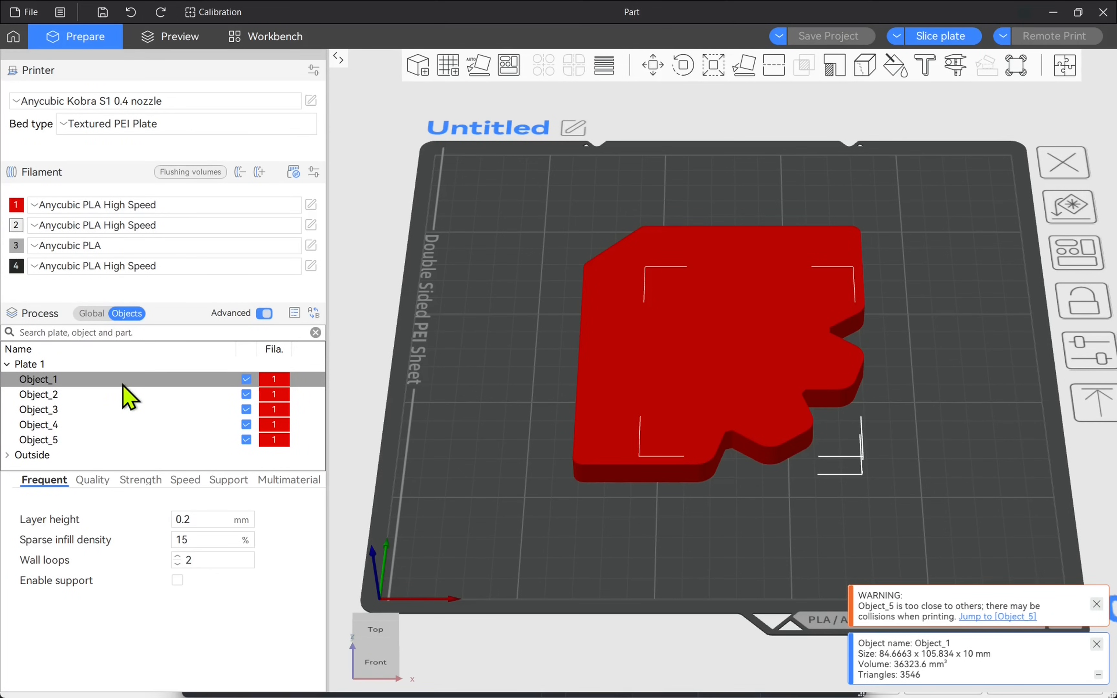
Assign black filament 4 to Object_1 and grey filament 3 to Object_2
{"action": "right_click", "coordinate": [37, 378]}
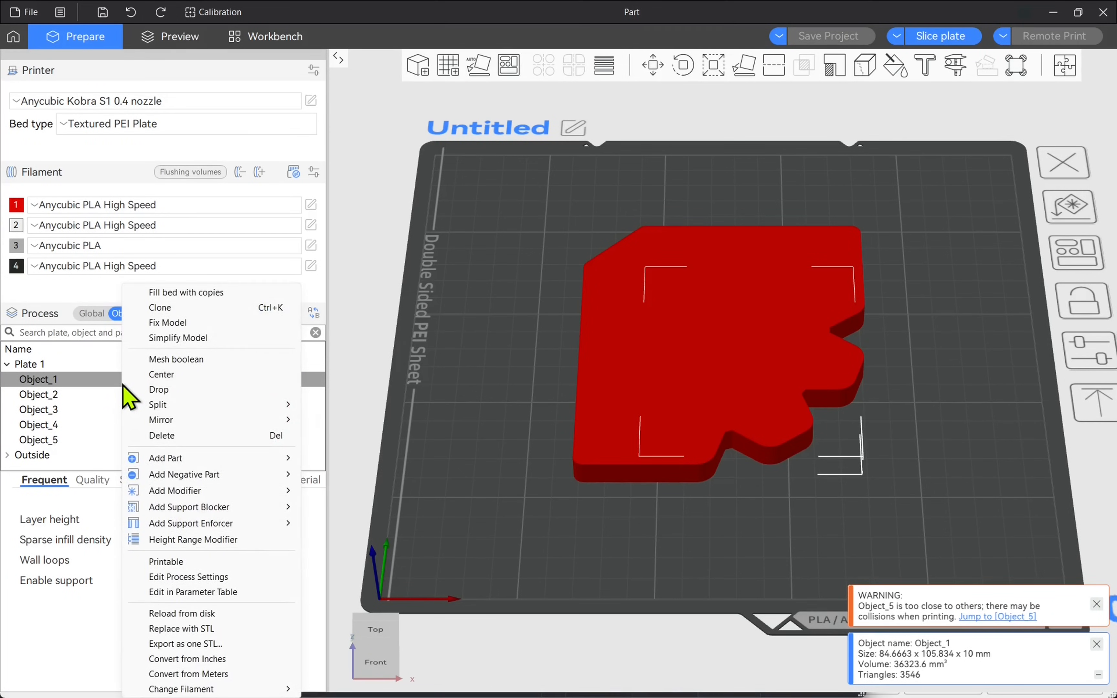
{"action": "left_click", "coordinate": [181, 688]}
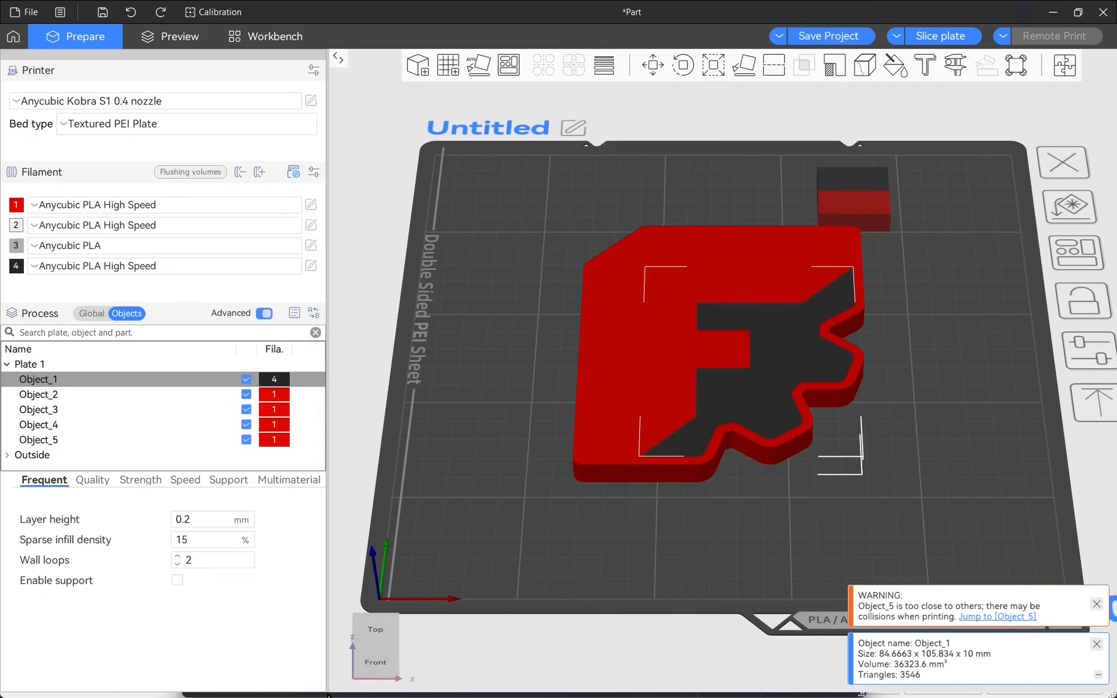
{"action": "mouse_move", "coordinate": [277, 412]}
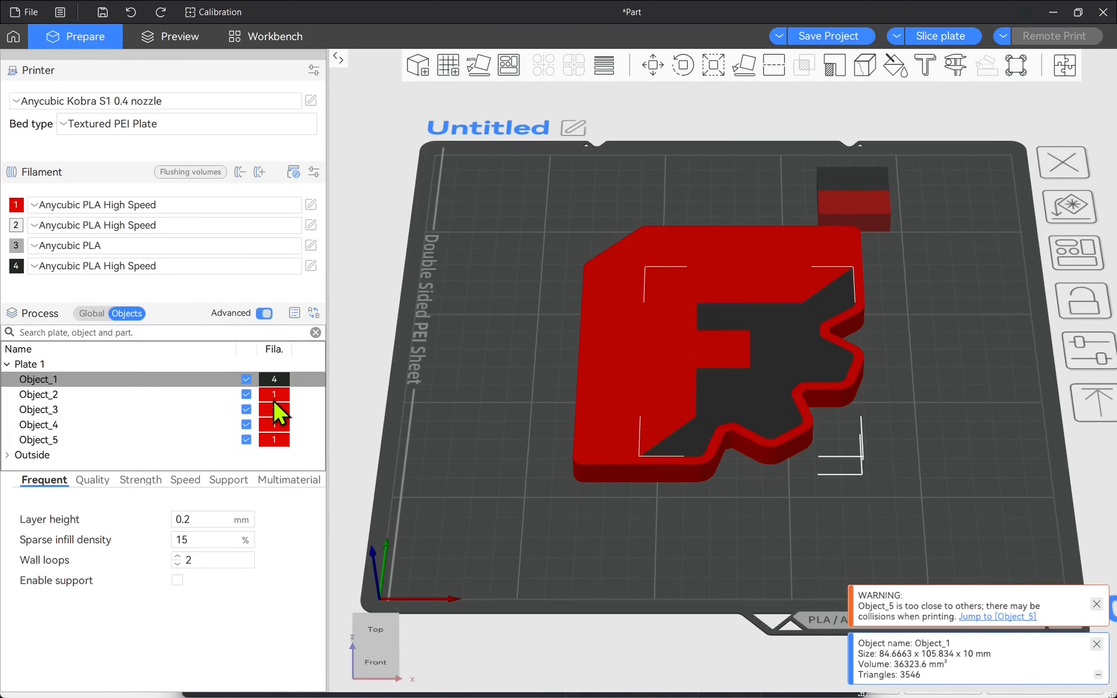
{"action": "right_click", "coordinate": [39, 393]}
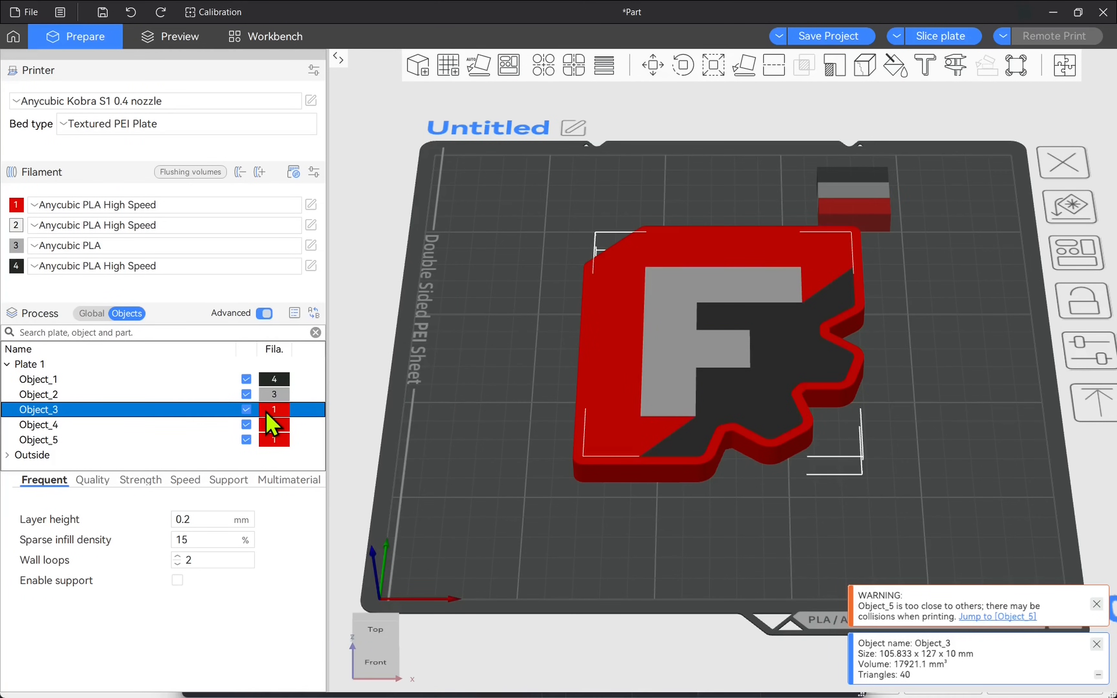
Assign white filament 2 to Object_3 and grey filament 3 to Object_4, keeping Object_5 red
{"action": "right_click", "coordinate": [274, 409]}
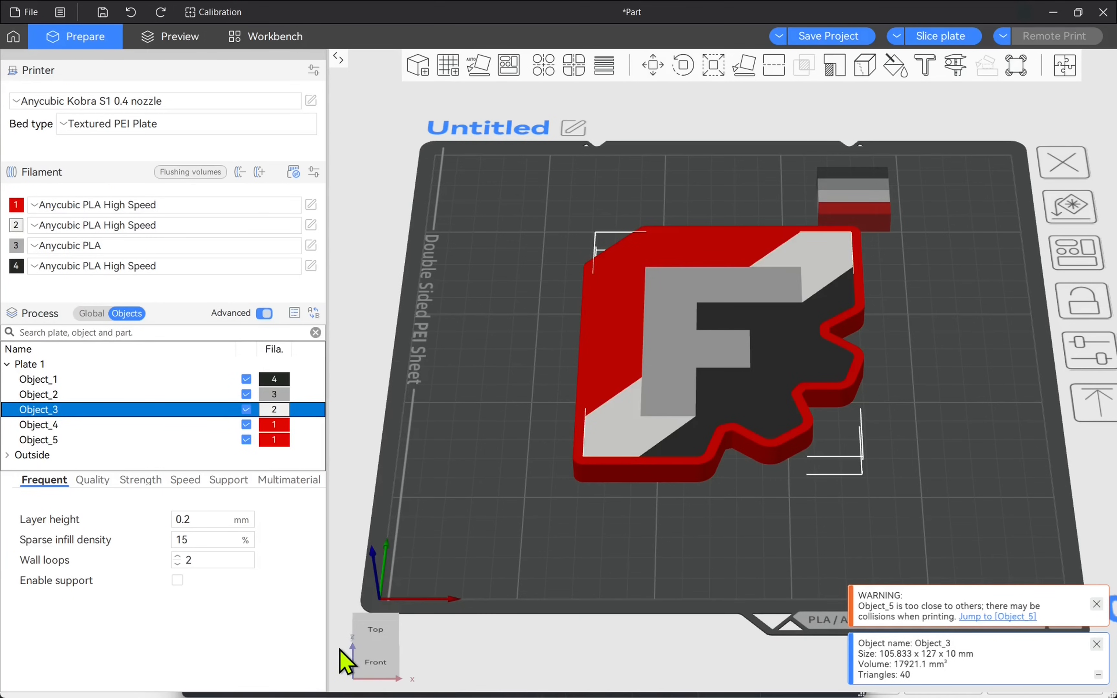
{"action": "left_click", "coordinate": [39, 439]}
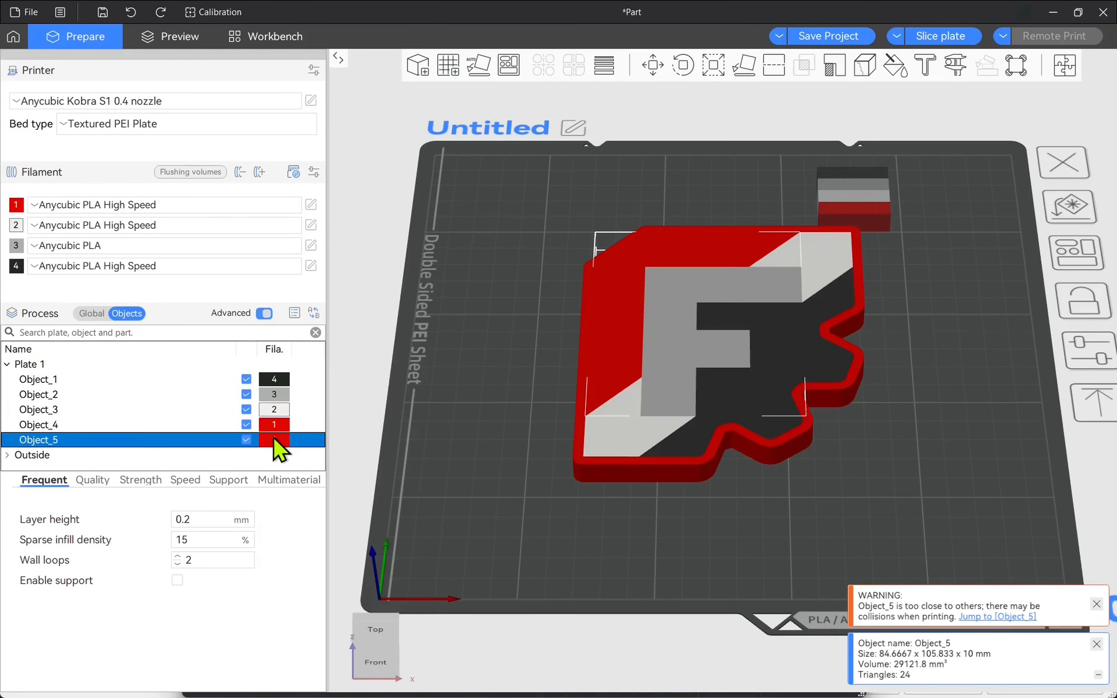
{"action": "right_click", "coordinate": [38, 424]}
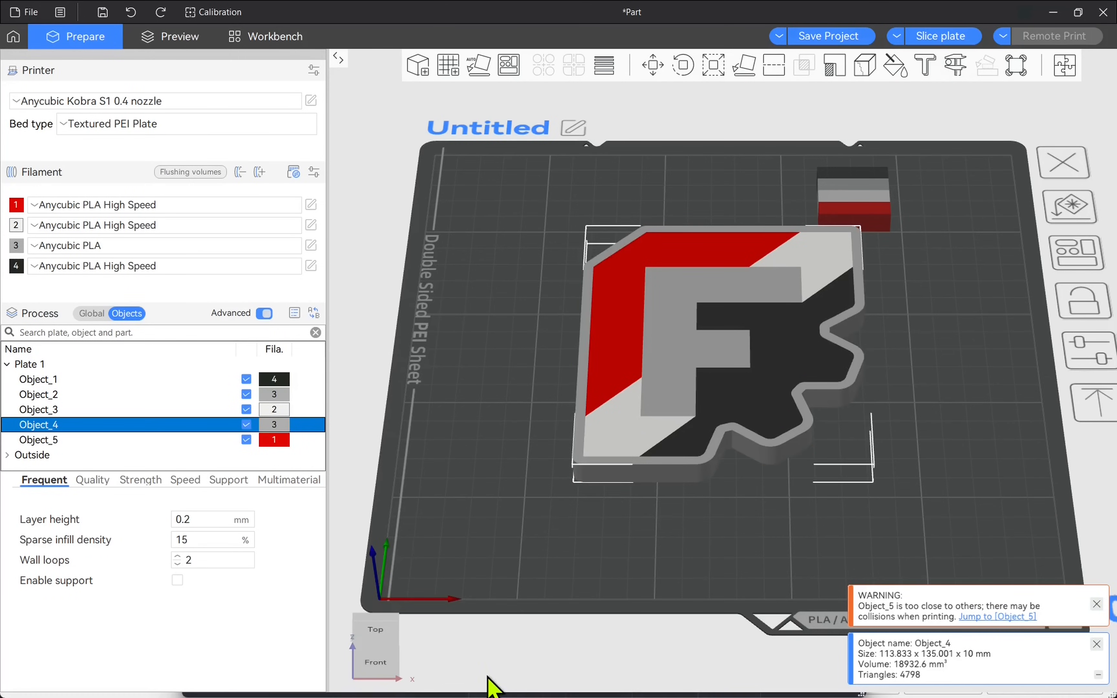
{"action": "left_click", "coordinate": [942, 36]}
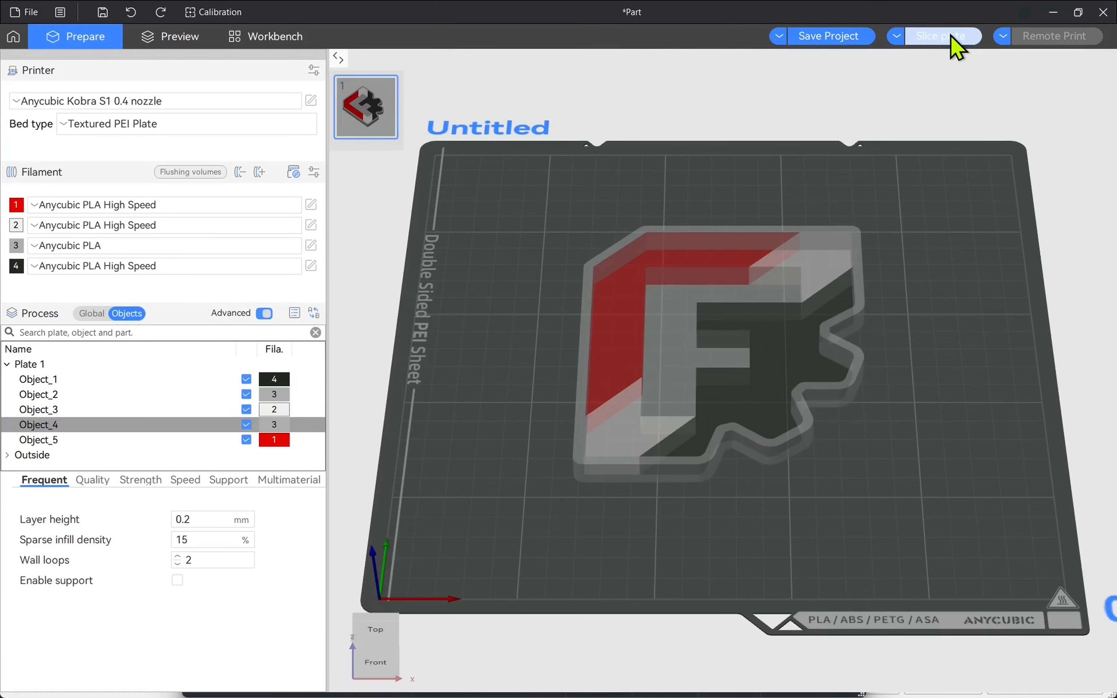
Slice the plate holding the multicolour logo
{"action": "left_click", "coordinate": [940, 36]}
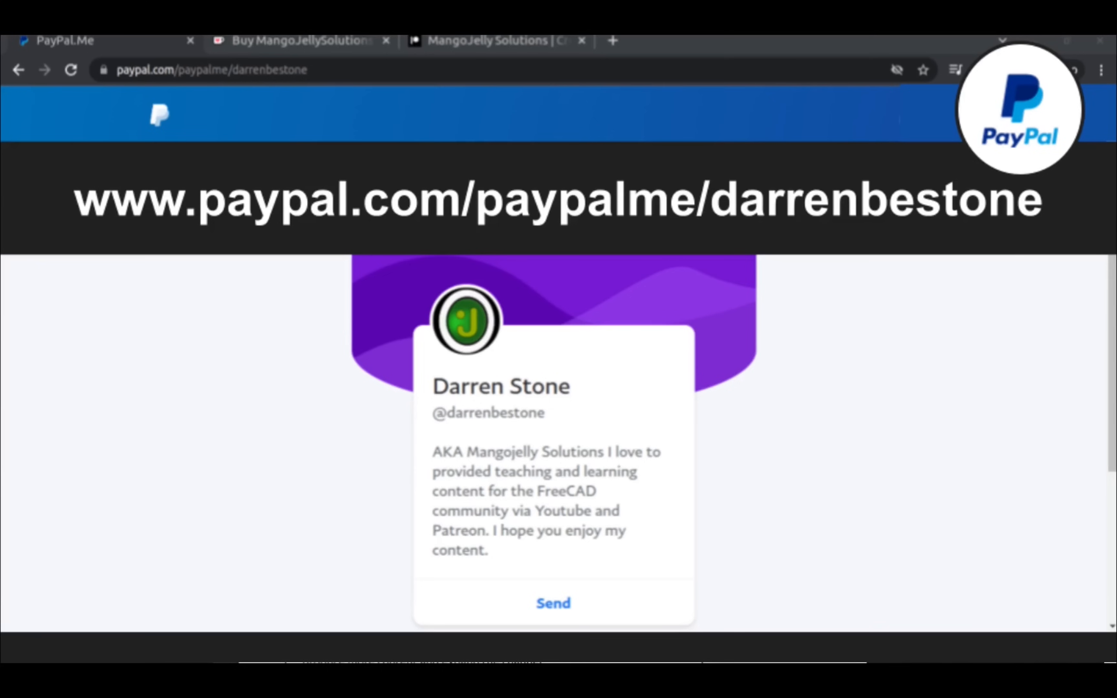
Show the creator's paypal.com/paypalme donation page in the browser
{"action": "left_click", "coordinate": [496, 51]}
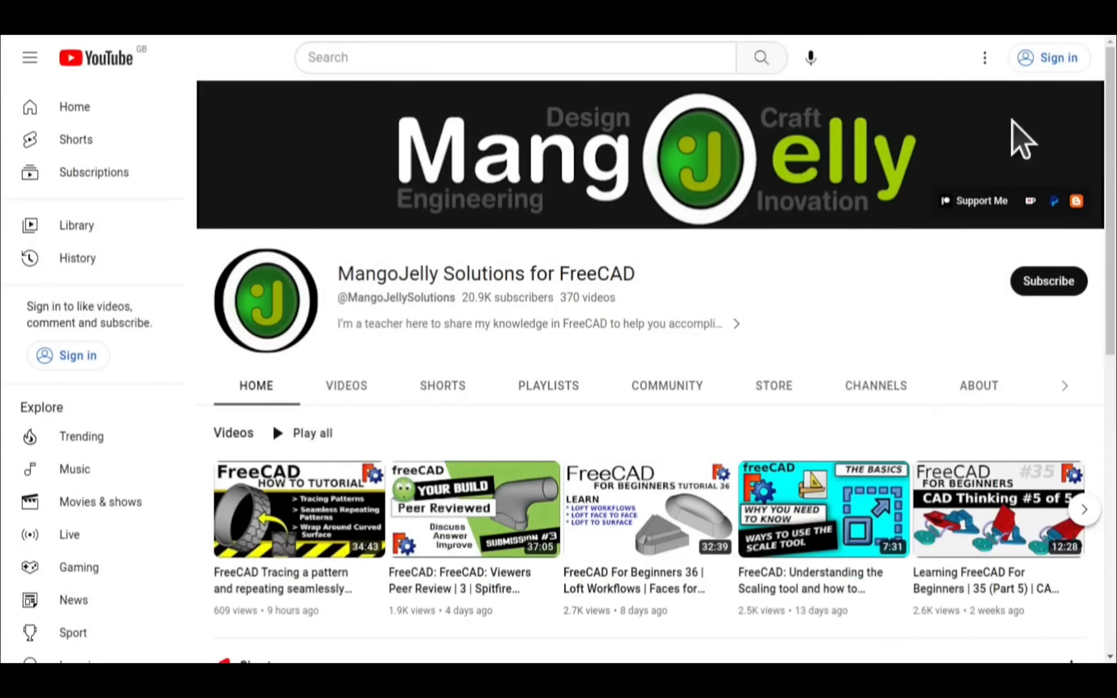
Show the MangoJelly Solutions channel's About description with its PayPal, Ko-fi, Patreon and blog links
{"action": "left_click", "coordinate": [978, 385]}
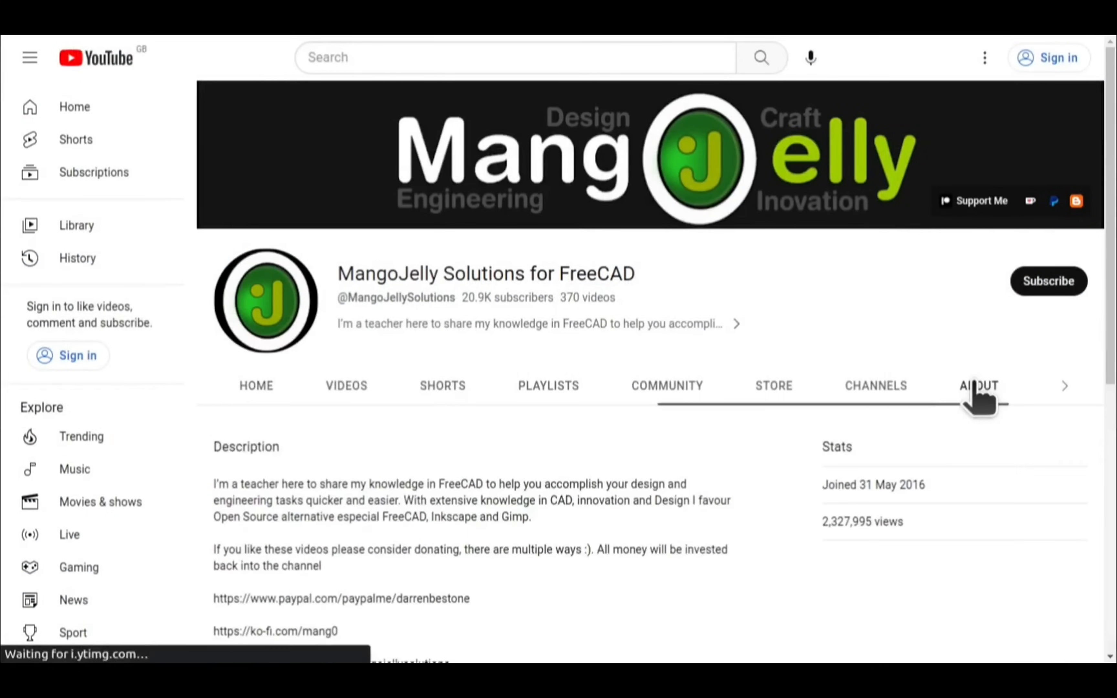
{"action": "scroll", "scroll_direction": "down", "scroll_amount": 3}
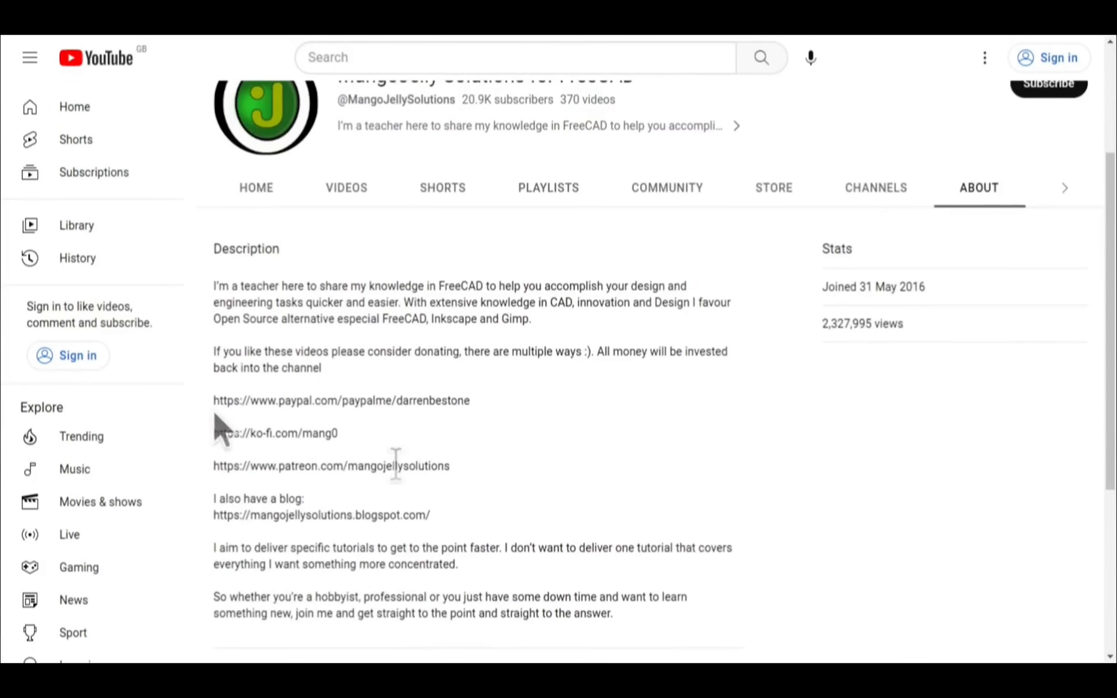